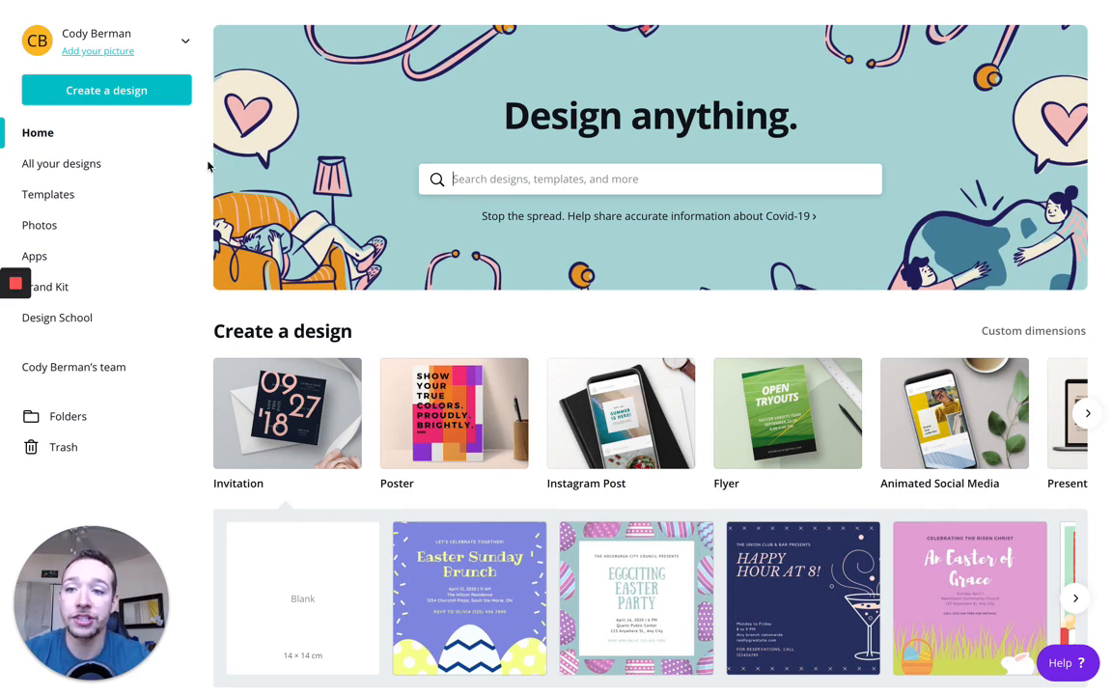
Open 'All your designs' to see saved projects, including the Thank You Card.
{"action": "left_click", "coordinate": [65, 163]}
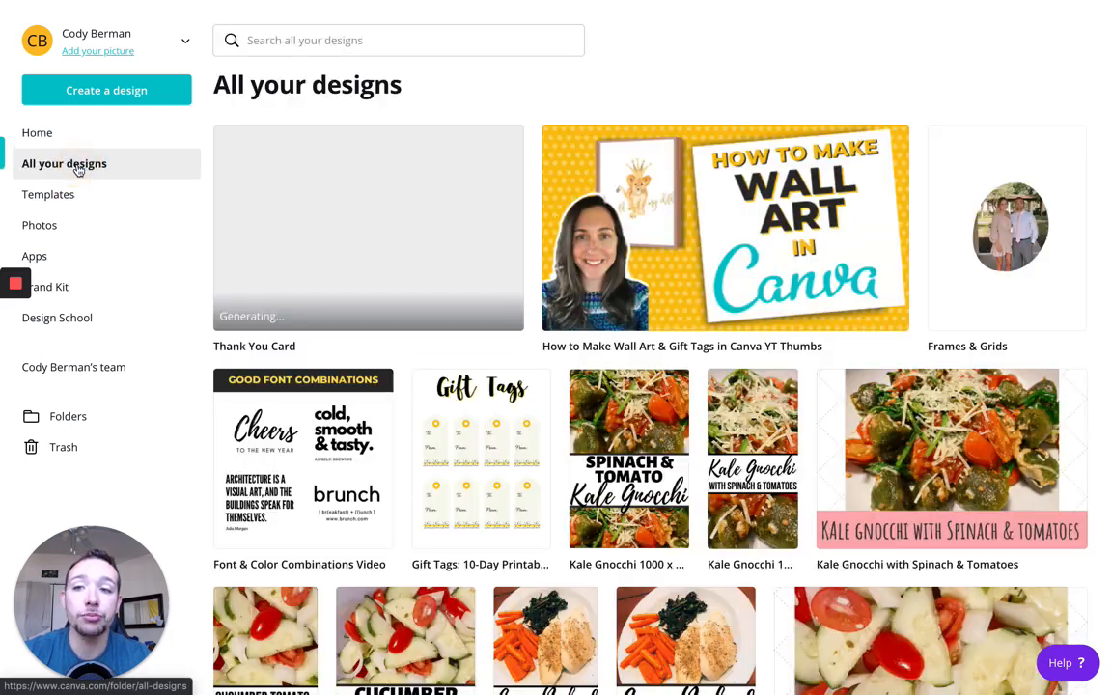
{"action": "mouse_move", "coordinate": [320, 286]}
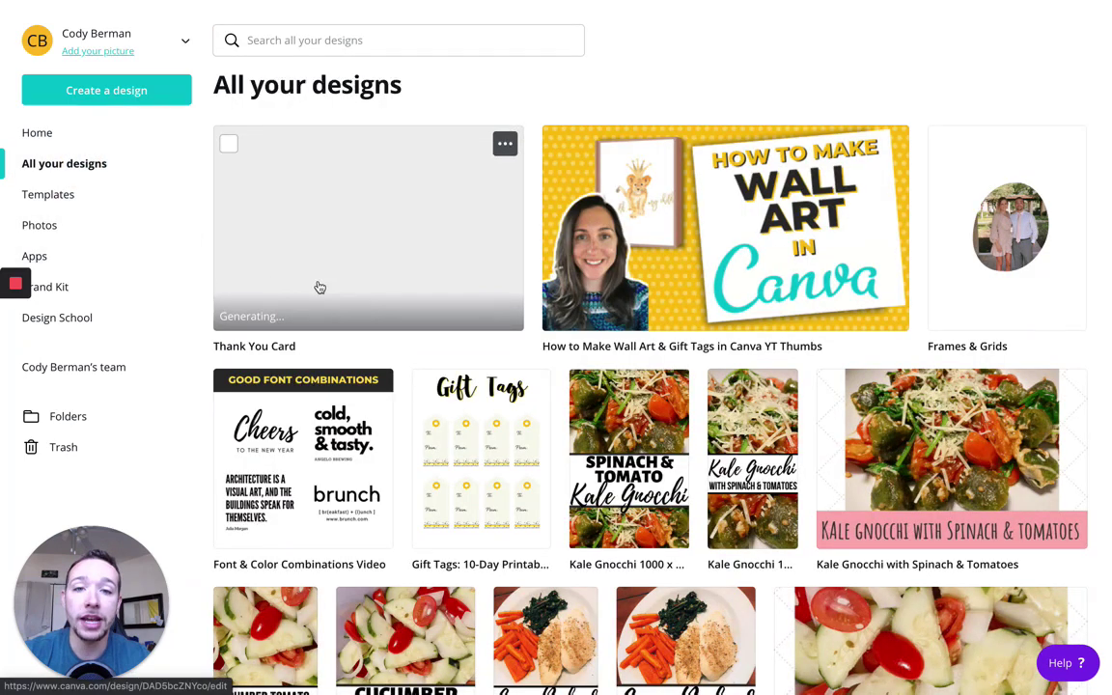
{"action": "left_click", "coordinate": [504, 144]}
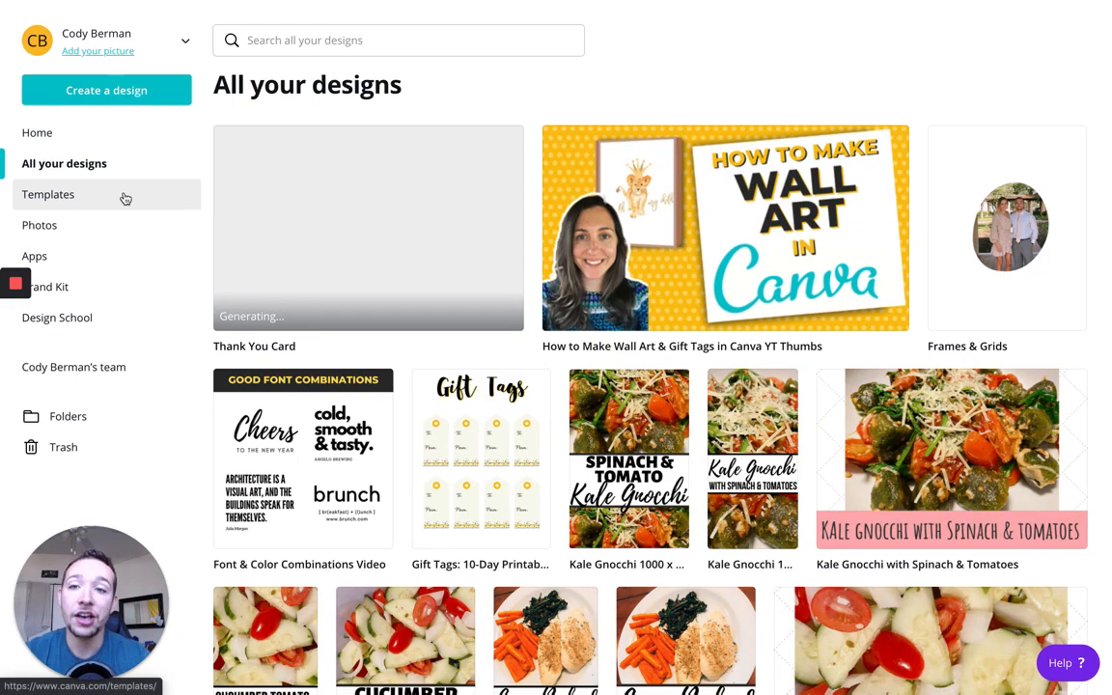
Browse template categories like Facebook Posts, Instagram Posts and Flyers.
{"action": "left_click", "coordinate": [48, 194]}
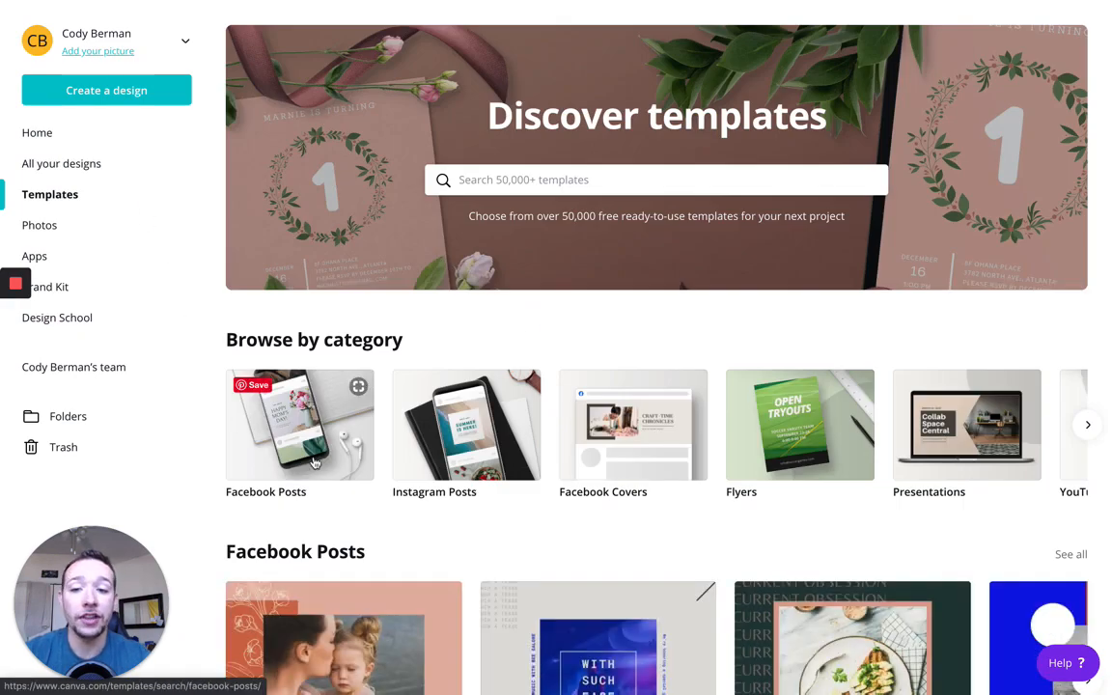
{"action": "scroll", "scroll_direction": "down", "scroll_amount": 3}
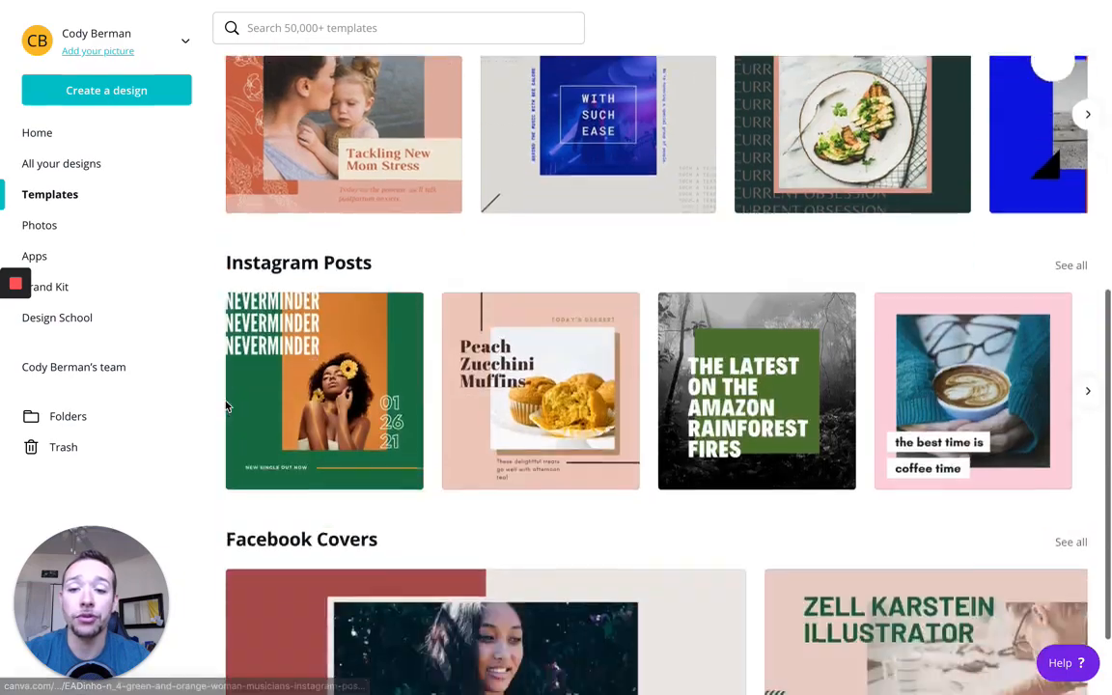
{"action": "scroll", "scroll_direction": "down", "scroll_amount": 3}
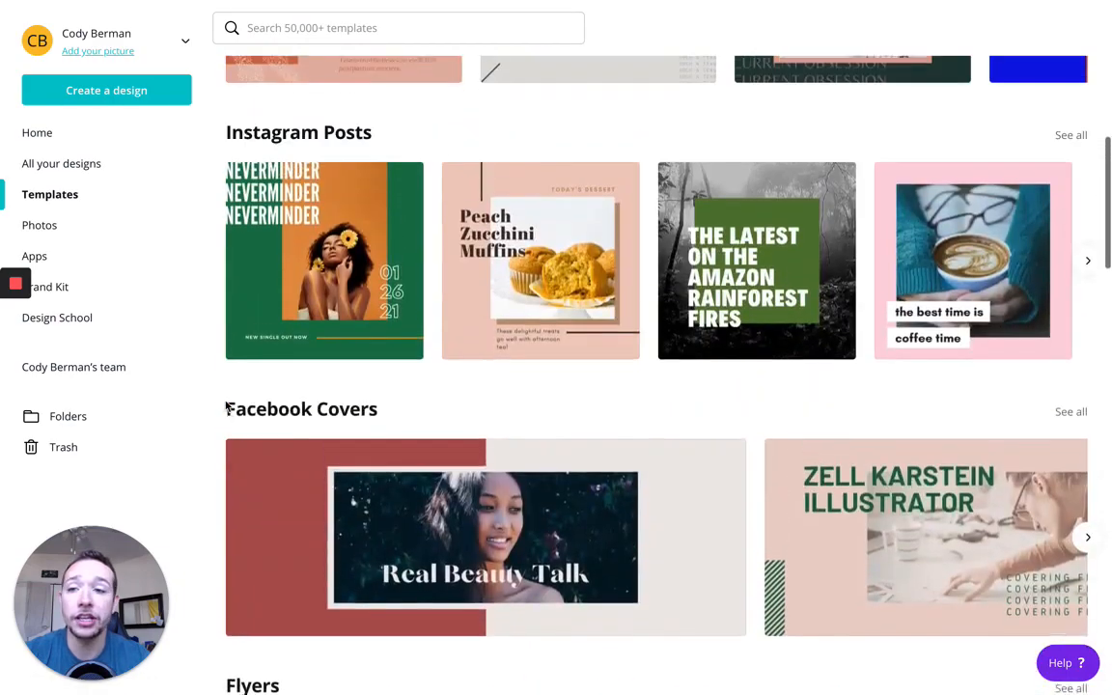
{"action": "scroll", "scroll_direction": "up", "scroll_amount": 3}
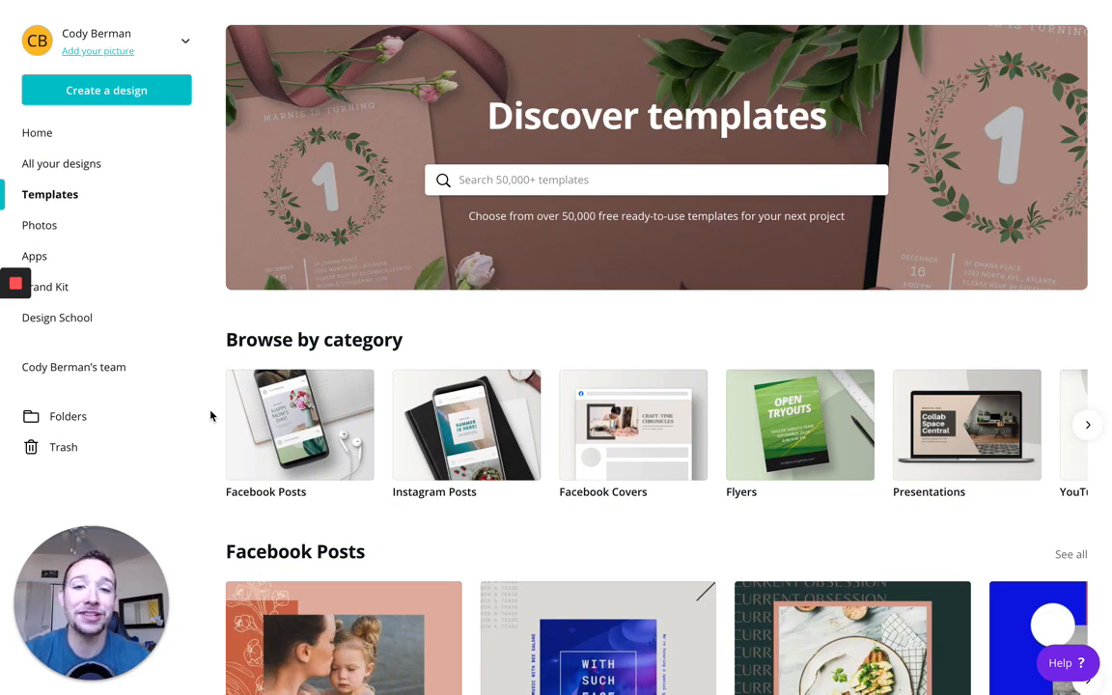
{"action": "mouse_move", "coordinate": [39, 225]}
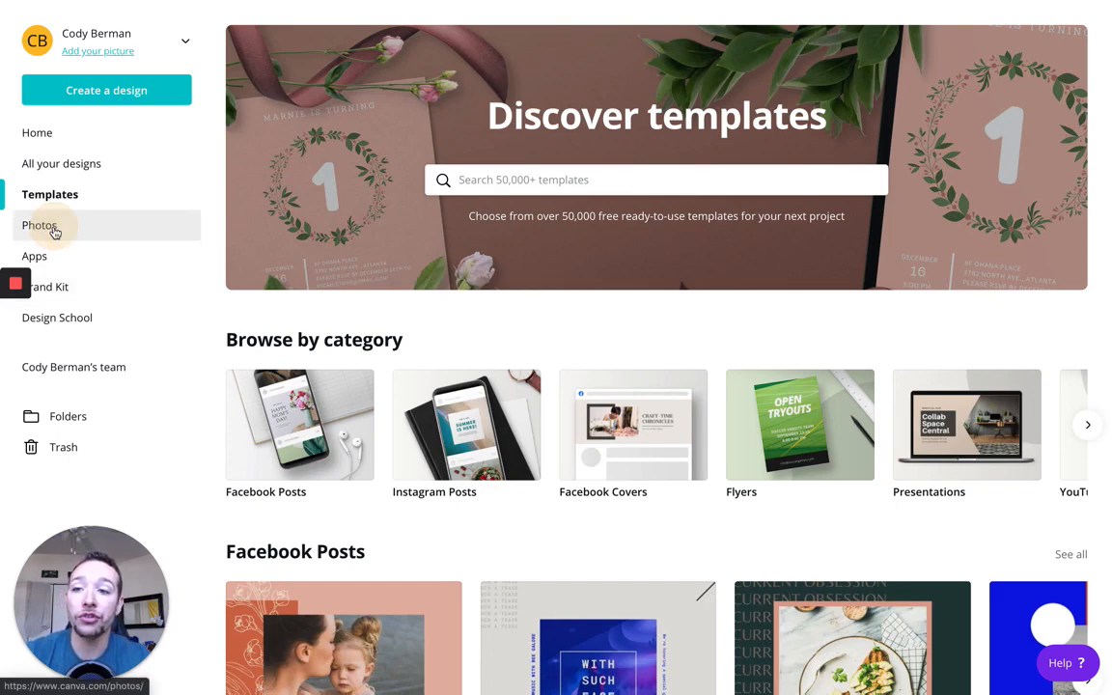
Browse the Photos library's trending photos and topics like Easter, Food and Flowers.
{"action": "left_click", "coordinate": [40, 225]}
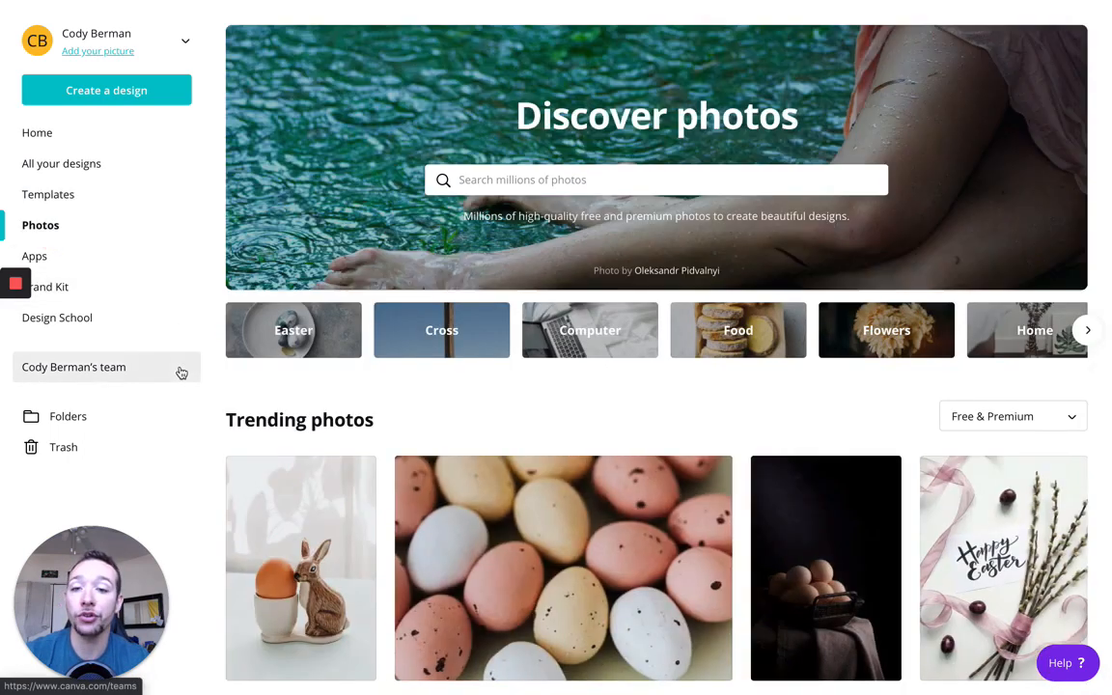
{"action": "scroll", "scroll_direction": "down", "scroll_amount": 3}
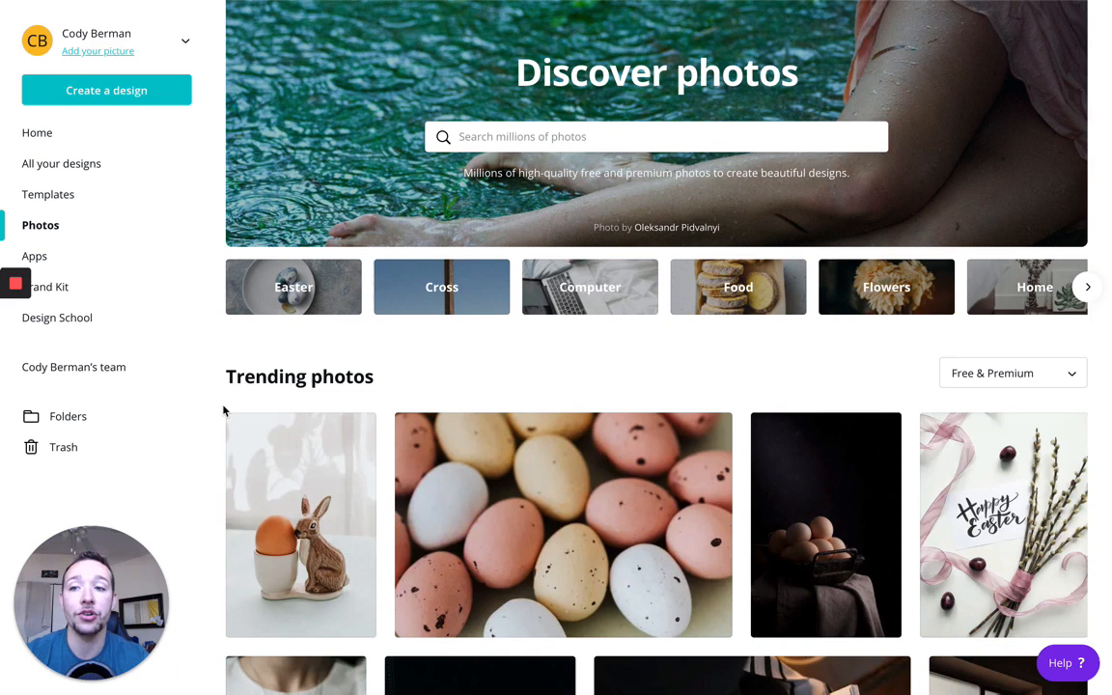
{"action": "mouse_move", "coordinate": [146, 287]}
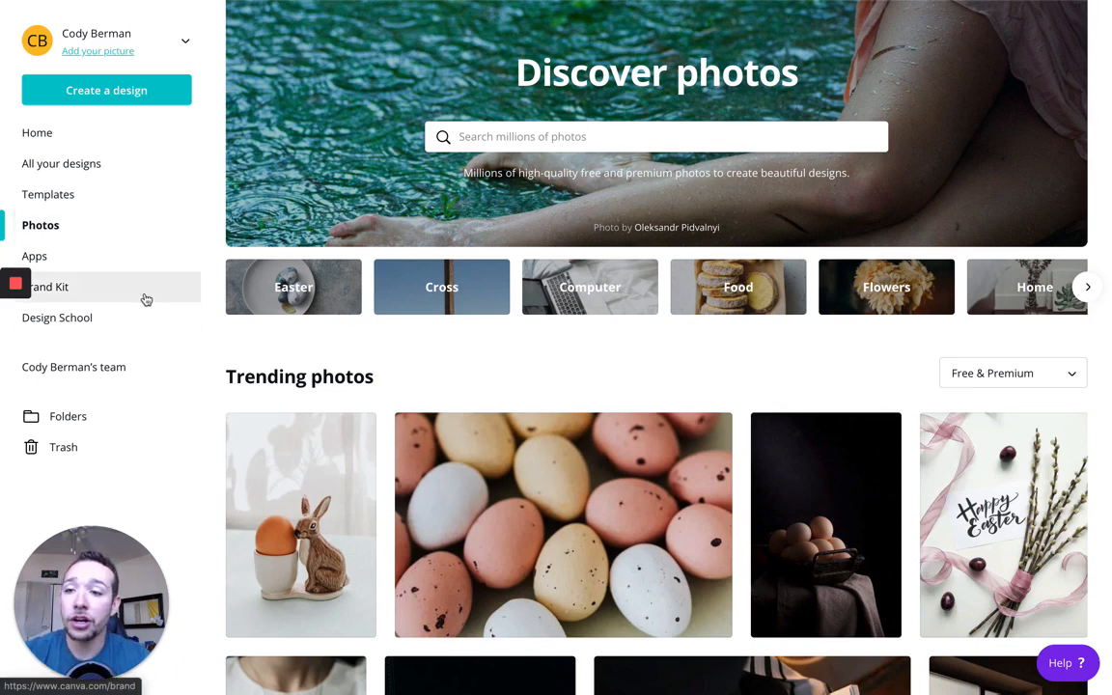
Review the Brand Kit colour palettes and fonts, then return to Home.
{"action": "left_click", "coordinate": [48, 286]}
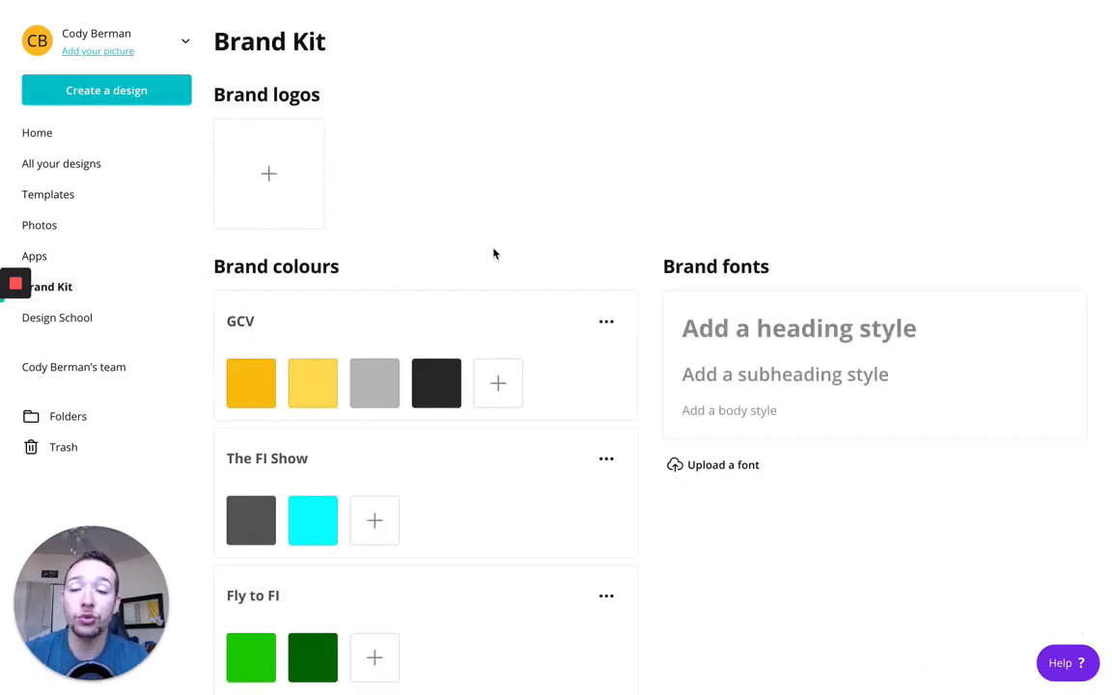
{"action": "mouse_move", "coordinate": [439, 278]}
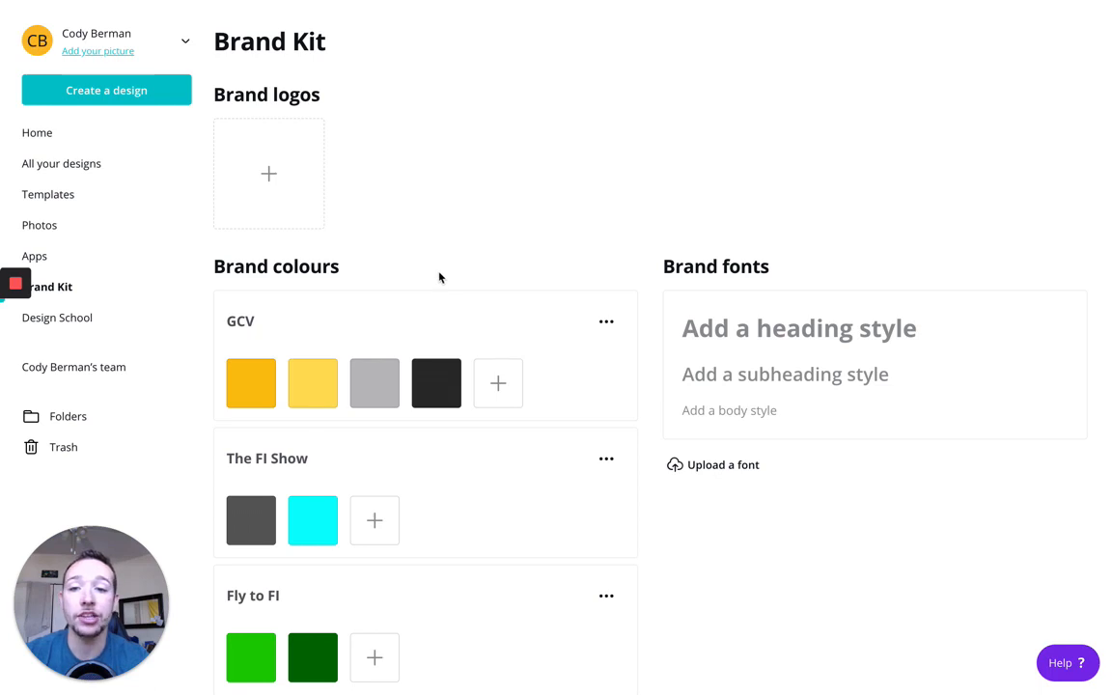
{"action": "mouse_move", "coordinate": [678, 284]}
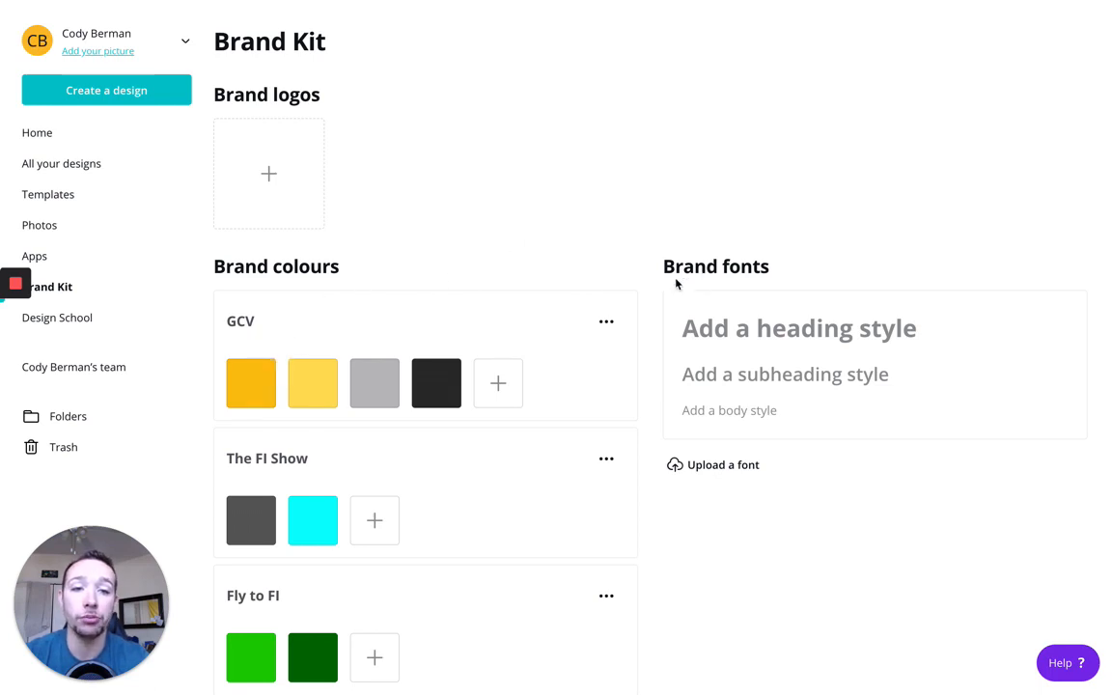
{"action": "mouse_move", "coordinate": [441, 261]}
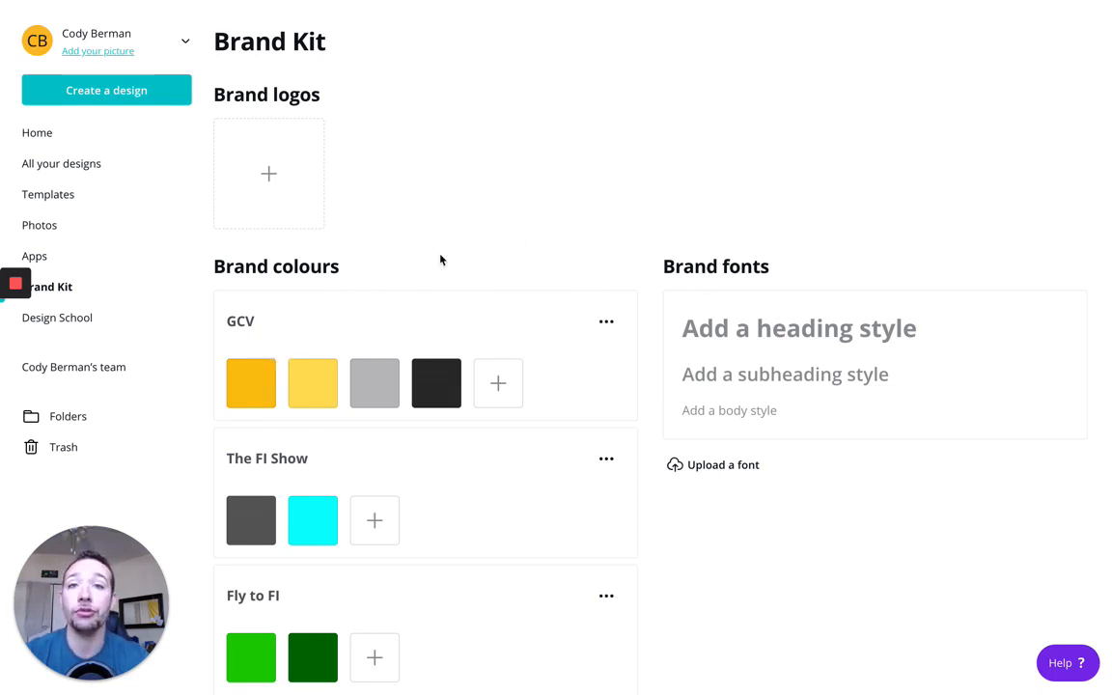
{"action": "mouse_move", "coordinate": [510, 230]}
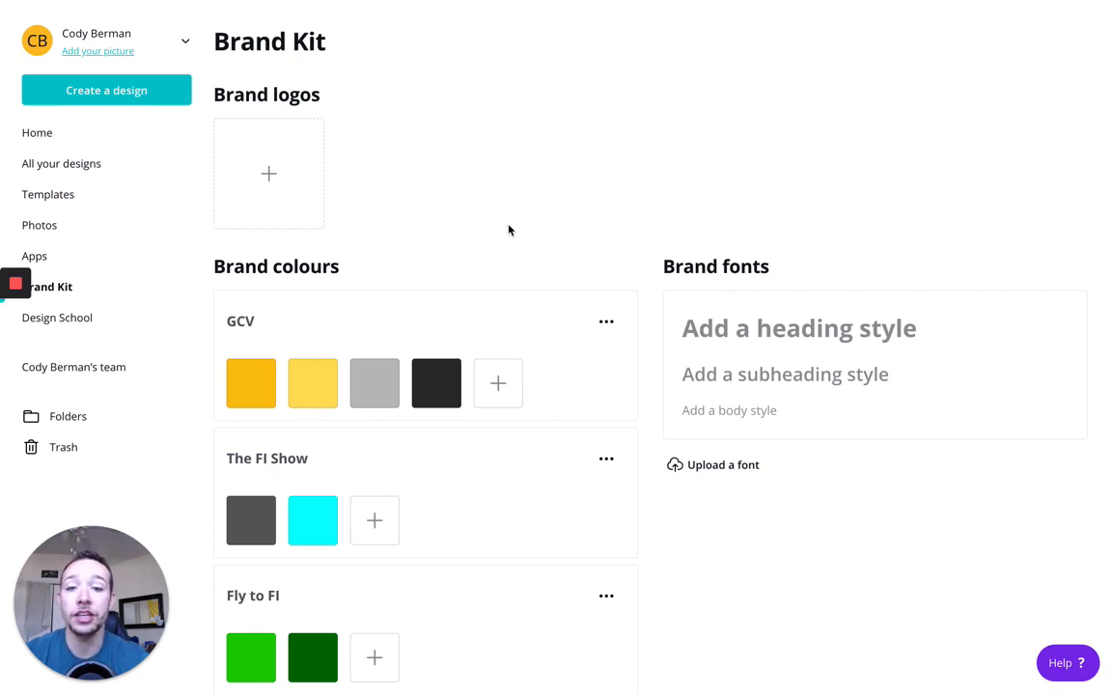
{"action": "mouse_move", "coordinate": [435, 382]}
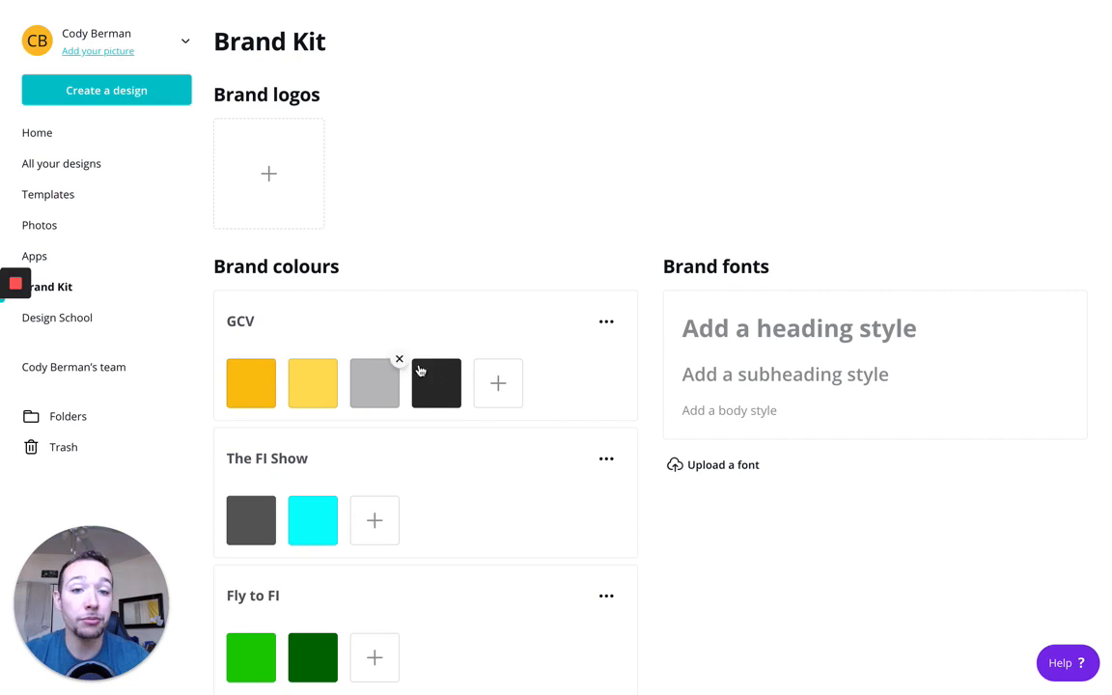
{"action": "mouse_move", "coordinate": [509, 225]}
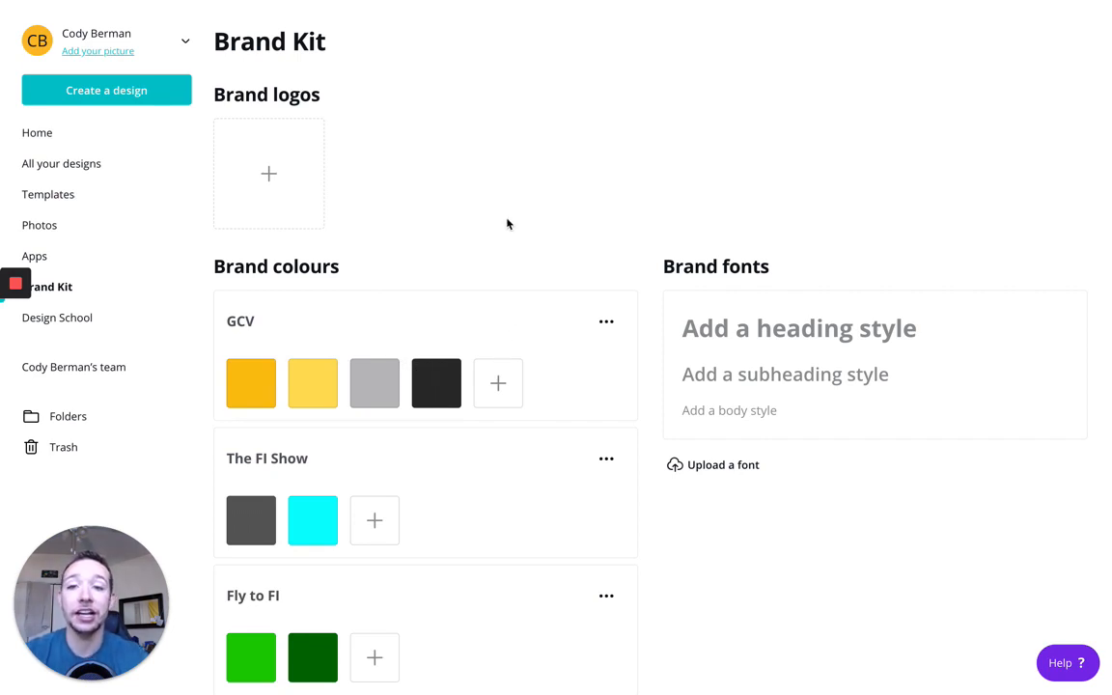
{"action": "mouse_move", "coordinate": [415, 274]}
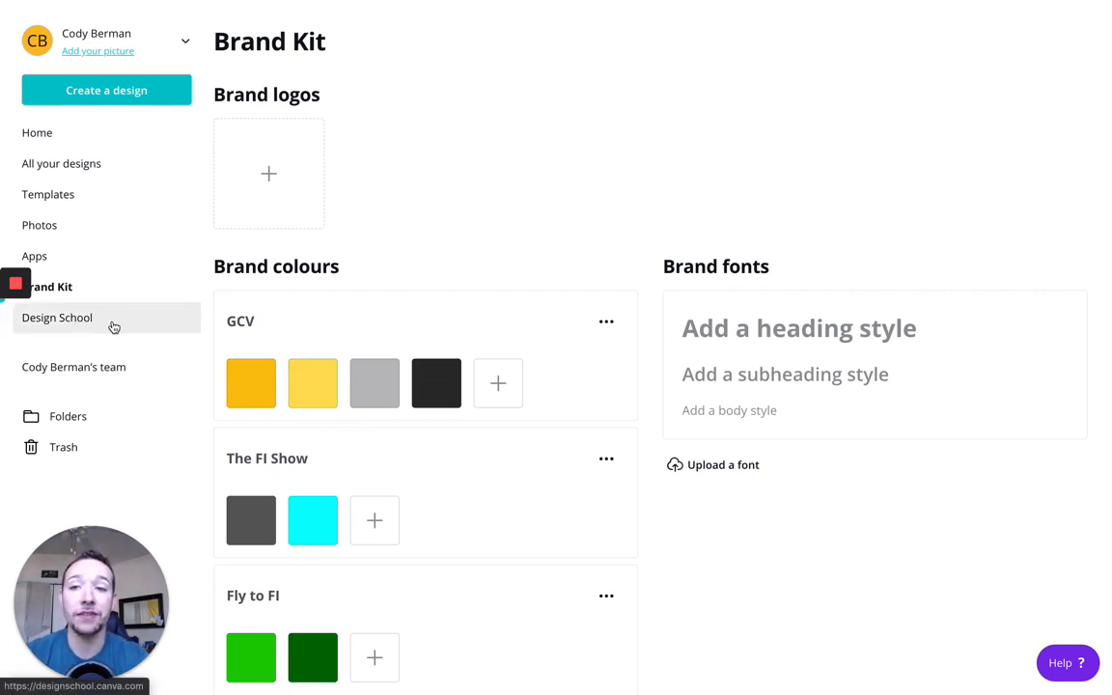
{"action": "left_click", "coordinate": [57, 316]}
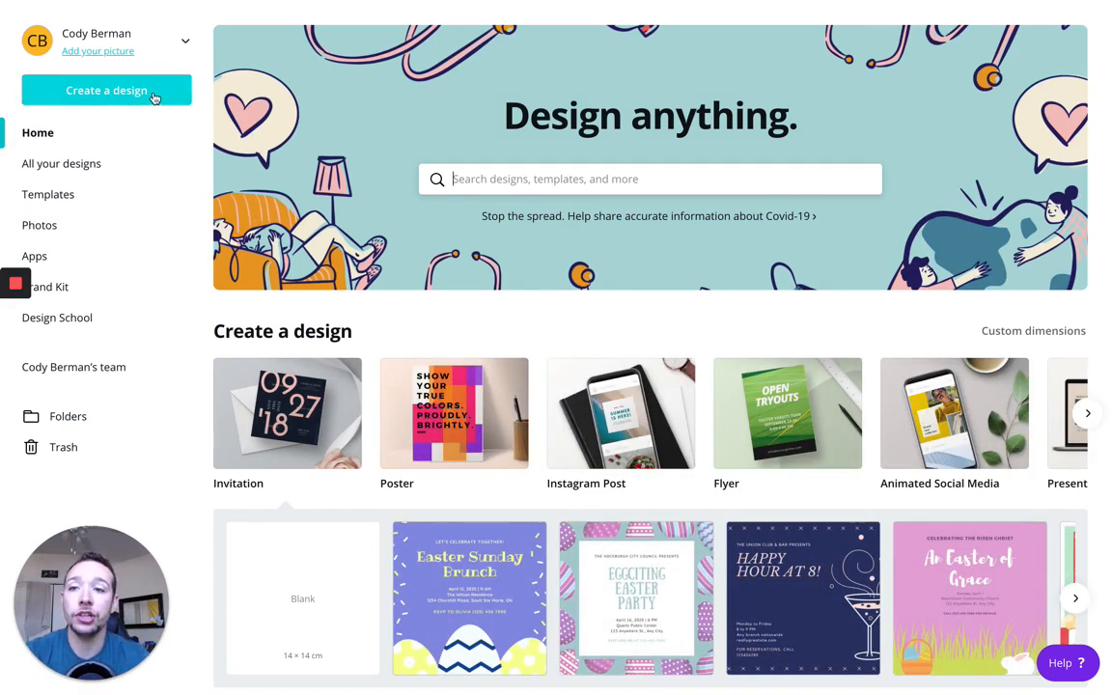
Create a custom-size design 5 inches wide by 7 inches tall.
{"action": "left_click", "coordinate": [107, 90]}
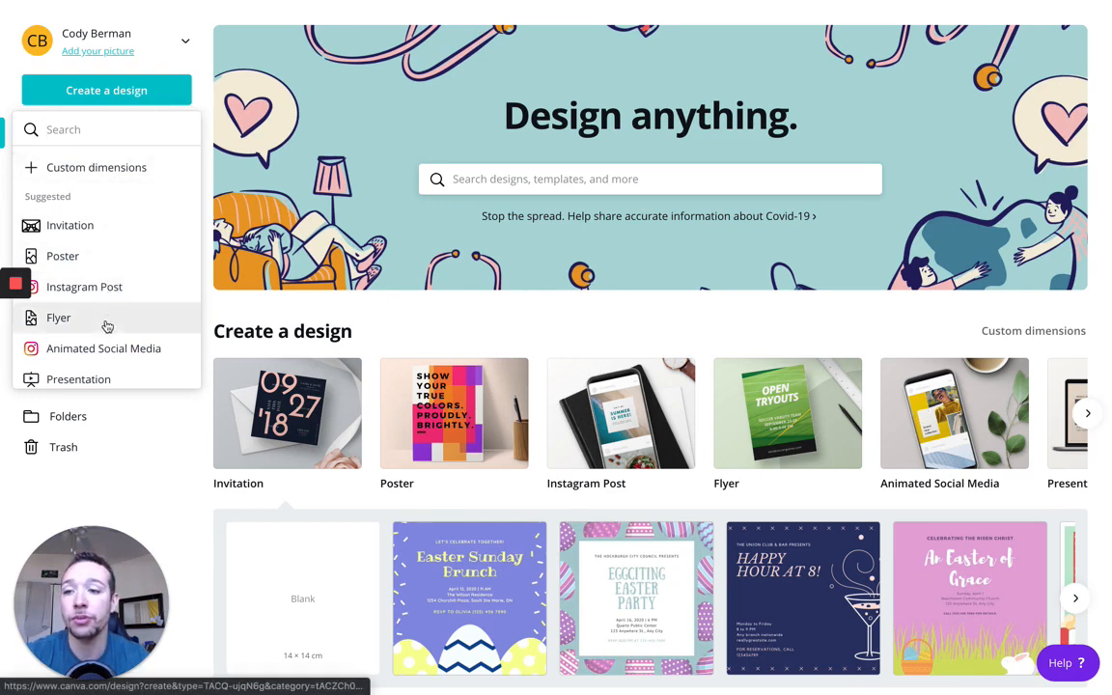
{"action": "mouse_move", "coordinate": [149, 203]}
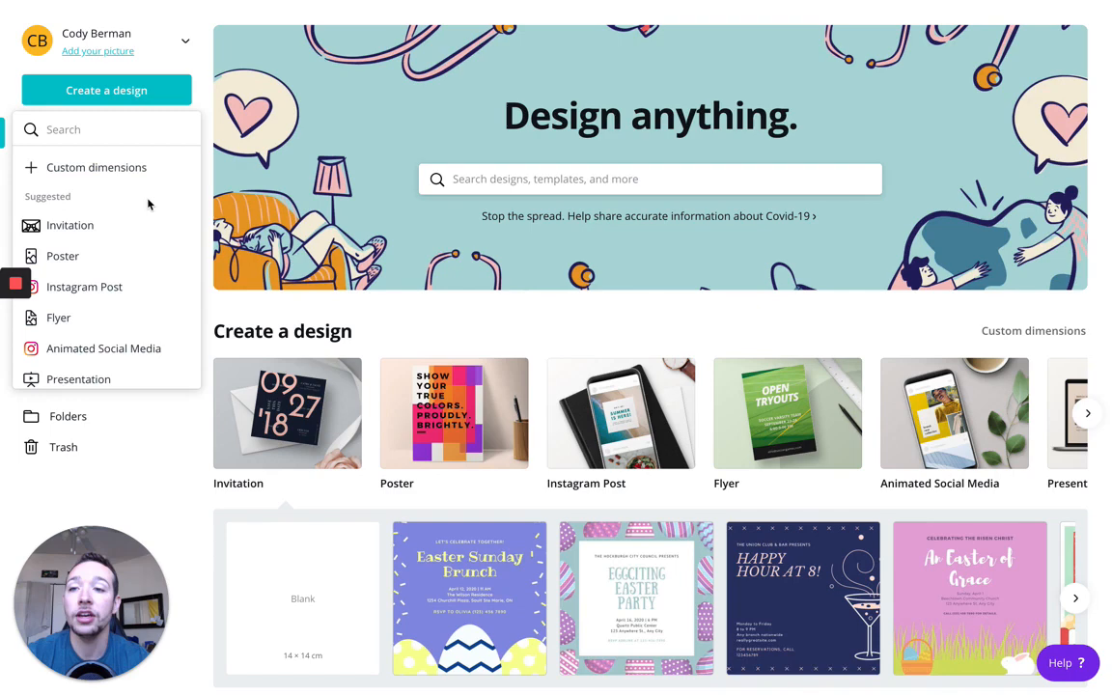
{"action": "mouse_move", "coordinate": [120, 175]}
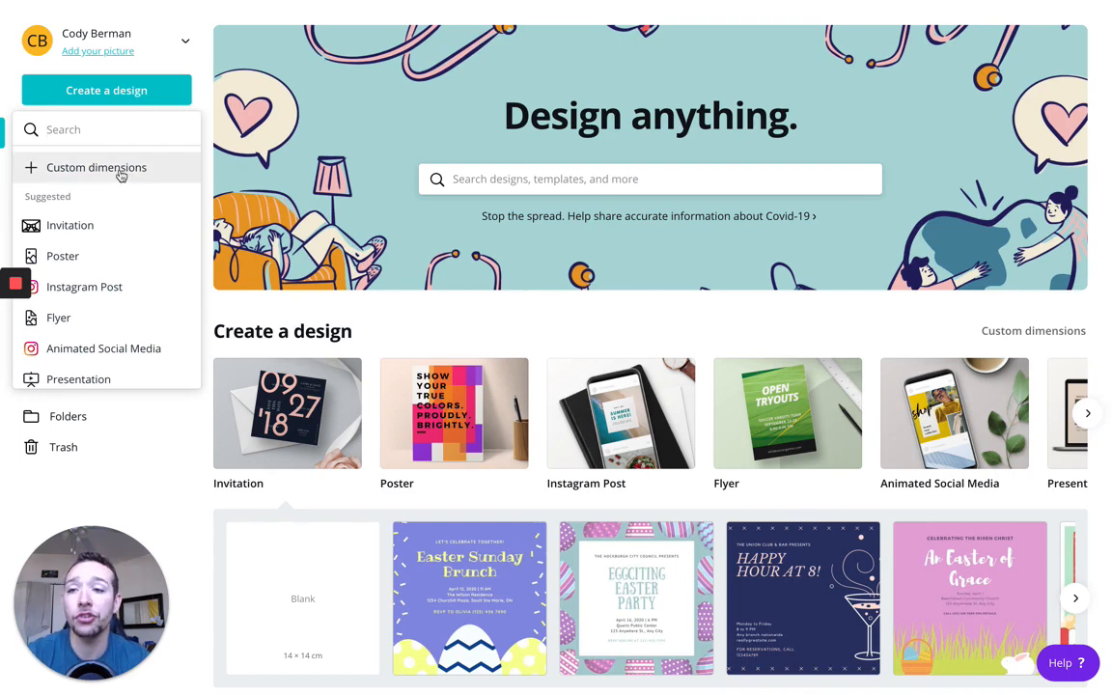
{"action": "left_click", "coordinate": [97, 167]}
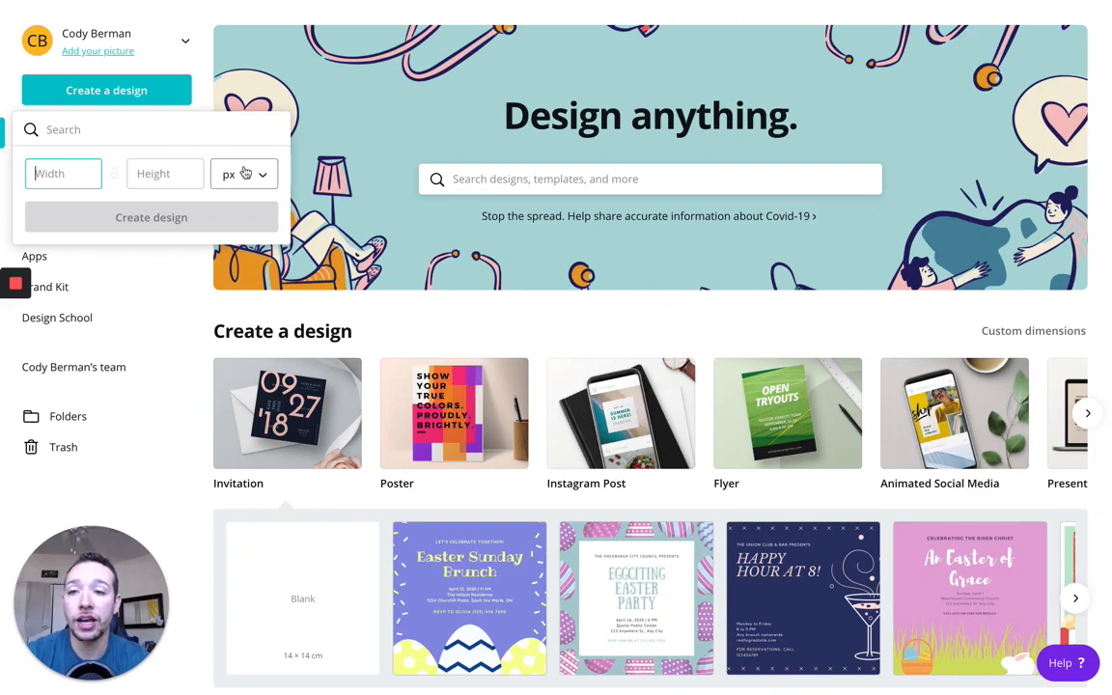
{"action": "left_click", "coordinate": [243, 174]}
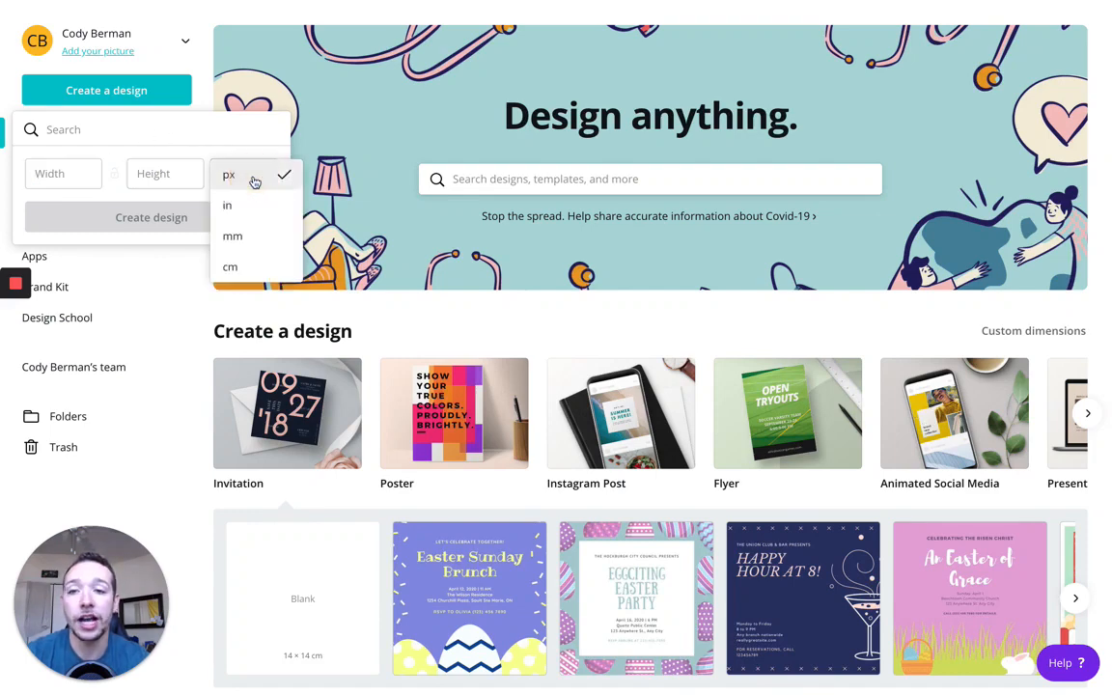
{"action": "mouse_move", "coordinate": [230, 267]}
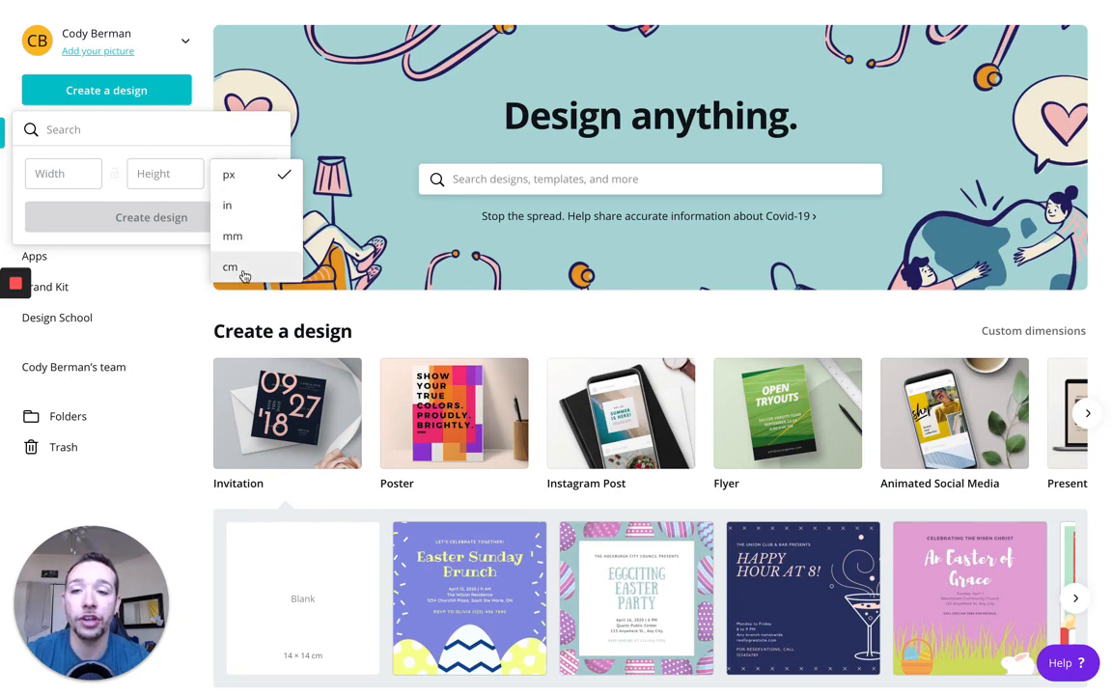
{"action": "mouse_move", "coordinate": [249, 206]}
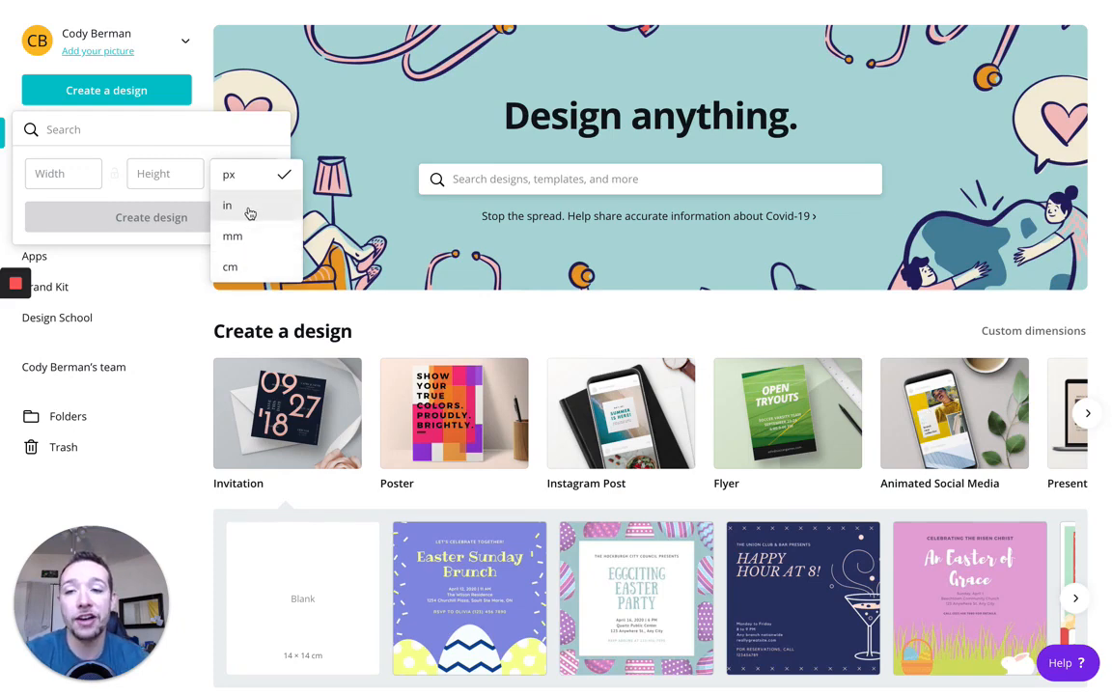
{"action": "left_click", "coordinate": [227, 206]}
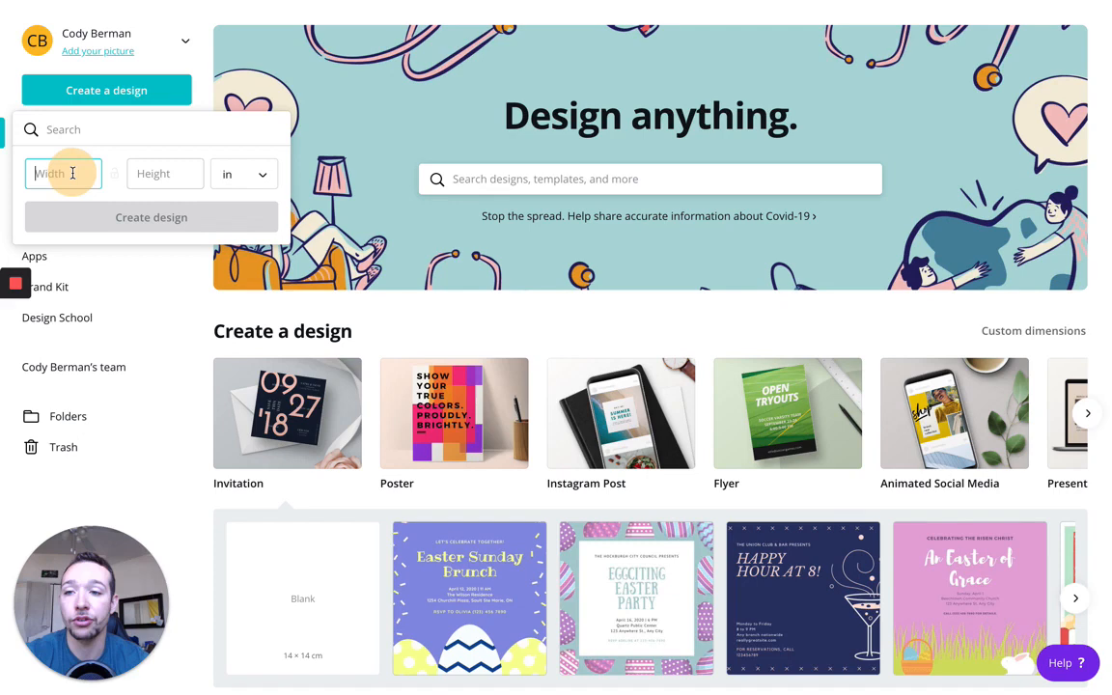
{"action": "type", "text": "5"}
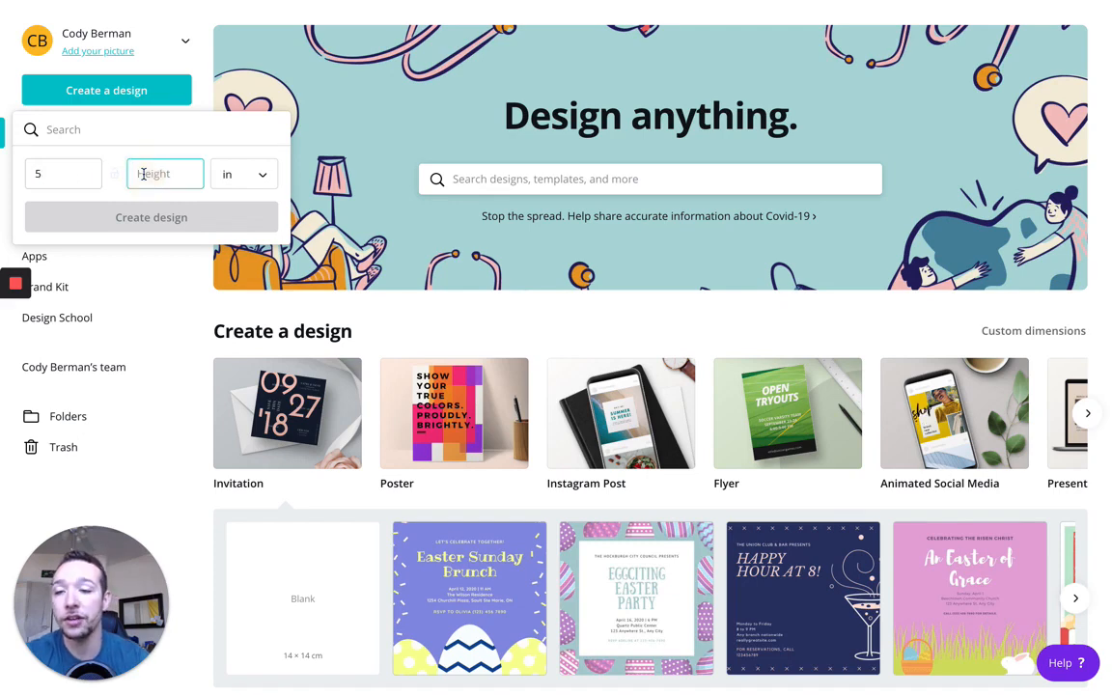
{"action": "type", "text": "7"}
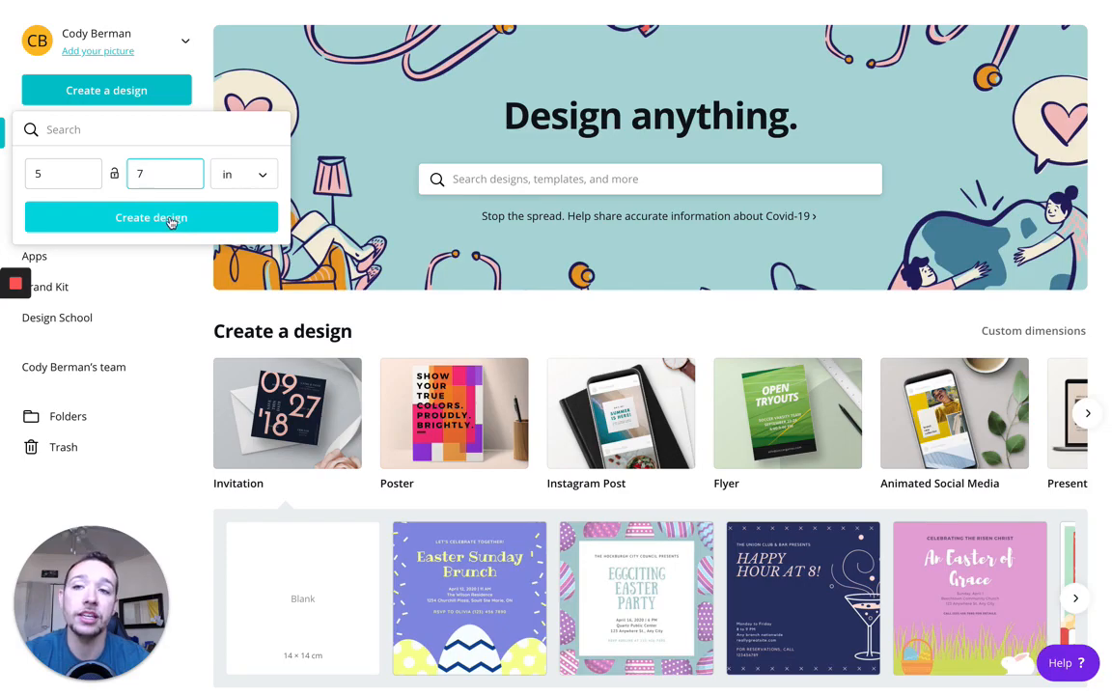
{"action": "left_click", "coordinate": [150, 217]}
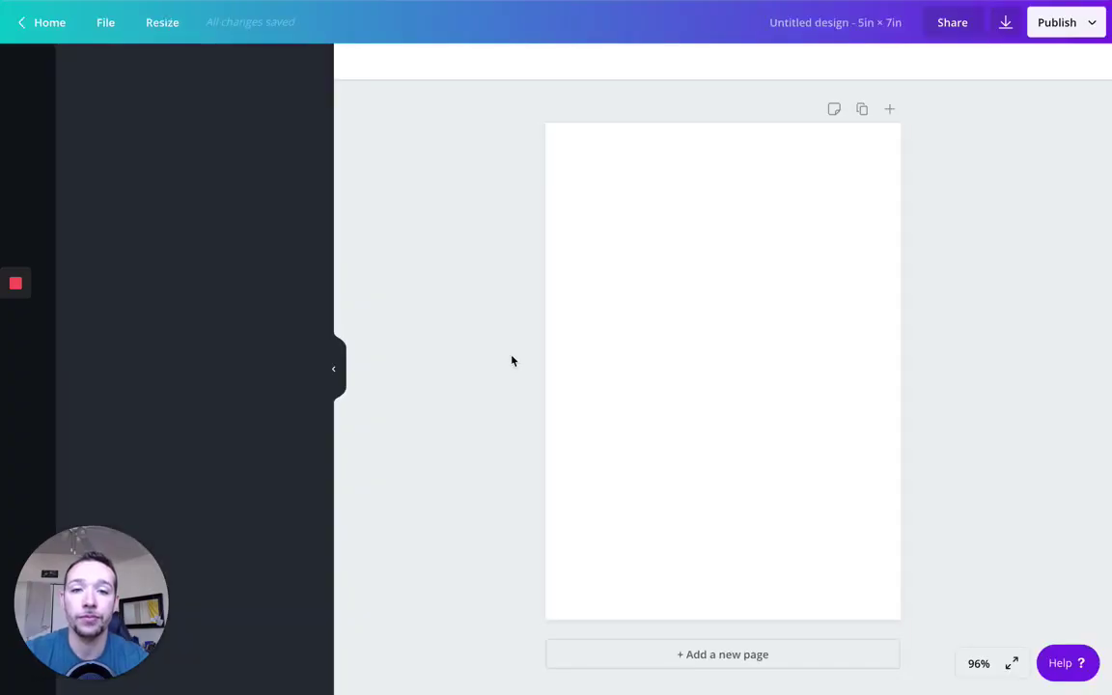
Show ready-made templates beside the blank 5×7 card and select the page.
{"action": "left_click", "coordinate": [27, 70]}
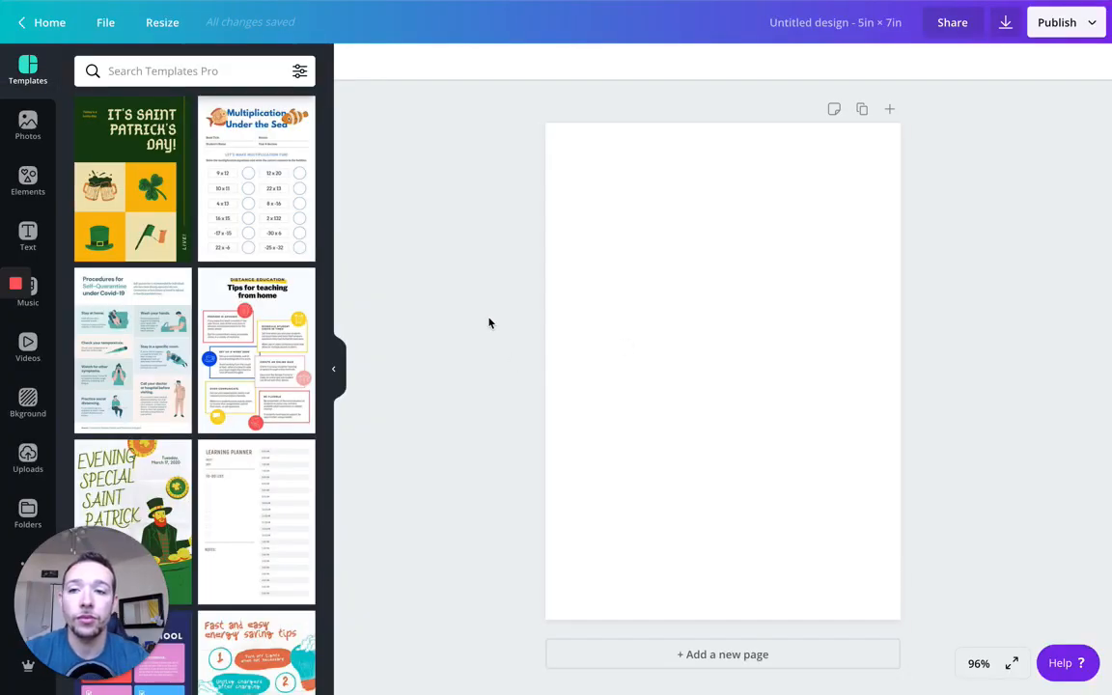
{"action": "mouse_move", "coordinate": [415, 312]}
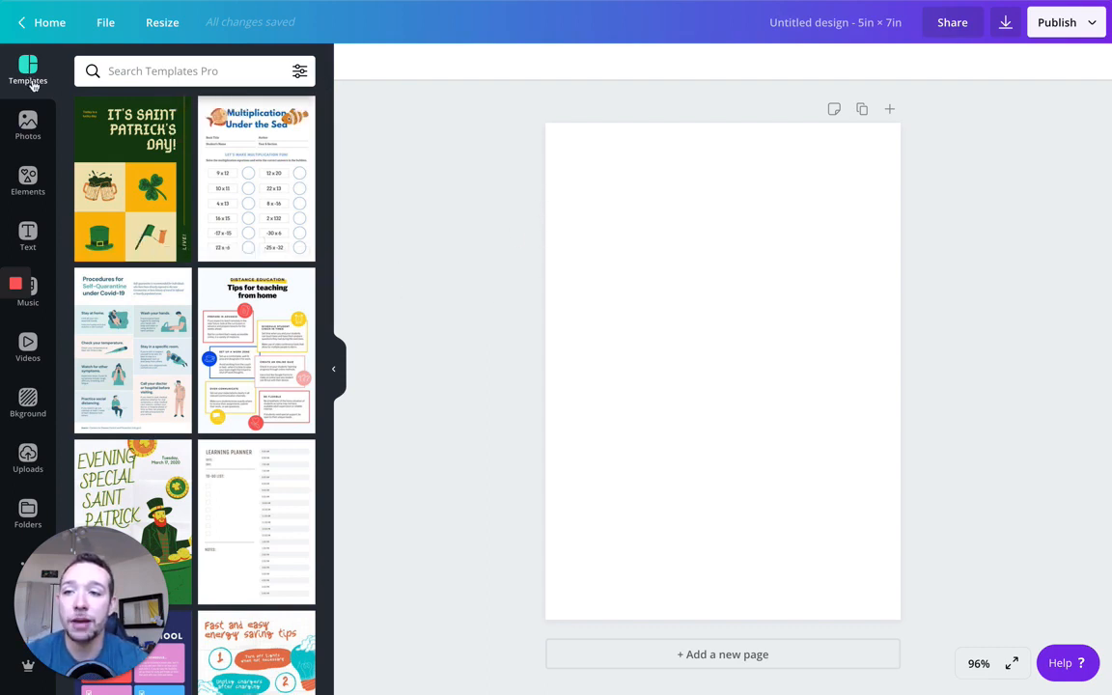
{"action": "mouse_move", "coordinate": [377, 179]}
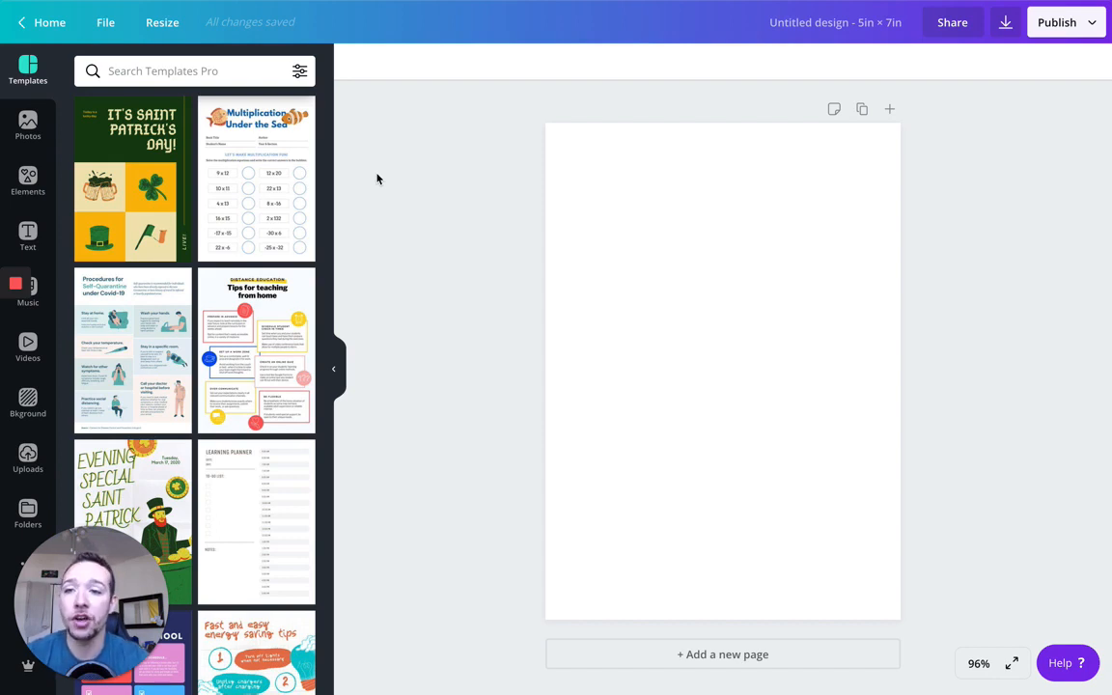
{"action": "mouse_move", "coordinate": [254, 361]}
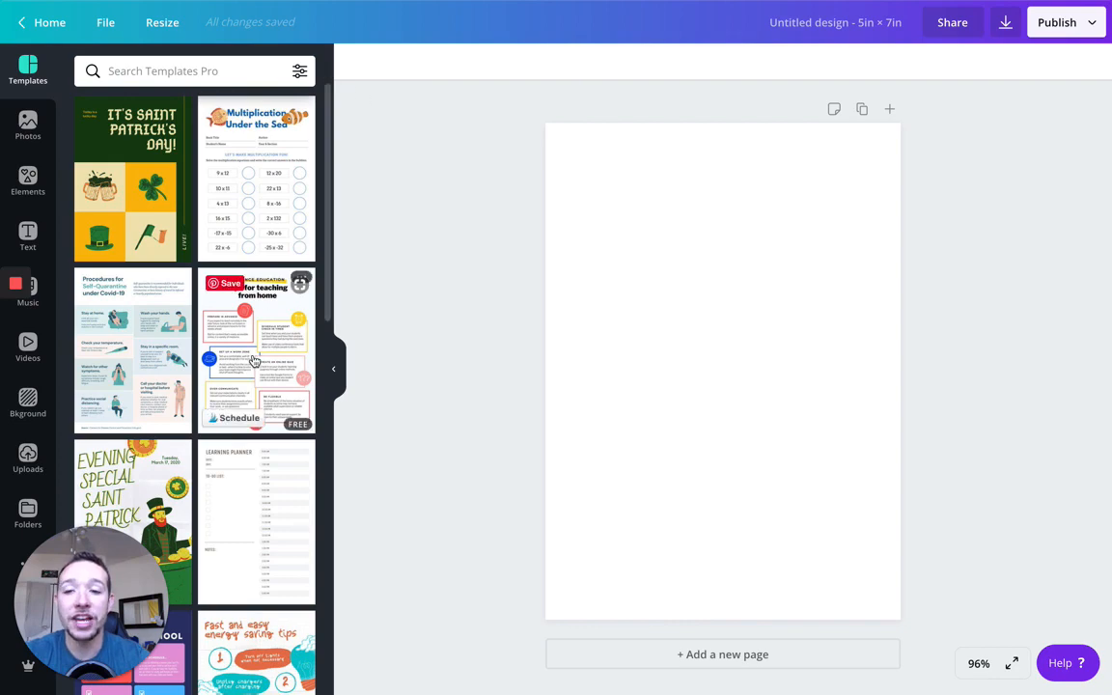
{"action": "mouse_move", "coordinate": [257, 176]}
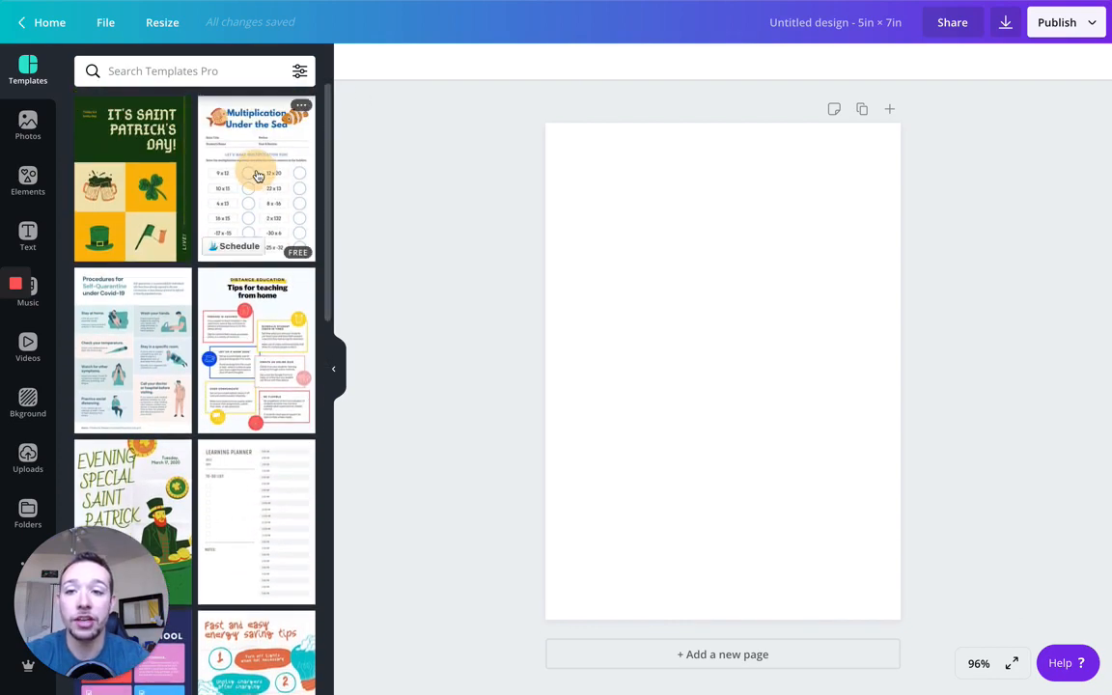
{"action": "left_click", "coordinate": [256, 178]}
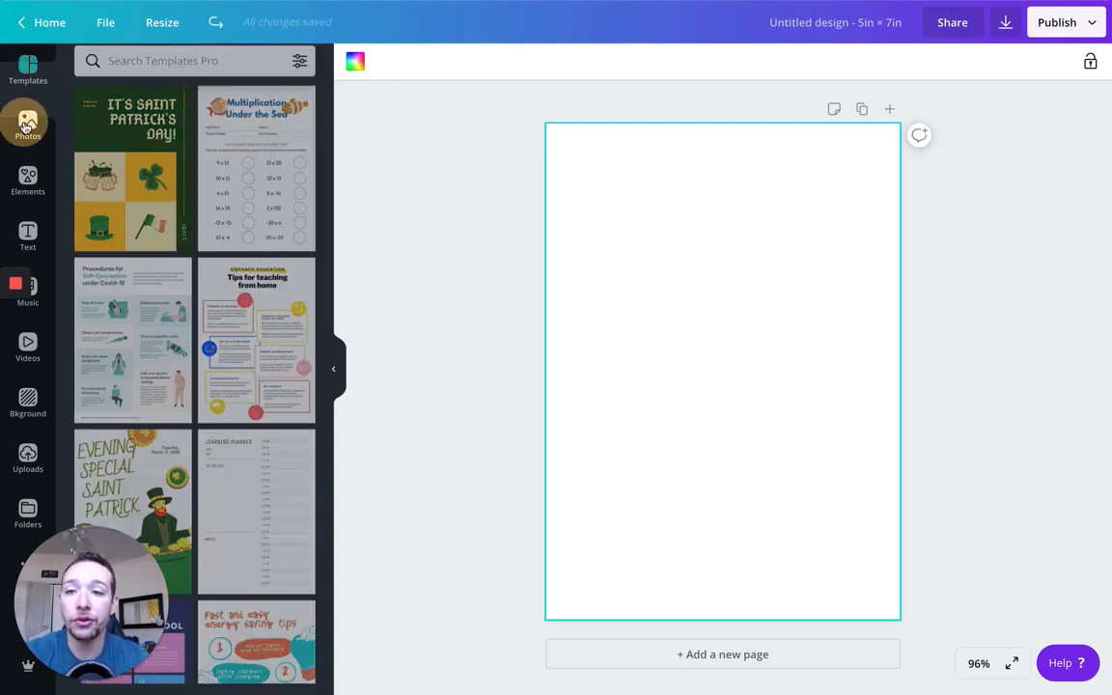
Browse the Photos, Elements and Text panels beside the blank card.
{"action": "left_click", "coordinate": [27, 123]}
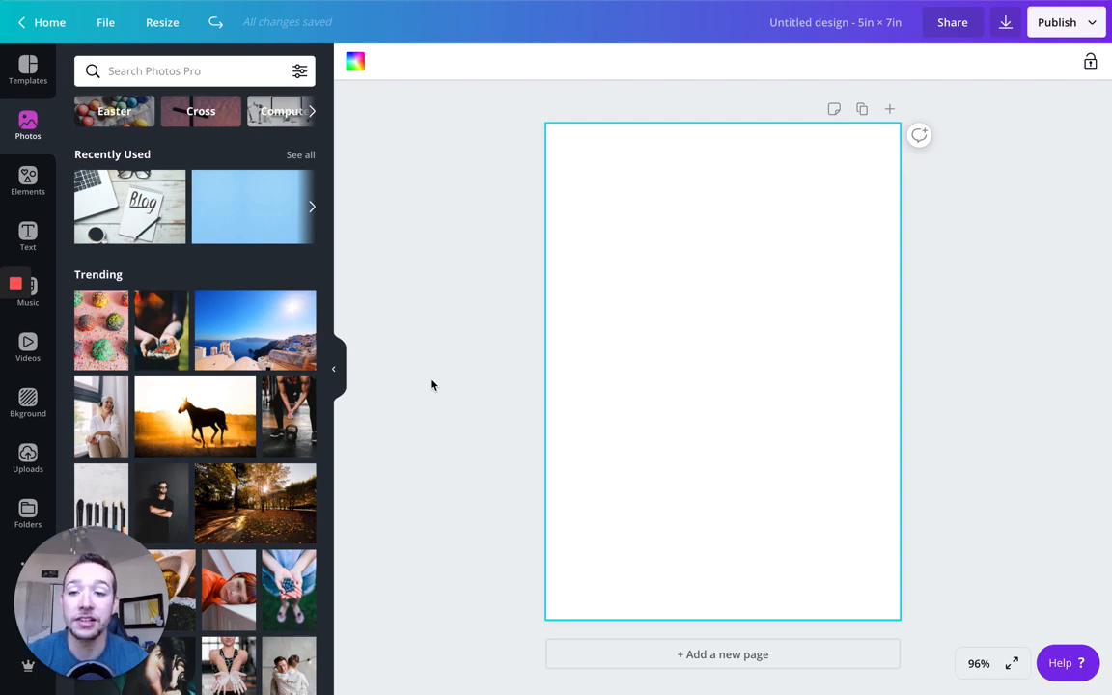
{"action": "mouse_move", "coordinate": [131, 206]}
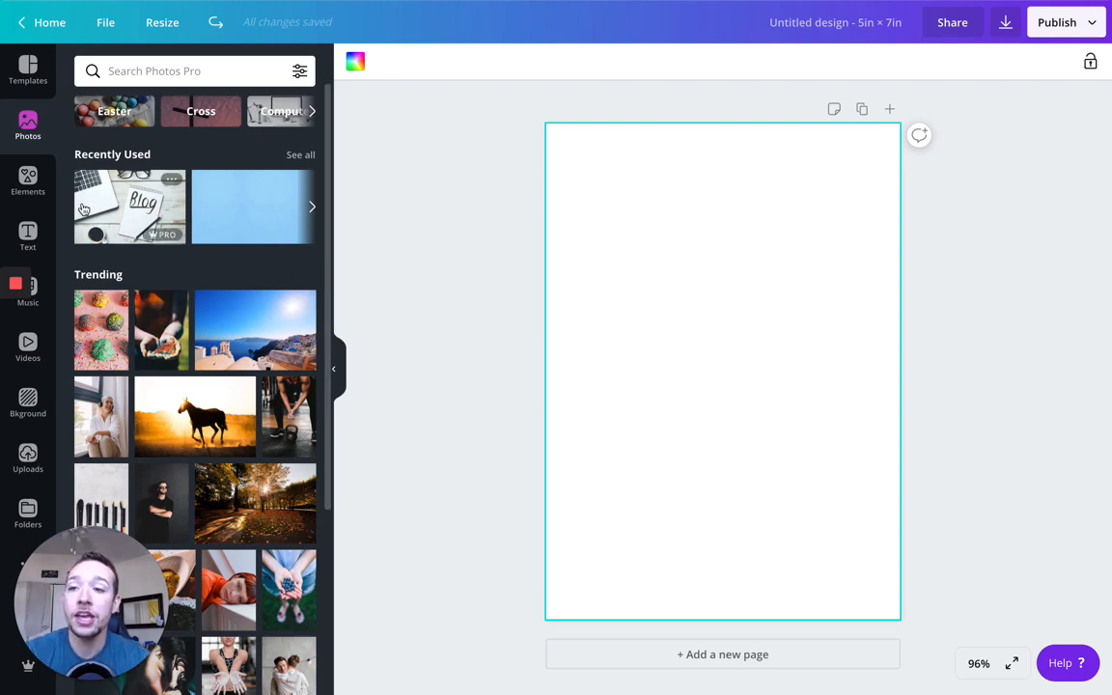
{"action": "left_click", "coordinate": [27, 182]}
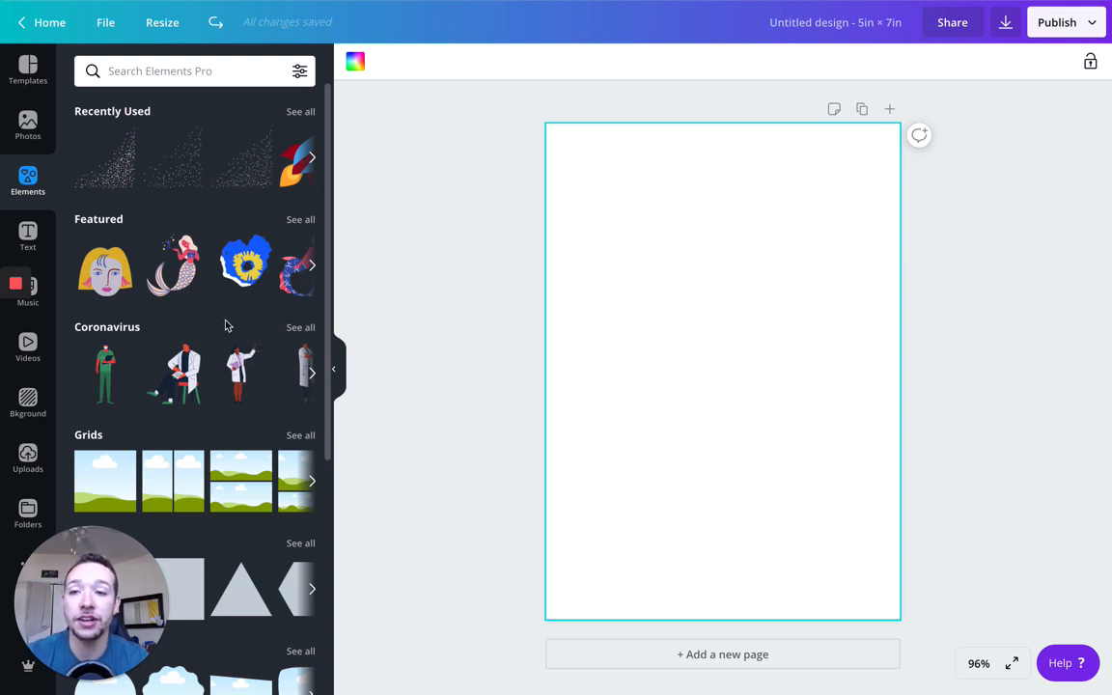
{"action": "left_click", "coordinate": [27, 236]}
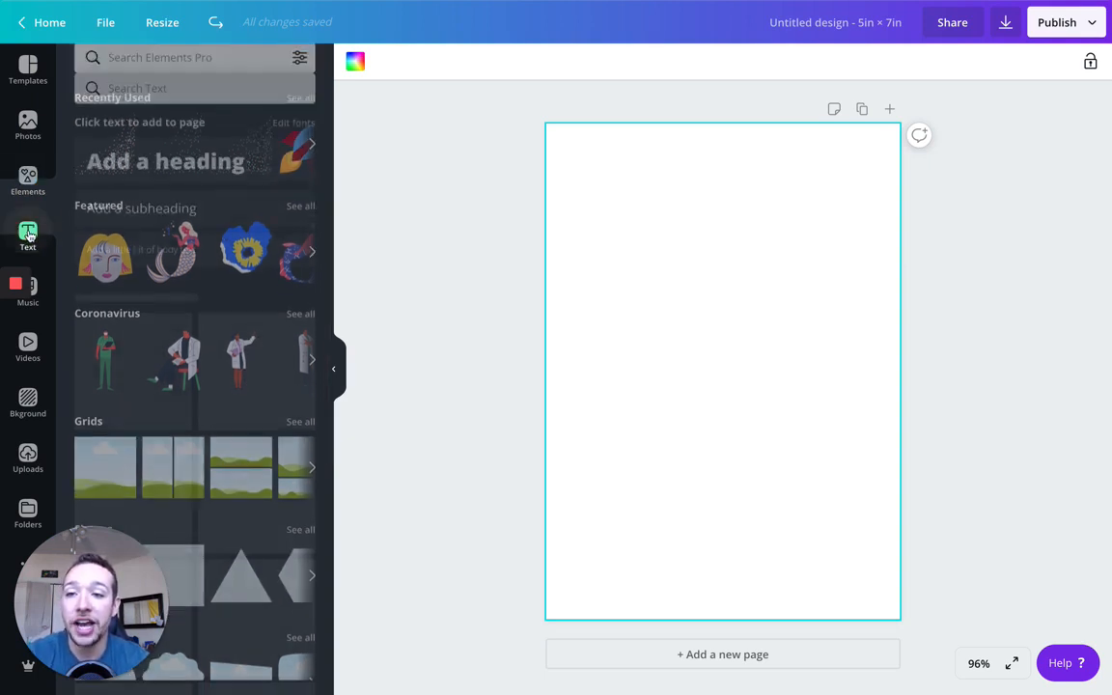
{"action": "left_click", "coordinate": [27, 236]}
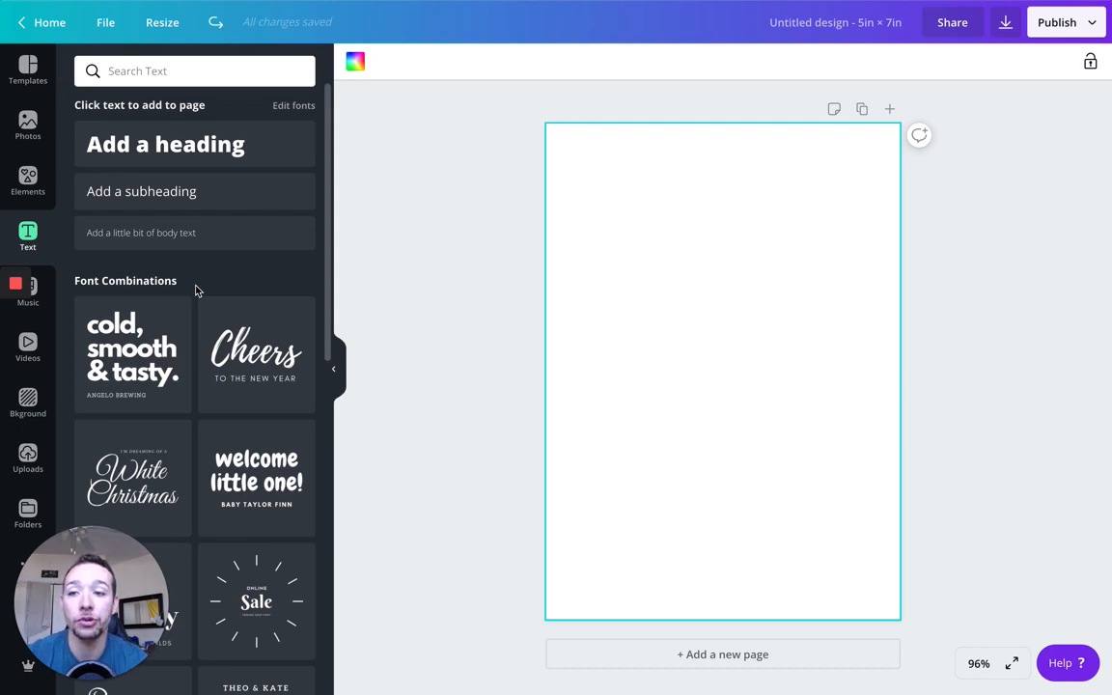
{"action": "mouse_move", "coordinate": [54, 369]}
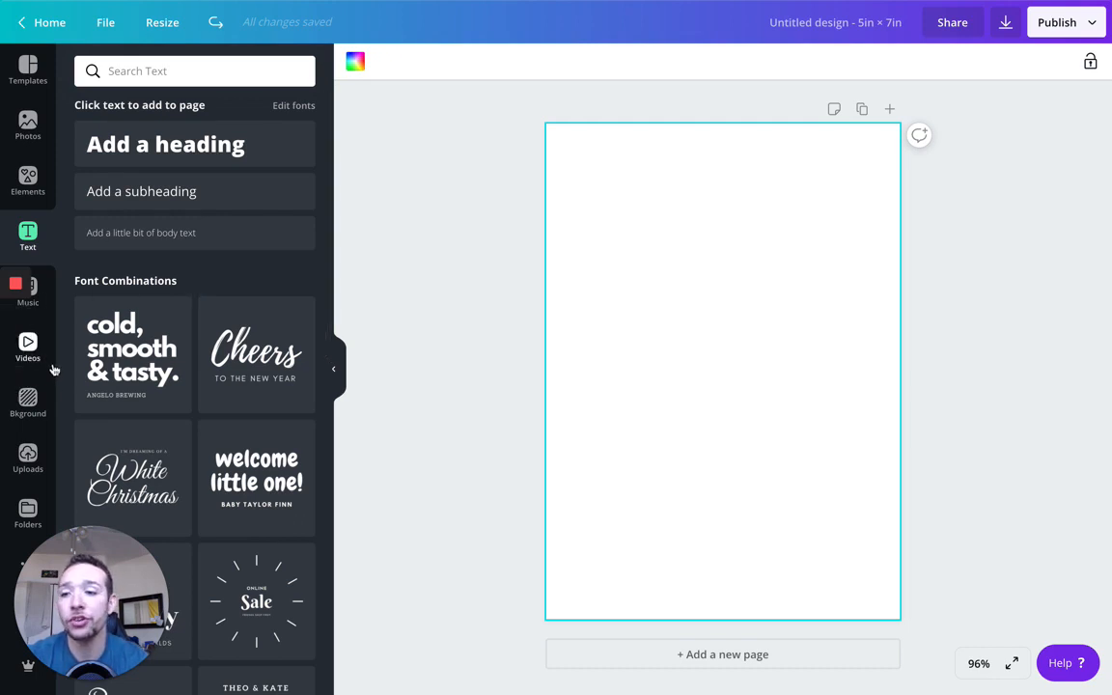
Browse Backgrounds and Uploads, then show the Folders list.
{"action": "left_click", "coordinate": [27, 401]}
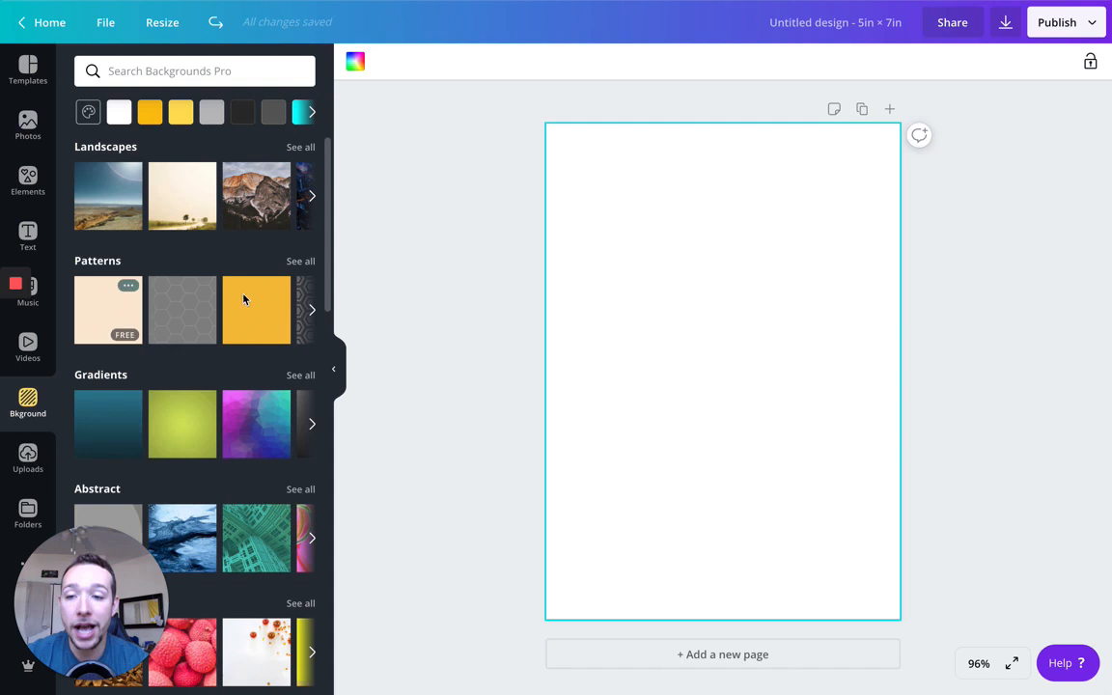
{"action": "scroll", "scroll_direction": "down", "scroll_amount": 3}
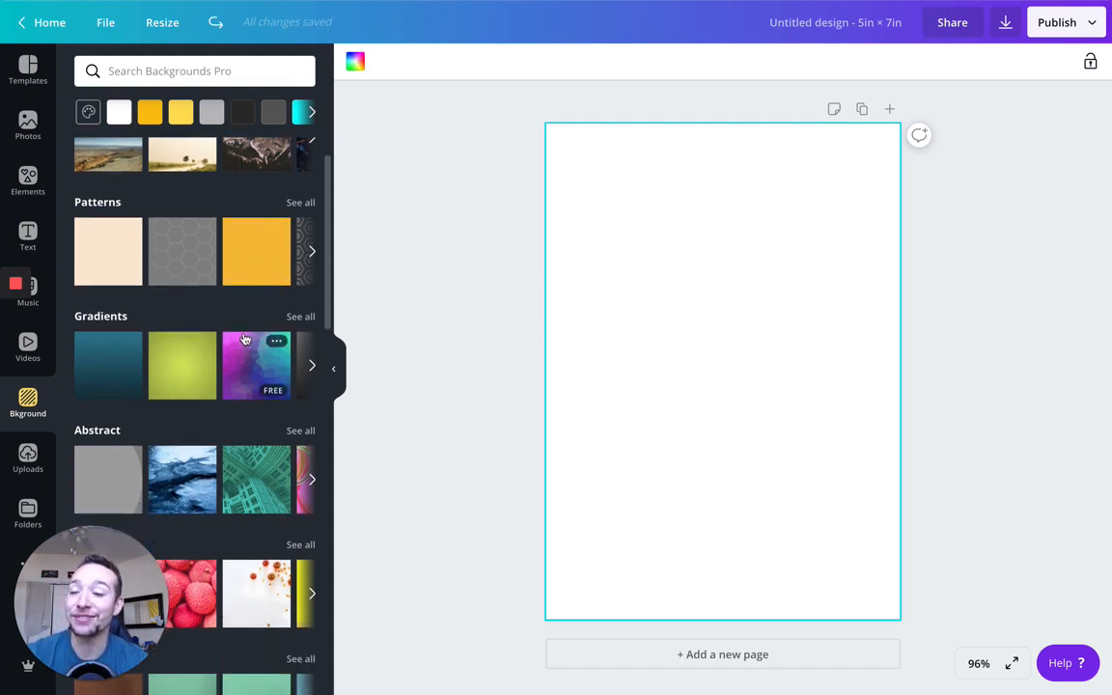
{"action": "mouse_move", "coordinate": [207, 199]}
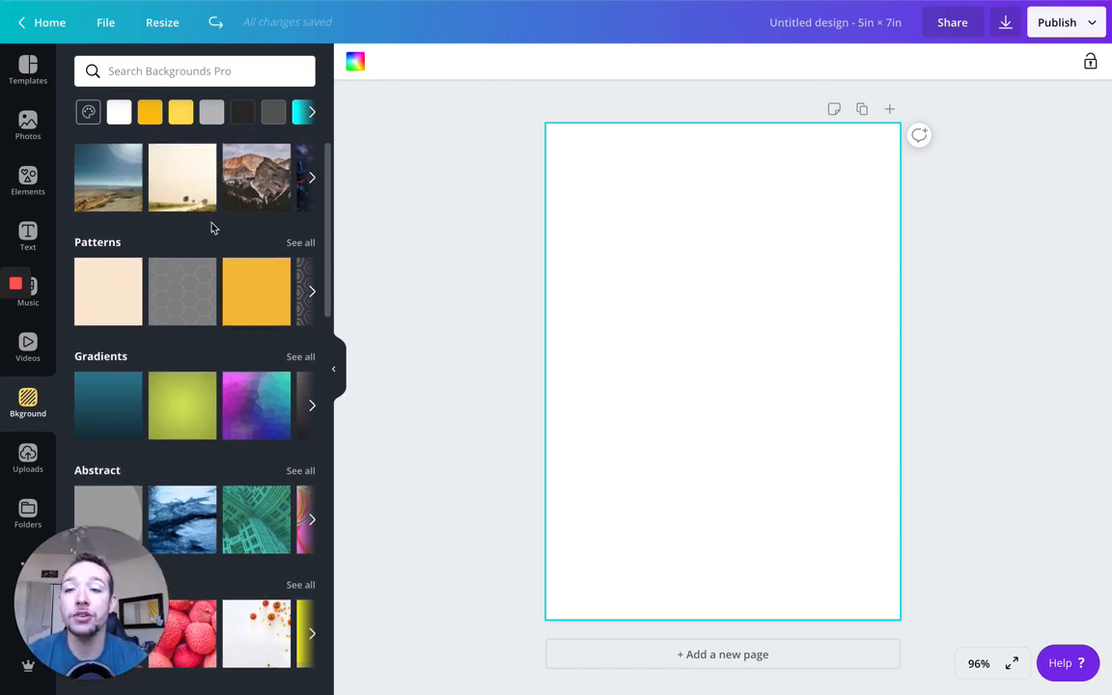
{"action": "mouse_move", "coordinate": [202, 243]}
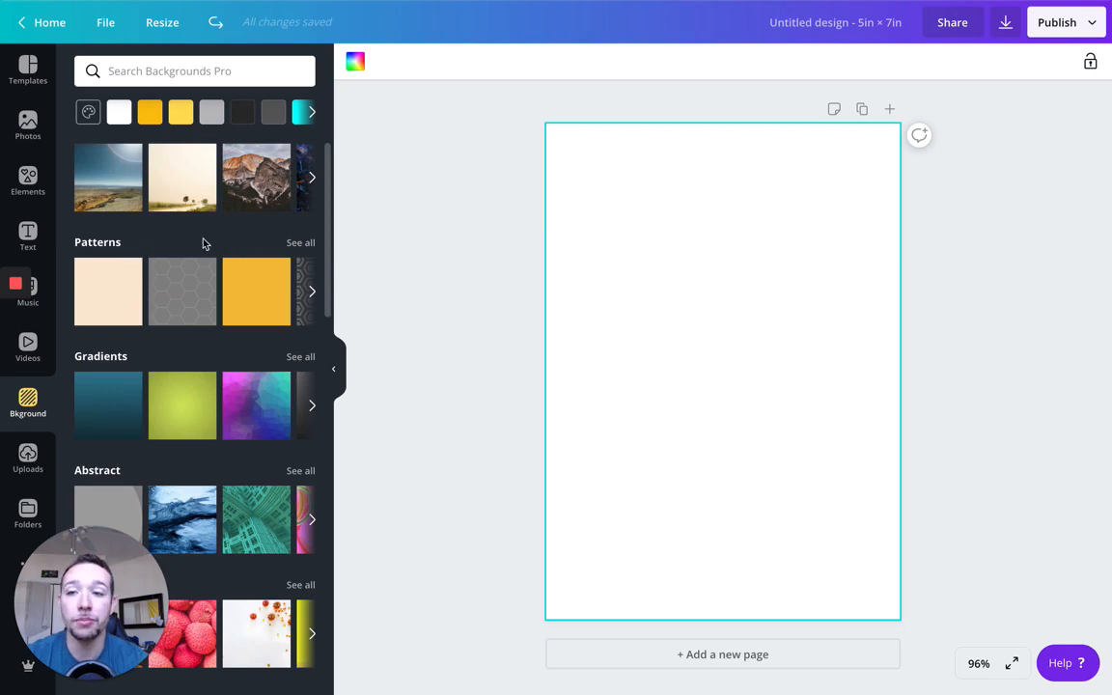
{"action": "mouse_move", "coordinate": [200, 248]}
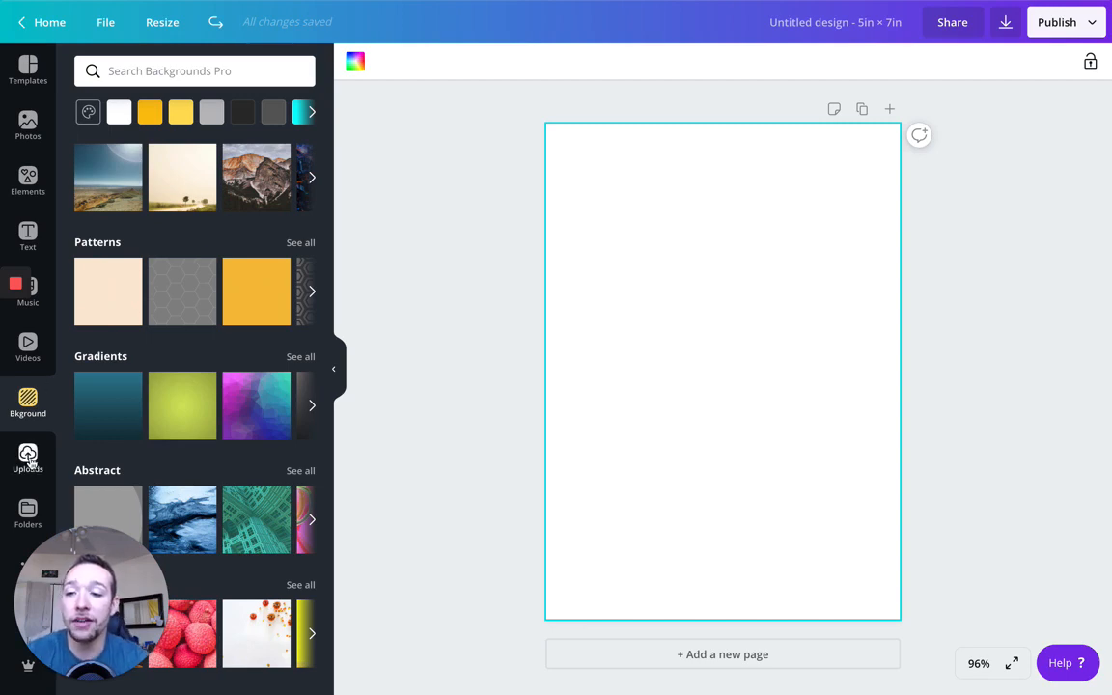
{"action": "left_click", "coordinate": [27, 460]}
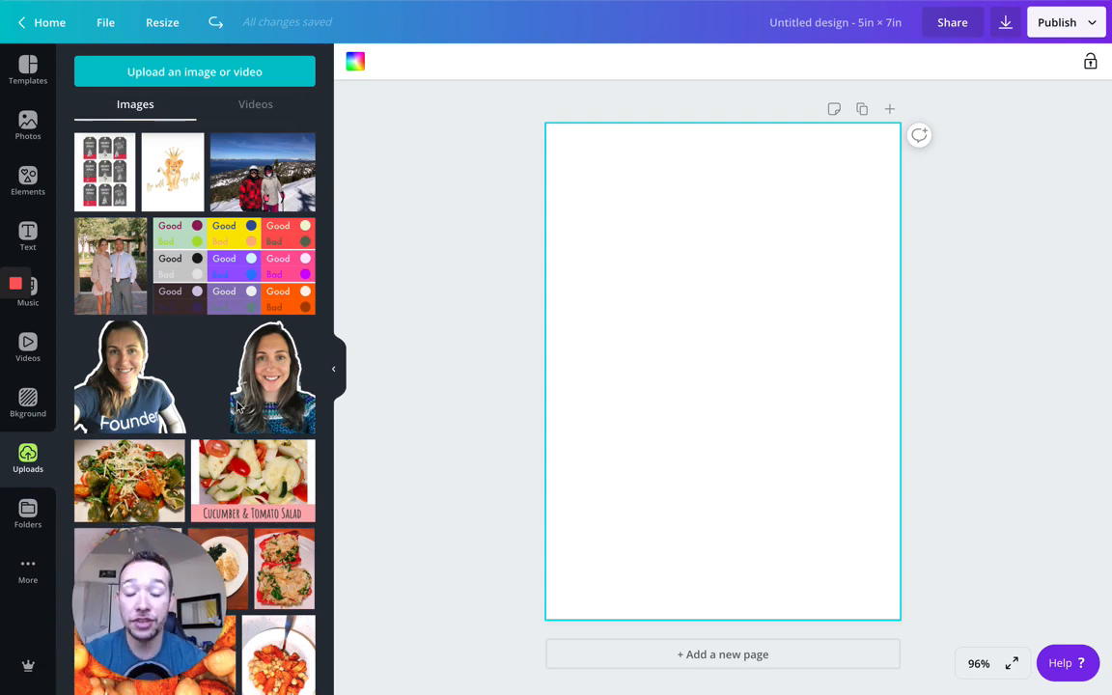
{"action": "mouse_move", "coordinate": [331, 376]}
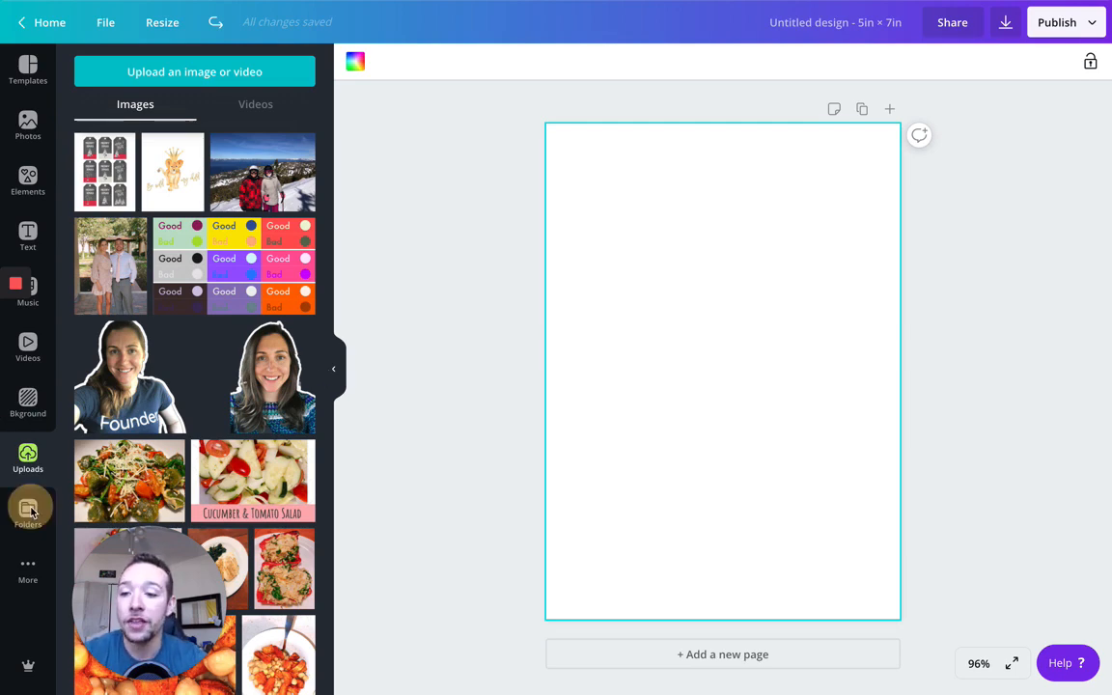
{"action": "left_click", "coordinate": [27, 511]}
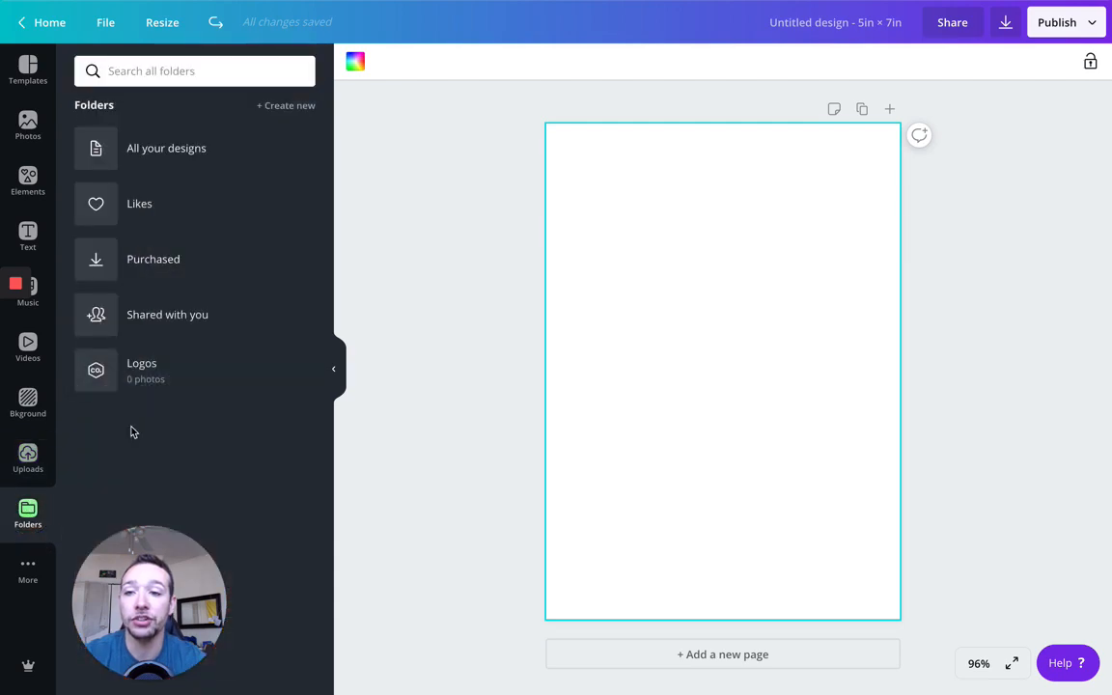
{"action": "mouse_move", "coordinate": [227, 440]}
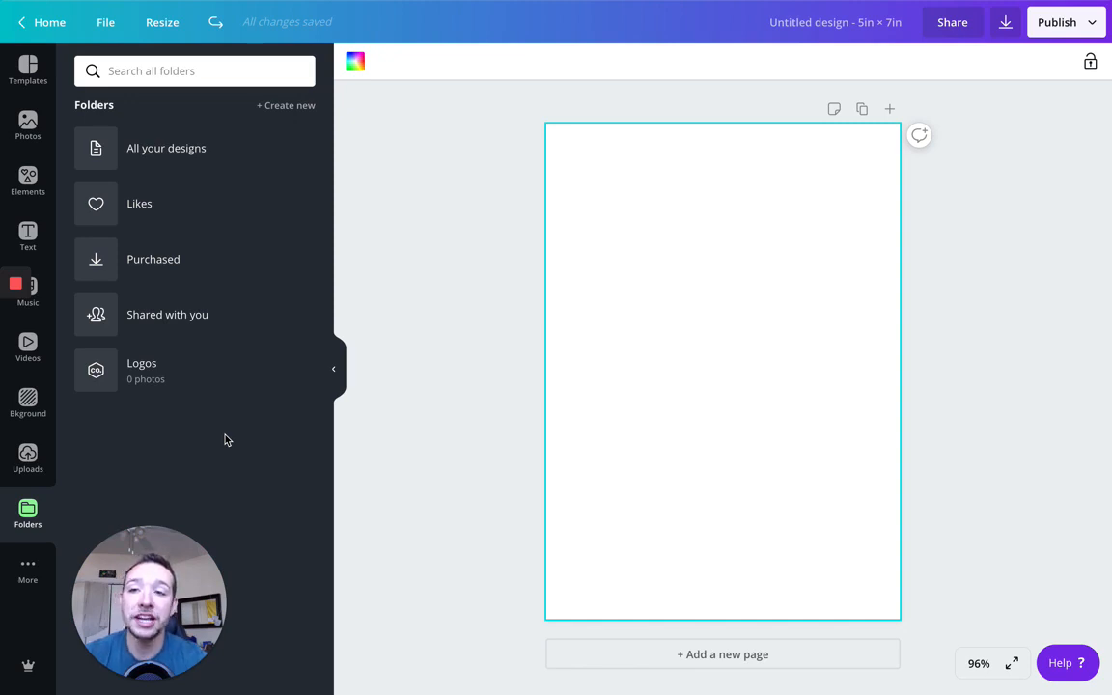
{"action": "mouse_move", "coordinate": [377, 135]}
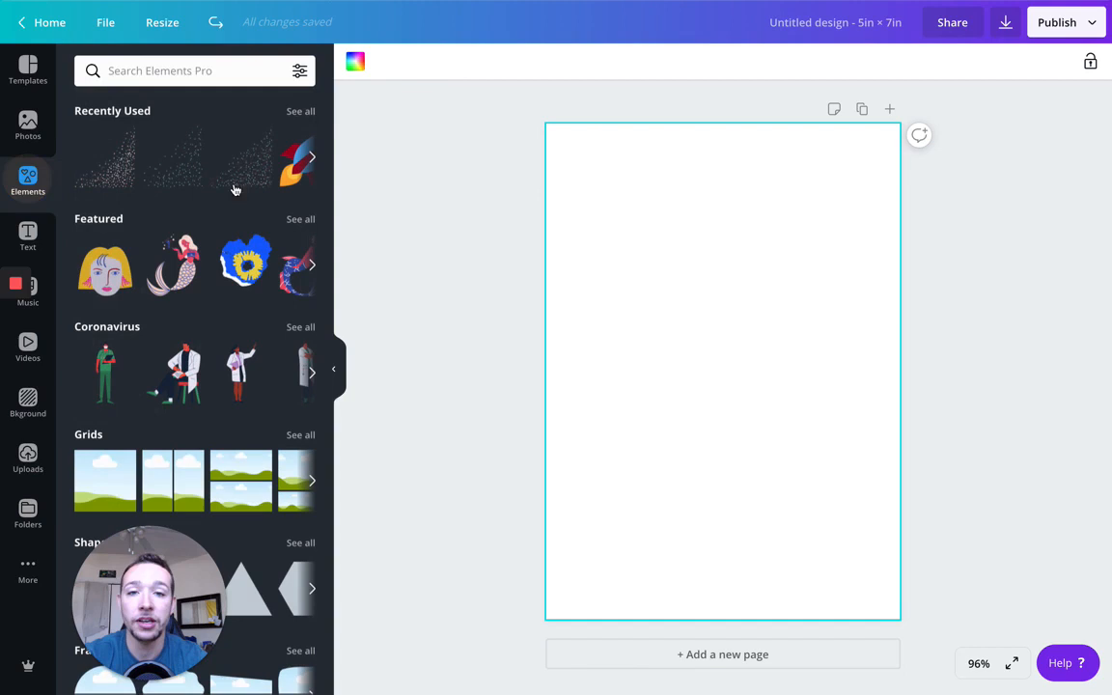
{"action": "mouse_move", "coordinate": [376, 186]}
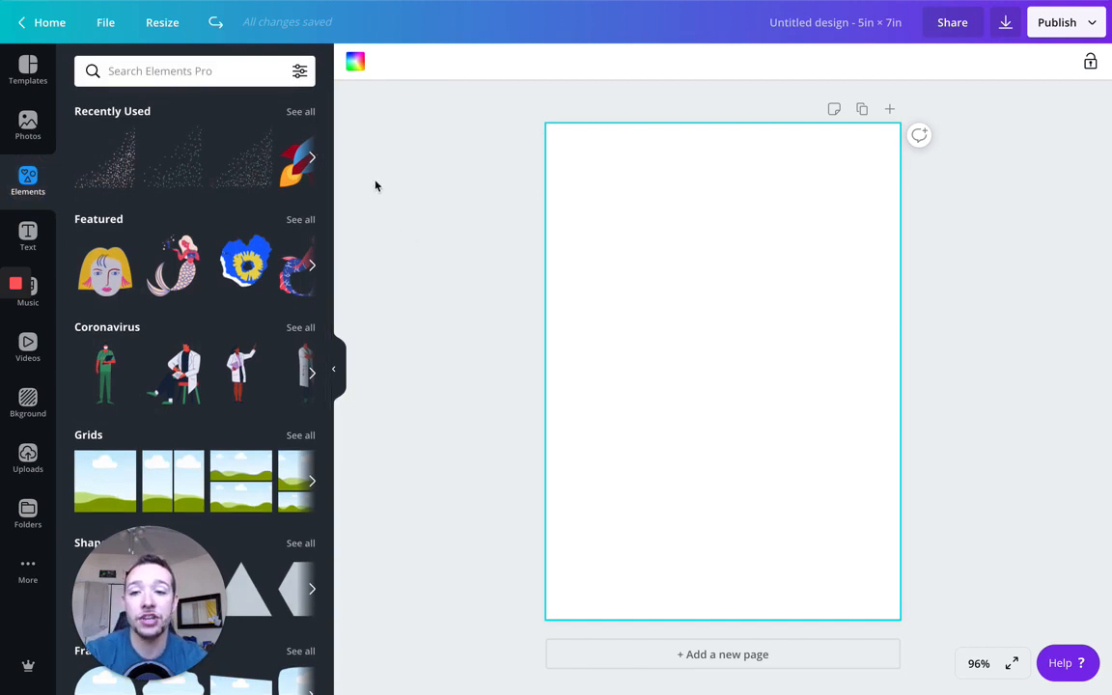
Search elements for 'frame' and scroll through the border results.
{"action": "type", "text": "frame"}
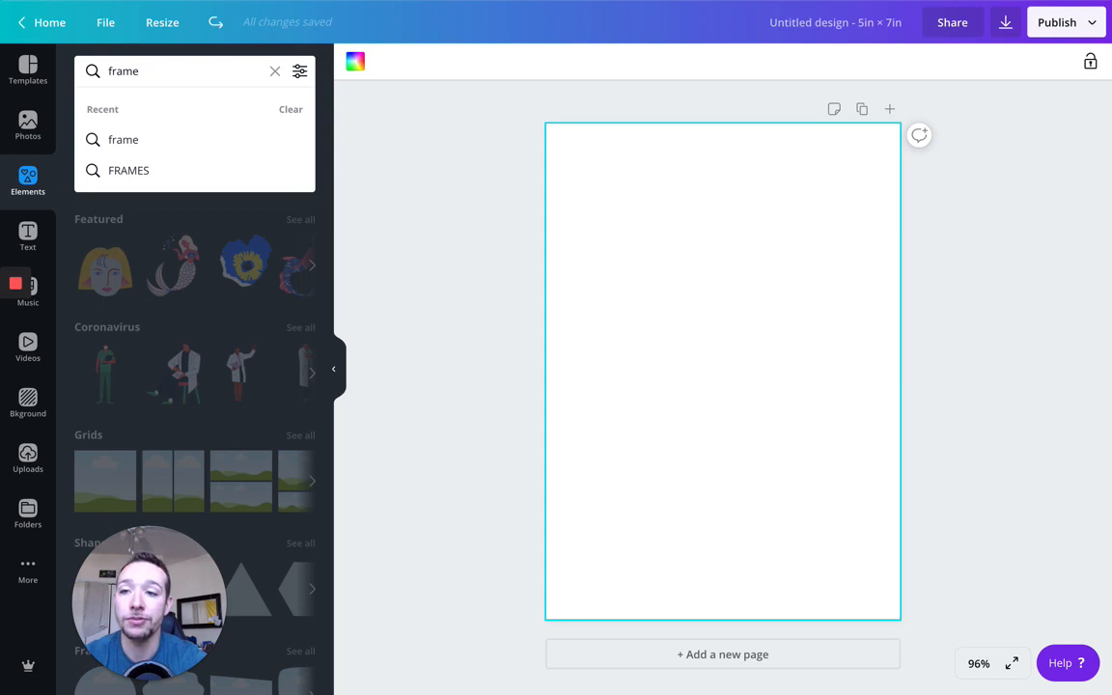
{"action": "mouse_move", "coordinate": [214, 55]}
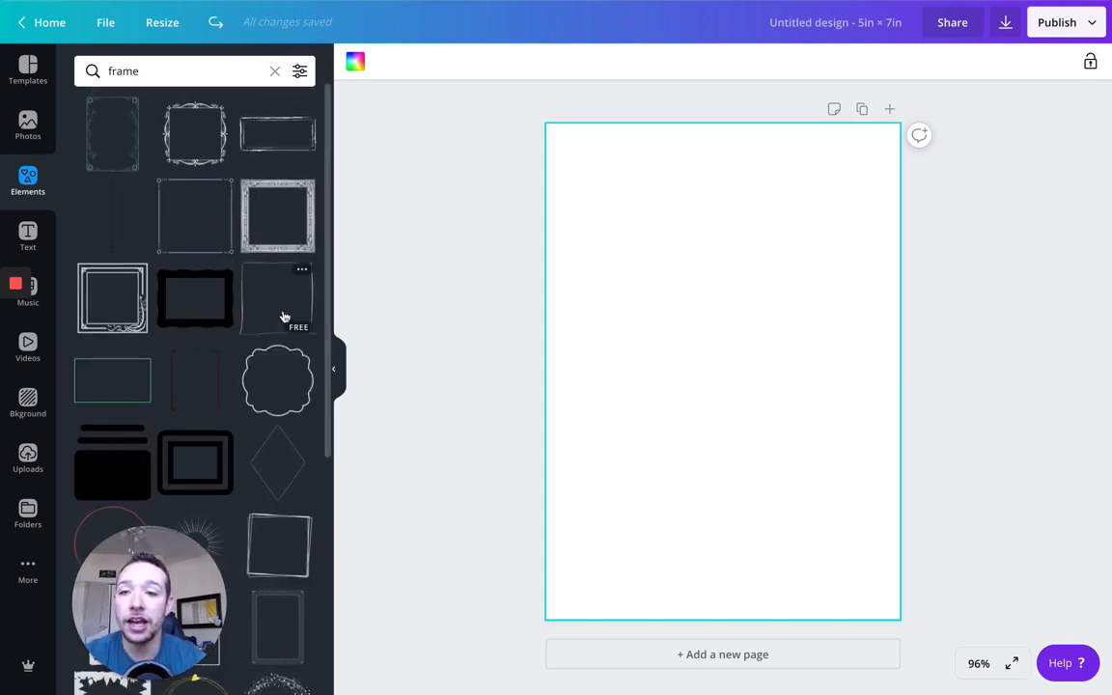
{"action": "mouse_move", "coordinate": [119, 154]}
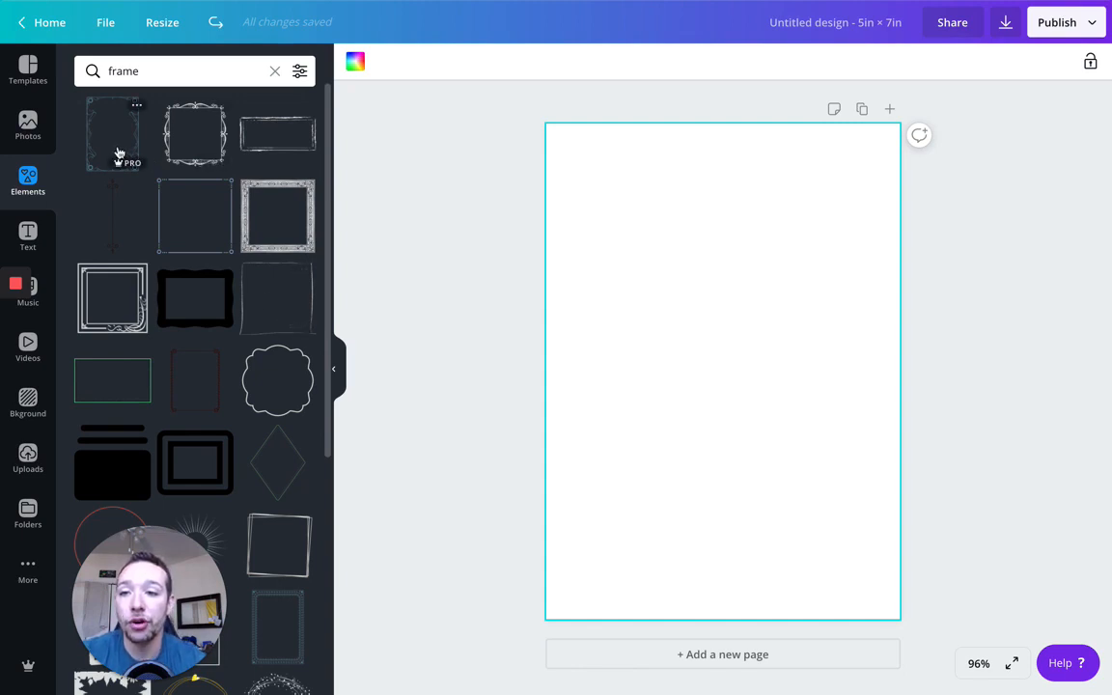
{"action": "mouse_move", "coordinate": [279, 133]}
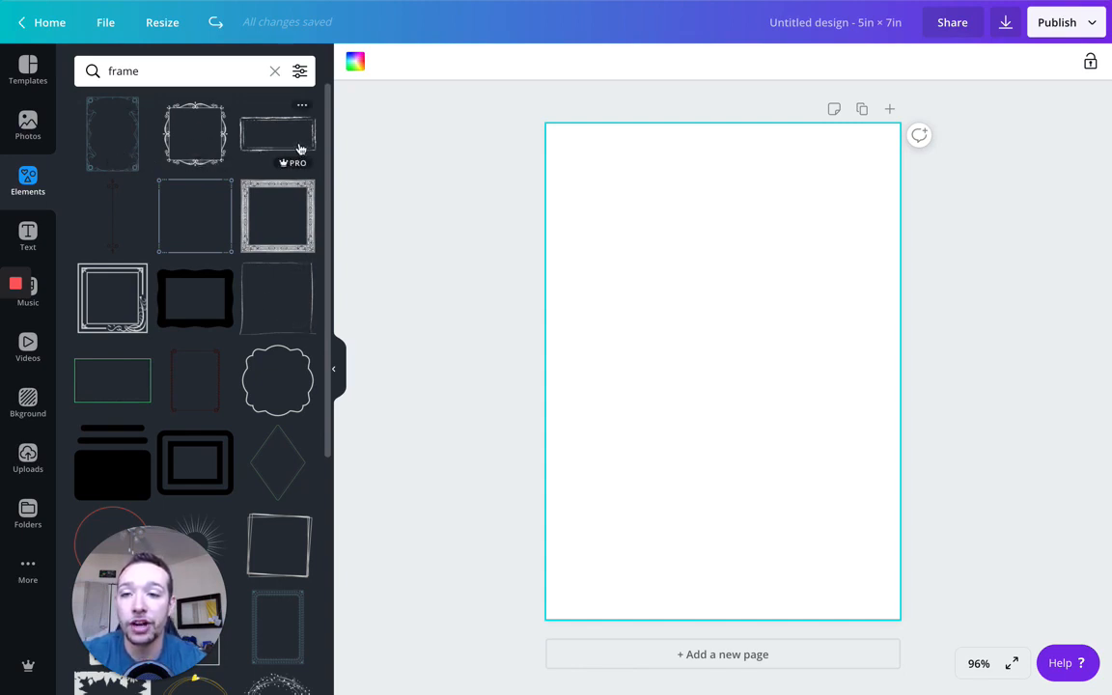
{"action": "mouse_move", "coordinate": [278, 215]}
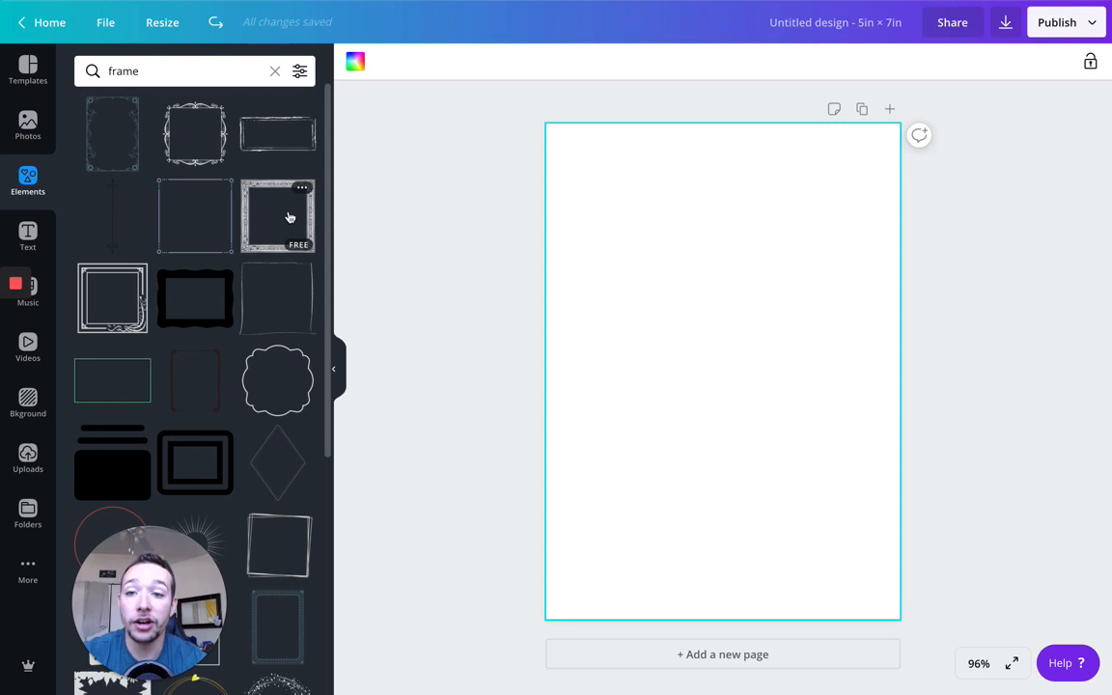
{"action": "scroll", "scroll_direction": "down", "scroll_amount": 3}
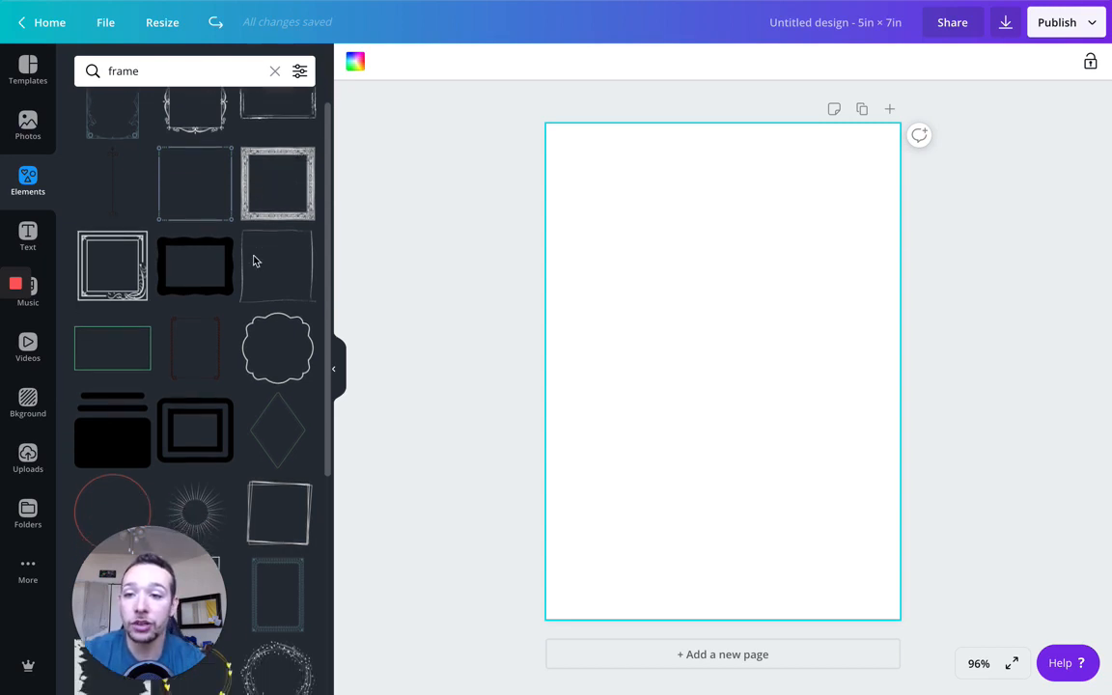
{"action": "scroll", "scroll_direction": "down", "scroll_amount": 3}
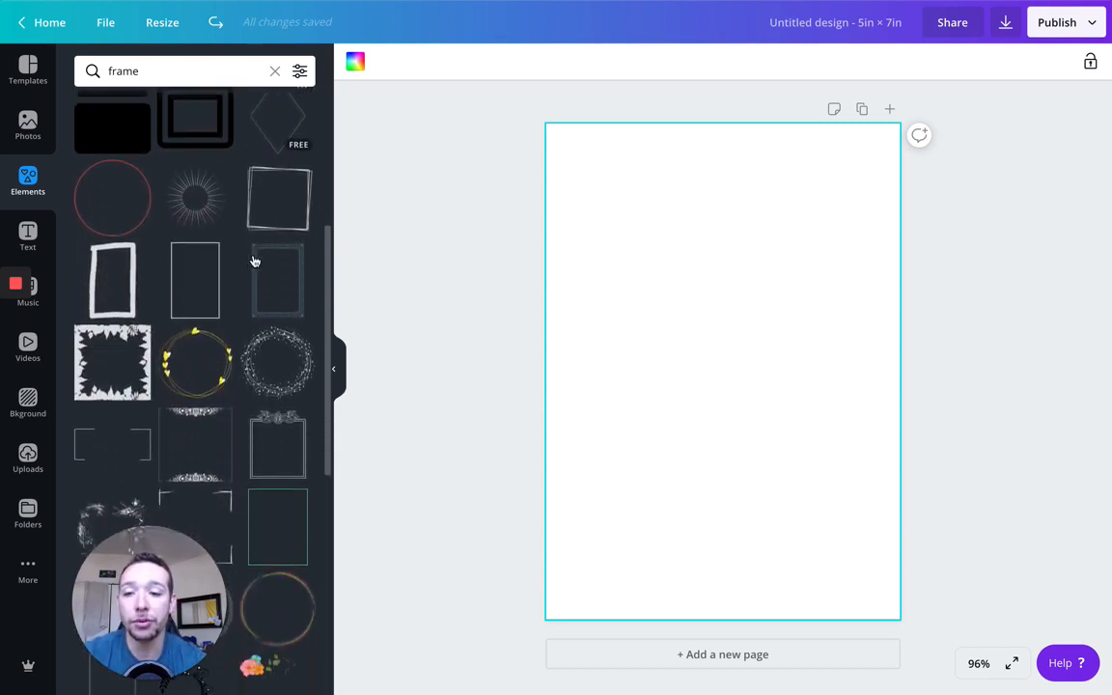
{"action": "scroll", "scroll_direction": "down", "scroll_amount": 3}
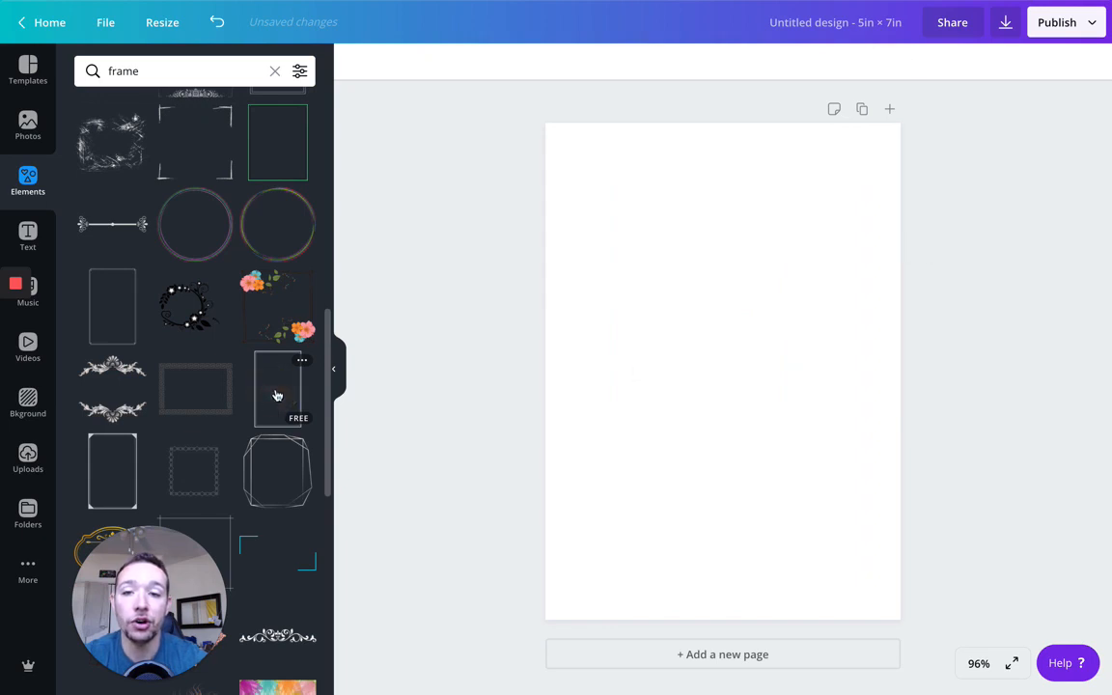
Add the thin rectangular frame and stretch it to fill the card with a small margin.
{"action": "left_click", "coordinate": [277, 389]}
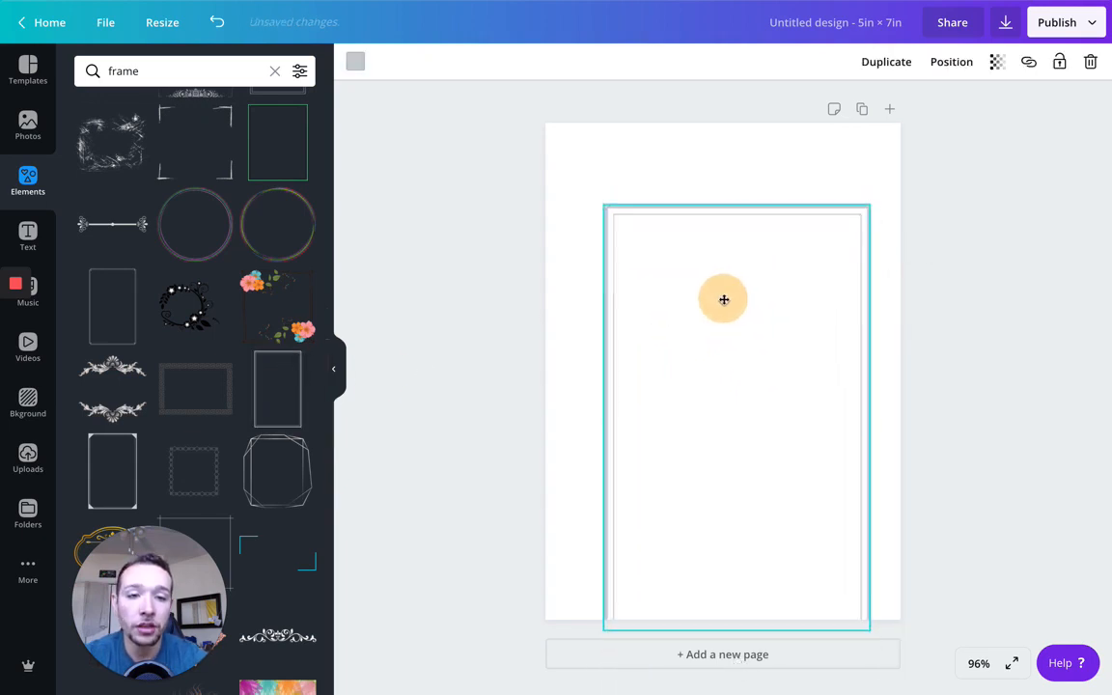
{"action": "left_click", "coordinate": [724, 300]}
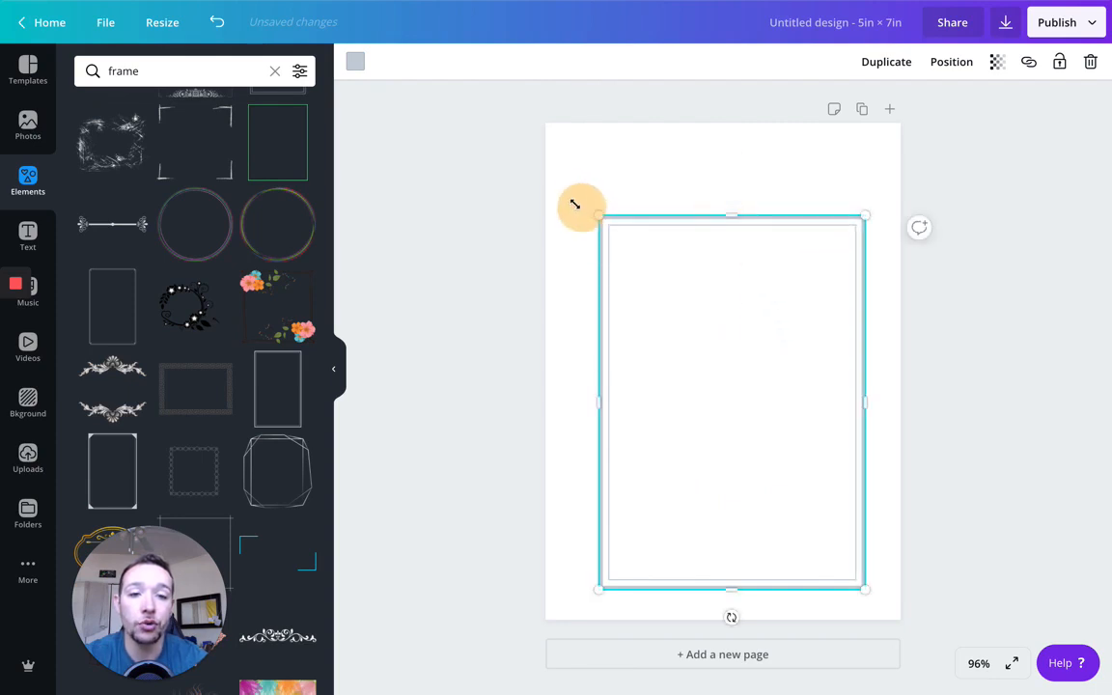
{"action": "left_click_drag", "start_coordinate": [598, 214], "coordinate": [675, 316]}
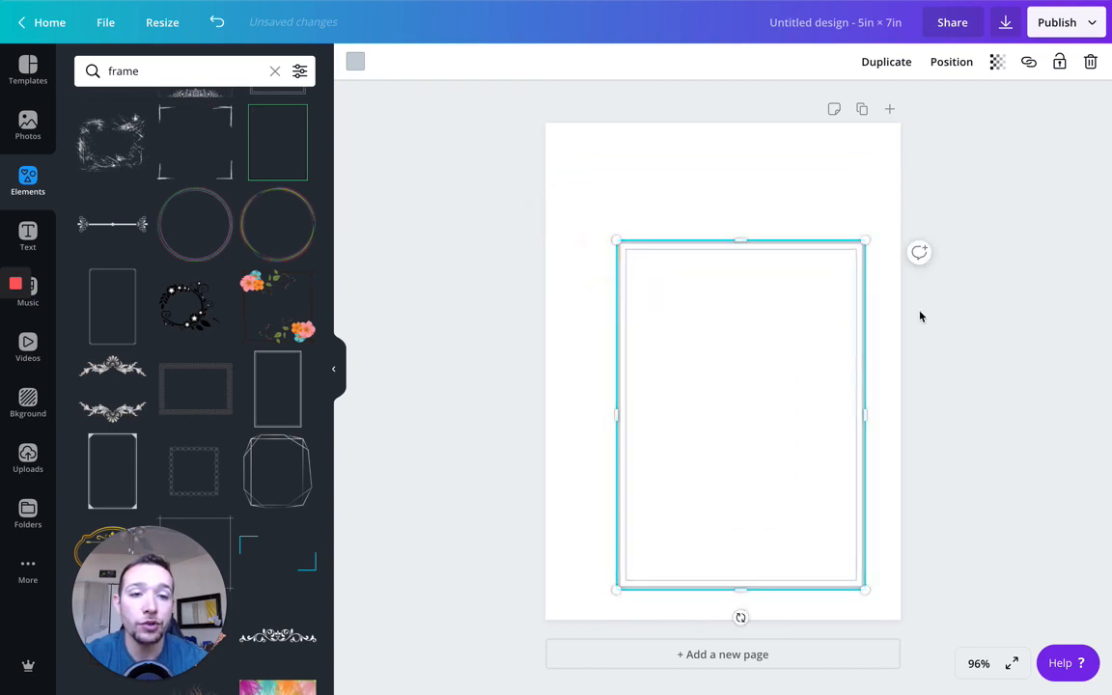
{"action": "left_click_drag", "start_coordinate": [740, 415], "coordinate": [705, 364]}
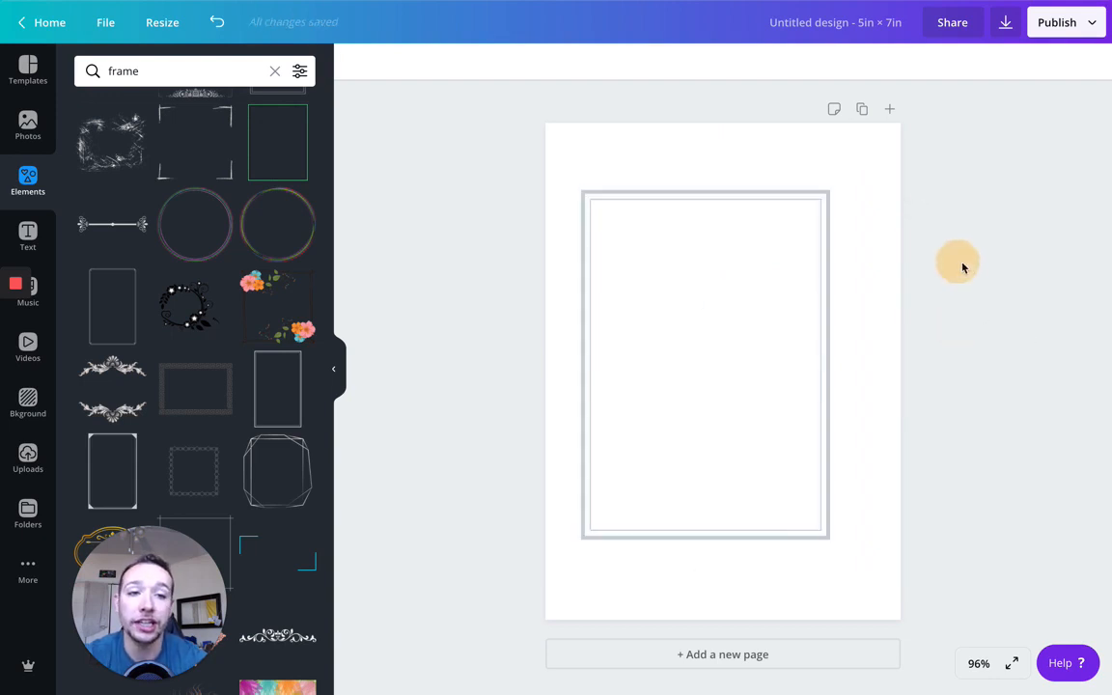
{"action": "left_click", "coordinate": [705, 363]}
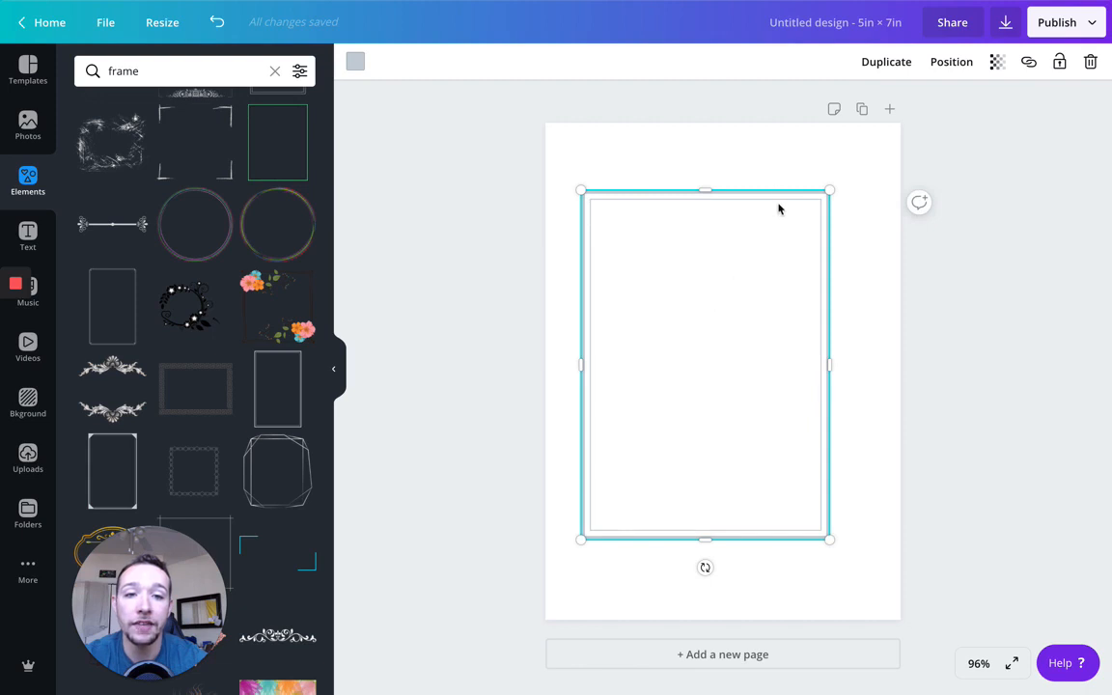
{"action": "mouse_move", "coordinate": [661, 360]}
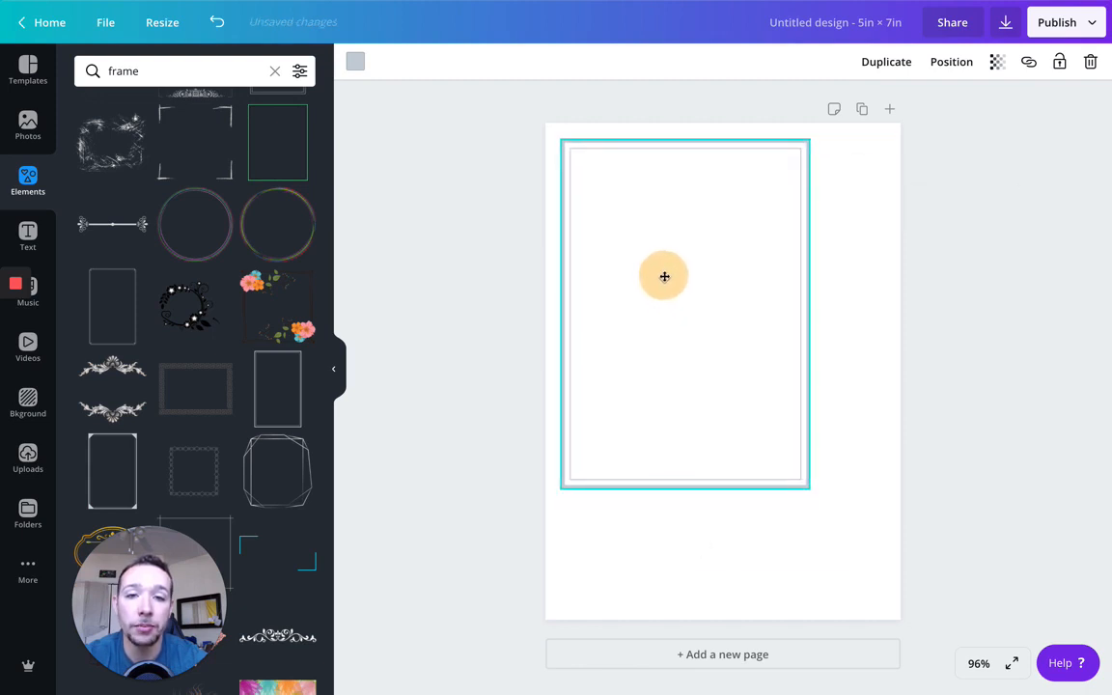
{"action": "left_click", "coordinate": [664, 277]}
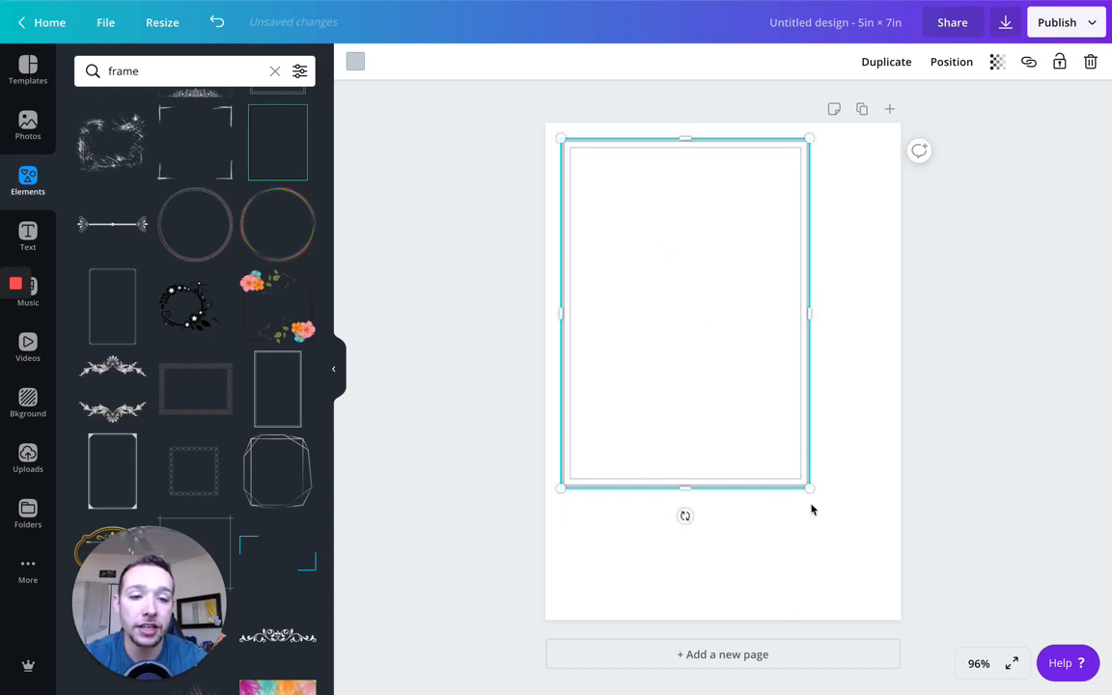
{"action": "left_click_drag", "start_coordinate": [808, 488], "coordinate": [898, 575]}
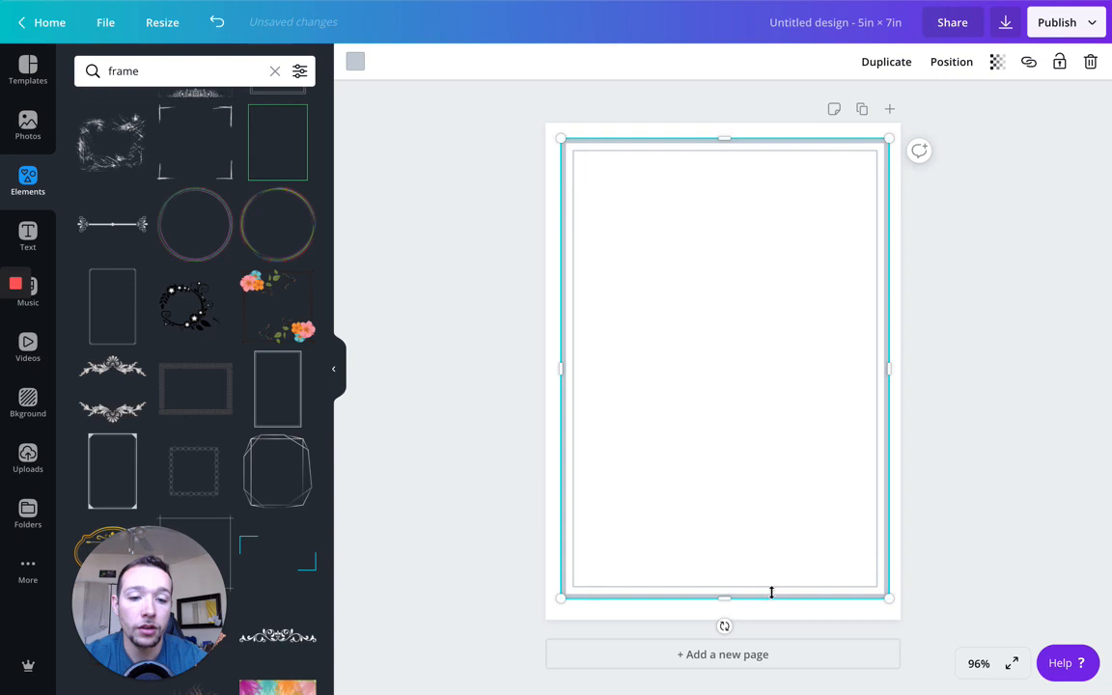
{"action": "left_click_drag", "start_coordinate": [725, 596], "coordinate": [725, 601]}
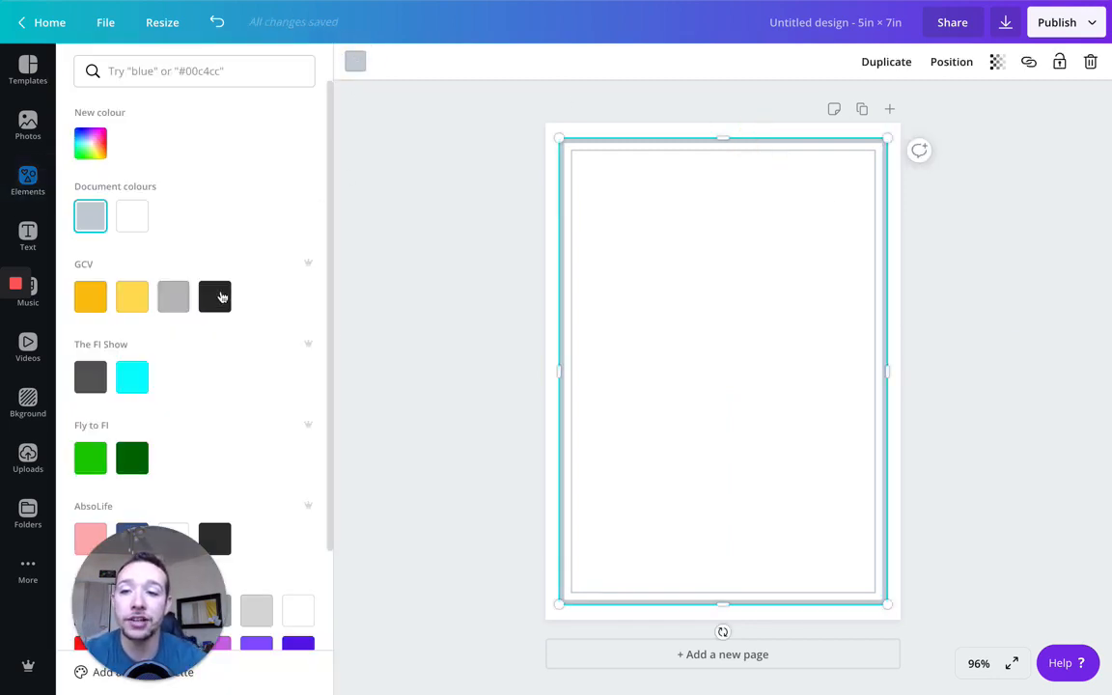
Recolour the border dark charcoal #2d2d2d and deselect it.
{"action": "left_click", "coordinate": [215, 296]}
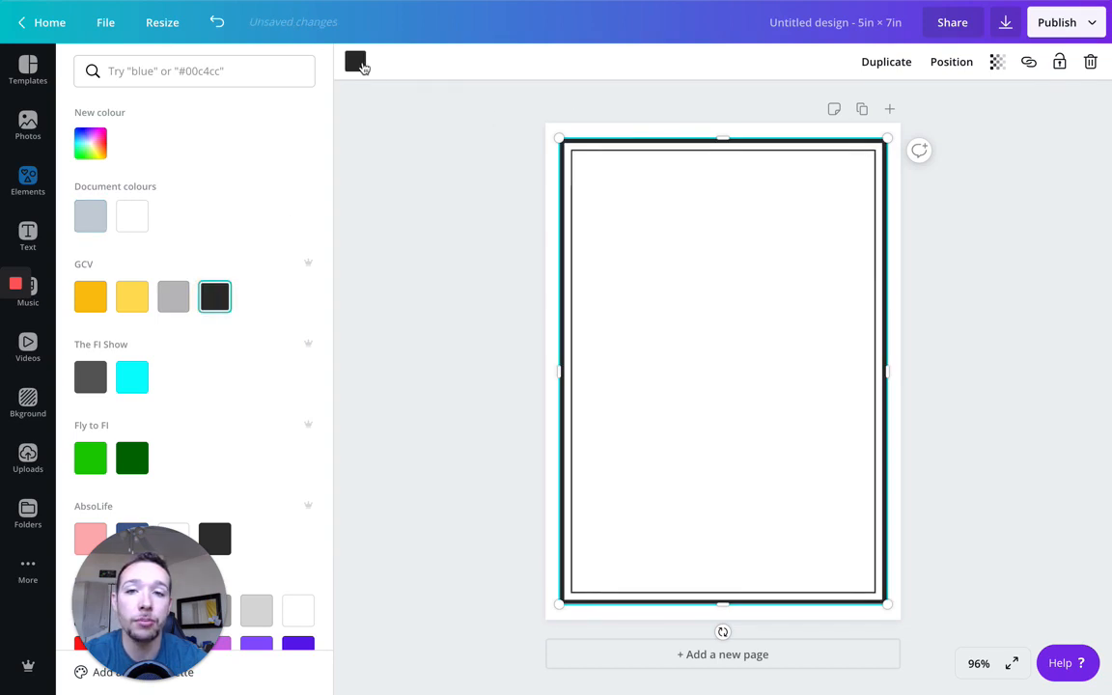
{"action": "mouse_move", "coordinate": [355, 61]}
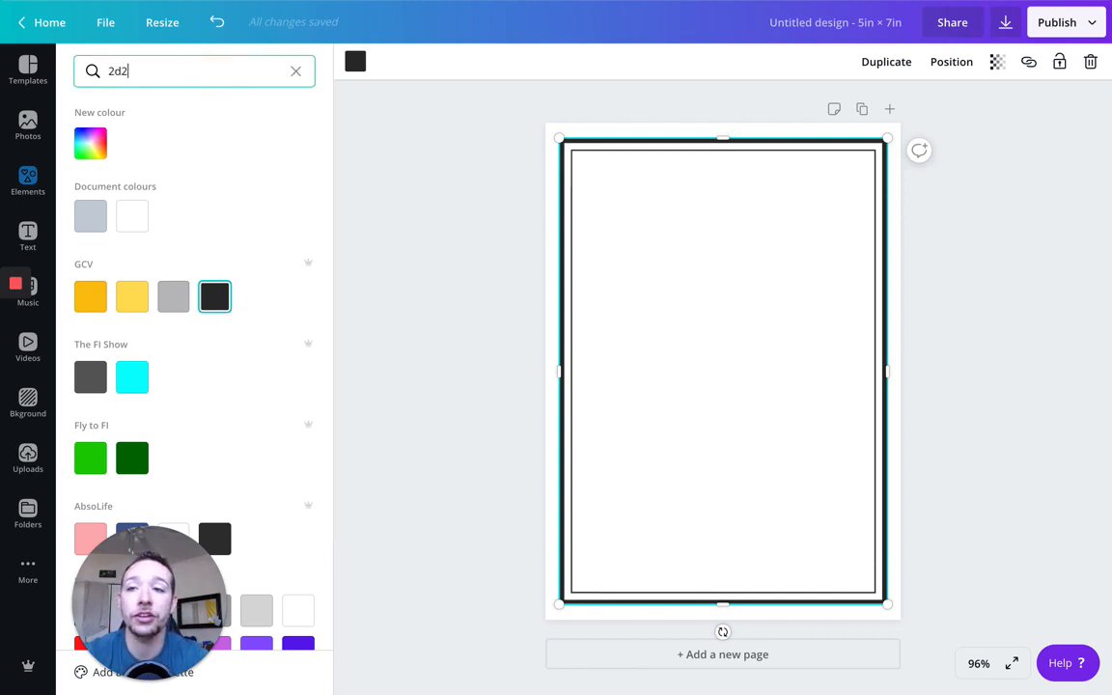
{"action": "type", "text": "d2d"}
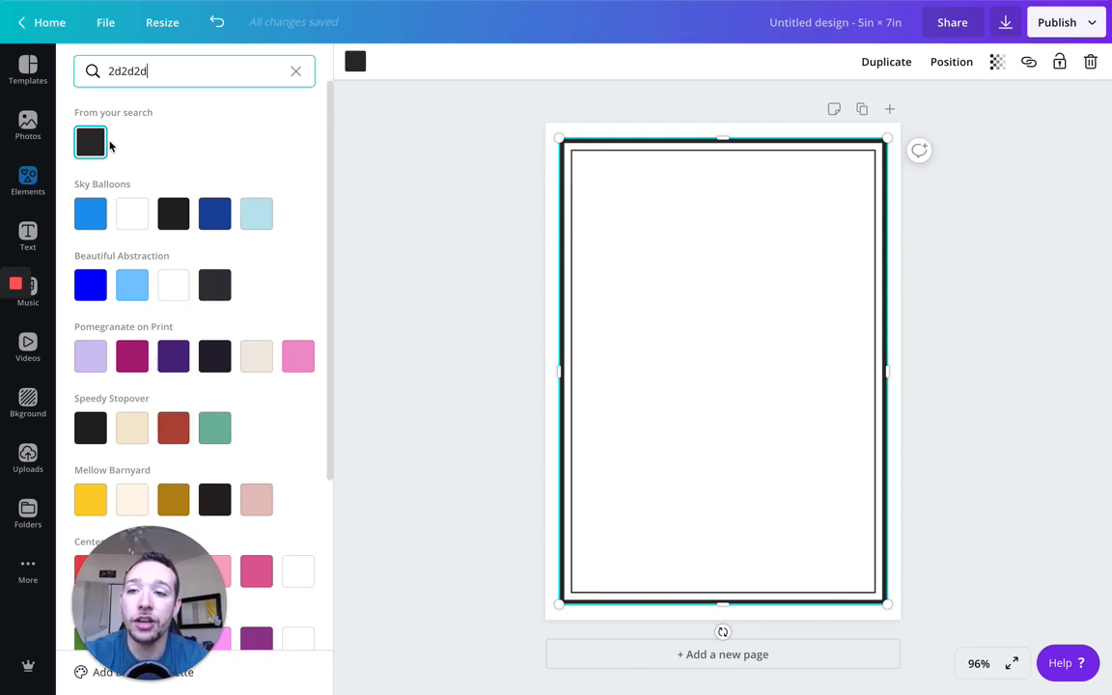
{"action": "mouse_move", "coordinate": [178, 132]}
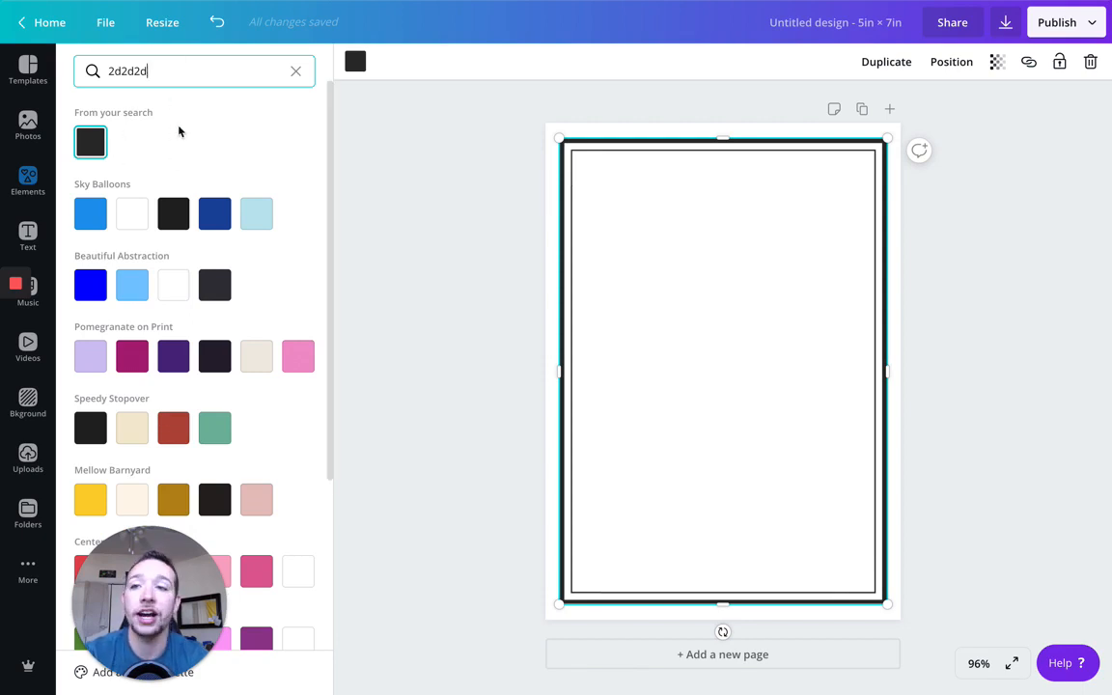
{"action": "mouse_move", "coordinate": [299, 101]}
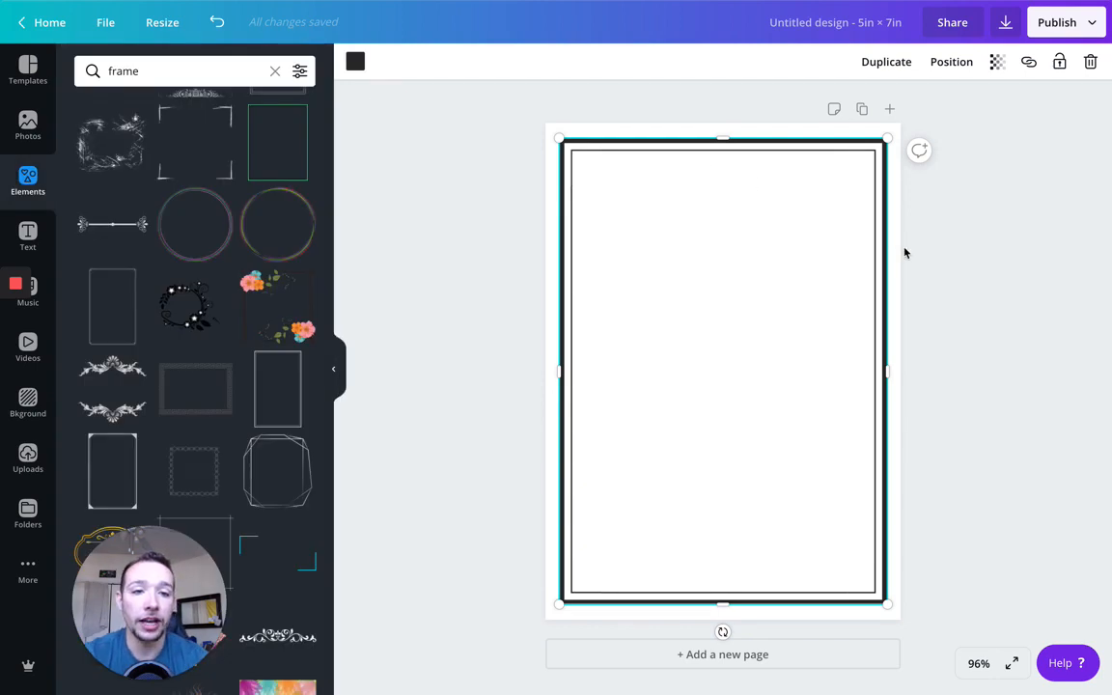
{"action": "left_click", "coordinate": [936, 268]}
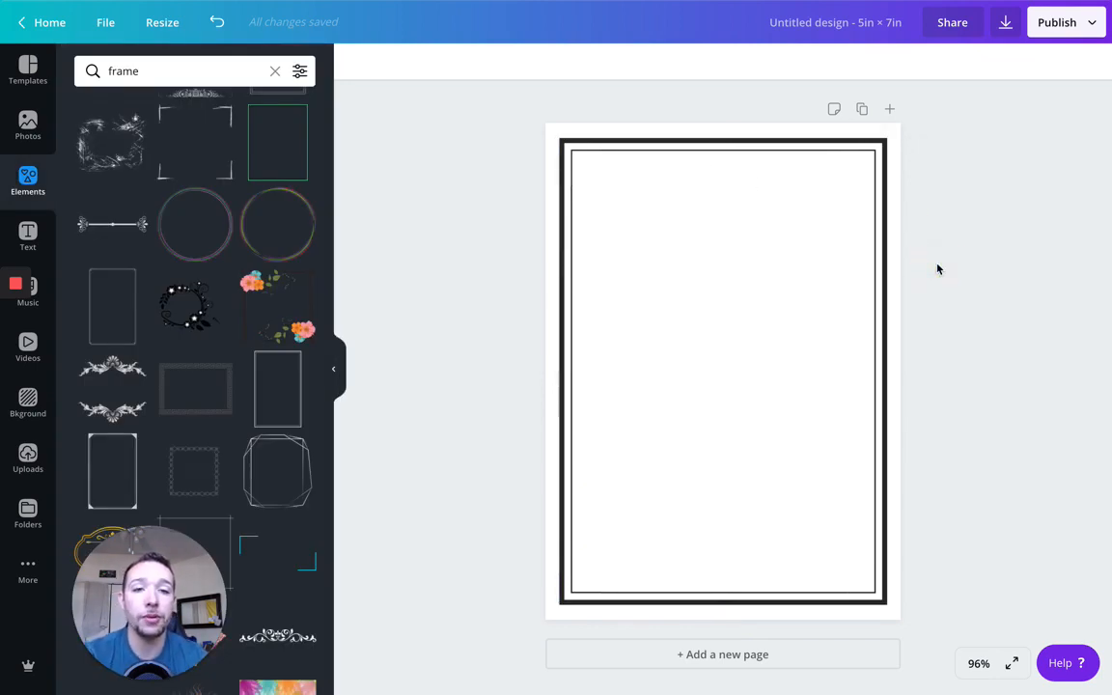
{"action": "mouse_move", "coordinate": [871, 264]}
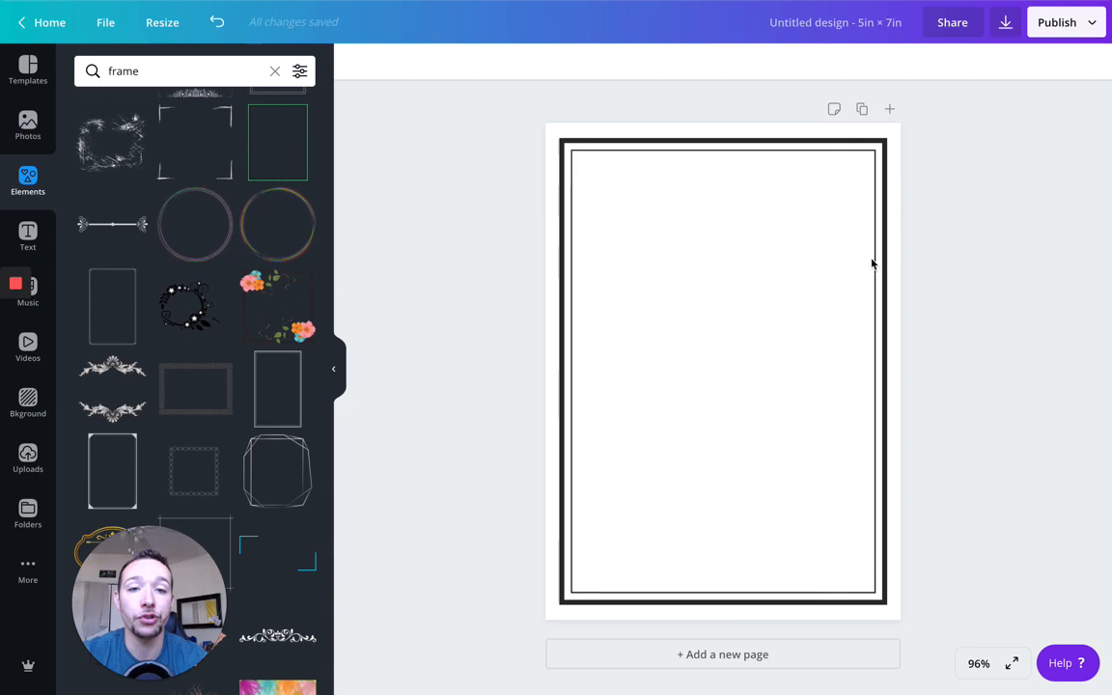
Give the card a coral scale-pattern background behind its dark double border.
{"action": "left_click", "coordinate": [27, 400]}
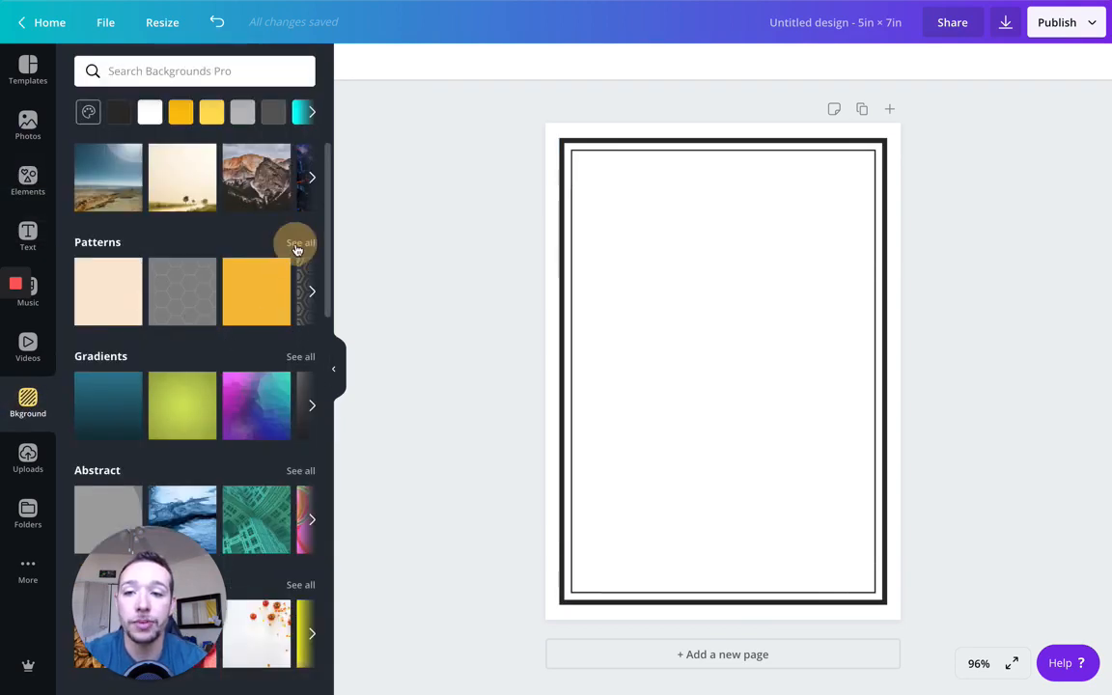
{"action": "left_click", "coordinate": [300, 242]}
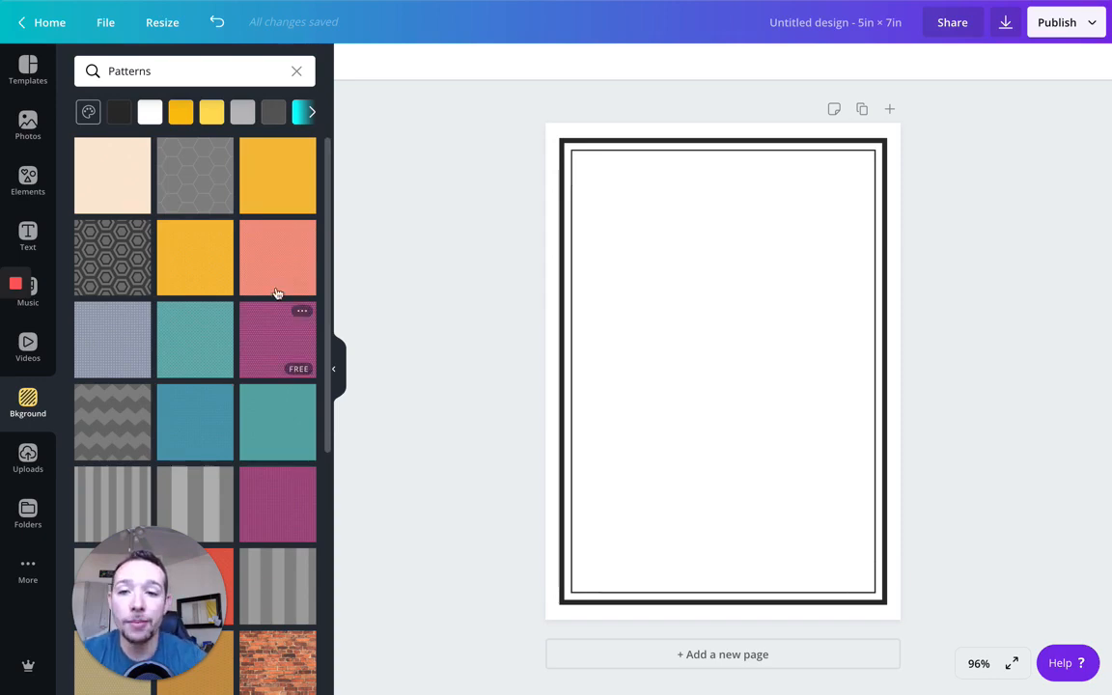
{"action": "mouse_move", "coordinate": [277, 273]}
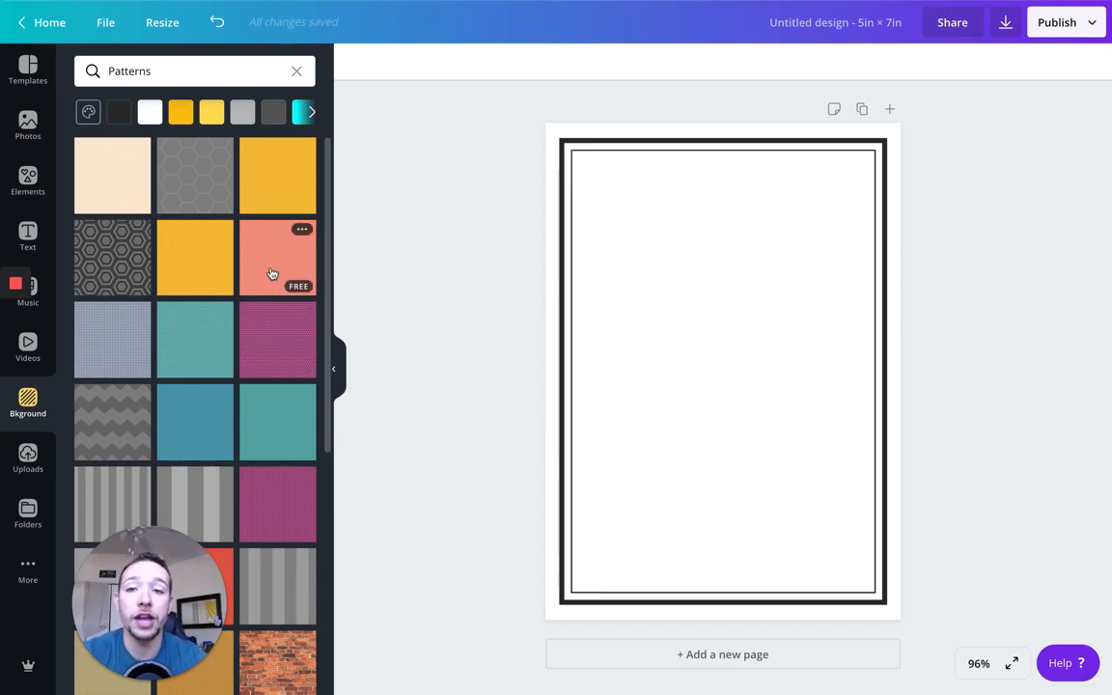
{"action": "left_click", "coordinate": [278, 258]}
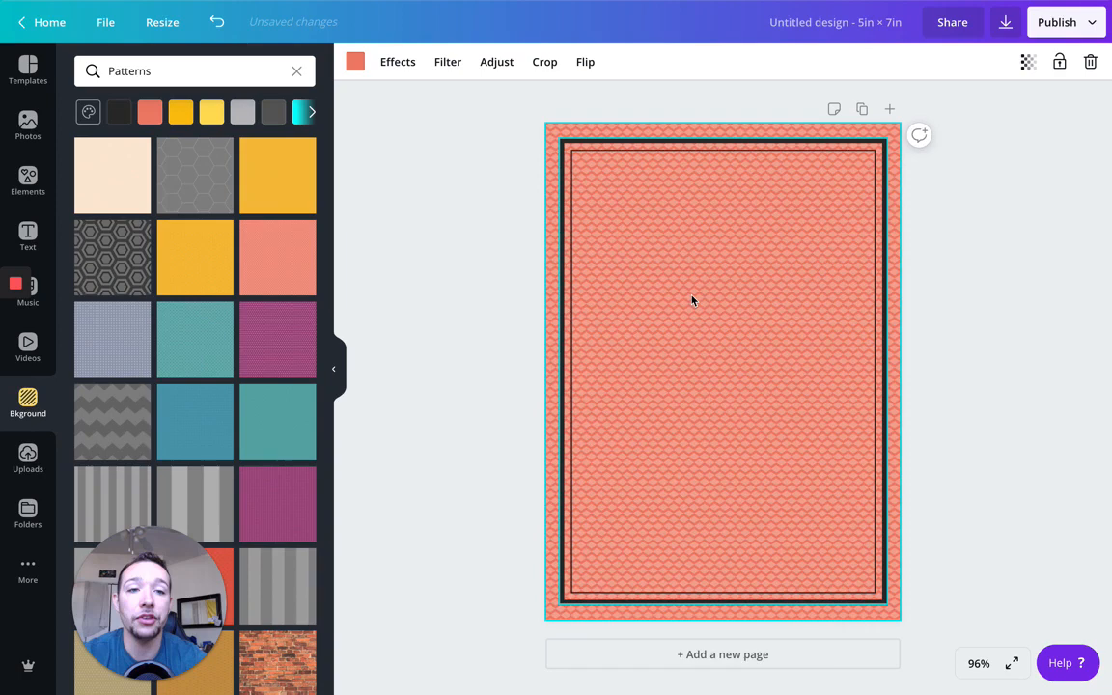
{"action": "mouse_move", "coordinate": [730, 363]}
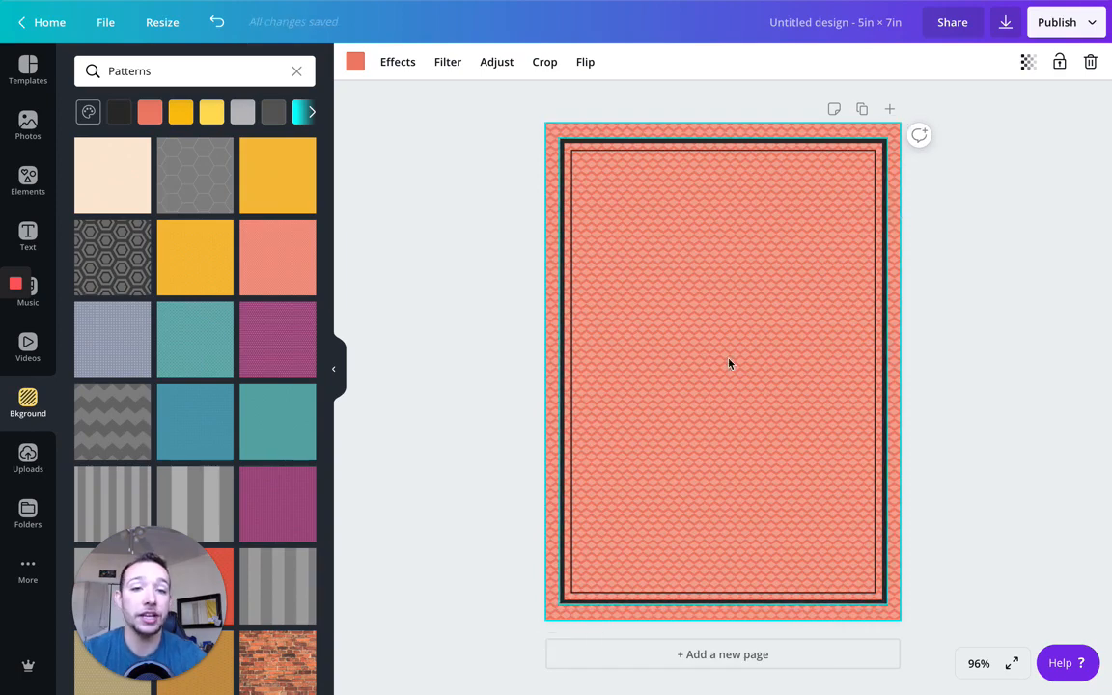
{"action": "mouse_move", "coordinate": [664, 269]}
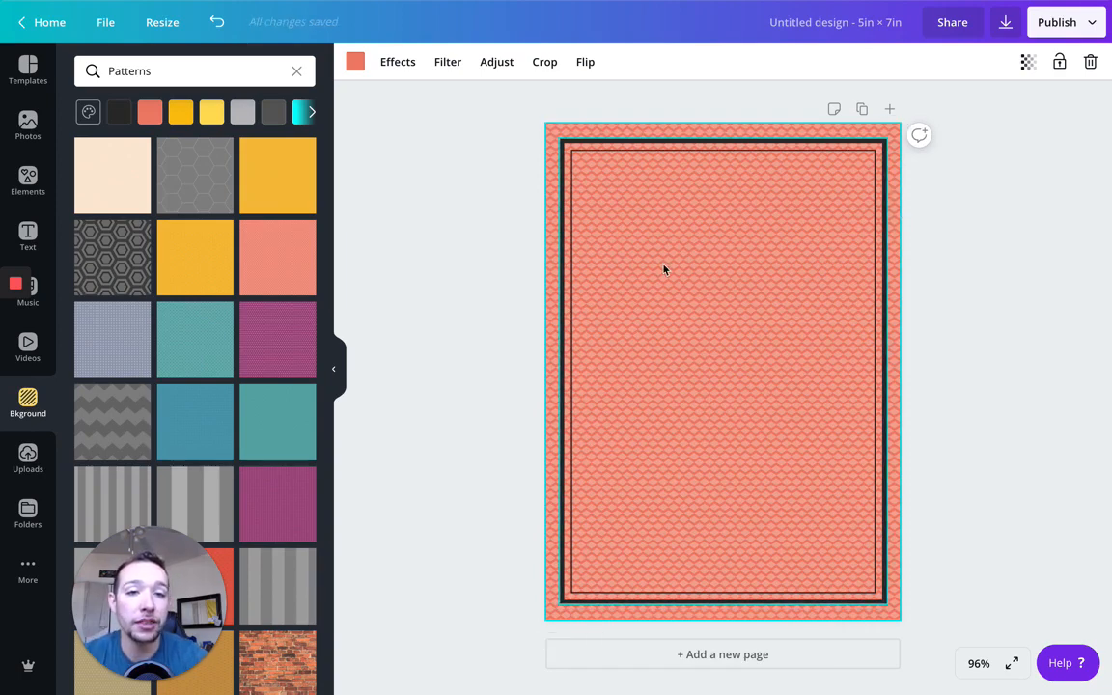
{"action": "mouse_move", "coordinate": [787, 428]}
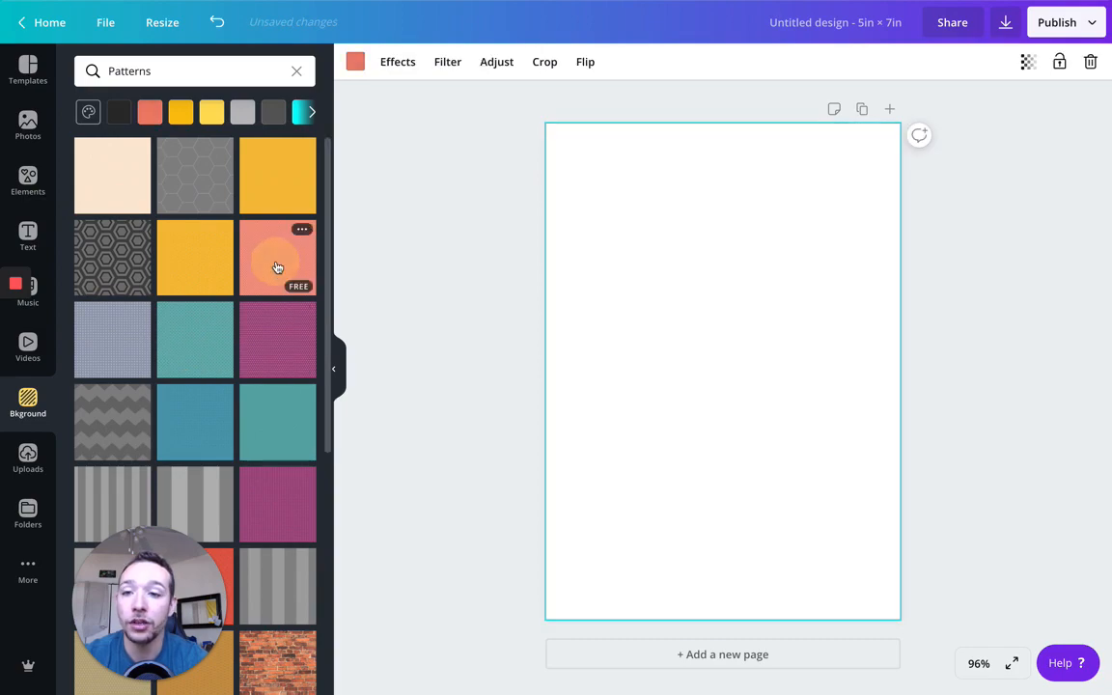
{"action": "left_click", "coordinate": [277, 257]}
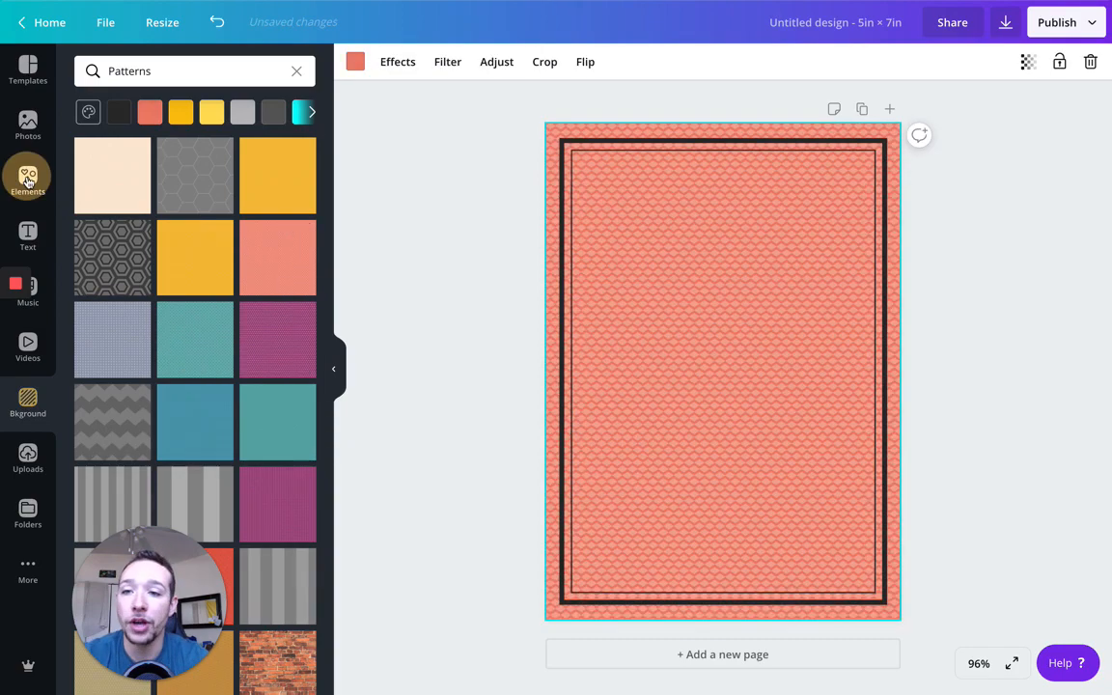
{"action": "left_click", "coordinate": [297, 70]}
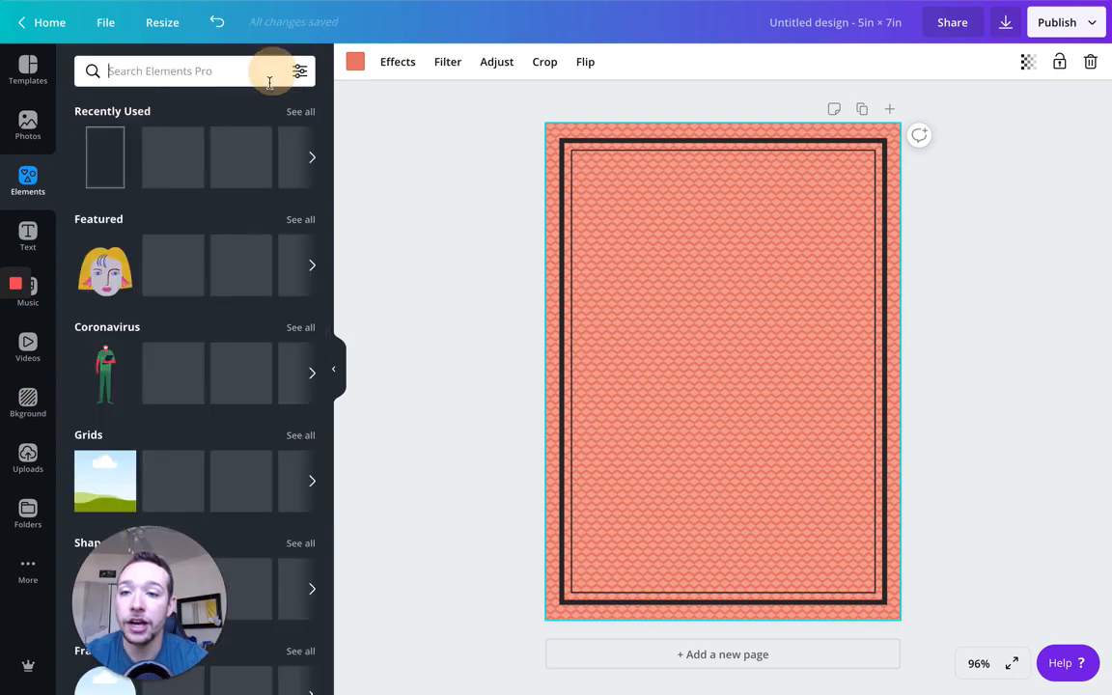
Search the elements library for 'leprechaun' graphics.
{"action": "scroll", "scroll_direction": "down", "scroll_amount": 3}
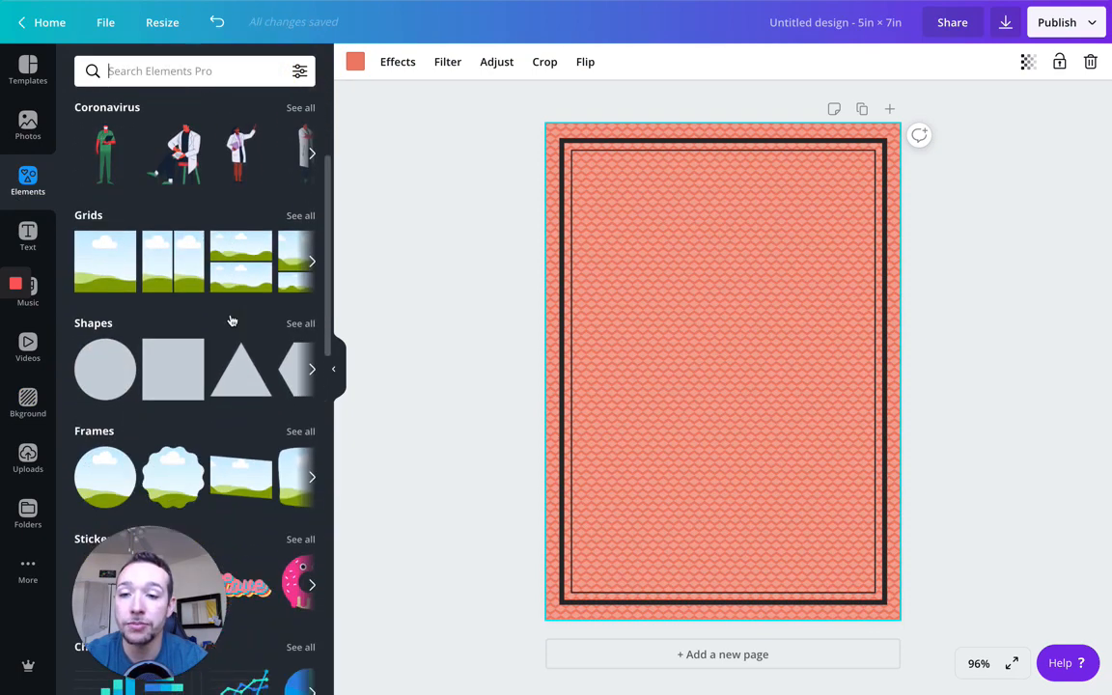
{"action": "scroll", "scroll_direction": "up", "scroll_amount": 3}
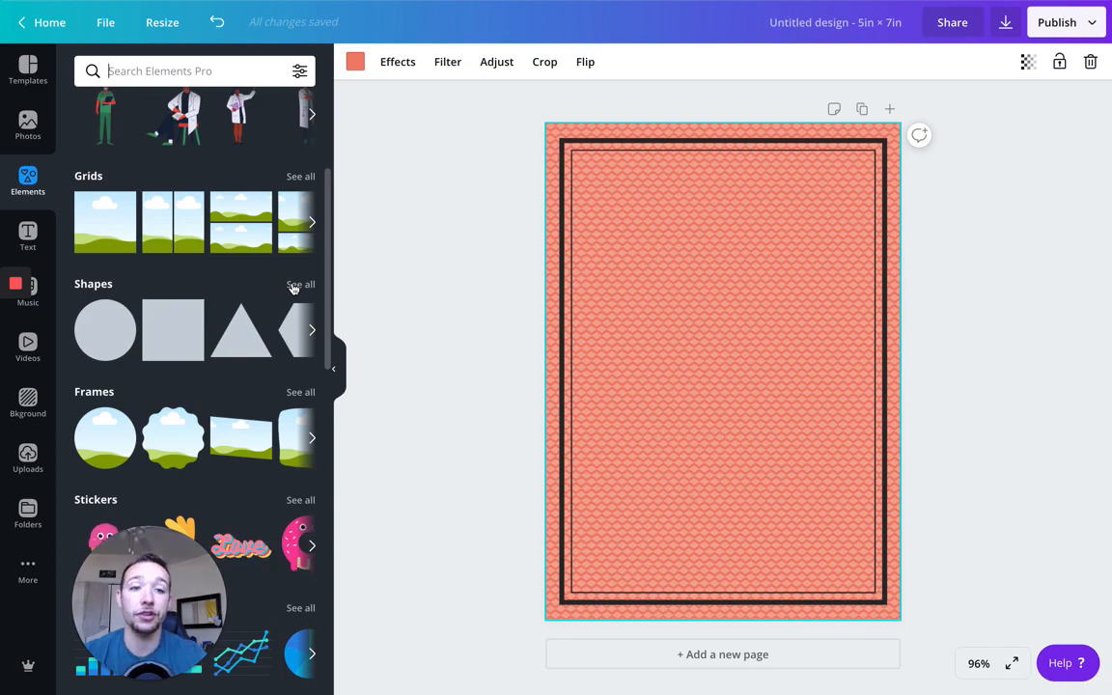
{"action": "scroll", "scroll_direction": "down", "scroll_amount": 3}
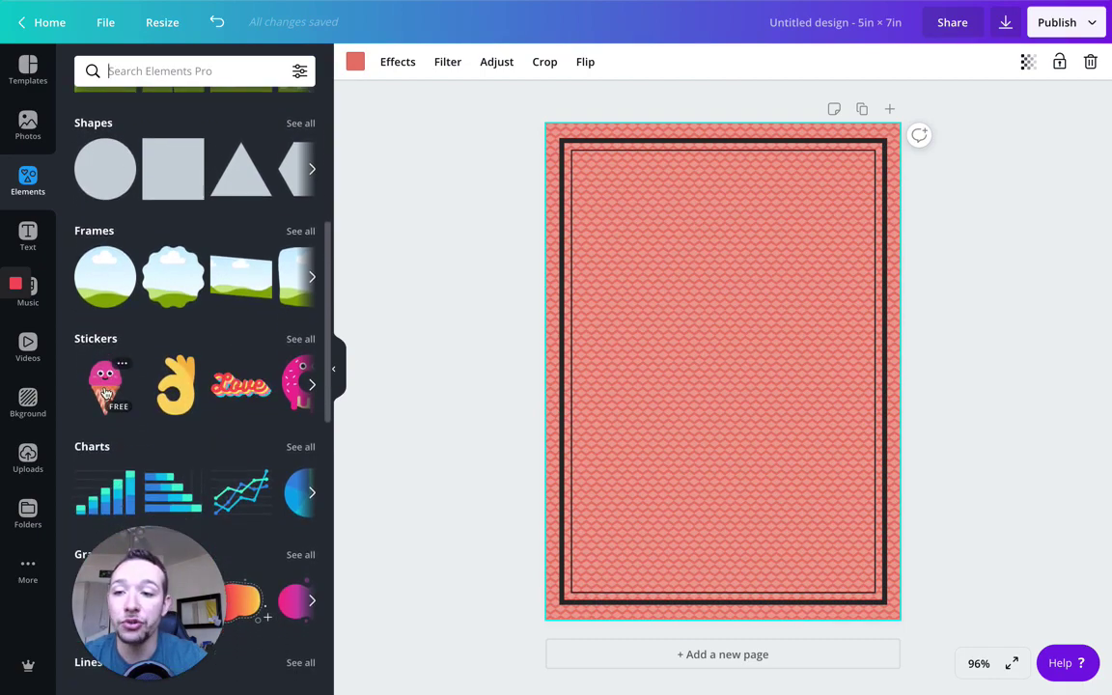
{"action": "scroll", "scroll_direction": "up", "scroll_amount": 3}
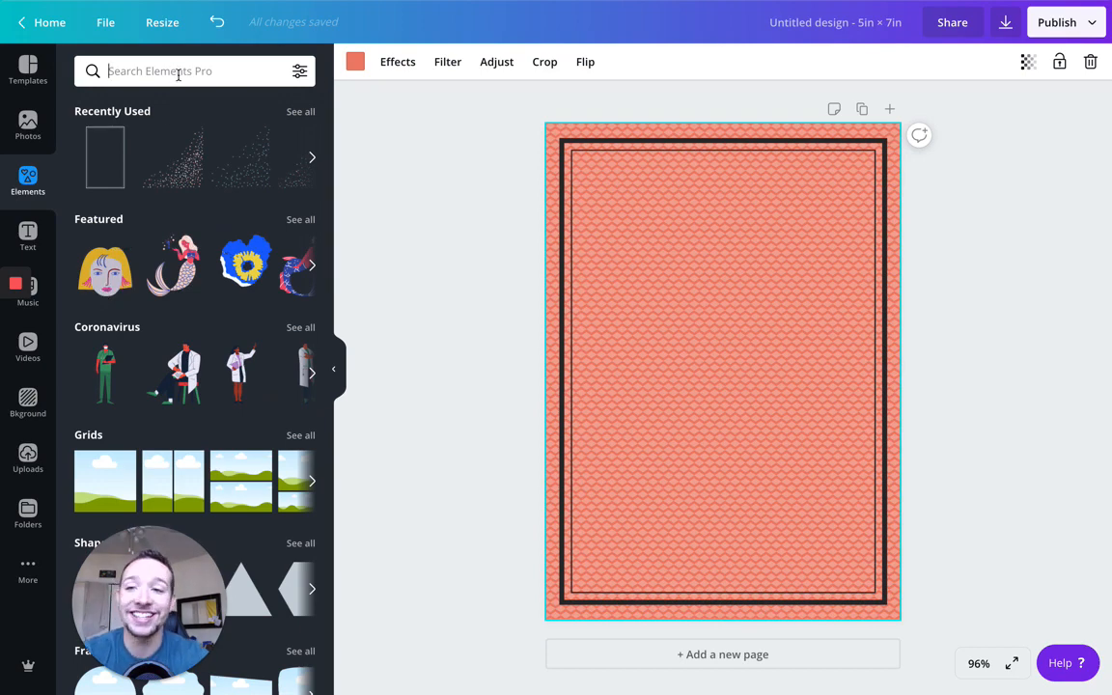
{"action": "type", "text": "leprechaun"}
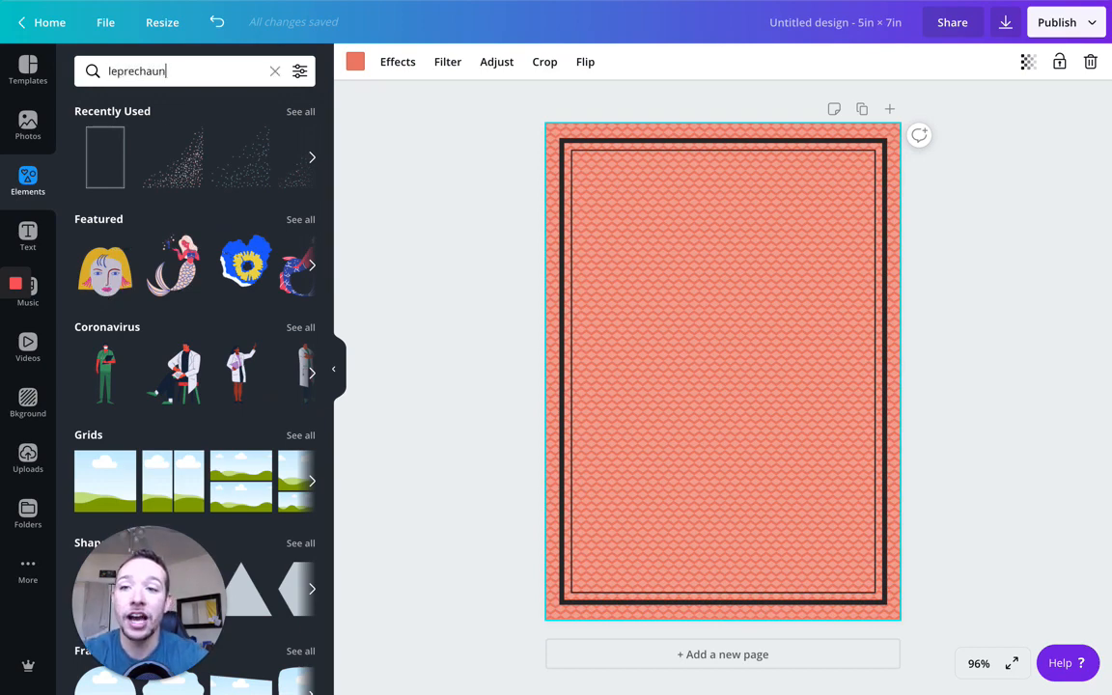
{"action": "key", "text": "Return"}
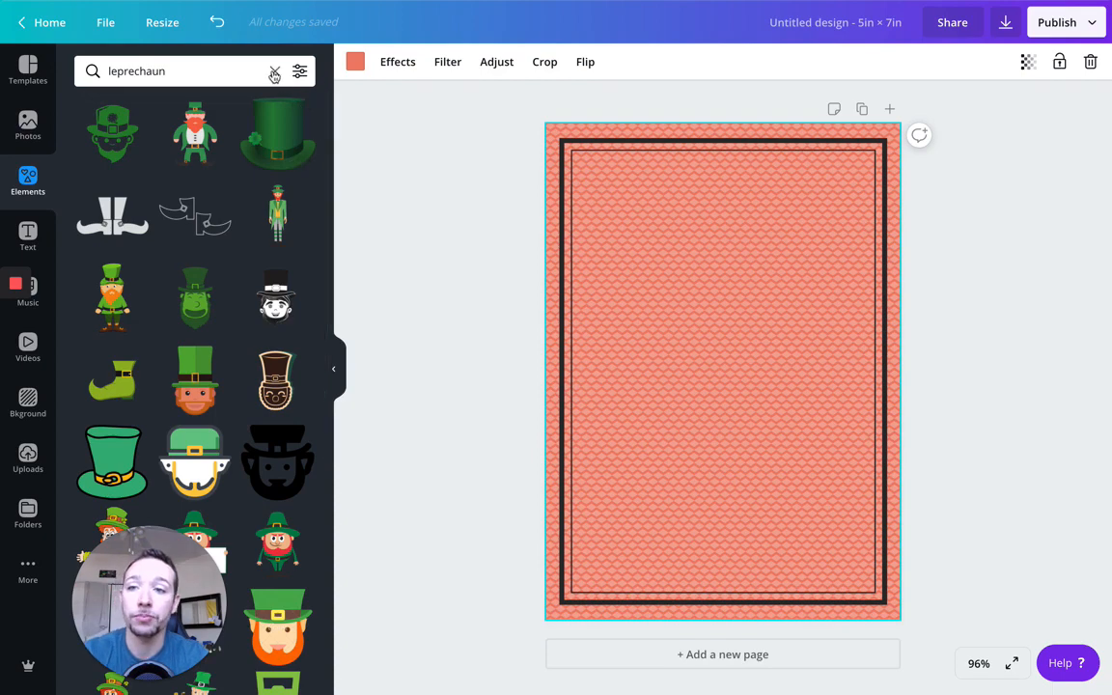
Clear the search and place a grey square from Shapes on the card.
{"action": "left_click", "coordinate": [274, 71]}
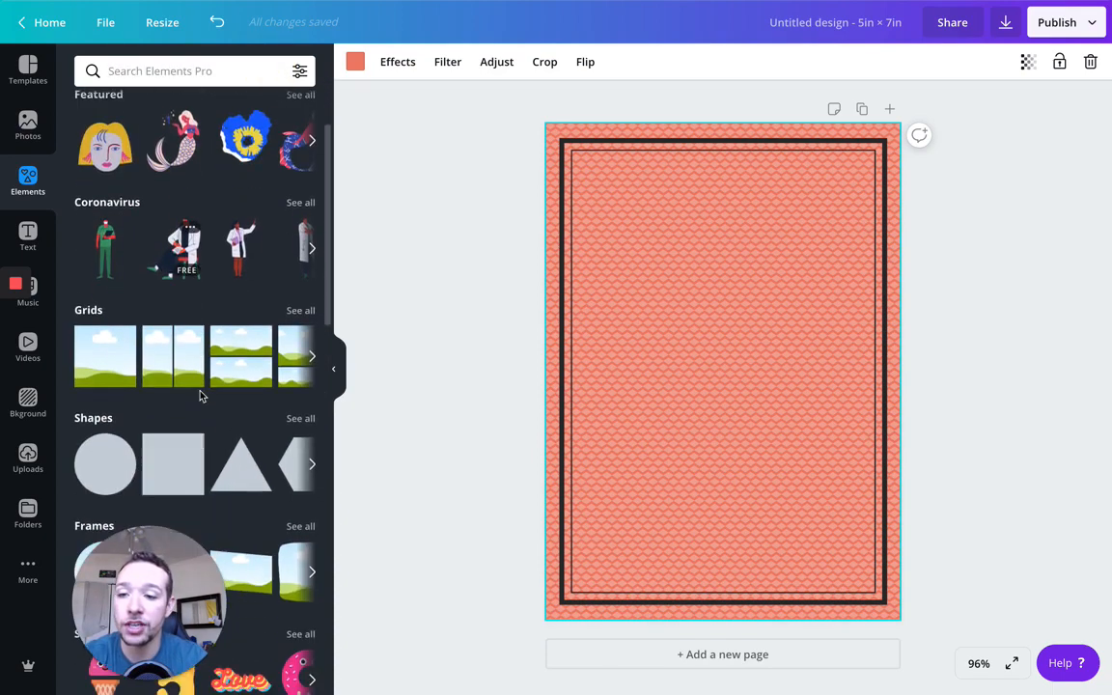
{"action": "scroll", "scroll_direction": "down", "scroll_amount": 3}
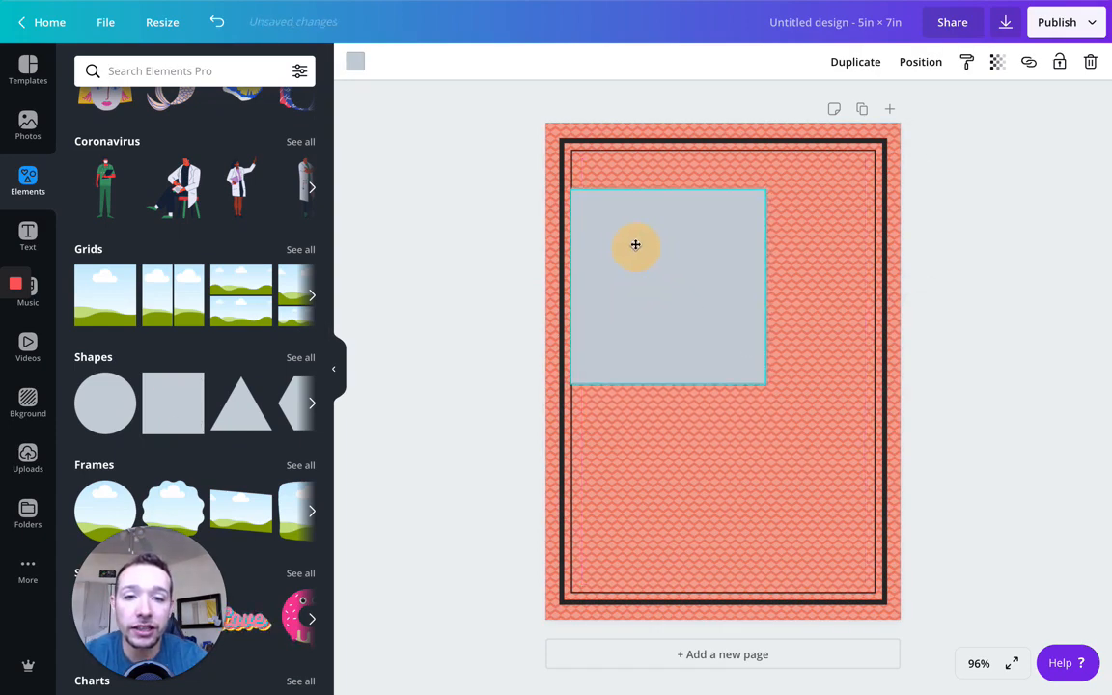
{"action": "left_click_drag", "start_coordinate": [635, 244], "coordinate": [627, 197]}
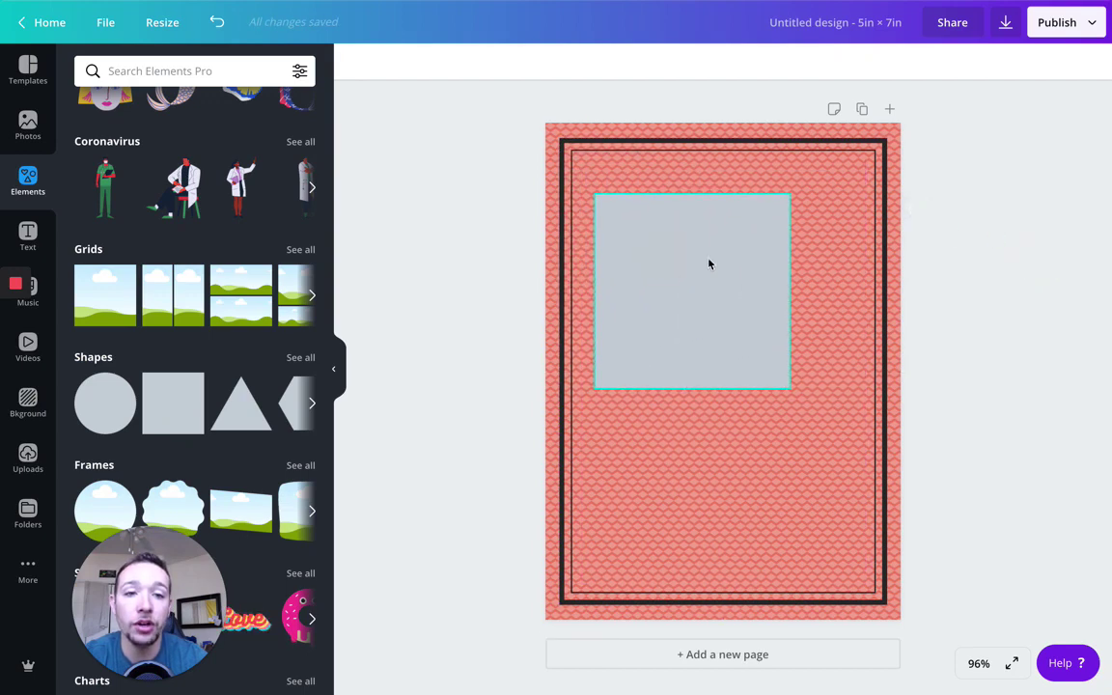
{"action": "left_click", "coordinate": [692, 290]}
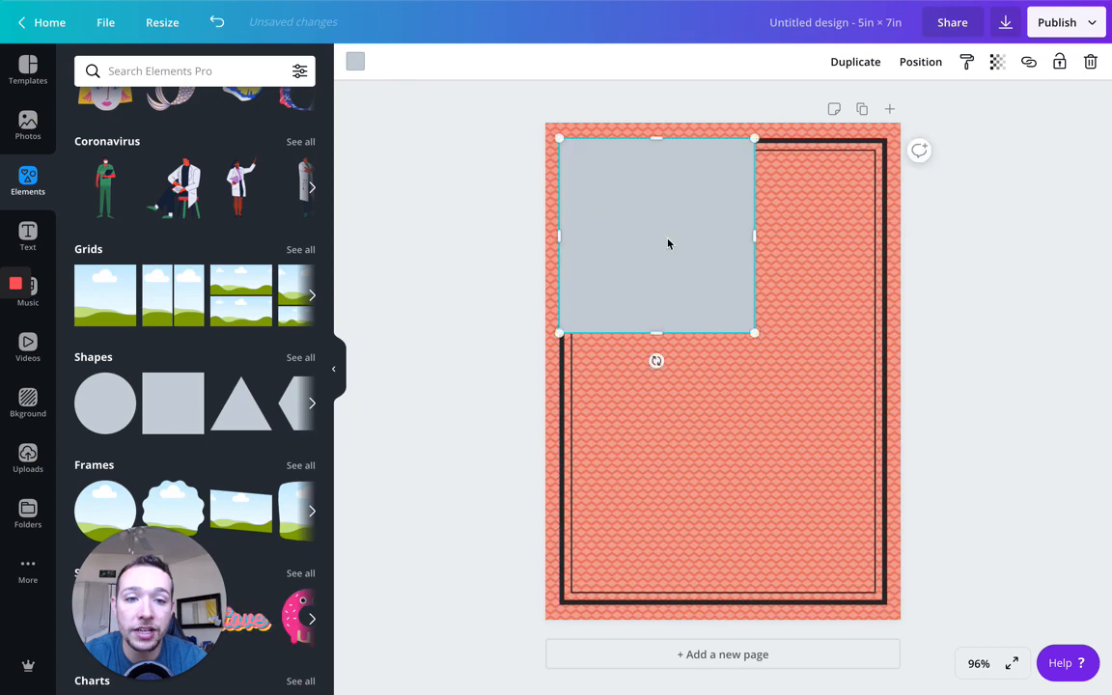
Stretch the grey square from the top-left to fill the frame inside the coral margin.
{"action": "left_click_drag", "start_coordinate": [755, 333], "coordinate": [785, 352]}
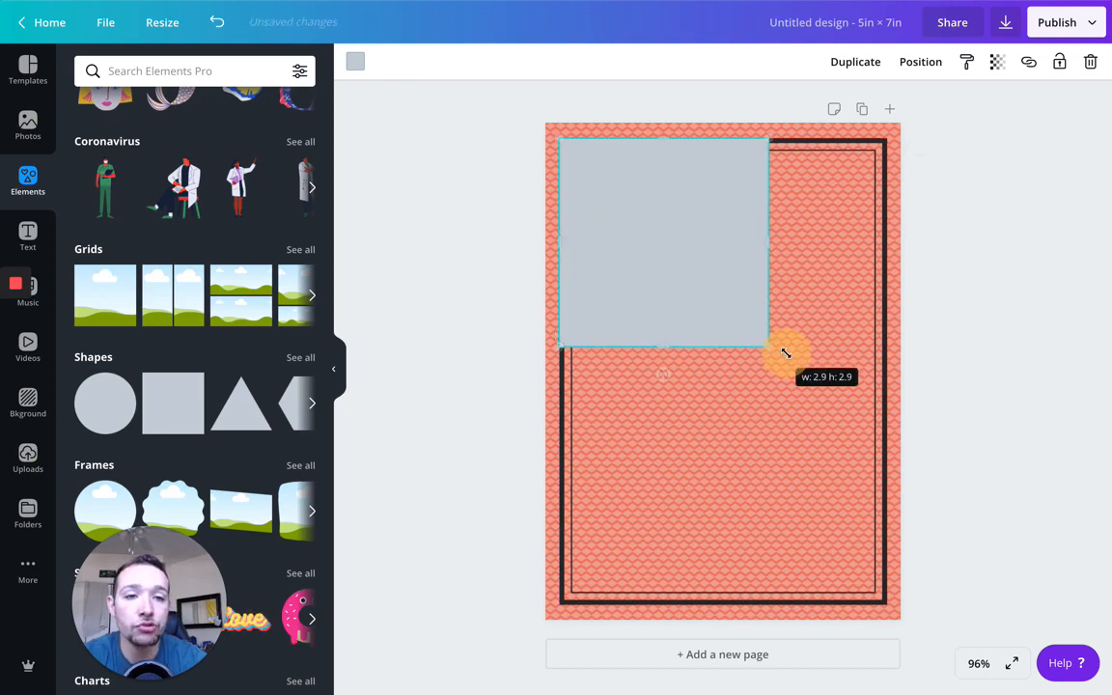
{"action": "left_click_drag", "start_coordinate": [782, 353], "coordinate": [884, 428]}
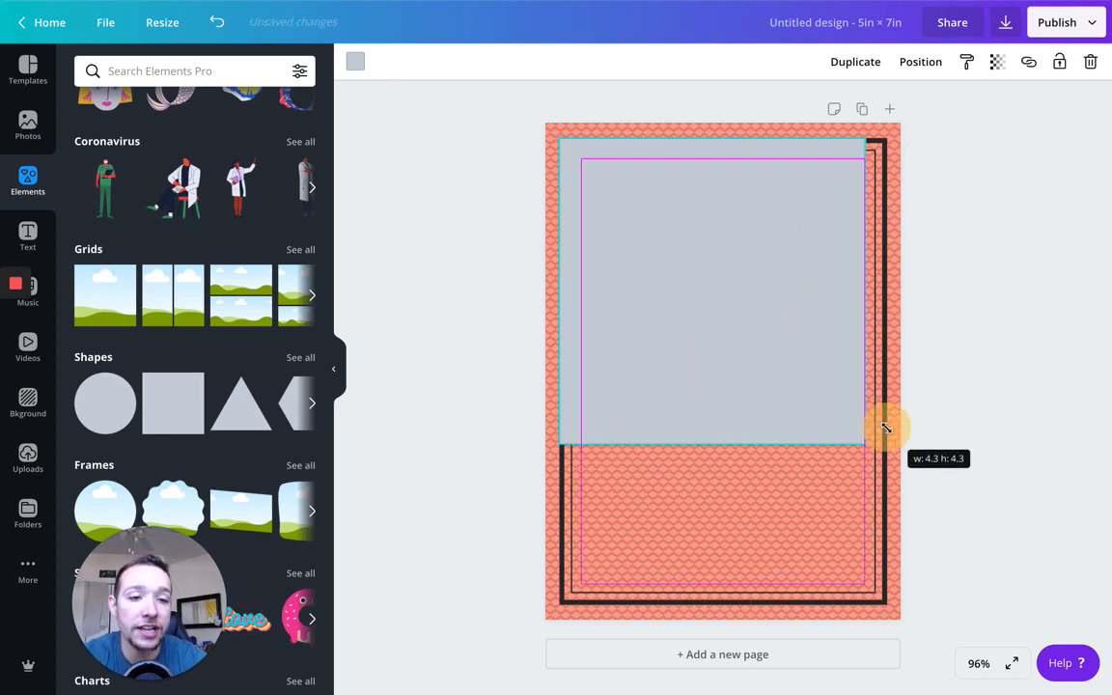
{"action": "left_click_drag", "start_coordinate": [886, 427], "coordinate": [891, 446]}
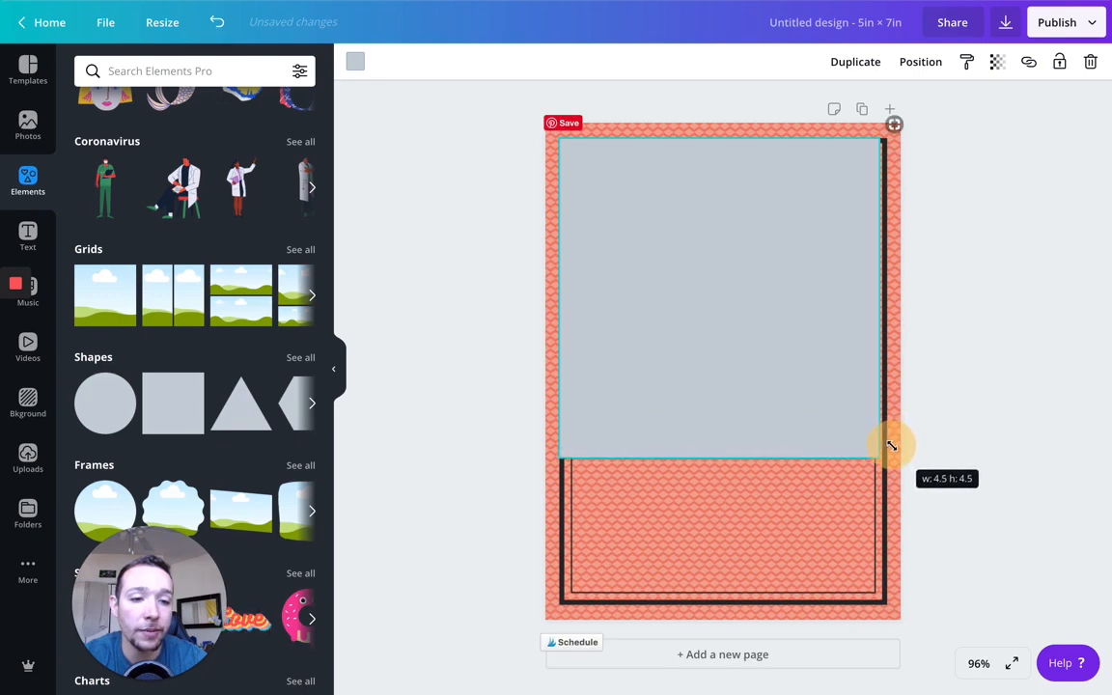
{"action": "left_click_drag", "start_coordinate": [891, 445], "coordinate": [895, 451]}
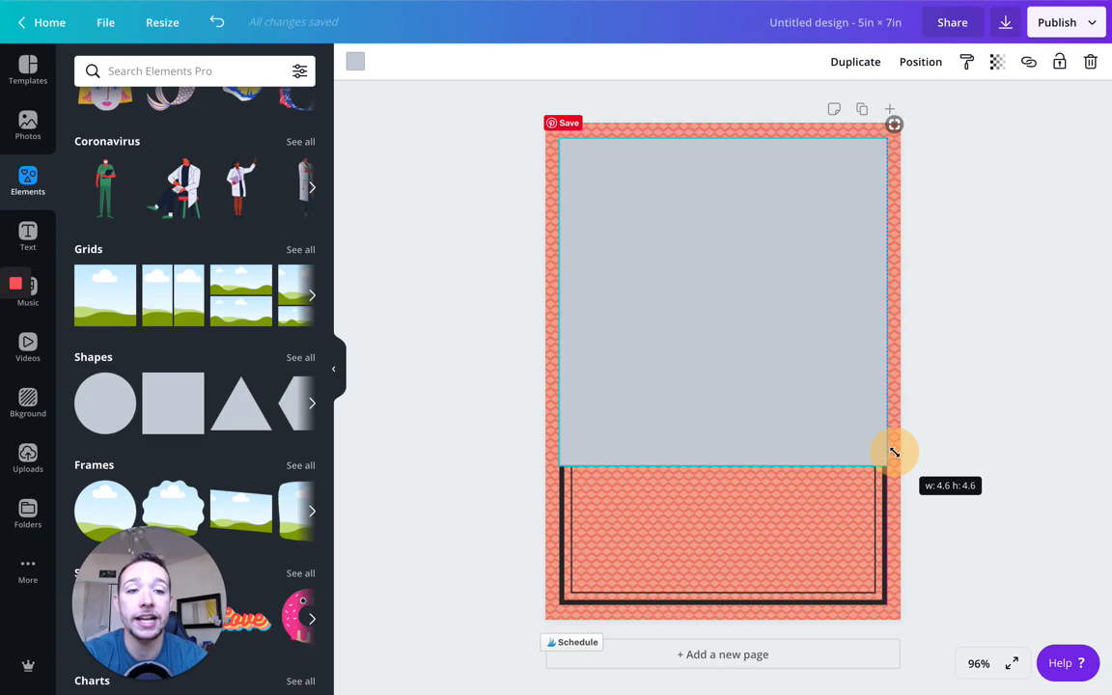
{"action": "left_click_drag", "start_coordinate": [893, 452], "coordinate": [722, 487]}
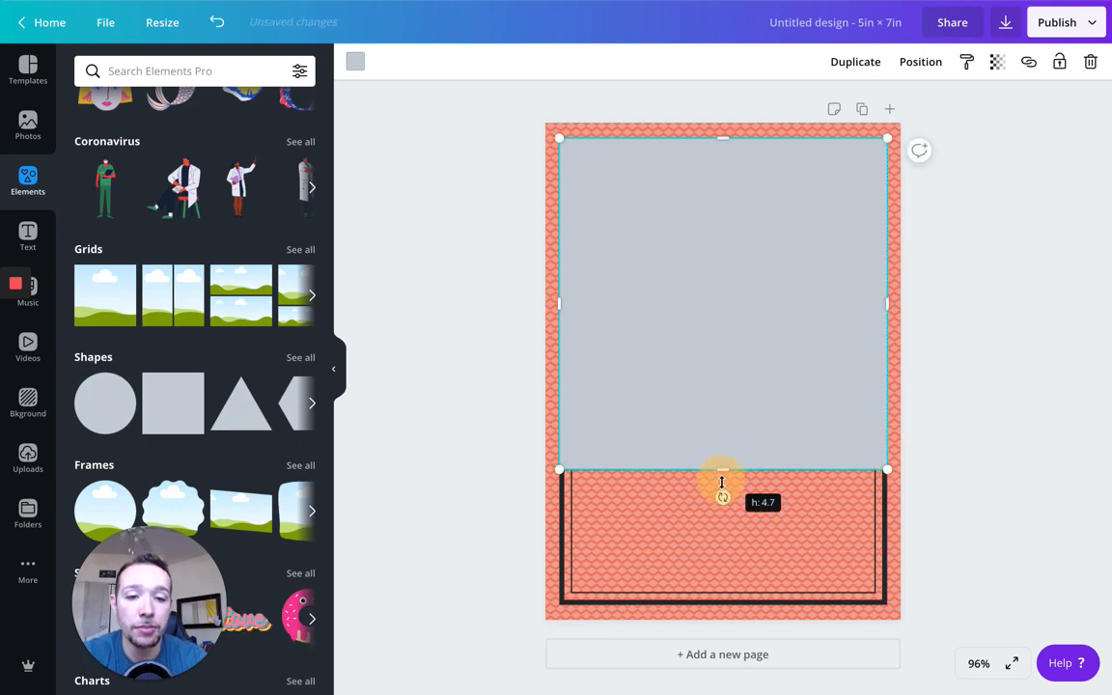
{"action": "left_click_drag", "start_coordinate": [721, 481], "coordinate": [722, 596]}
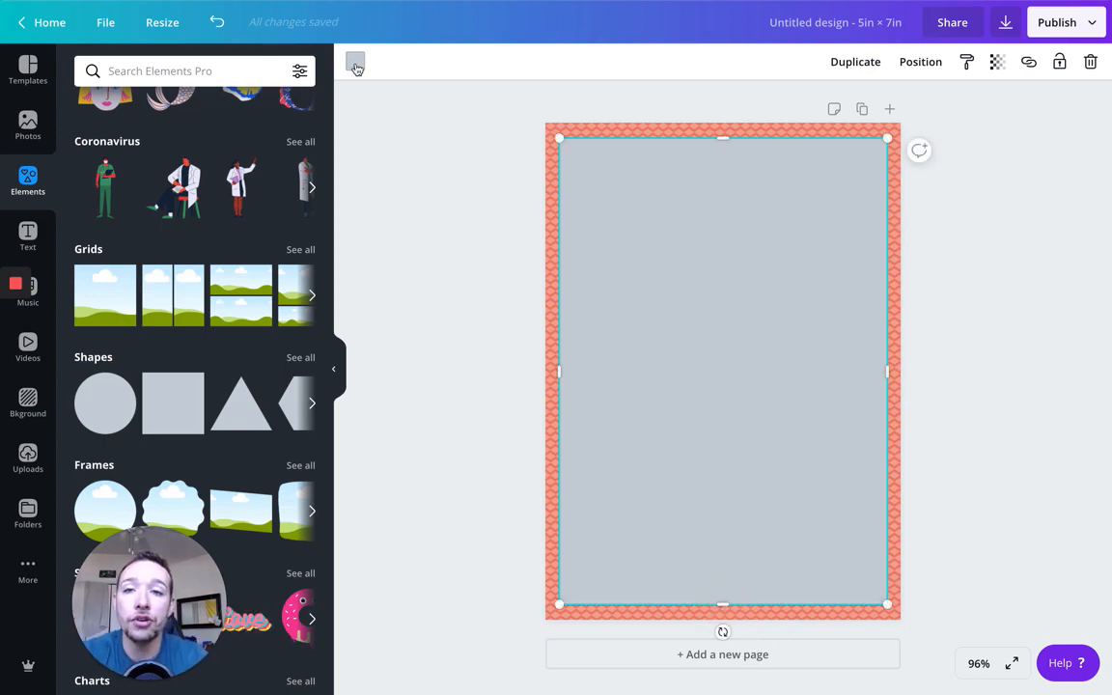
Recolour the large grey rectangle to white (#ffffff).
{"action": "left_click", "coordinate": [355, 62]}
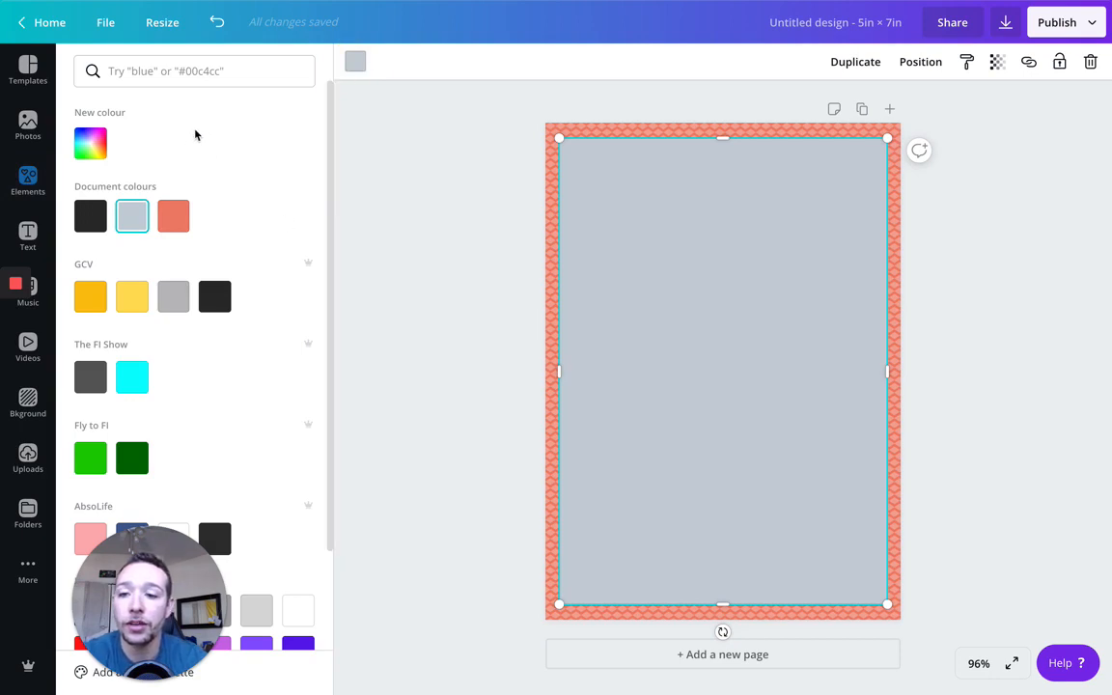
{"action": "left_click", "coordinate": [193, 70]}
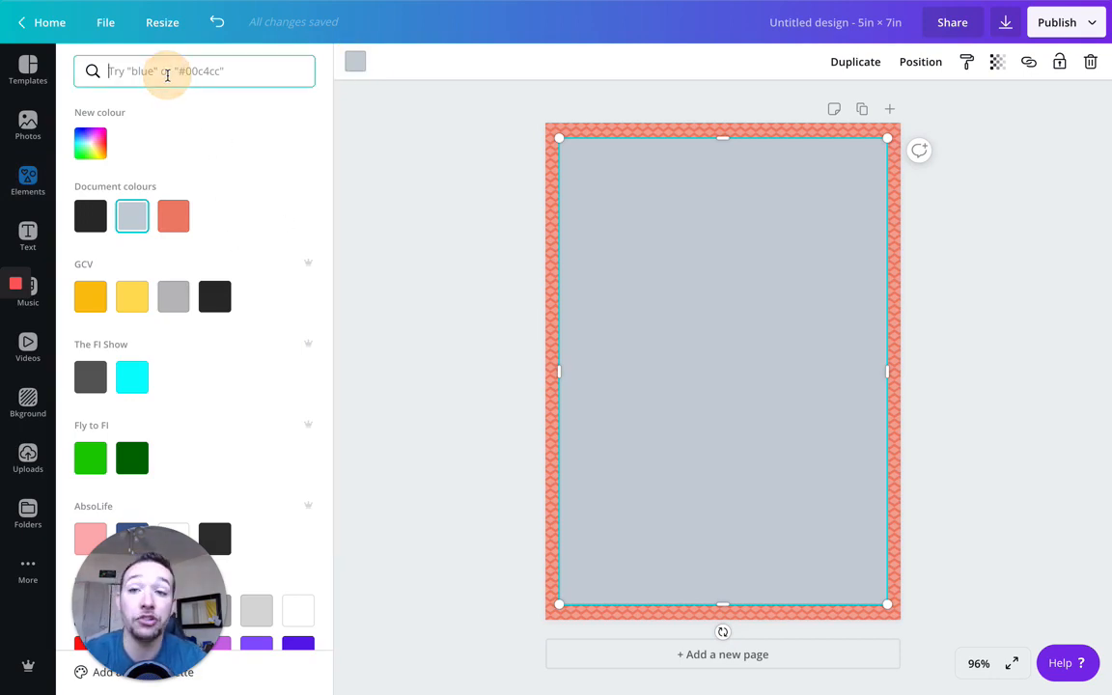
{"action": "left_click", "coordinate": [90, 143]}
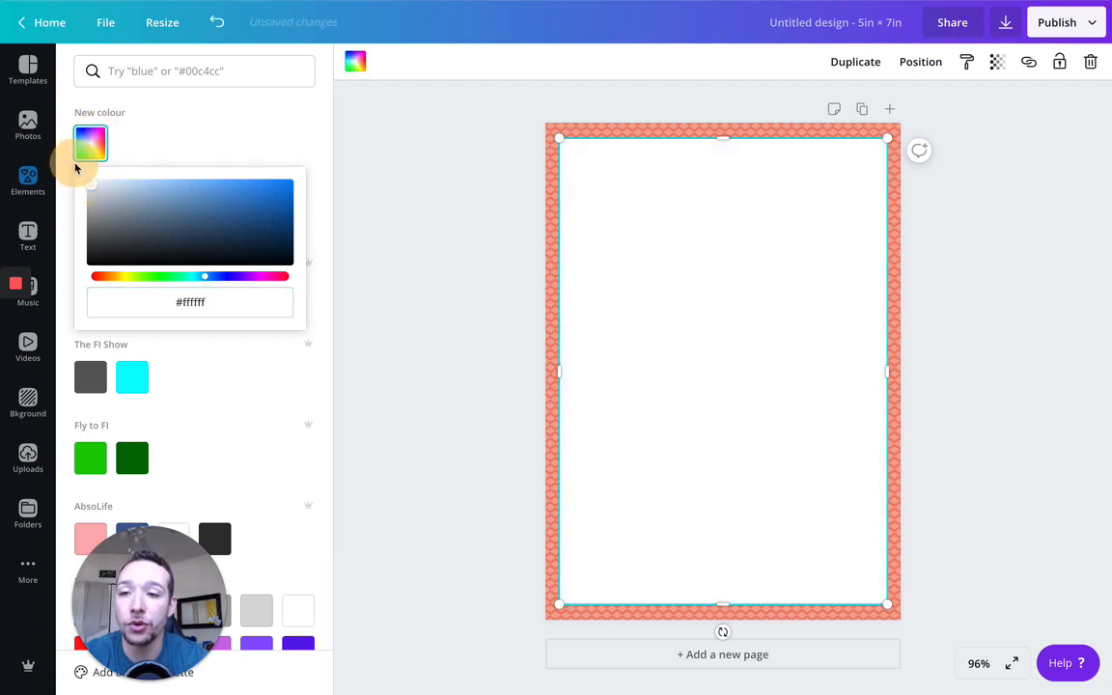
{"action": "left_click", "coordinate": [190, 302]}
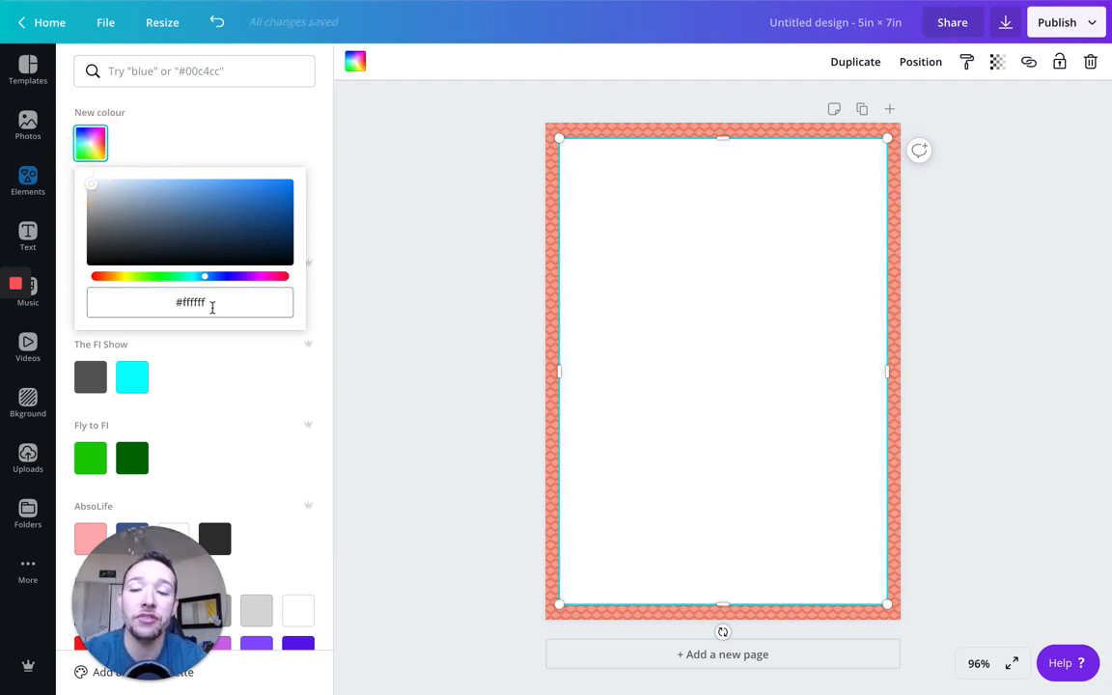
{"action": "left_click", "coordinate": [27, 181]}
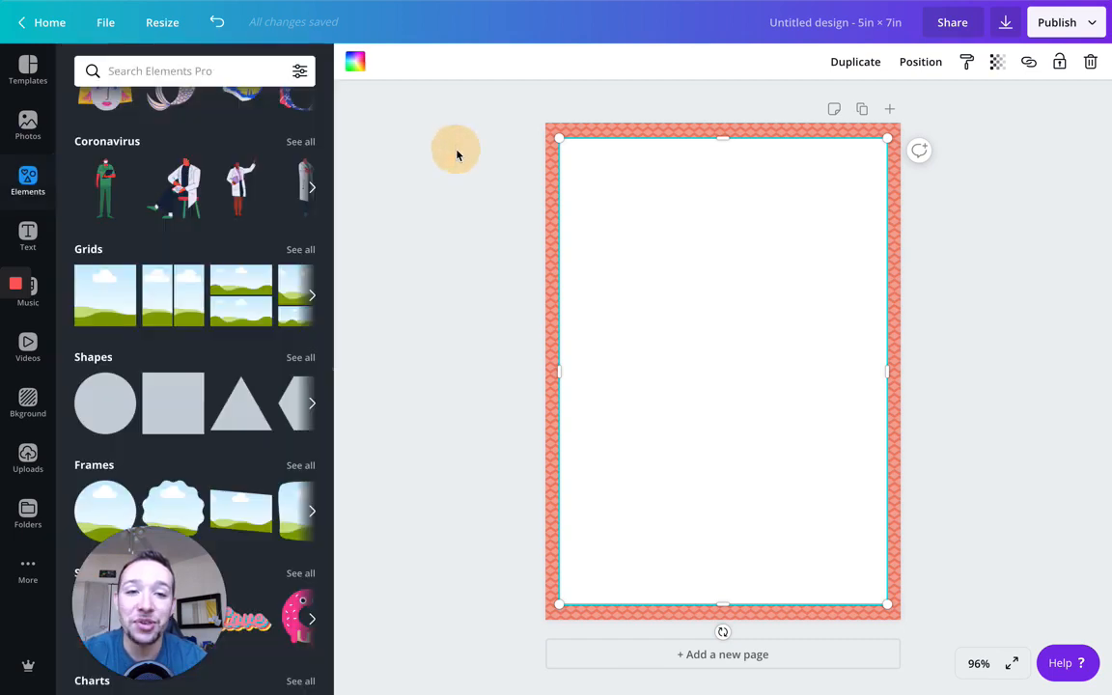
{"action": "left_click", "coordinate": [976, 272]}
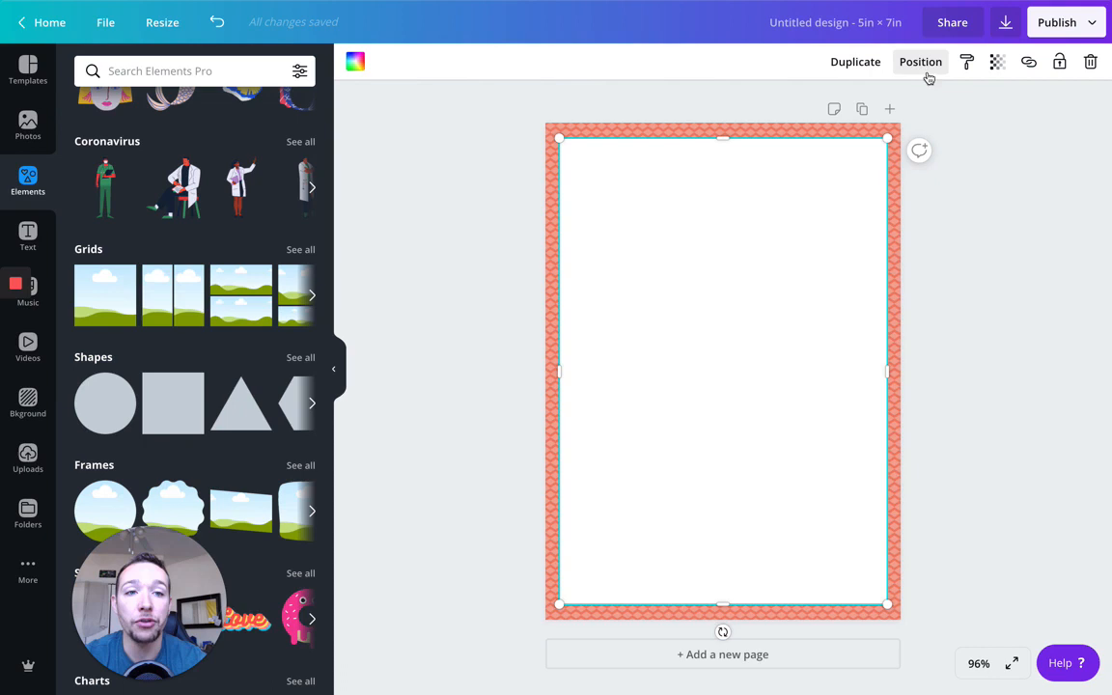
{"action": "left_click", "coordinate": [1027, 211]}
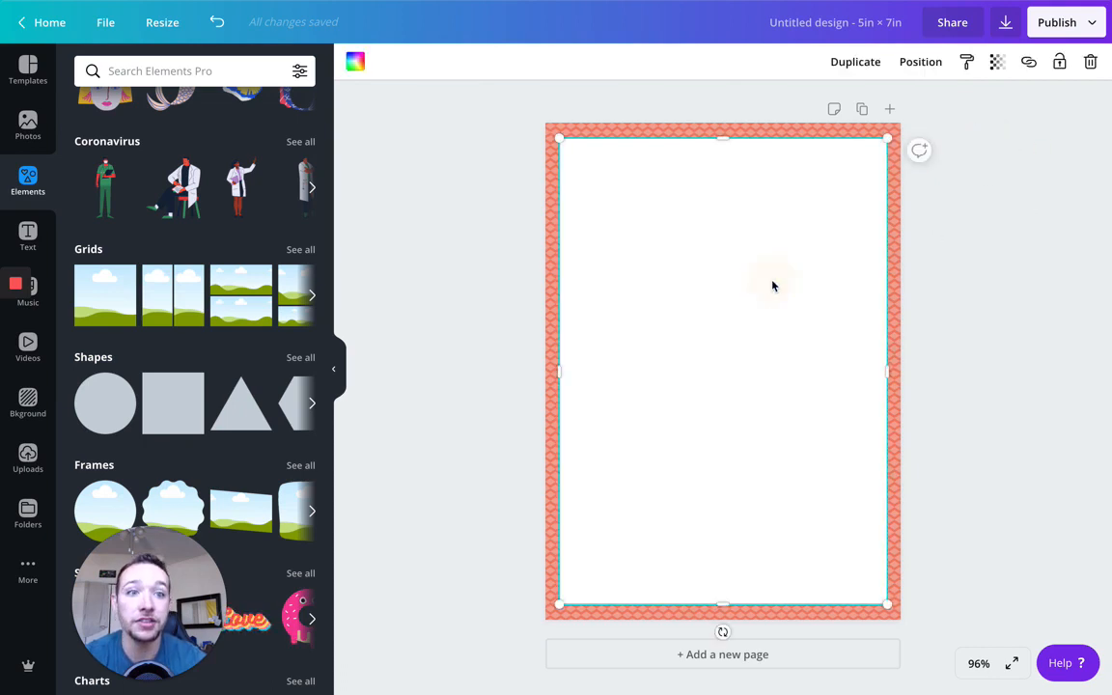
Send the white rectangle backwards behind the black frame.
{"action": "left_click", "coordinate": [920, 61]}
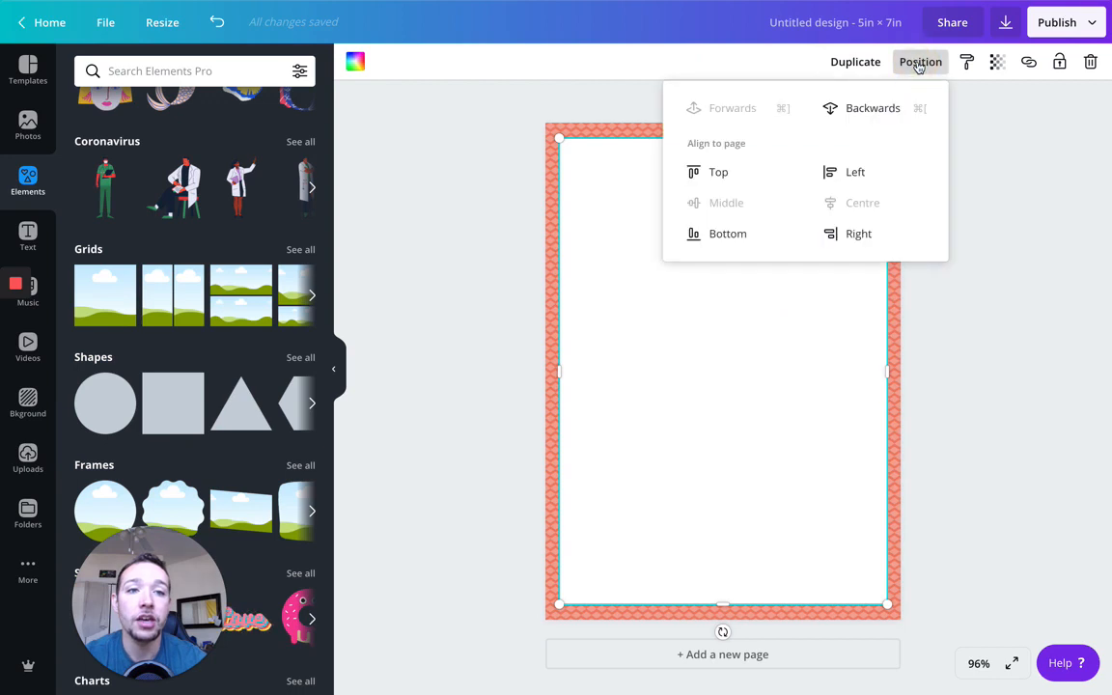
{"action": "left_click", "coordinate": [872, 107]}
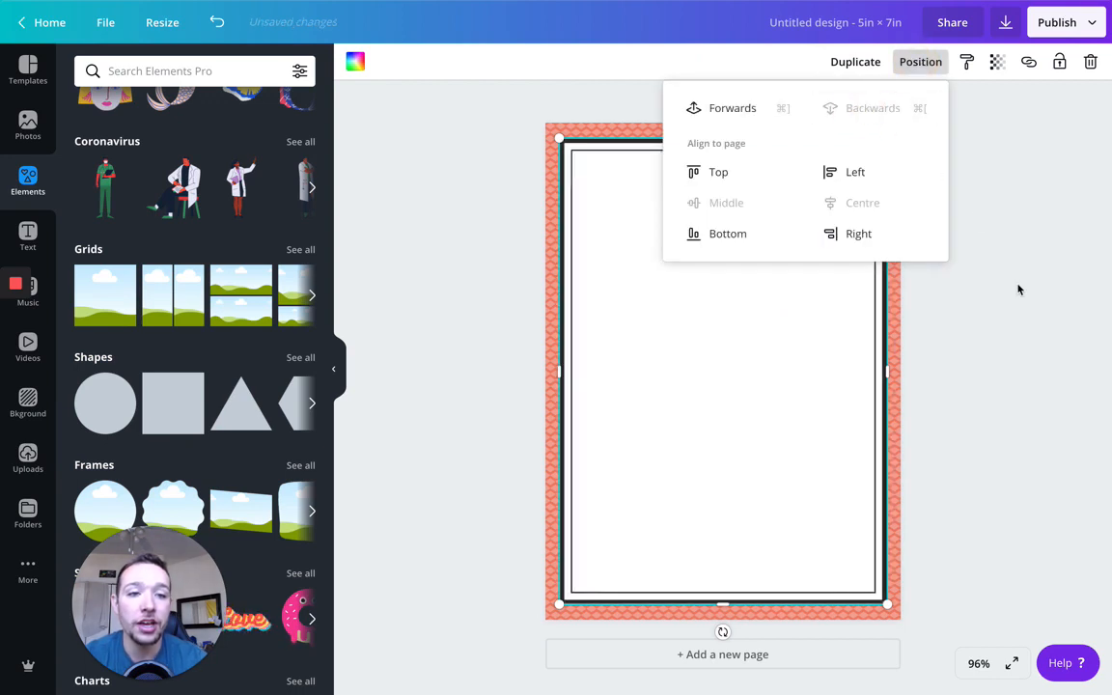
{"action": "left_click", "coordinate": [1049, 350]}
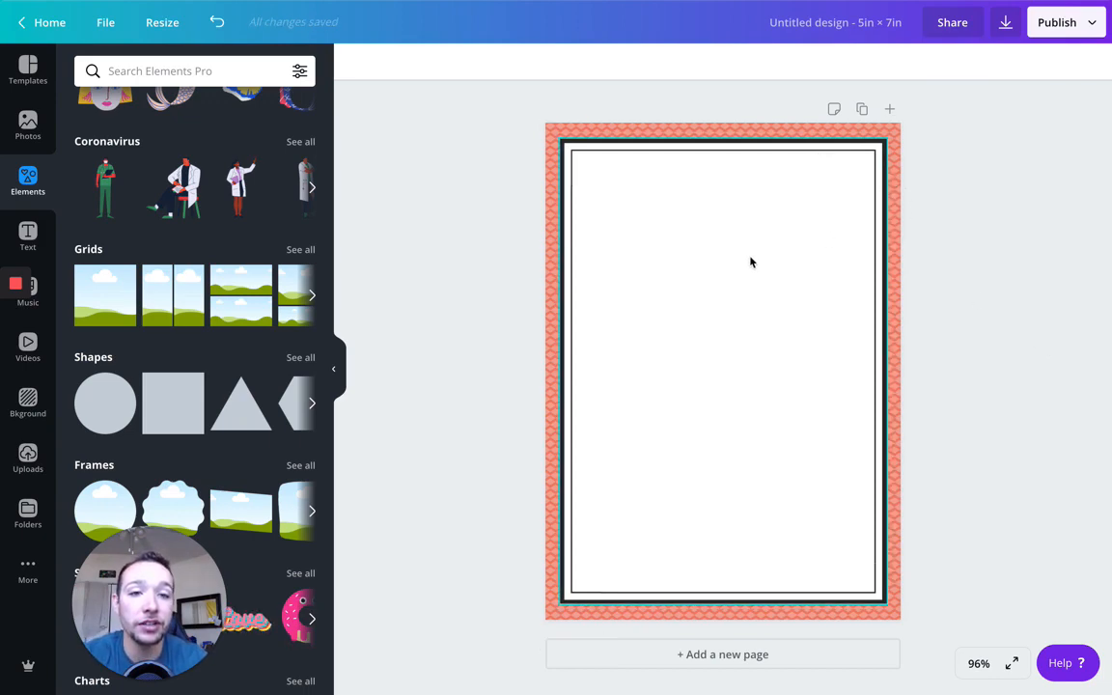
Select and deselect the black frame lines to check they show over the white panel.
{"action": "left_click", "coordinate": [722, 372]}
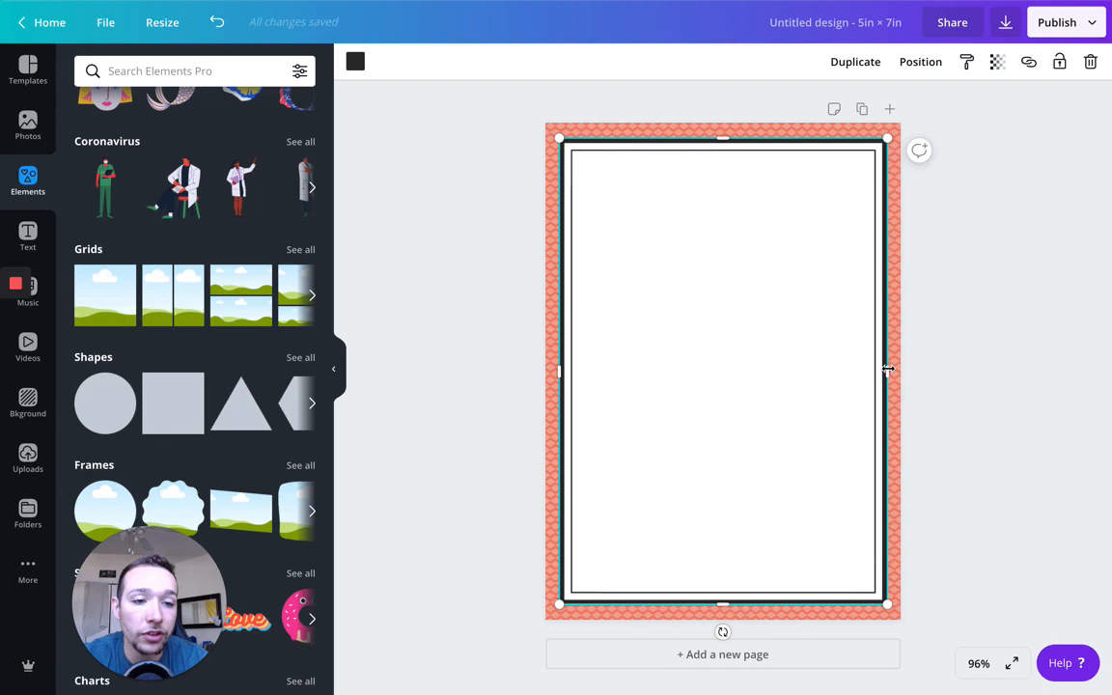
{"action": "left_click", "coordinate": [1004, 377]}
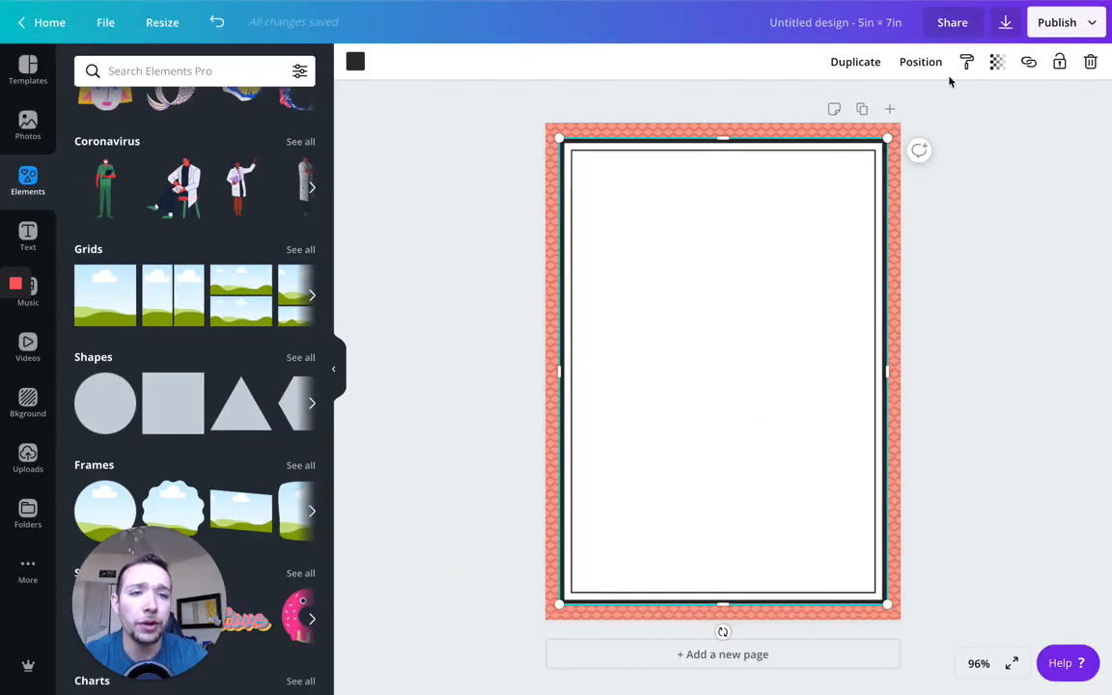
{"action": "left_click", "coordinate": [920, 61]}
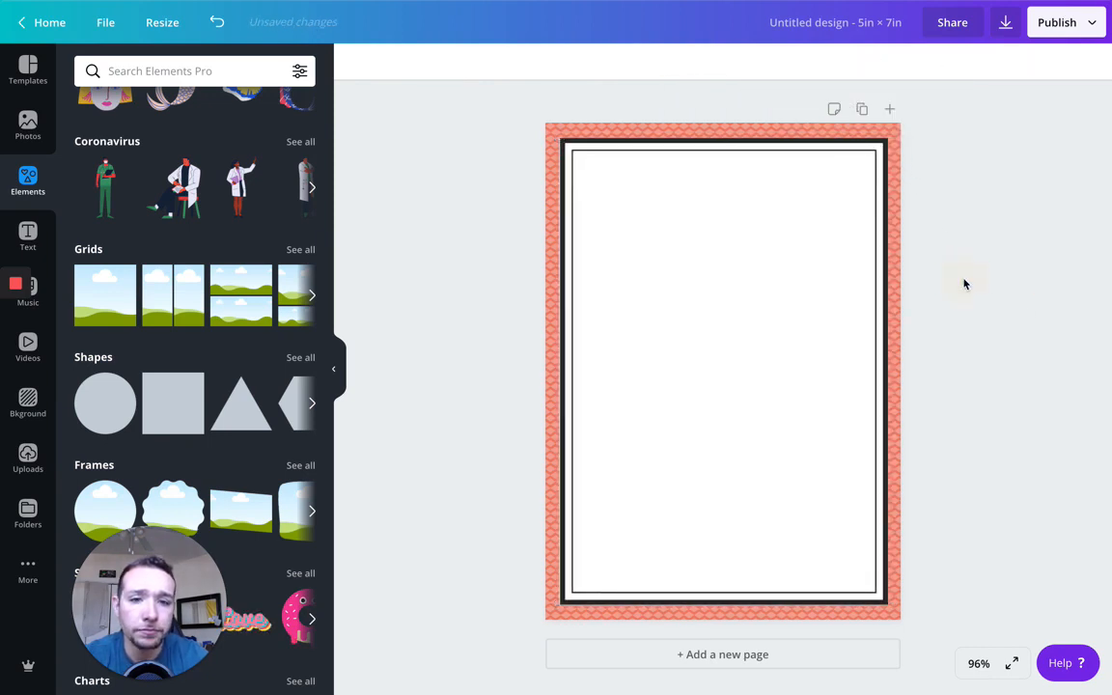
{"action": "left_click", "coordinate": [723, 372]}
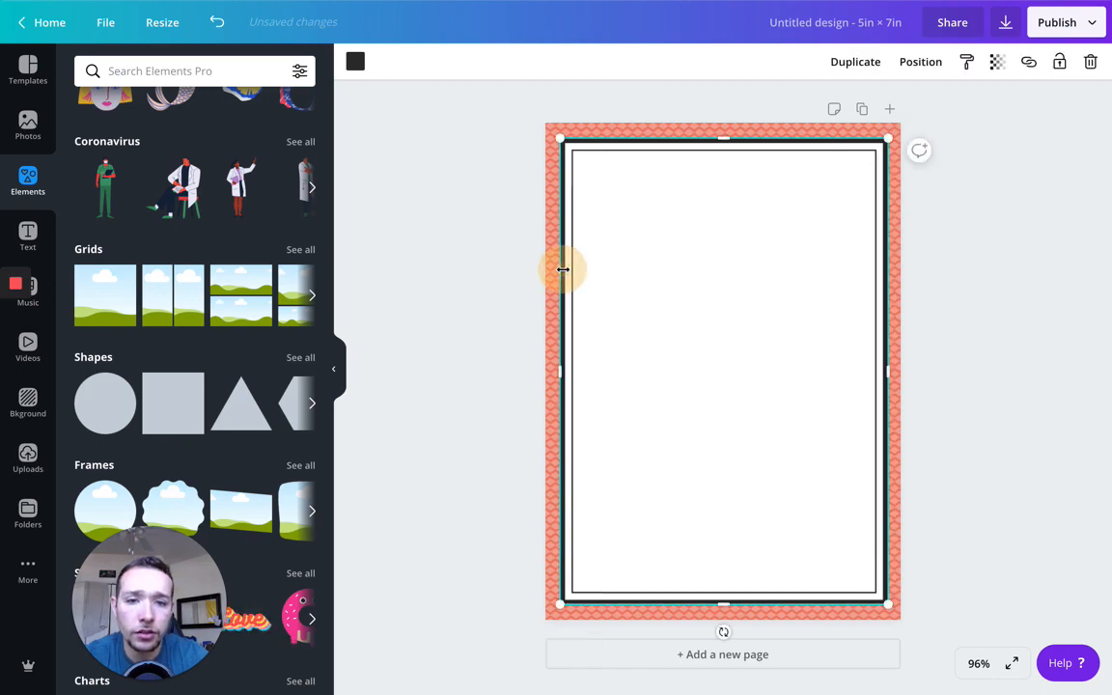
{"action": "mouse_move", "coordinate": [552, 376]}
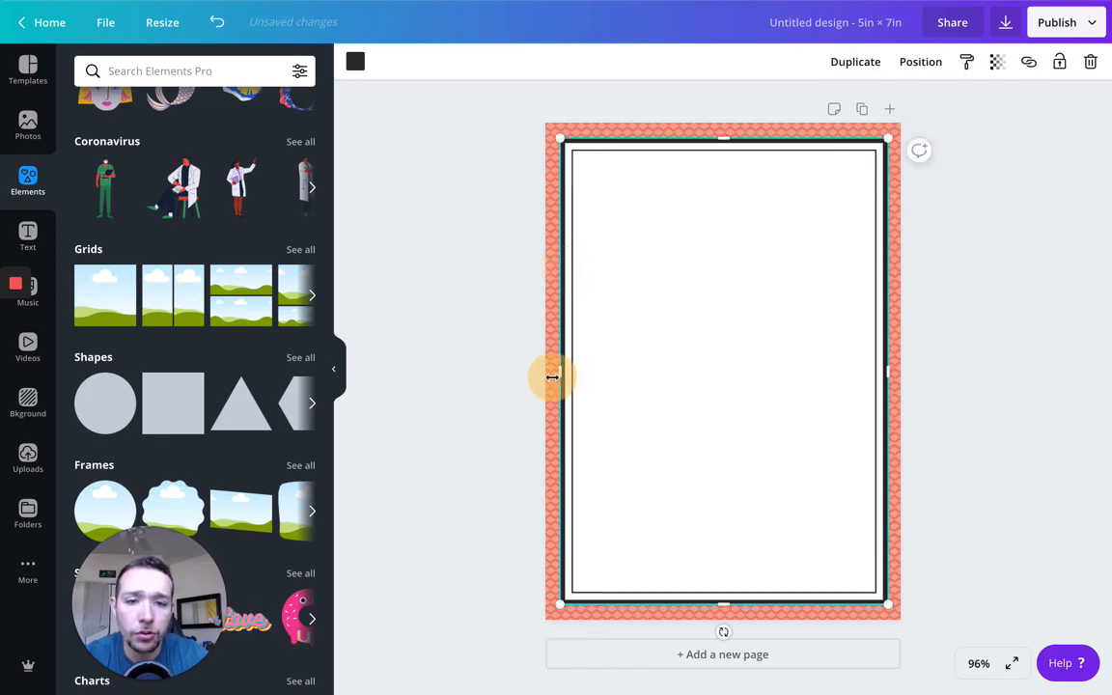
{"action": "left_click", "coordinate": [492, 359]}
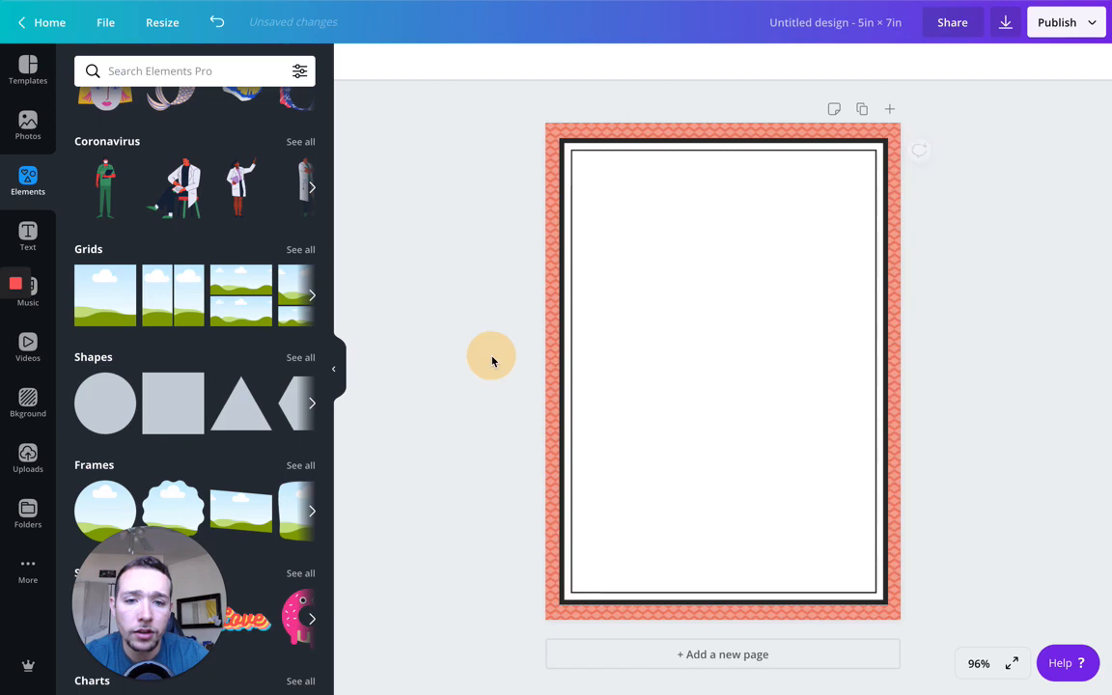
{"action": "mouse_move", "coordinate": [1000, 315]}
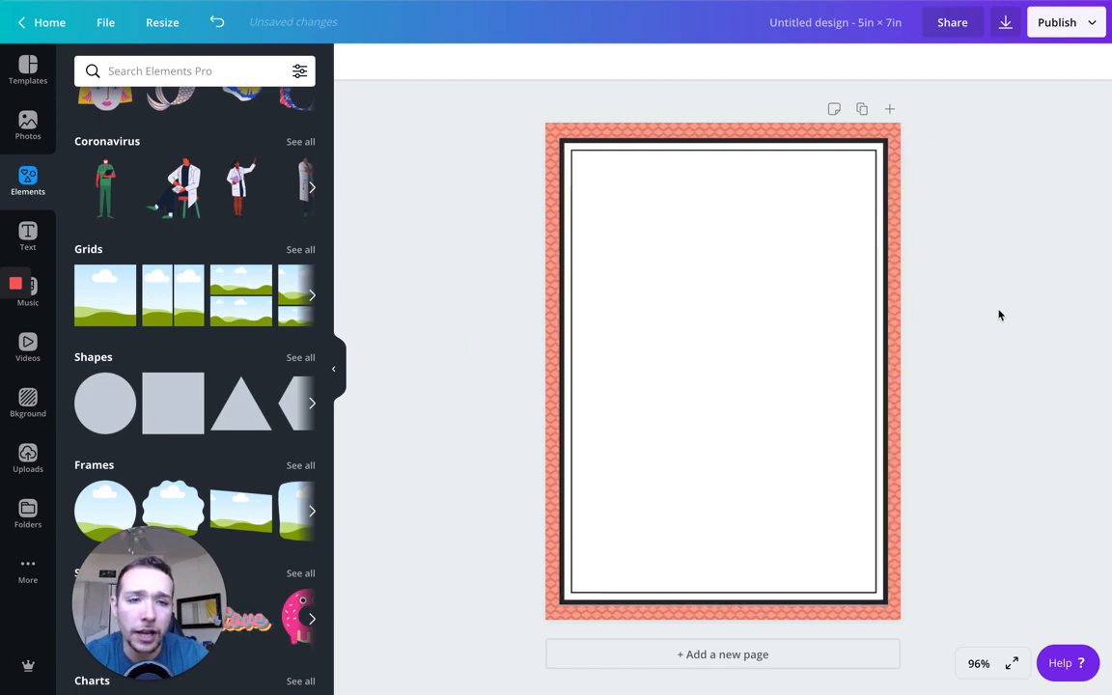
{"action": "left_click", "coordinate": [722, 371]}
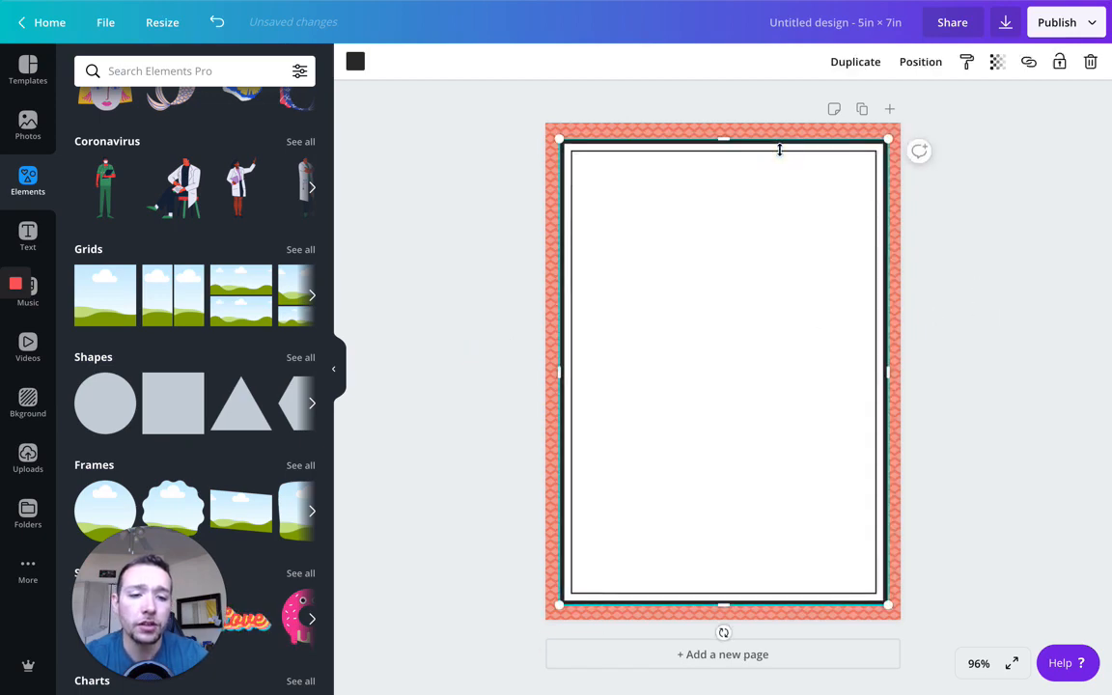
{"action": "left_click", "coordinate": [1060, 296]}
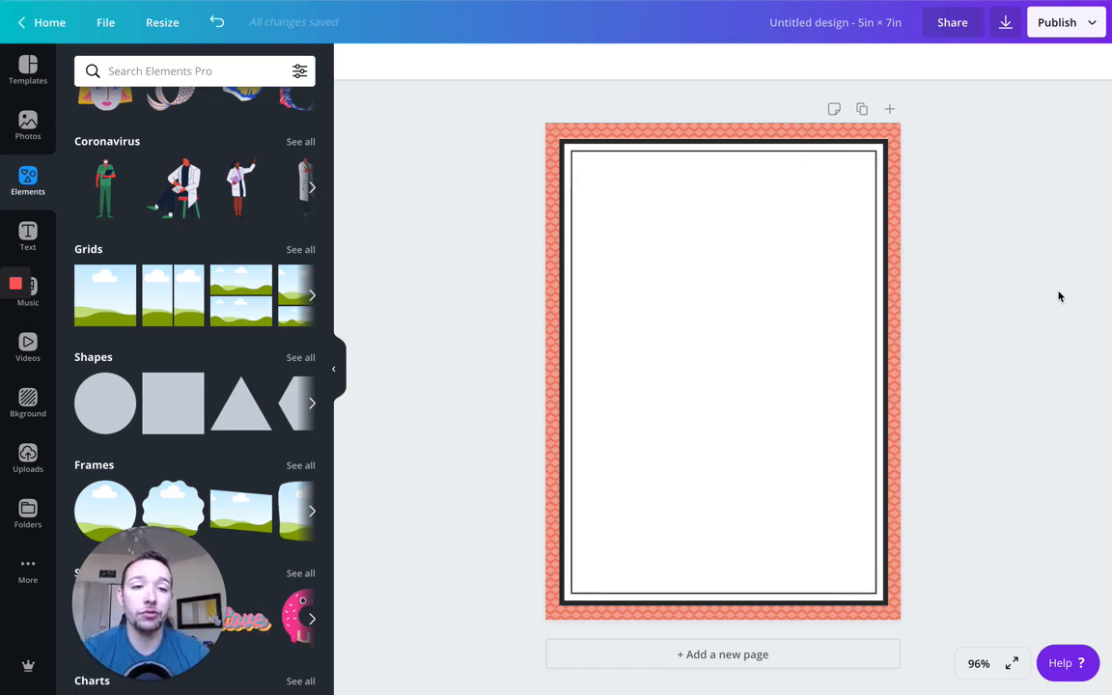
{"action": "mouse_move", "coordinate": [917, 277]}
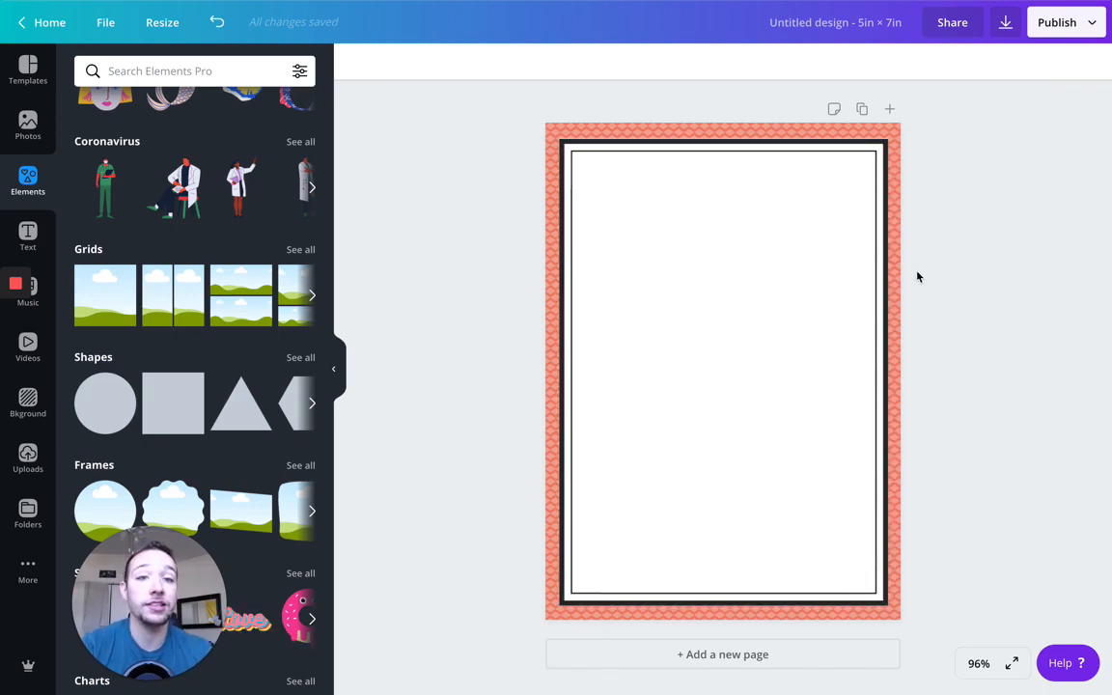
{"action": "mouse_move", "coordinate": [1041, 249]}
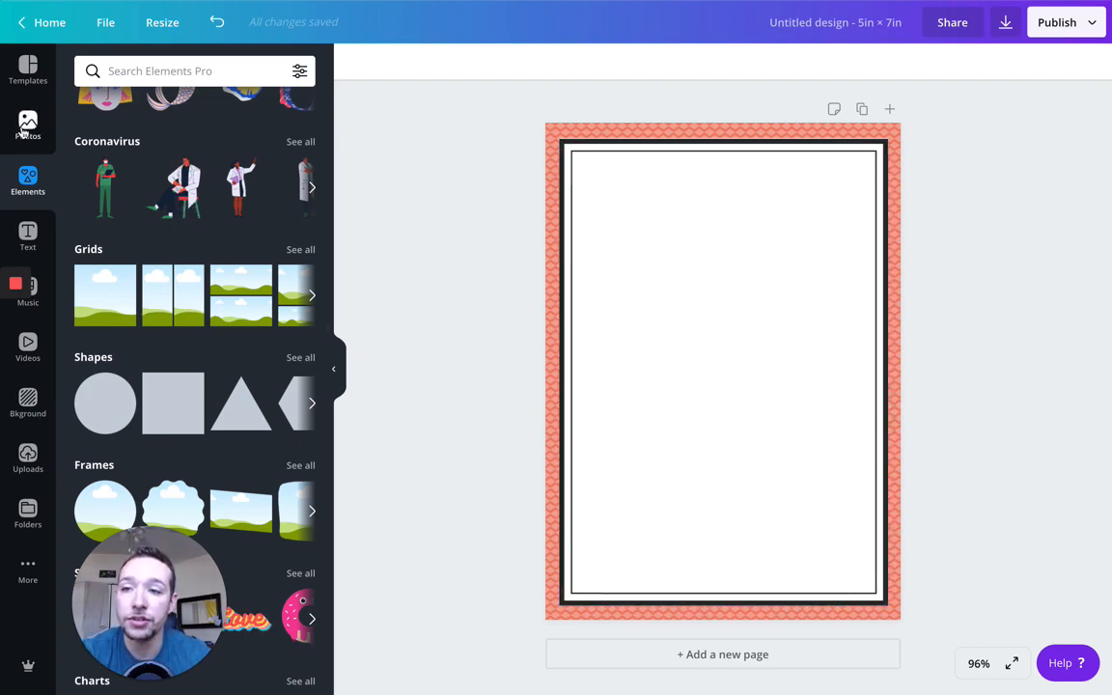
Add a heading reading 'Thank you for coming.' to the card.
{"action": "left_click", "coordinate": [28, 236]}
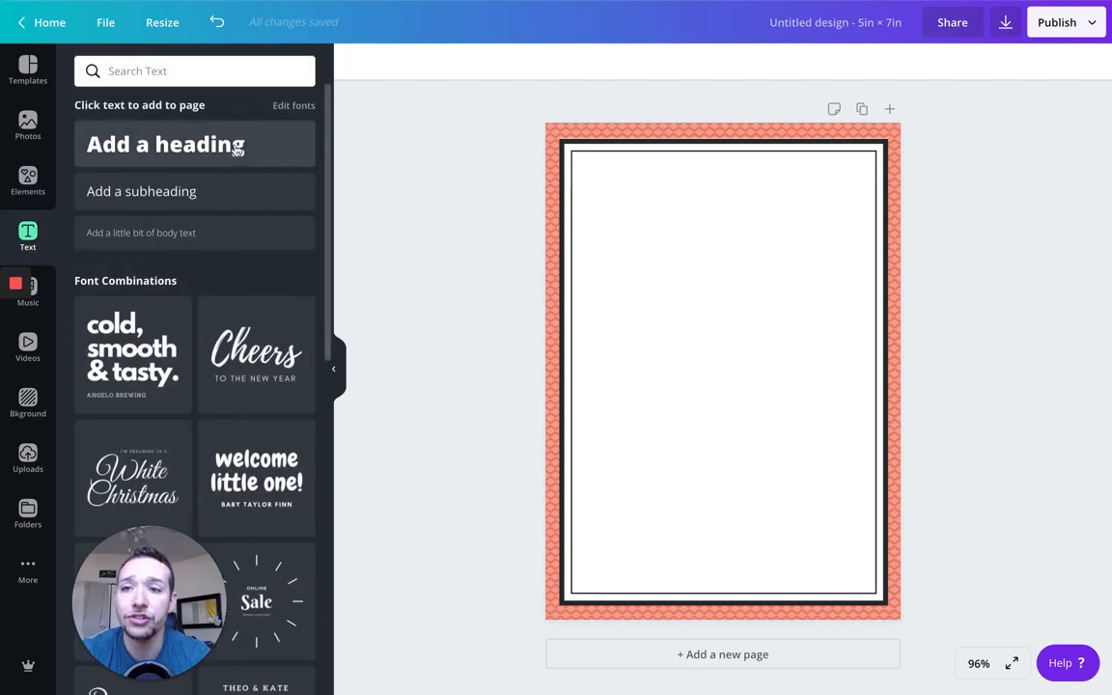
{"action": "left_click", "coordinate": [165, 144]}
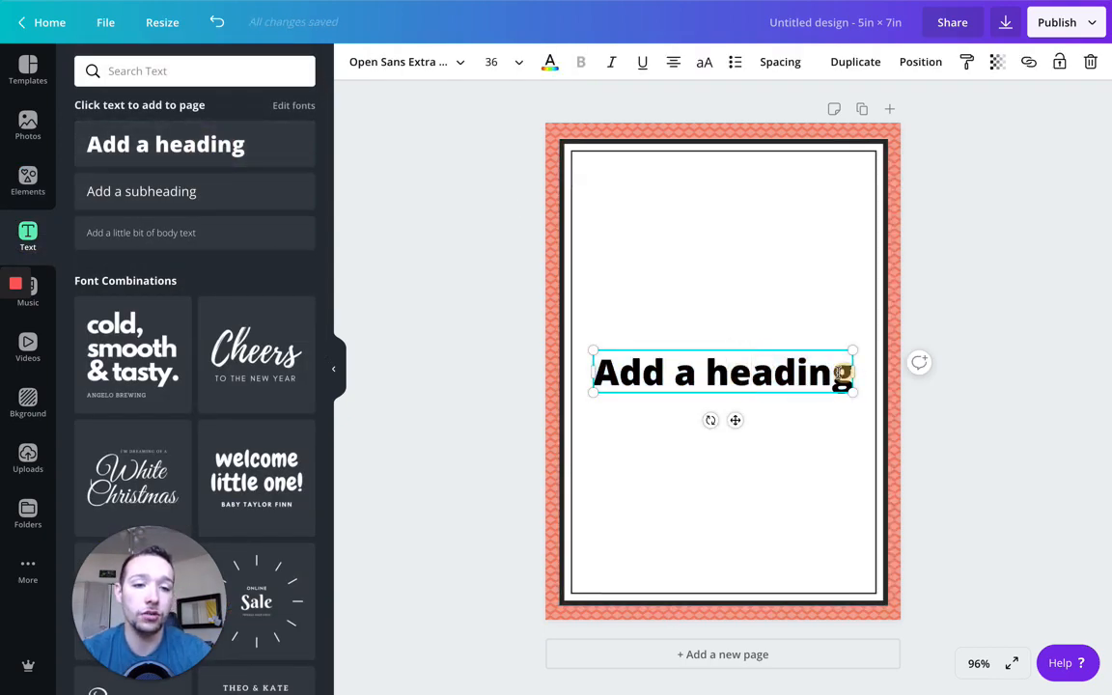
{"action": "type", "text": "Thank"}
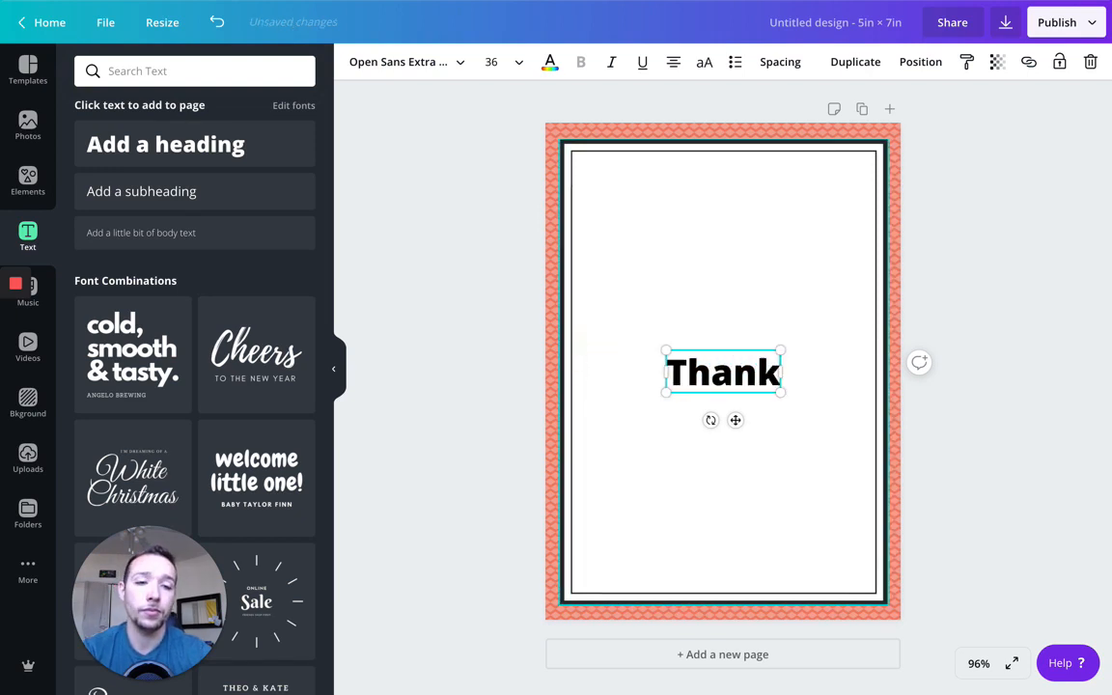
{"action": "type", "text": "you for coming"}
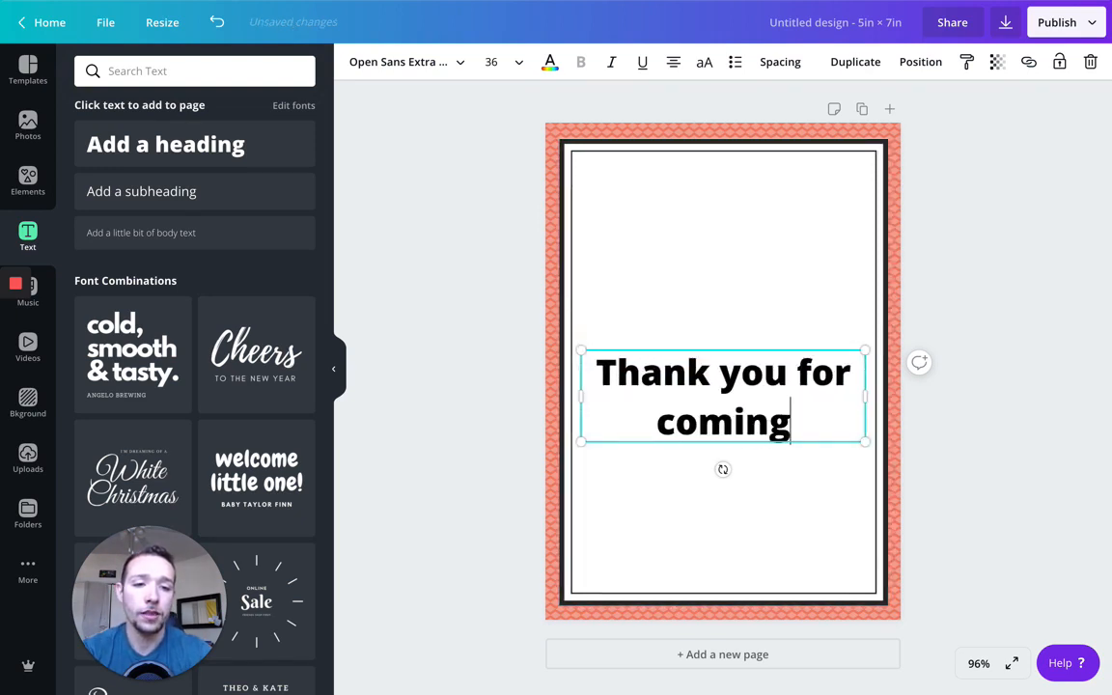
{"action": "type", "text": "."}
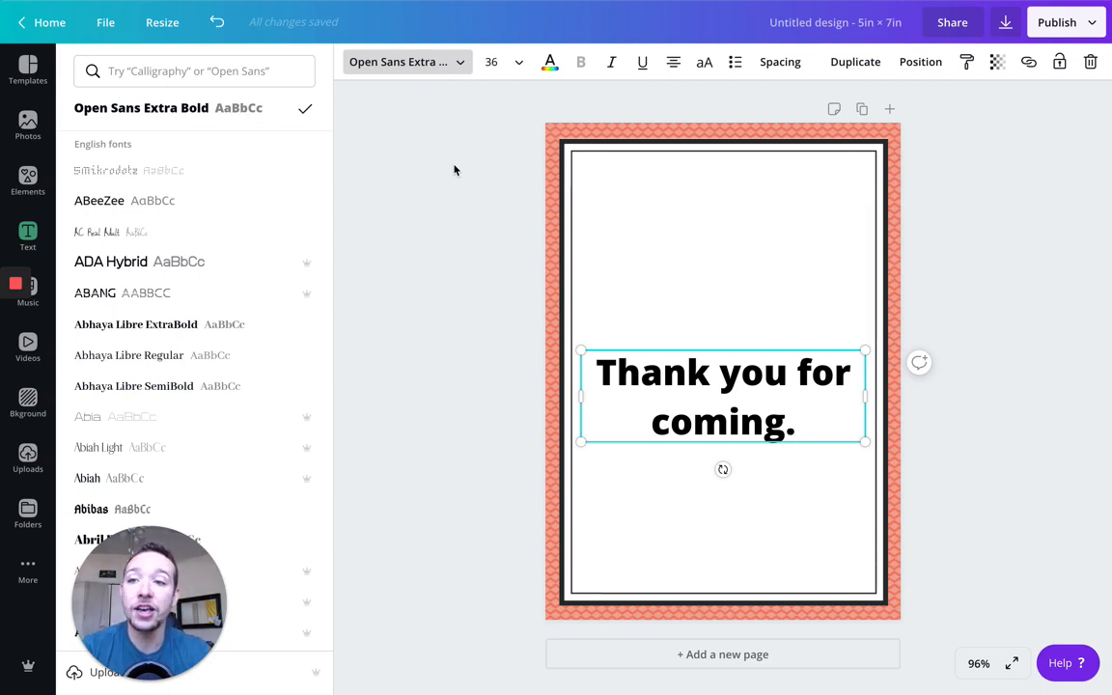
{"action": "mouse_move", "coordinate": [211, 262]}
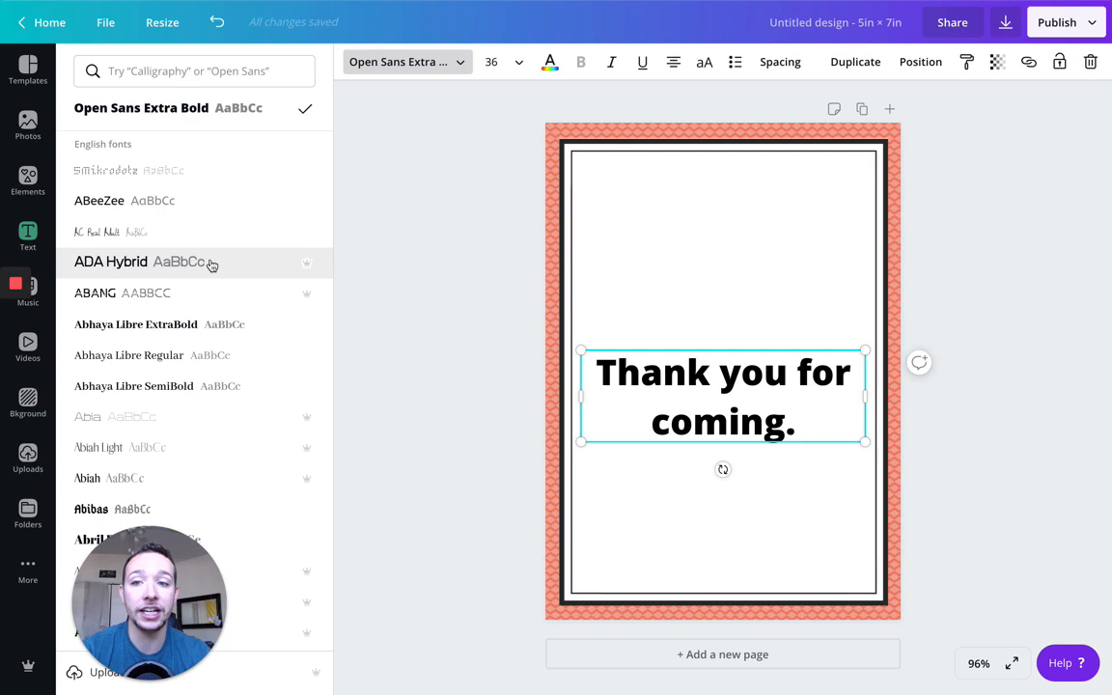
Set the thank-you text's font to Open Sans Light.
{"action": "scroll", "scroll_direction": "down", "scroll_amount": 3}
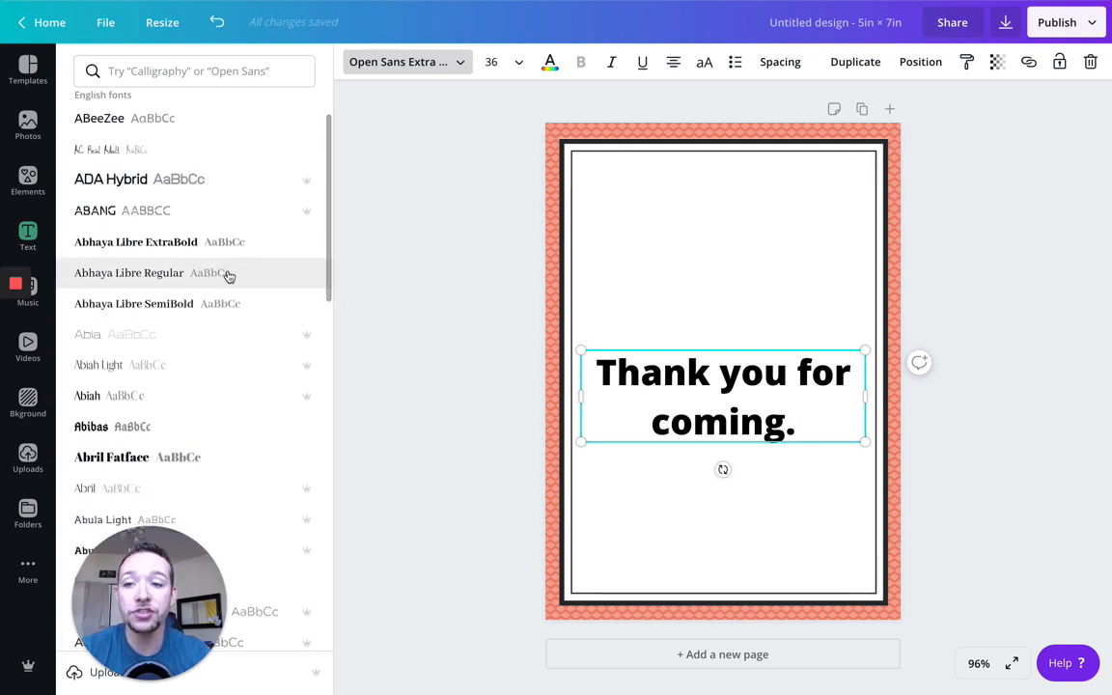
{"action": "mouse_move", "coordinate": [230, 276]}
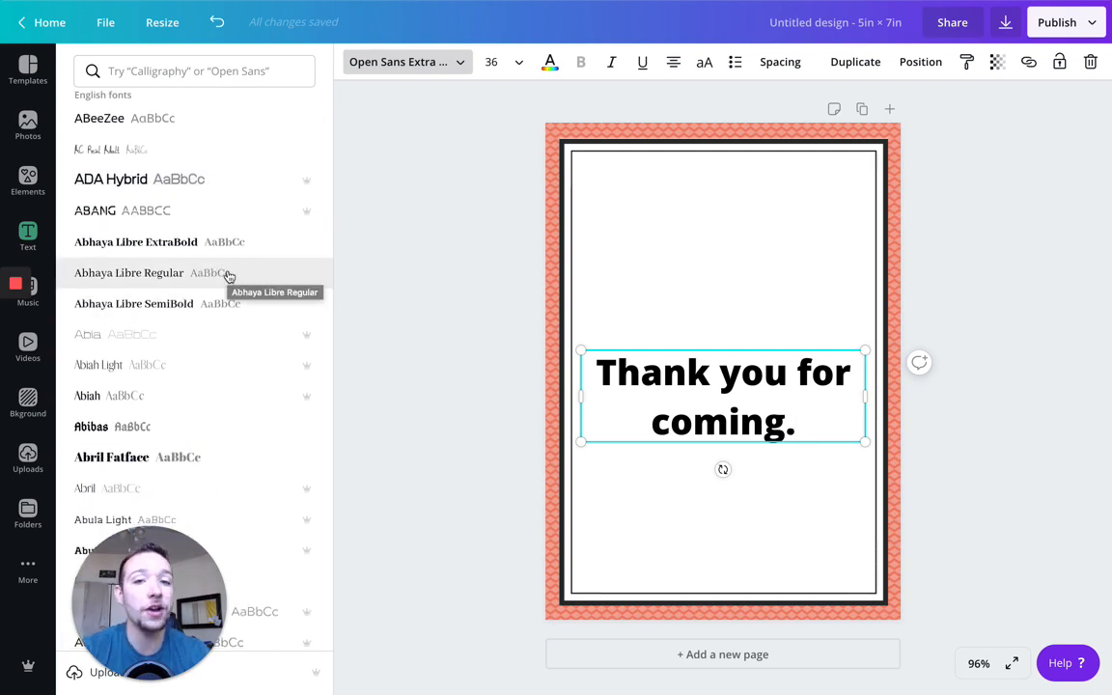
{"action": "scroll", "scroll_direction": "up", "scroll_amount": 3}
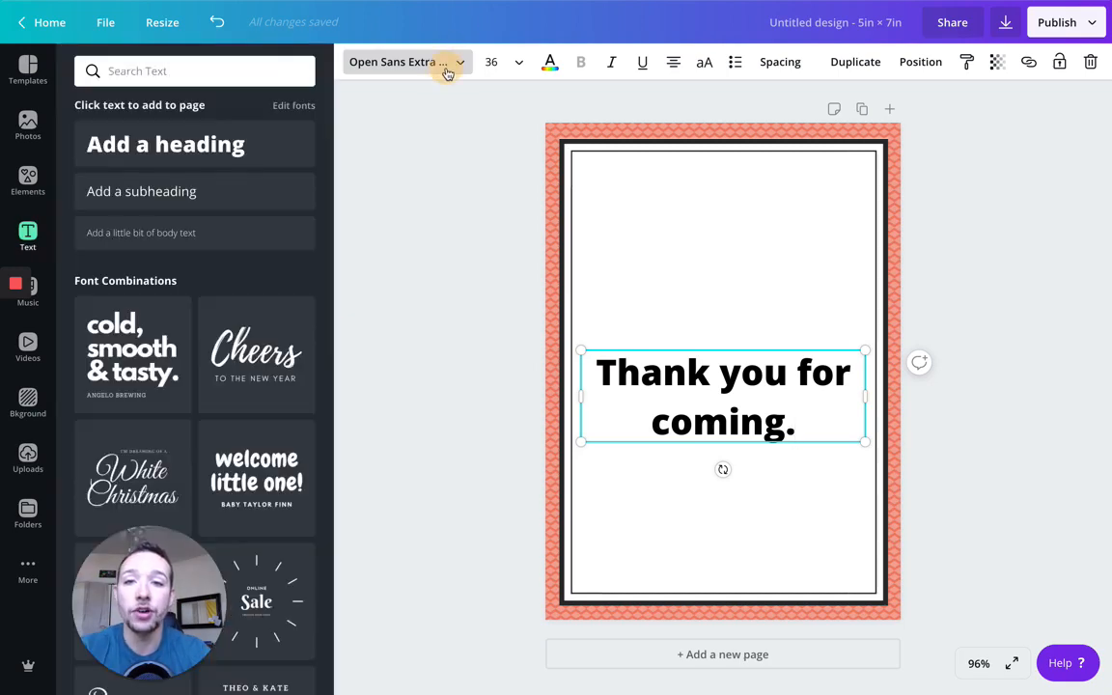
{"action": "left_click", "coordinate": [193, 70]}
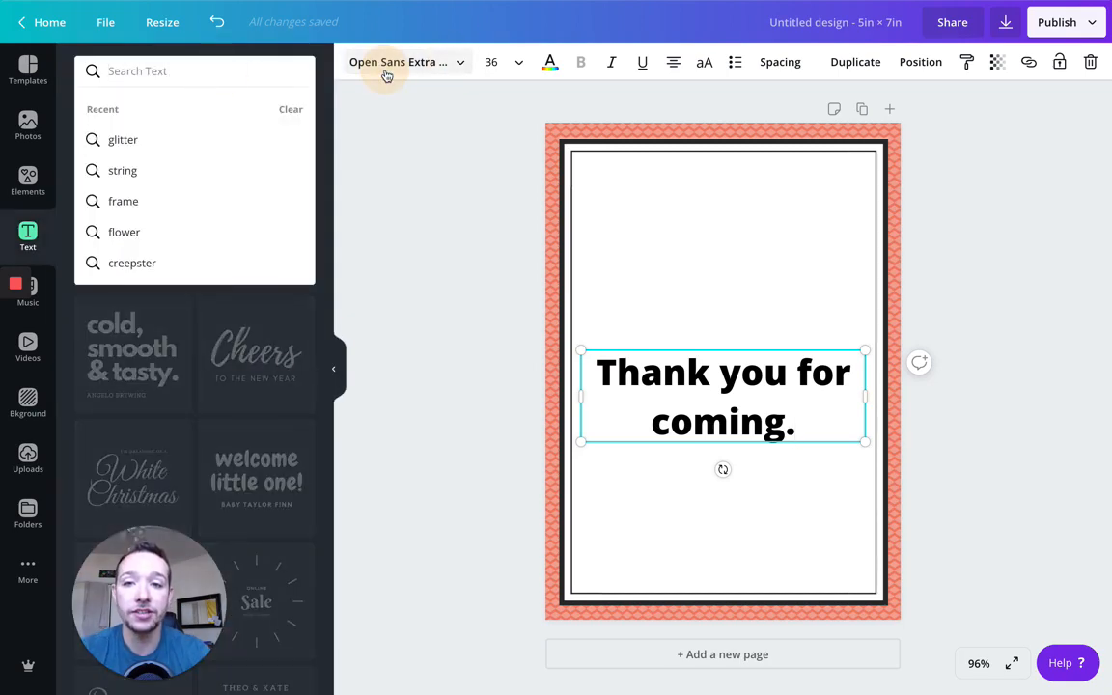
{"action": "type", "text": "oep"}
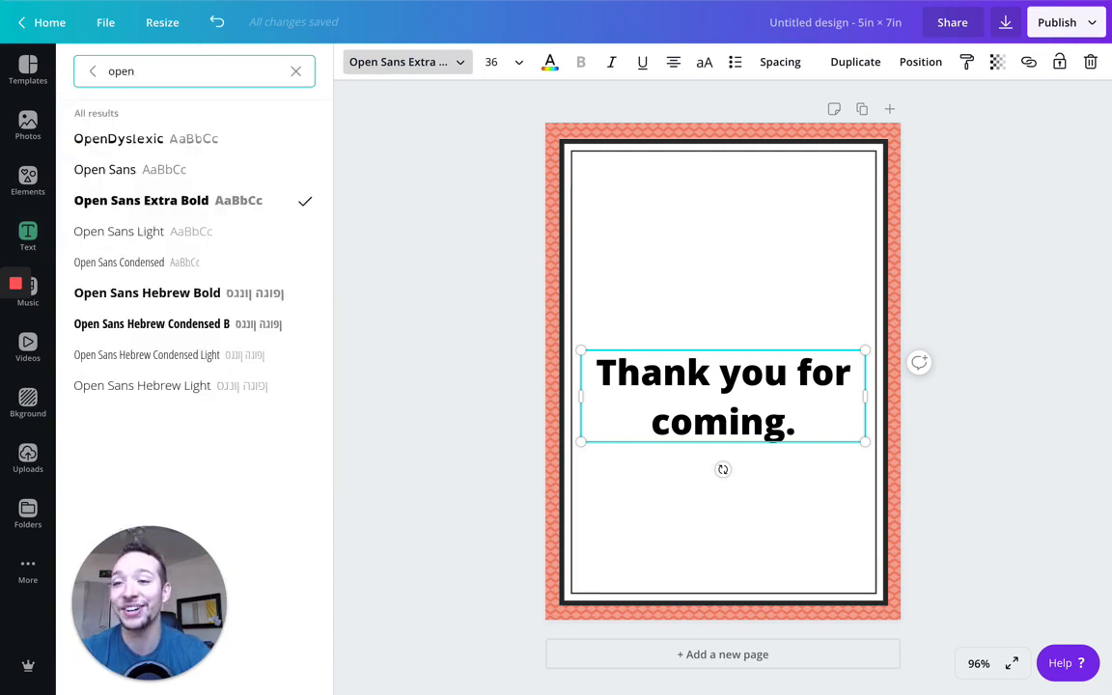
{"action": "left_click", "coordinate": [118, 230]}
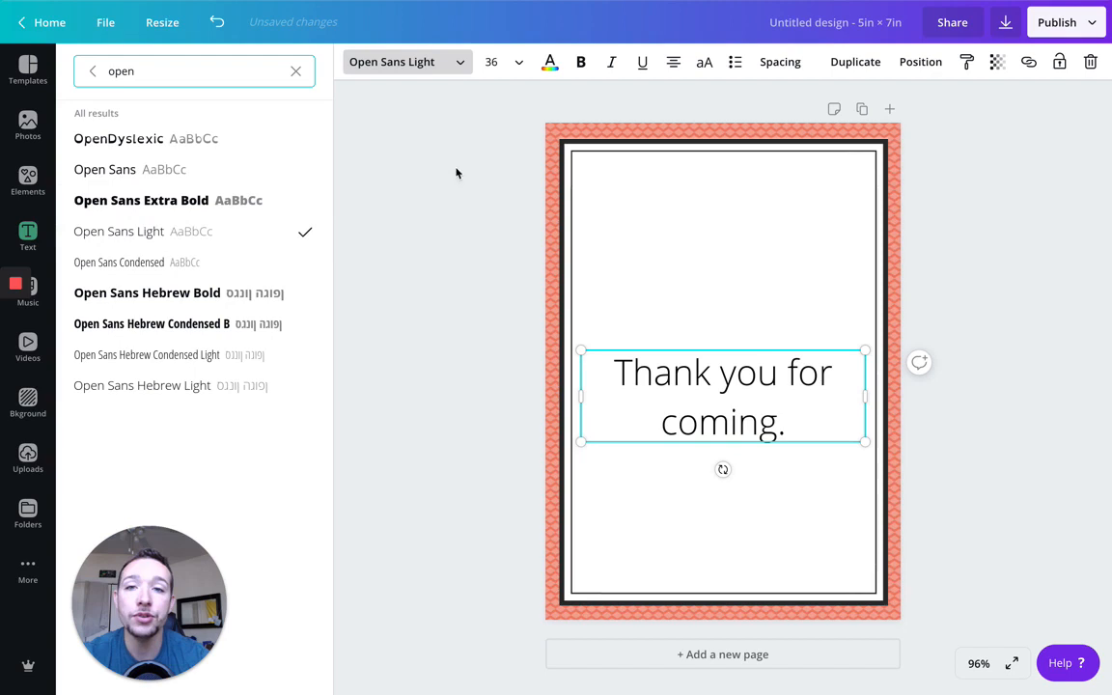
Shrink the thank-you text from 36 to about 26.7 points.
{"action": "left_click_drag", "start_coordinate": [865, 440], "coordinate": [837, 419]}
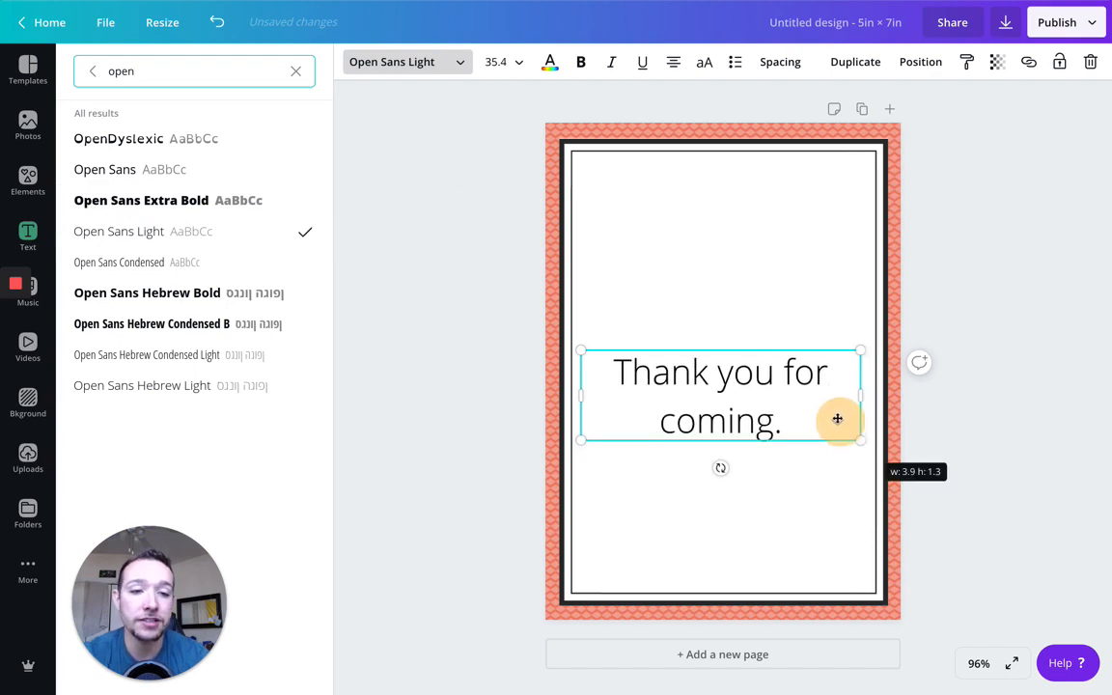
{"action": "left_click_drag", "start_coordinate": [859, 438], "coordinate": [814, 425]}
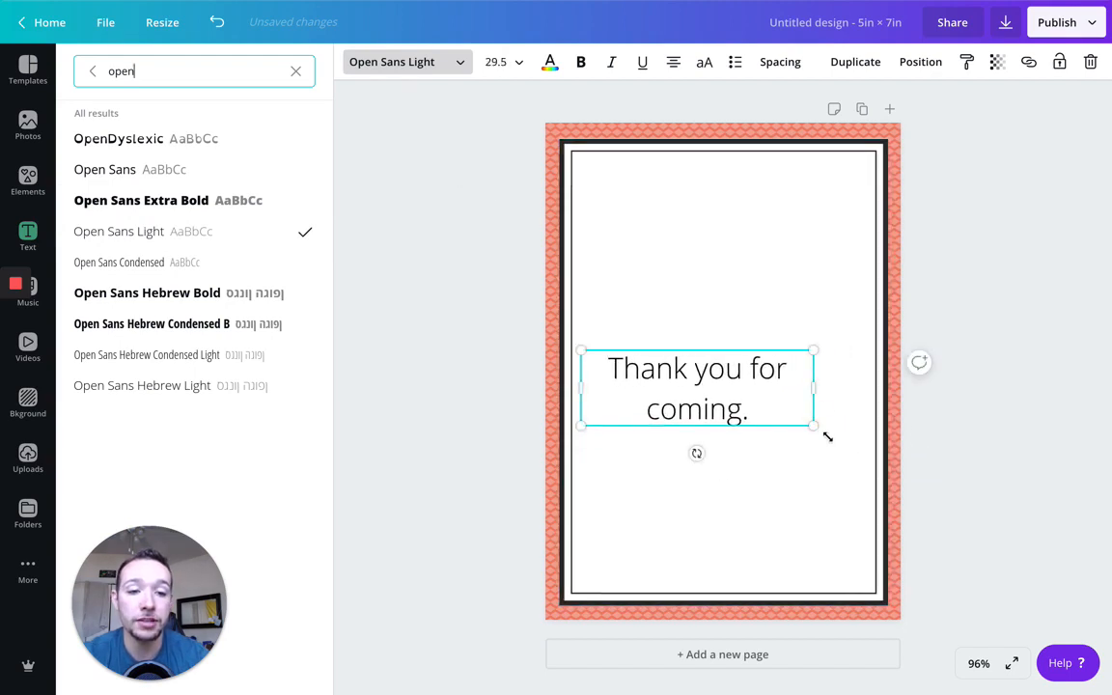
{"action": "left_click_drag", "start_coordinate": [814, 426], "coordinate": [799, 413]}
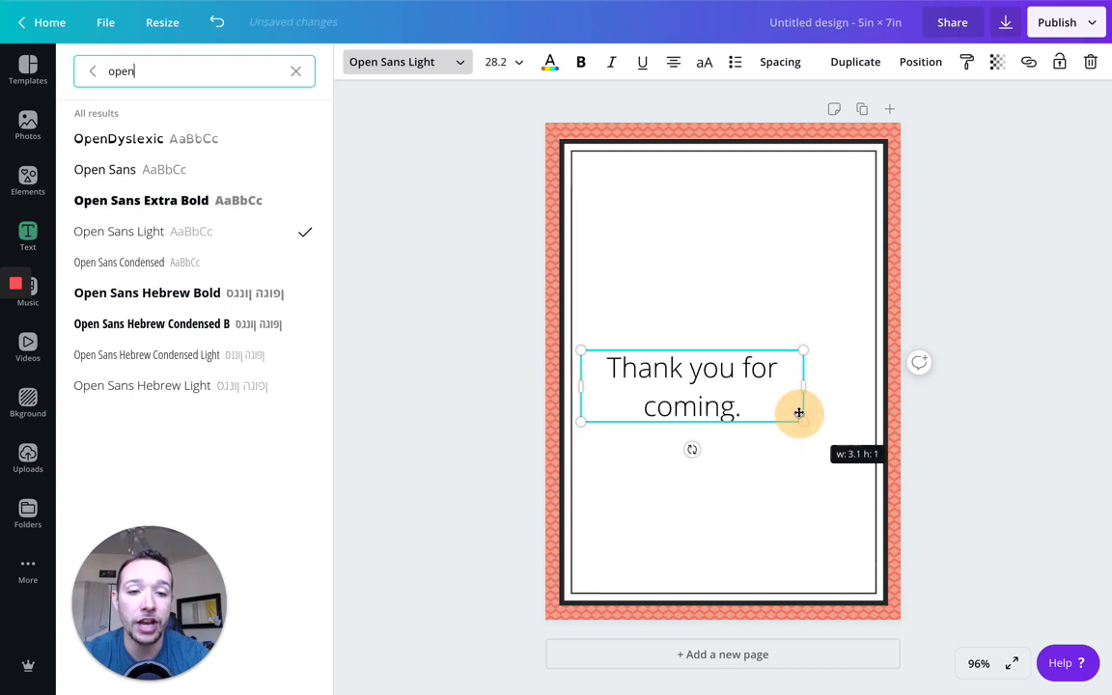
{"action": "left_click_drag", "start_coordinate": [799, 413], "coordinate": [792, 403]}
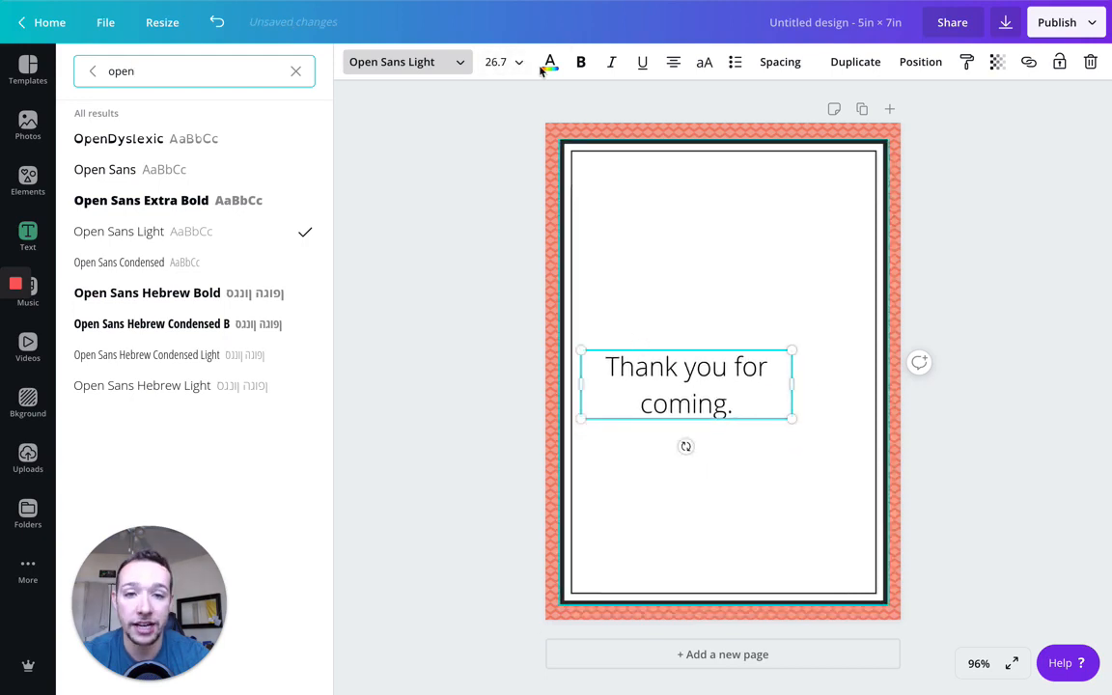
{"action": "left_click", "coordinate": [519, 62]}
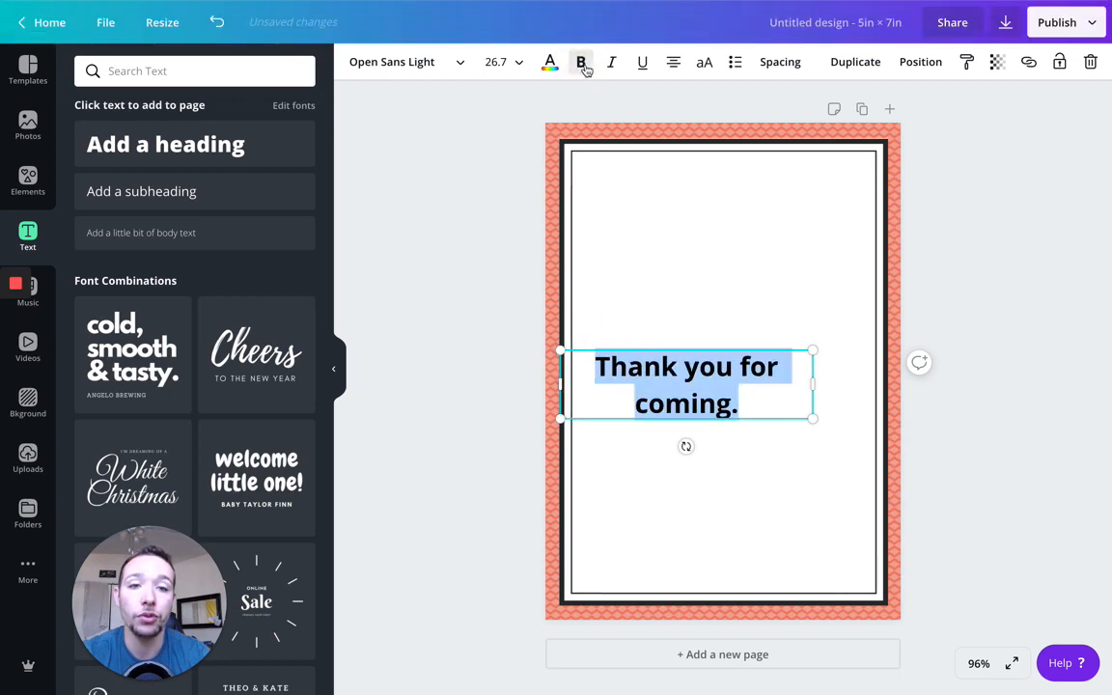
{"action": "left_click", "coordinate": [581, 62]}
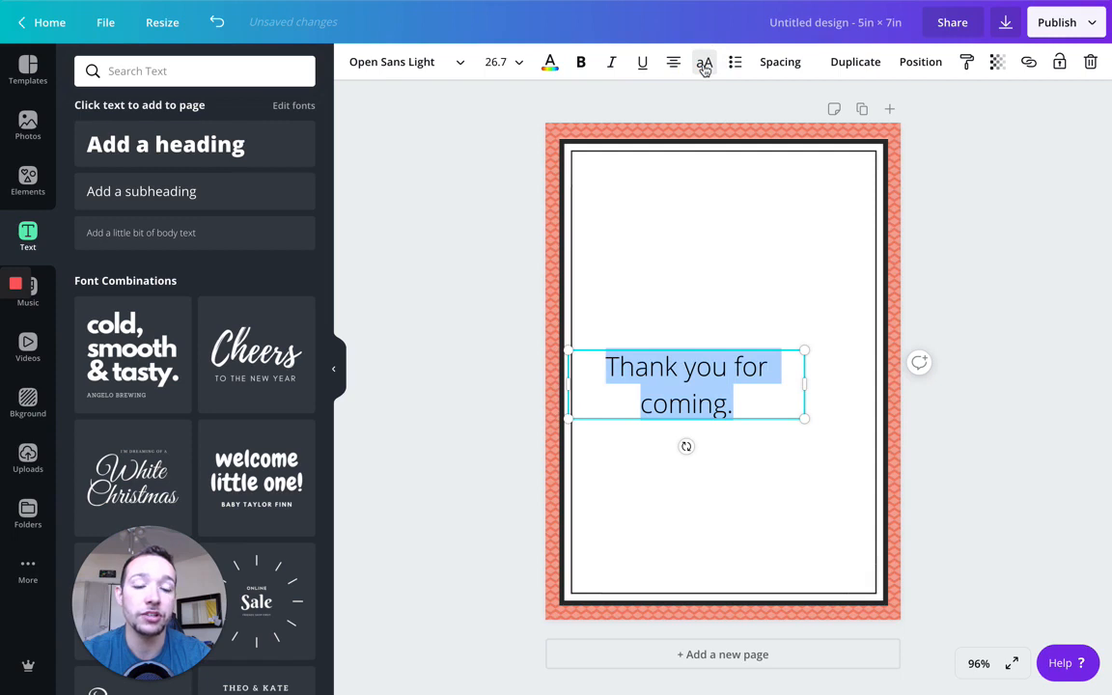
{"action": "left_click", "coordinate": [779, 61]}
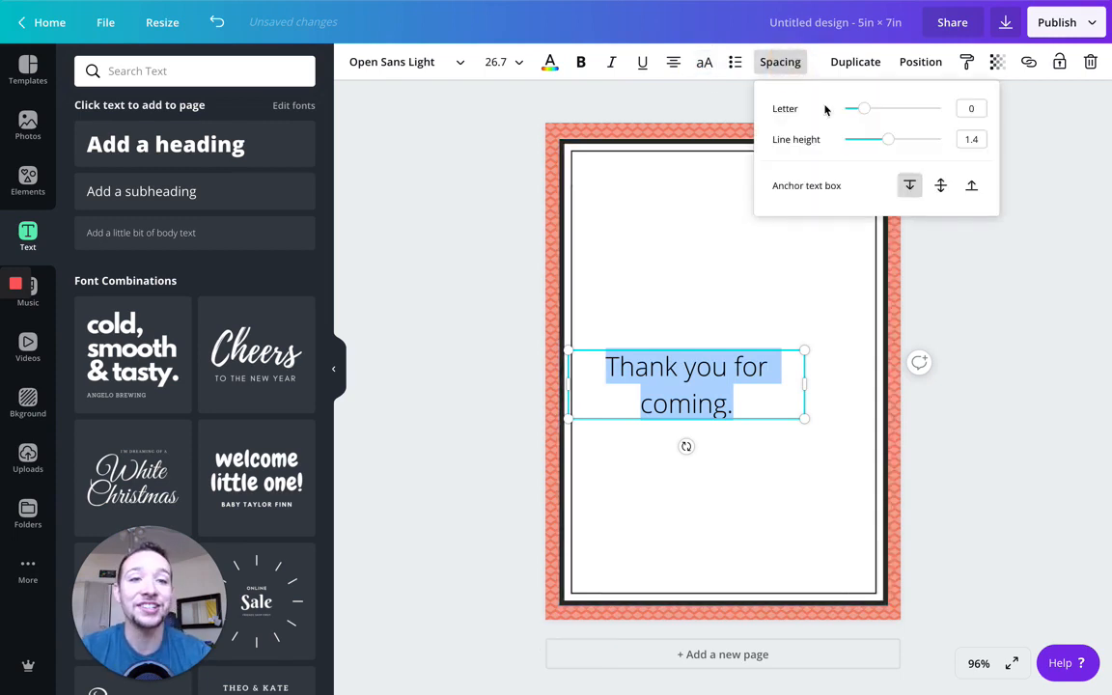
{"action": "left_click_drag", "start_coordinate": [862, 108], "coordinate": [893, 108]}
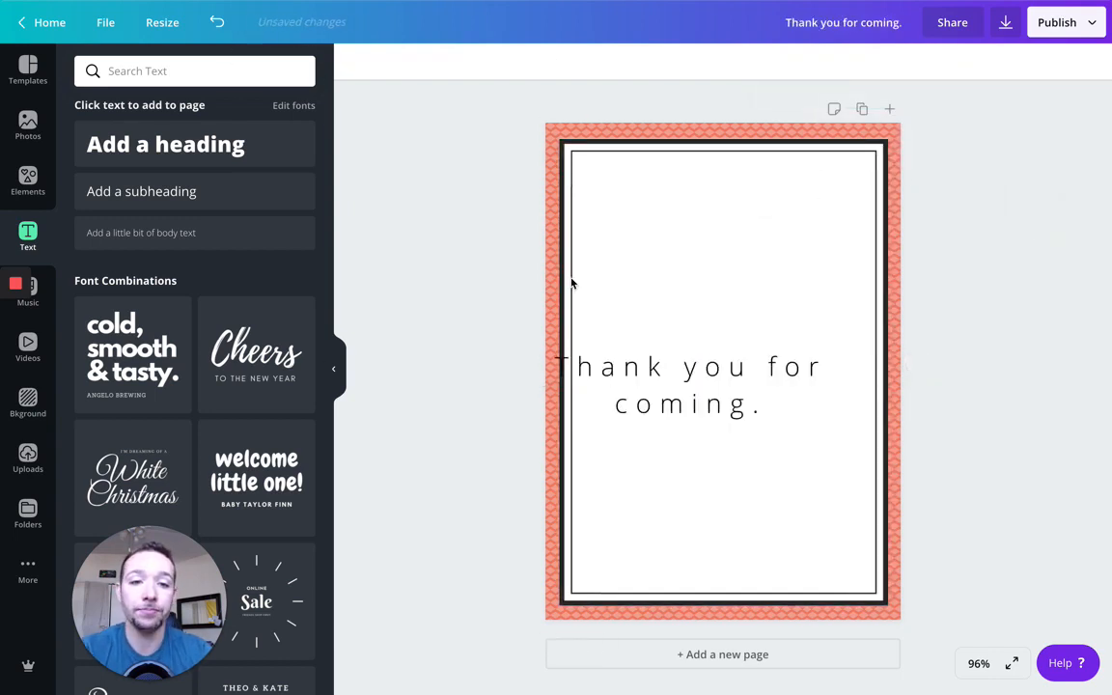
{"action": "left_click", "coordinate": [779, 62]}
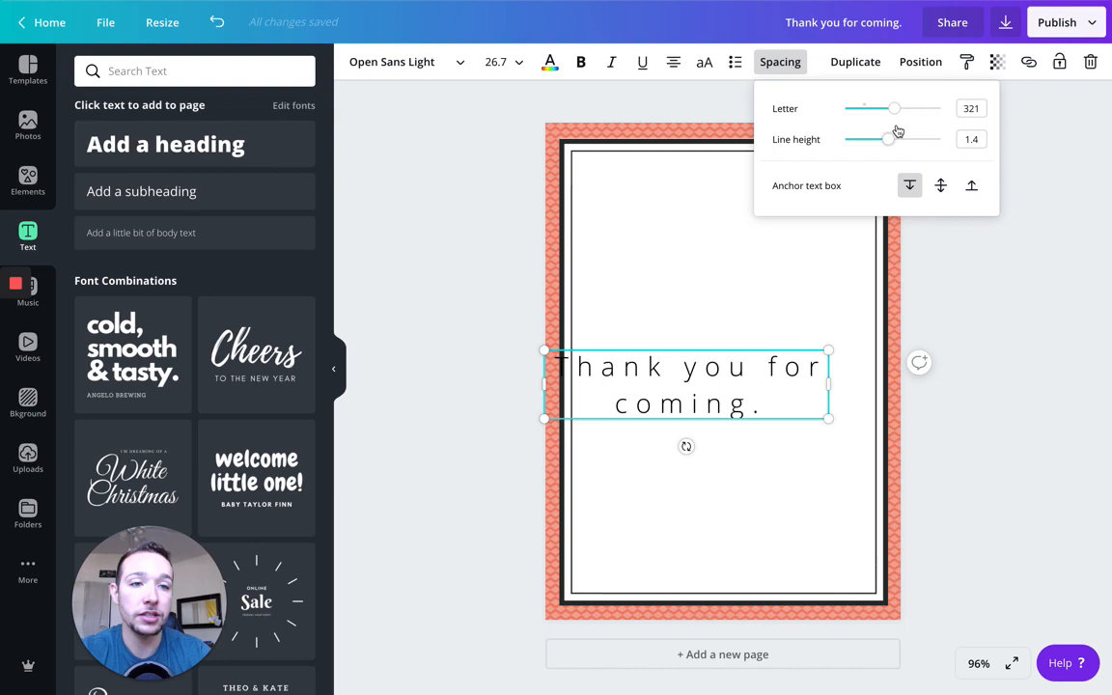
{"action": "left_click_drag", "start_coordinate": [893, 108], "coordinate": [854, 108]}
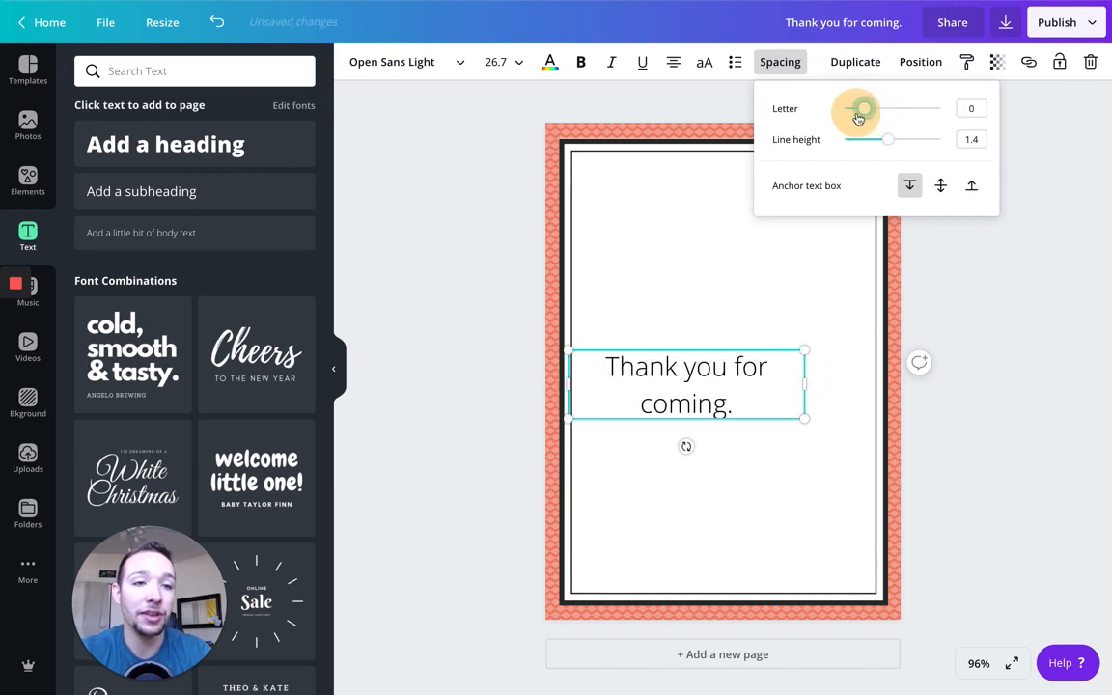
{"action": "left_click", "coordinate": [864, 338]}
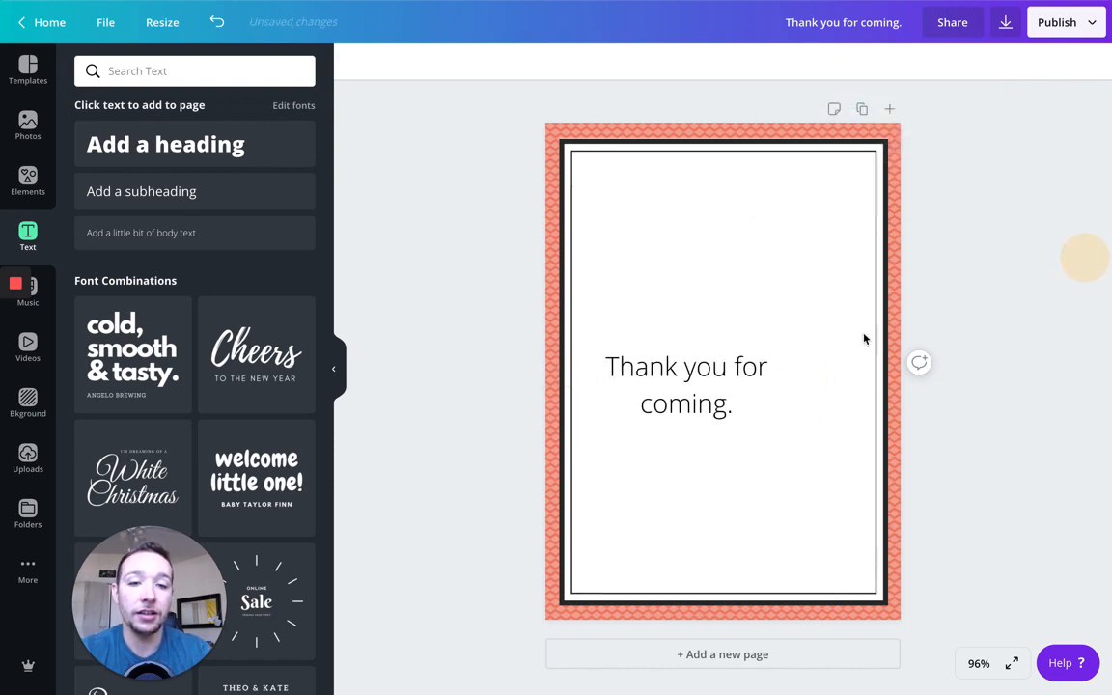
{"action": "left_click", "coordinate": [685, 384]}
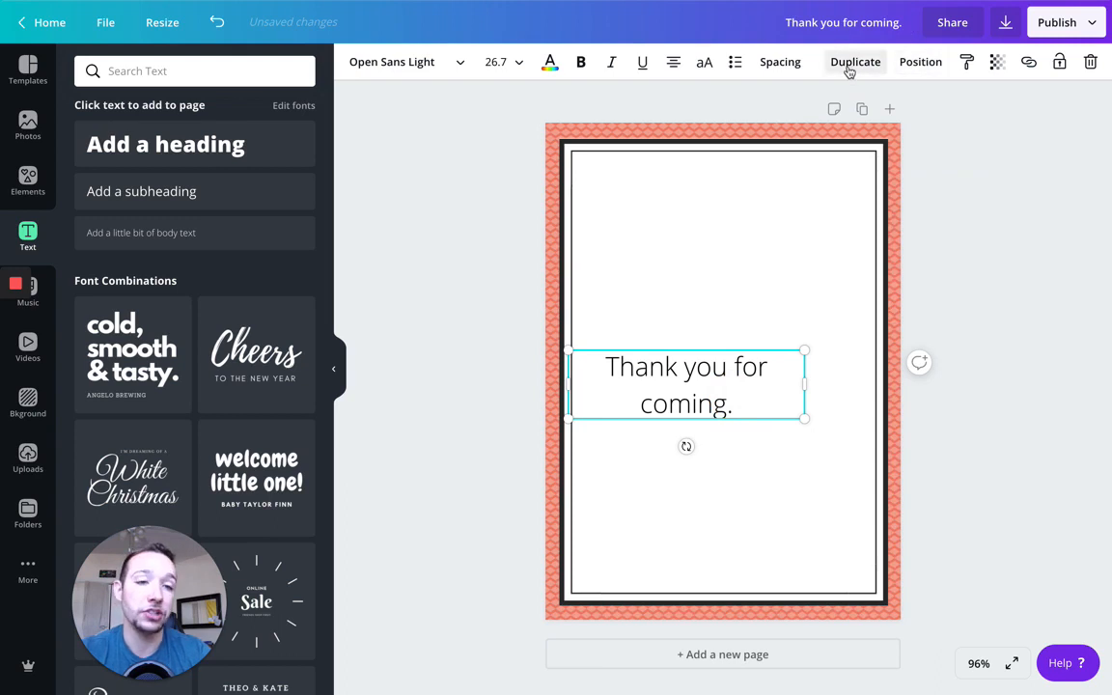
{"action": "left_click", "coordinate": [855, 61]}
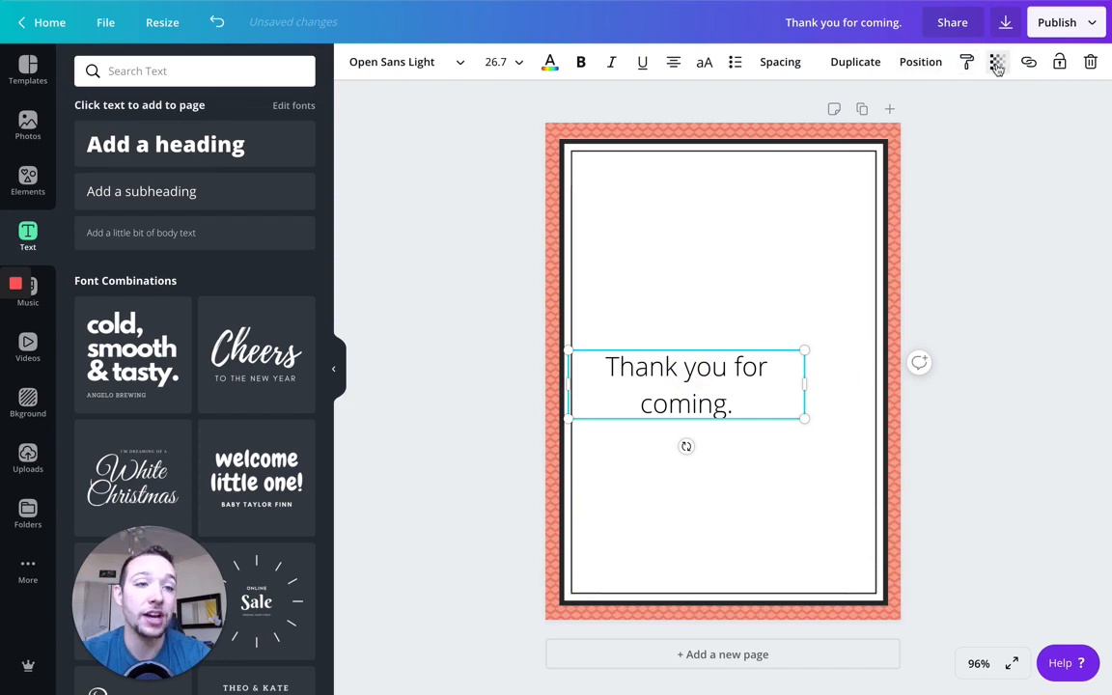
{"action": "left_click", "coordinate": [997, 62]}
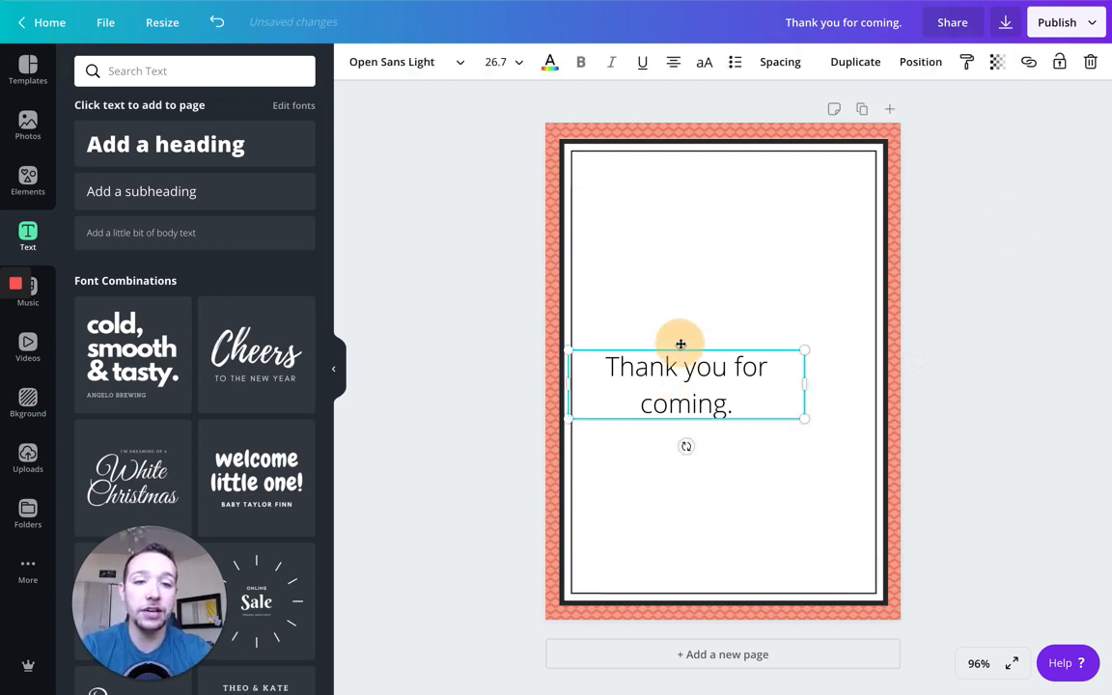
Move the thank-you text to the card's top, widened to one line at size 22.
{"action": "left_click_drag", "start_coordinate": [686, 384], "coordinate": [746, 193]}
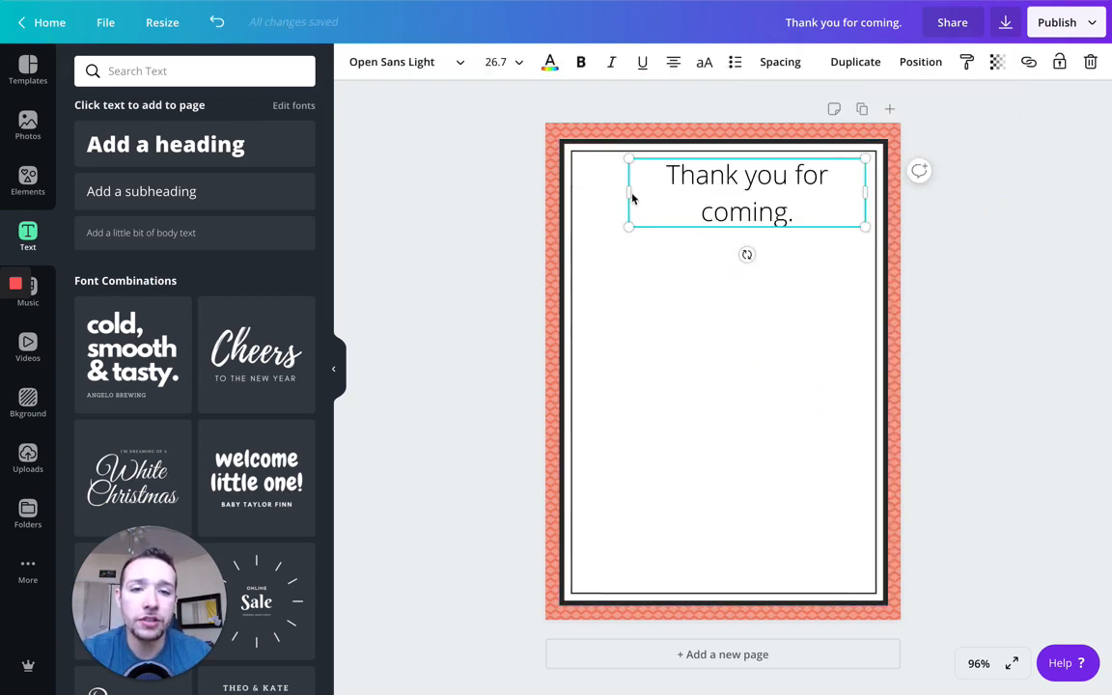
{"action": "left_click_drag", "start_coordinate": [628, 192], "coordinate": [587, 192]}
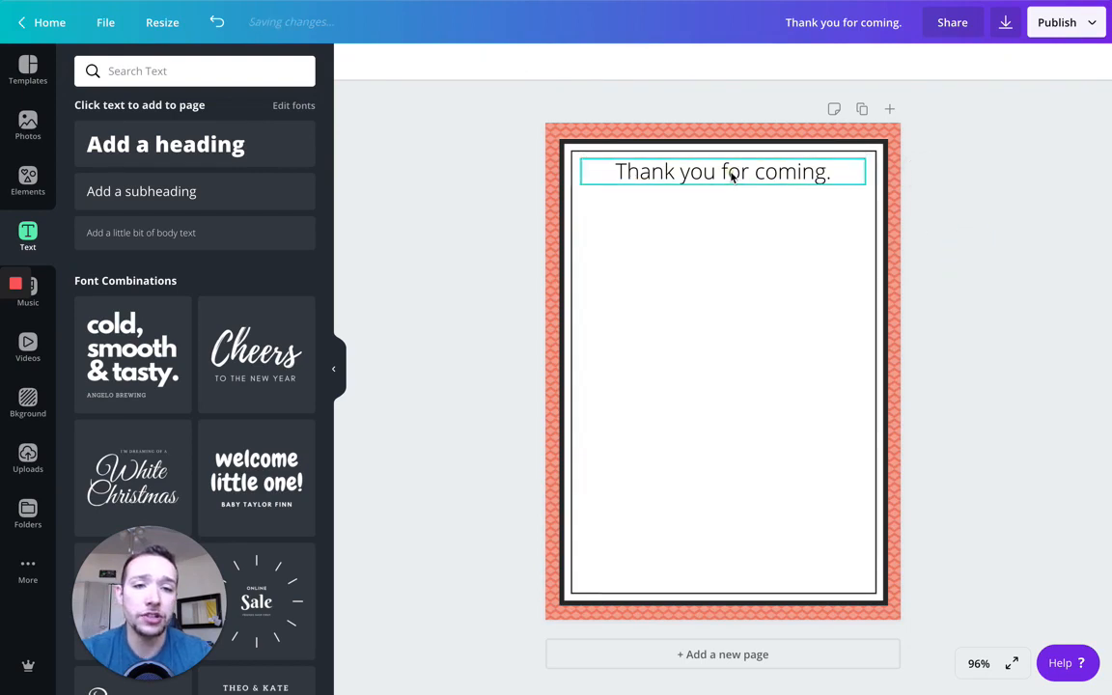
{"action": "left_click", "coordinate": [722, 171]}
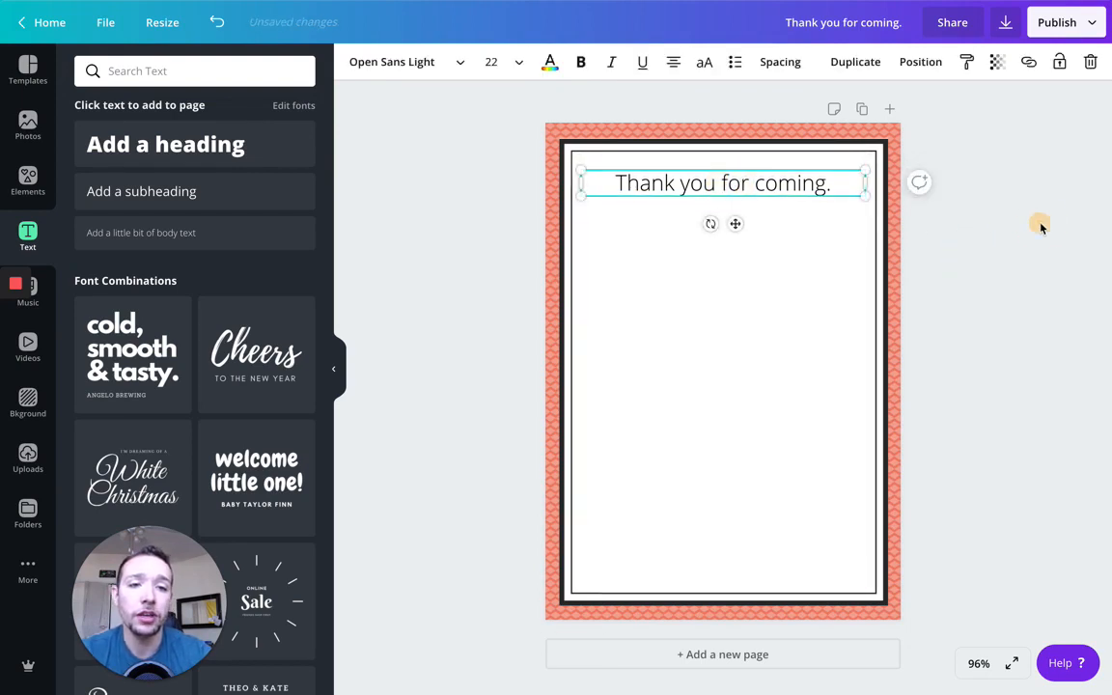
{"action": "left_click", "coordinate": [1040, 225]}
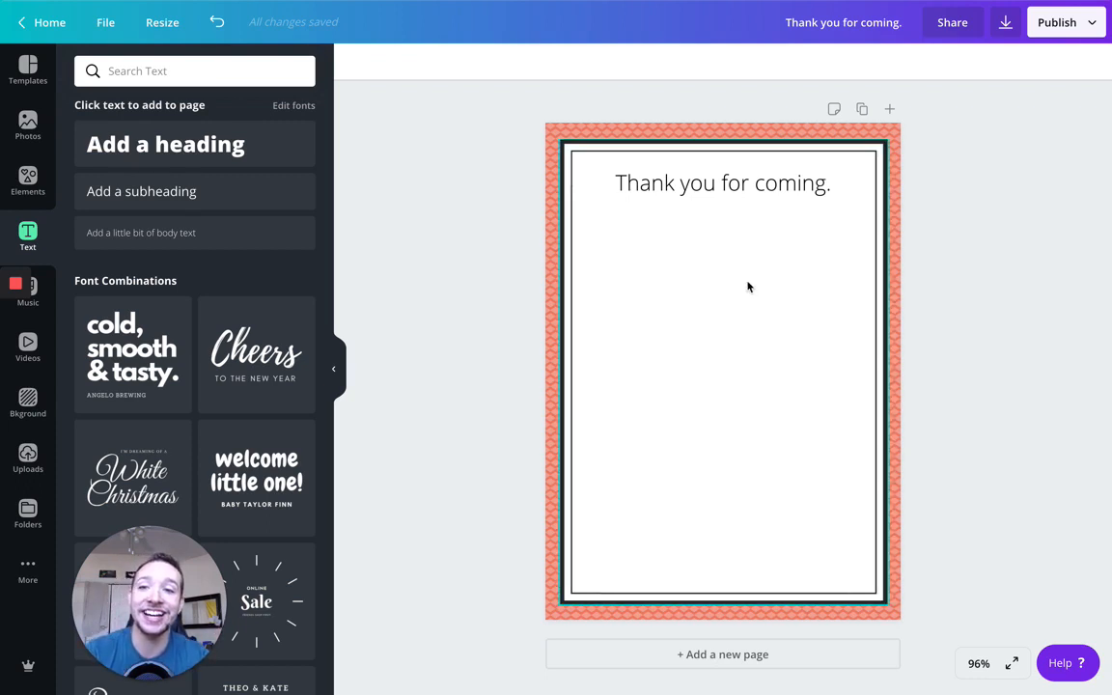
{"action": "left_click", "coordinate": [165, 144]}
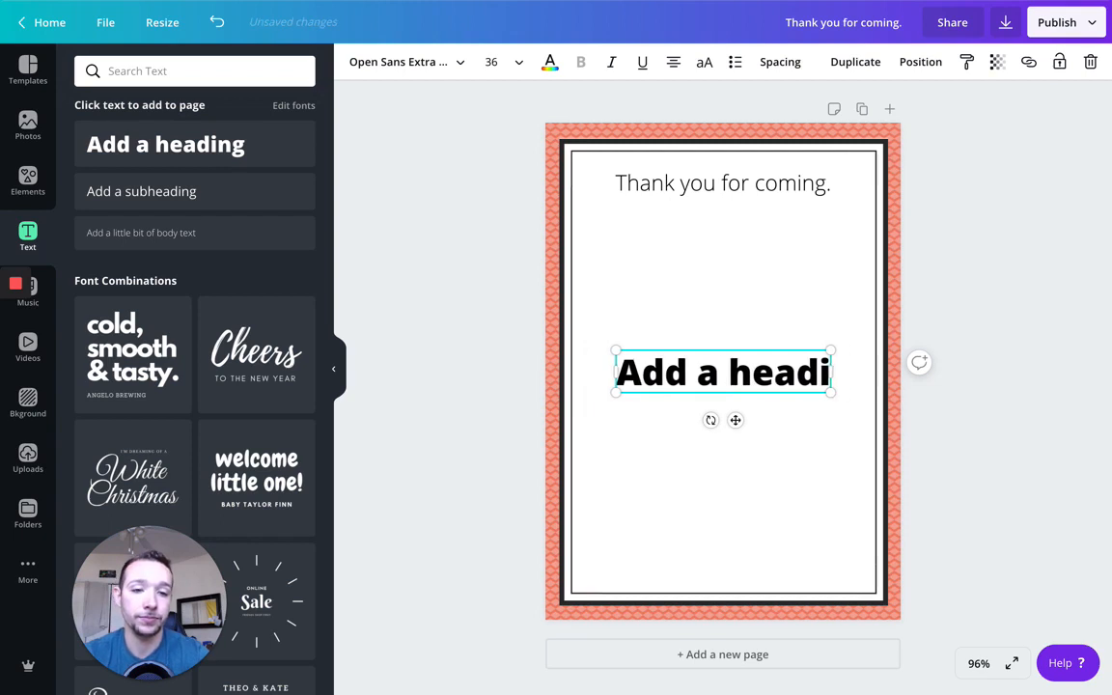
Type 'We had a blast' and set it in Playlist Script at about 71 points.
{"action": "type", "text": "We ha"}
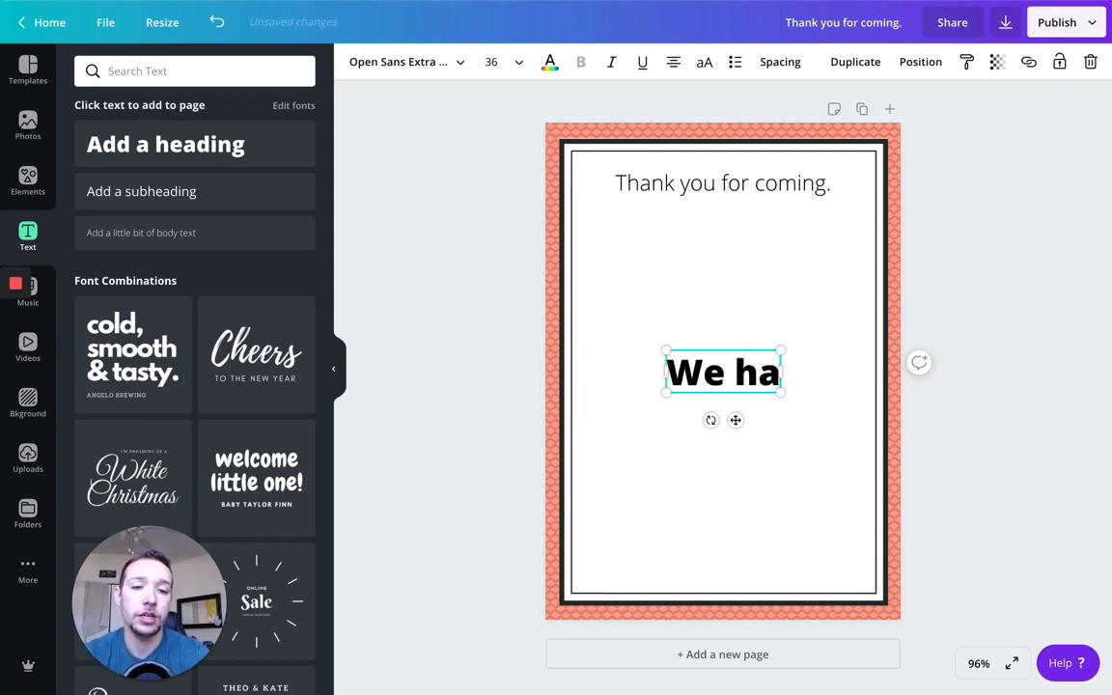
{"action": "type", "text": "d a blast"}
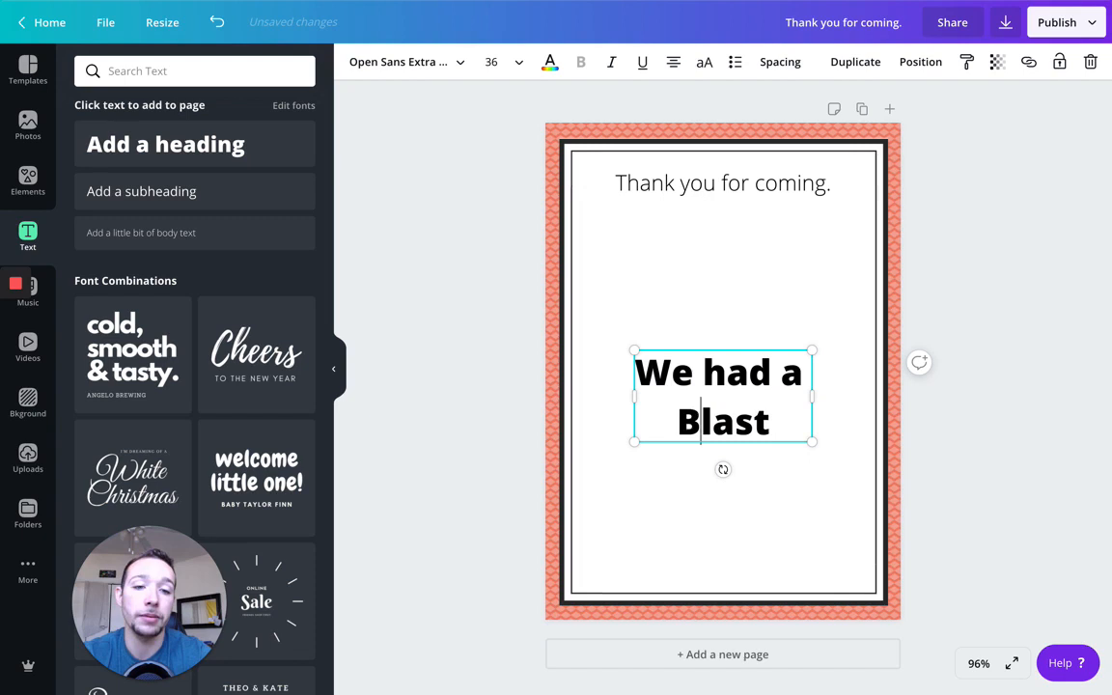
{"action": "triple_click", "coordinate": [722, 396]}
{"action": "type", "text": "open"}
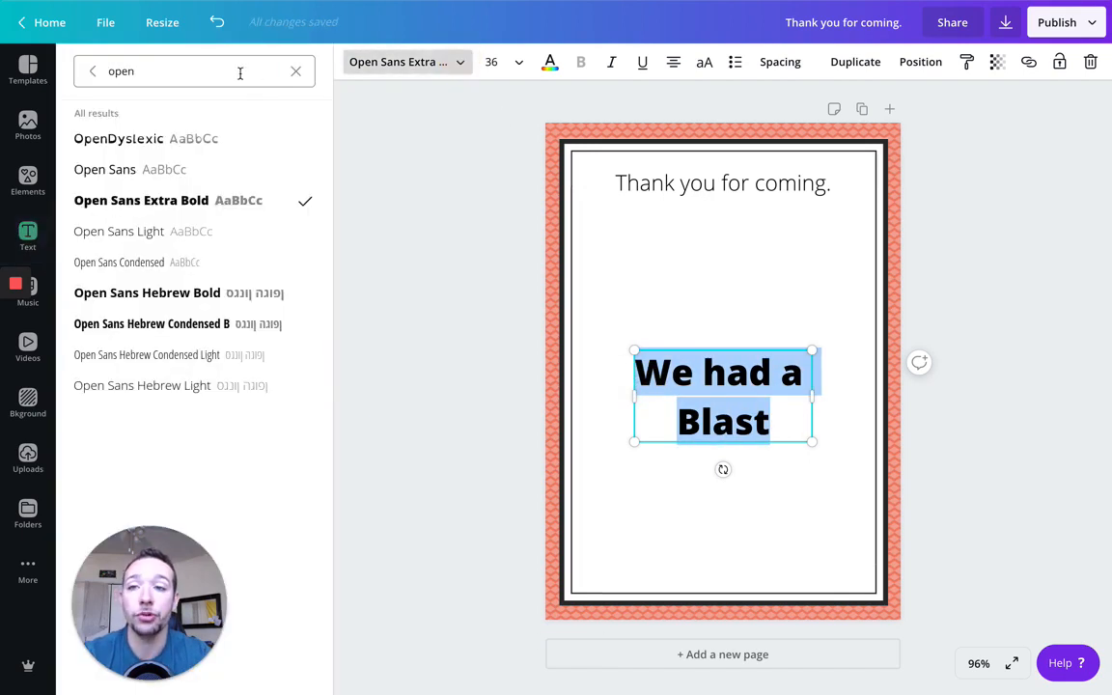
{"action": "type", "text": "p"}
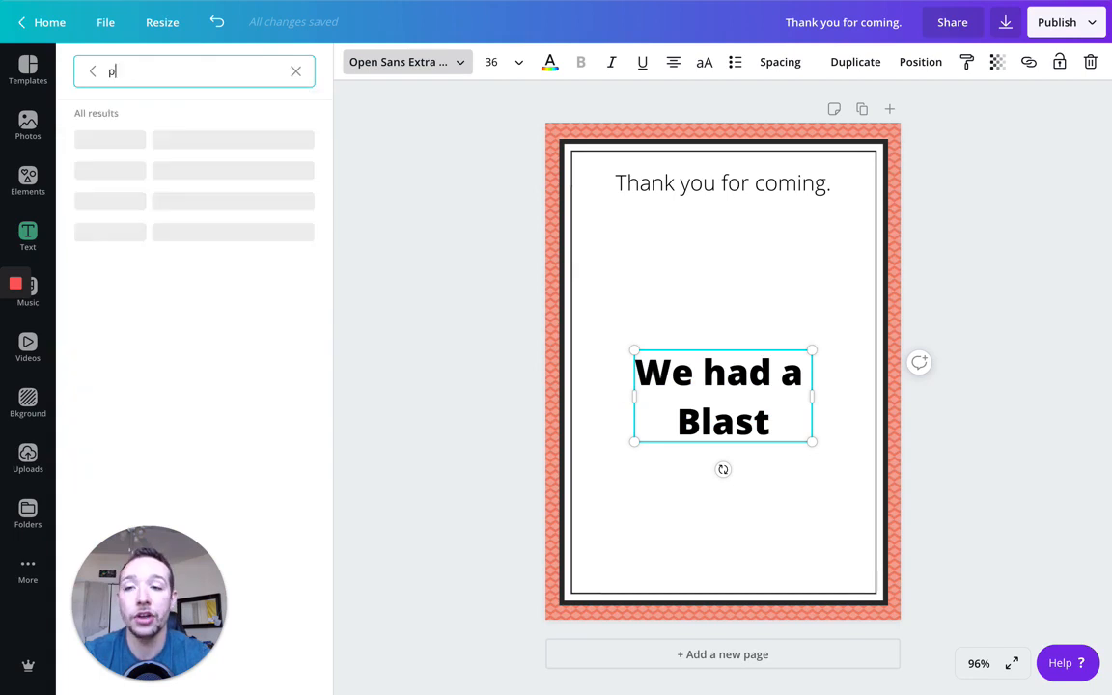
{"action": "type", "text": "laylist"}
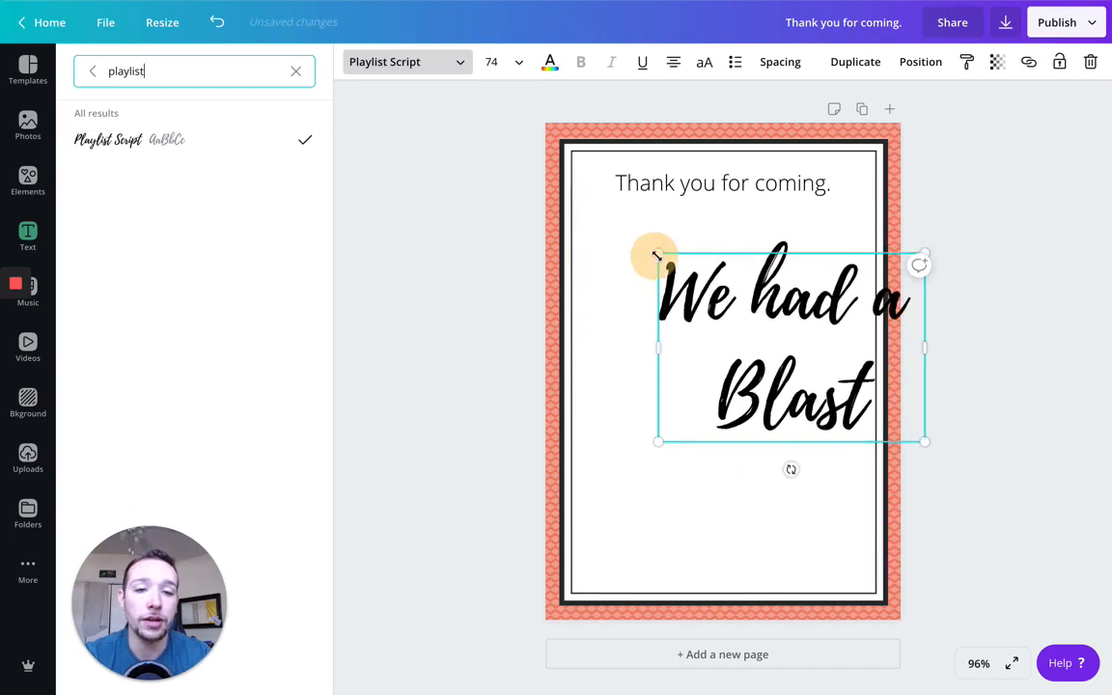
{"action": "left_click_drag", "start_coordinate": [657, 256], "coordinate": [669, 262]}
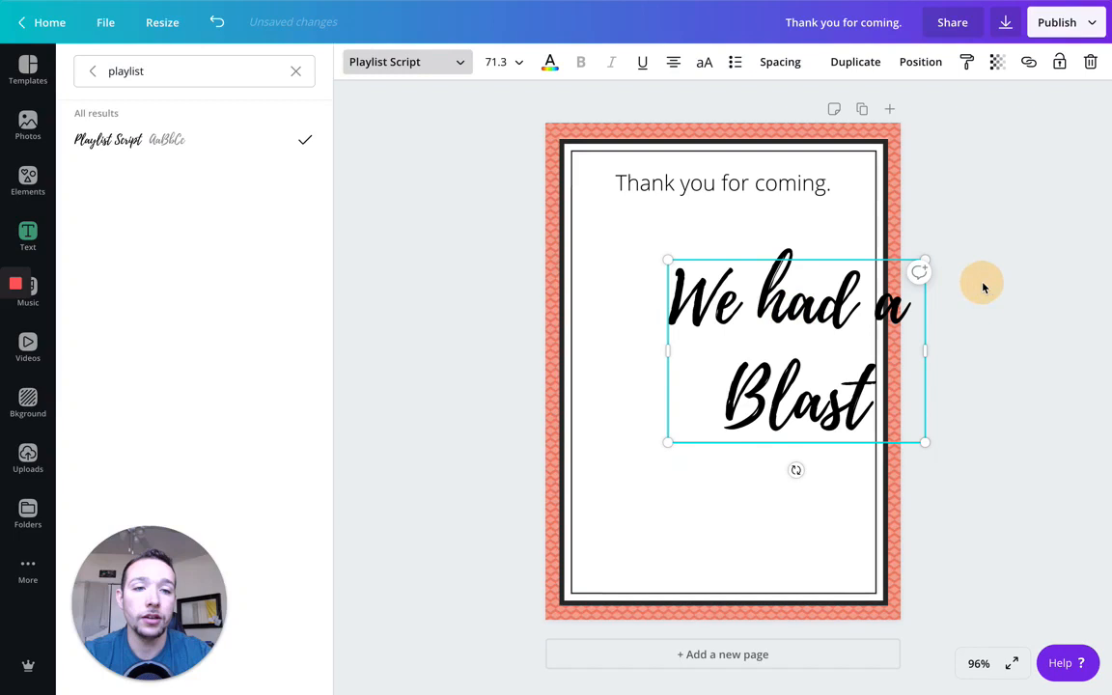
{"action": "left_click", "coordinate": [28, 236]}
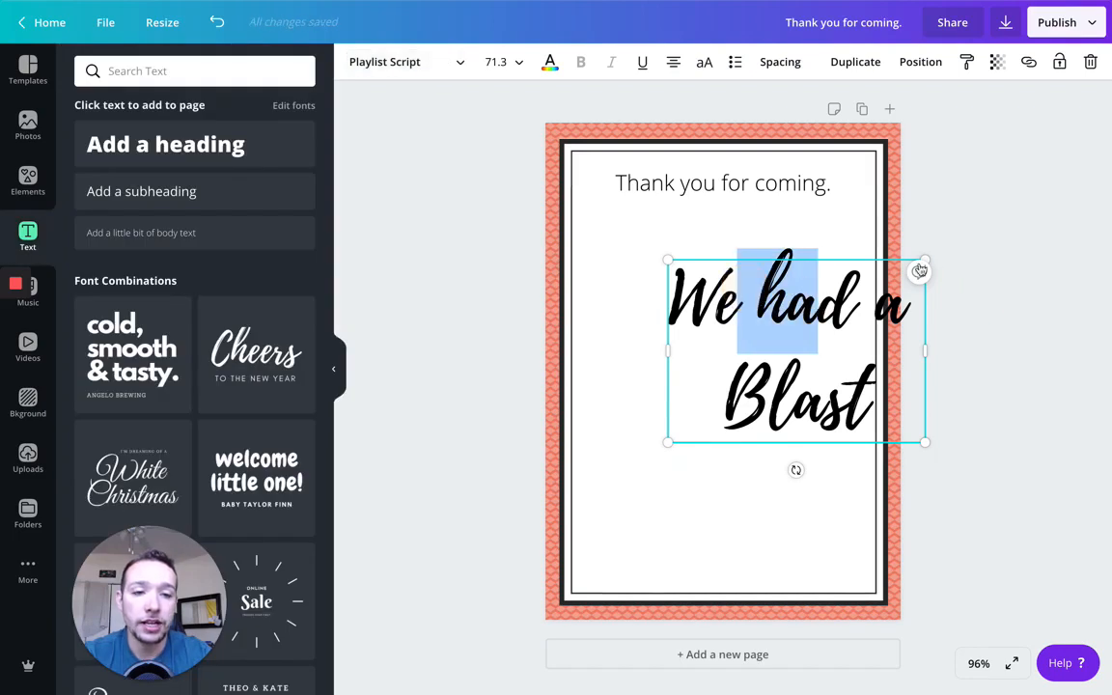
Position 'We had a' under the thank-you line and add 'Blast!' on a second line.
{"action": "left_click_drag", "start_coordinate": [797, 353], "coordinate": [729, 323]}
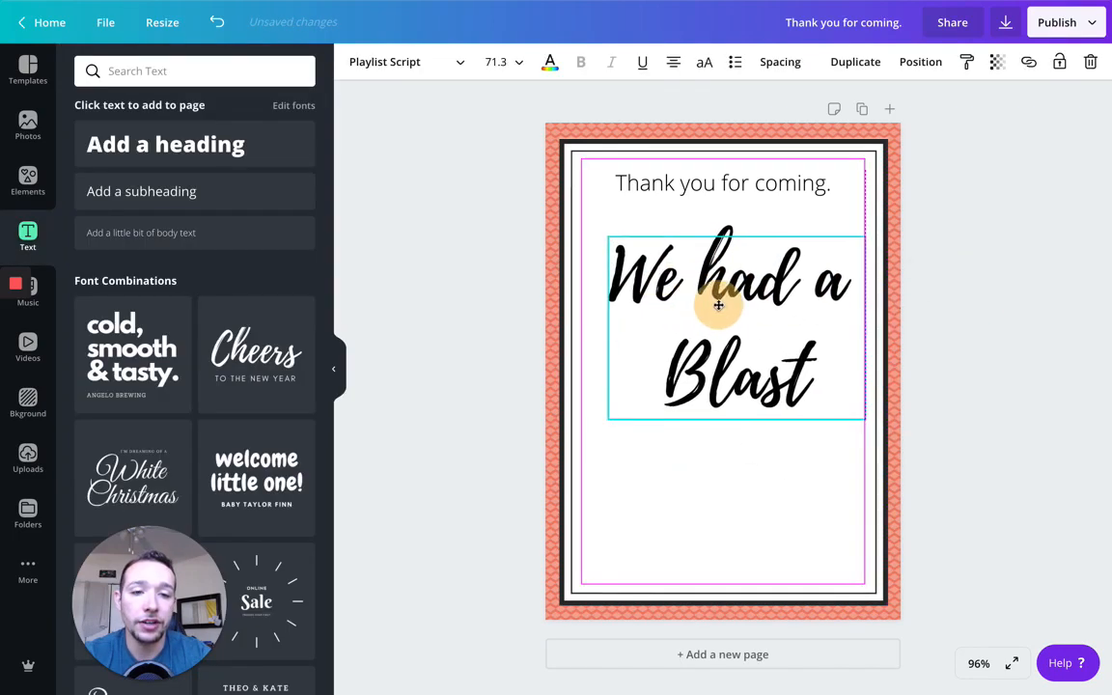
{"action": "left_click_drag", "start_coordinate": [718, 305], "coordinate": [697, 282]}
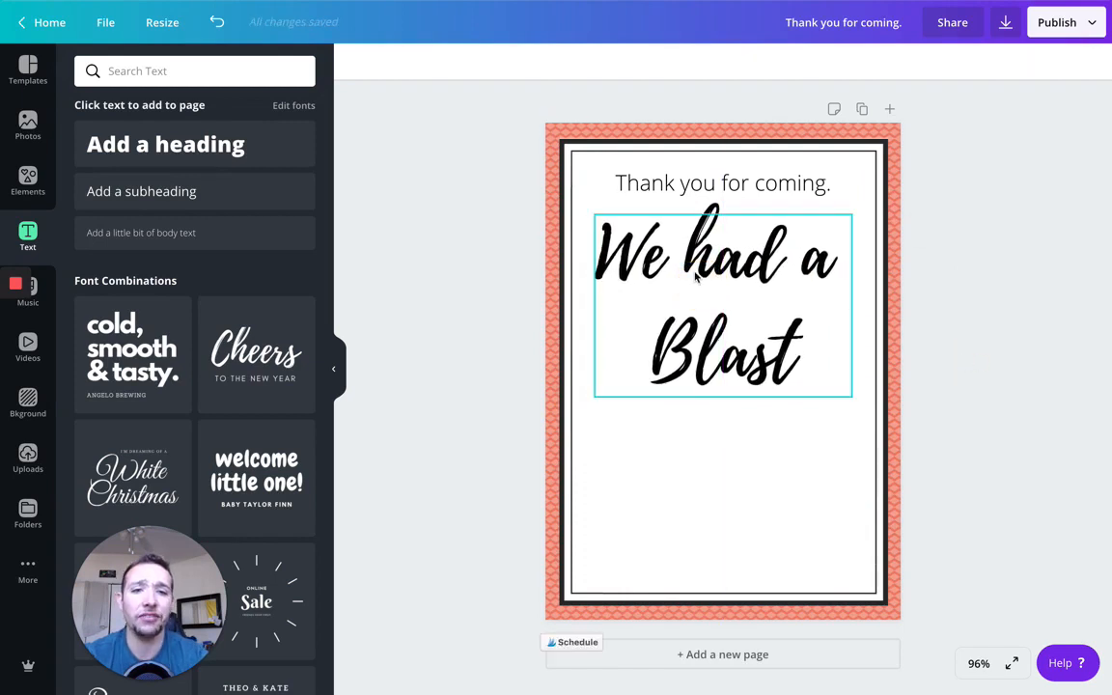
{"action": "left_click", "coordinate": [979, 383]}
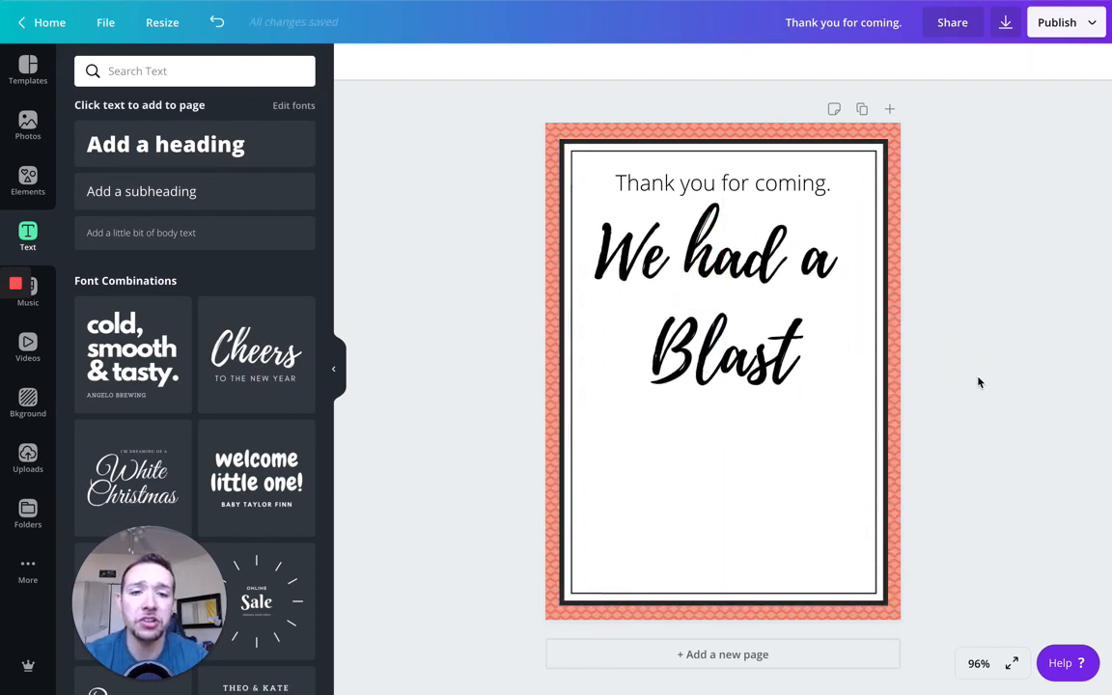
{"action": "left_click", "coordinate": [714, 299]}
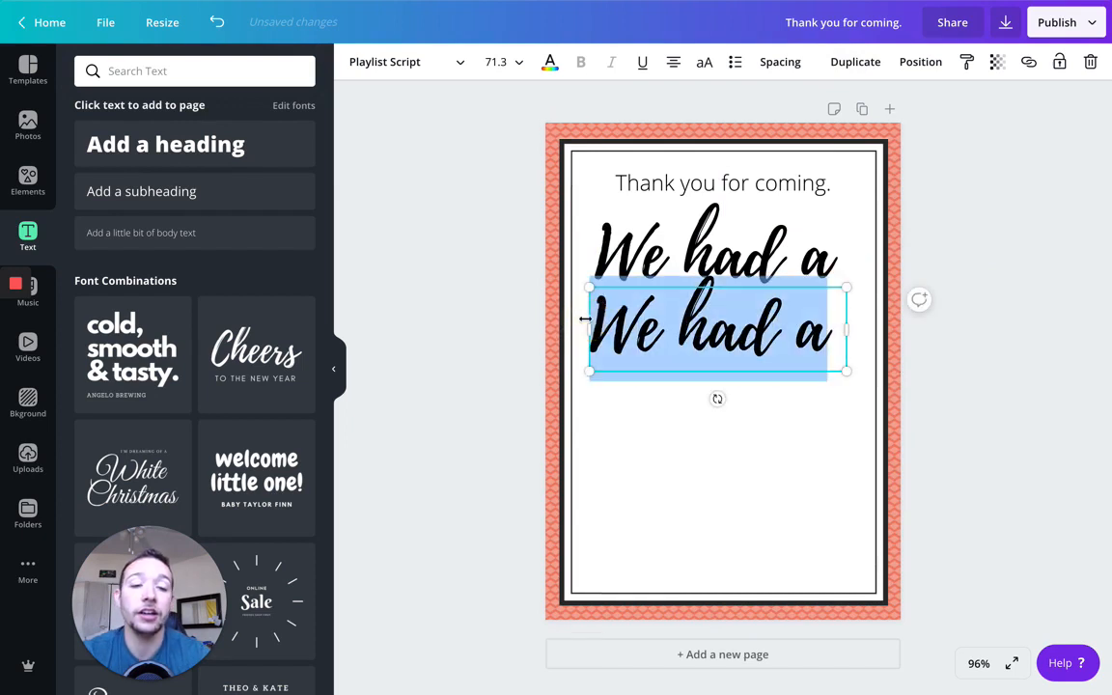
{"action": "type", "text": "Bla"}
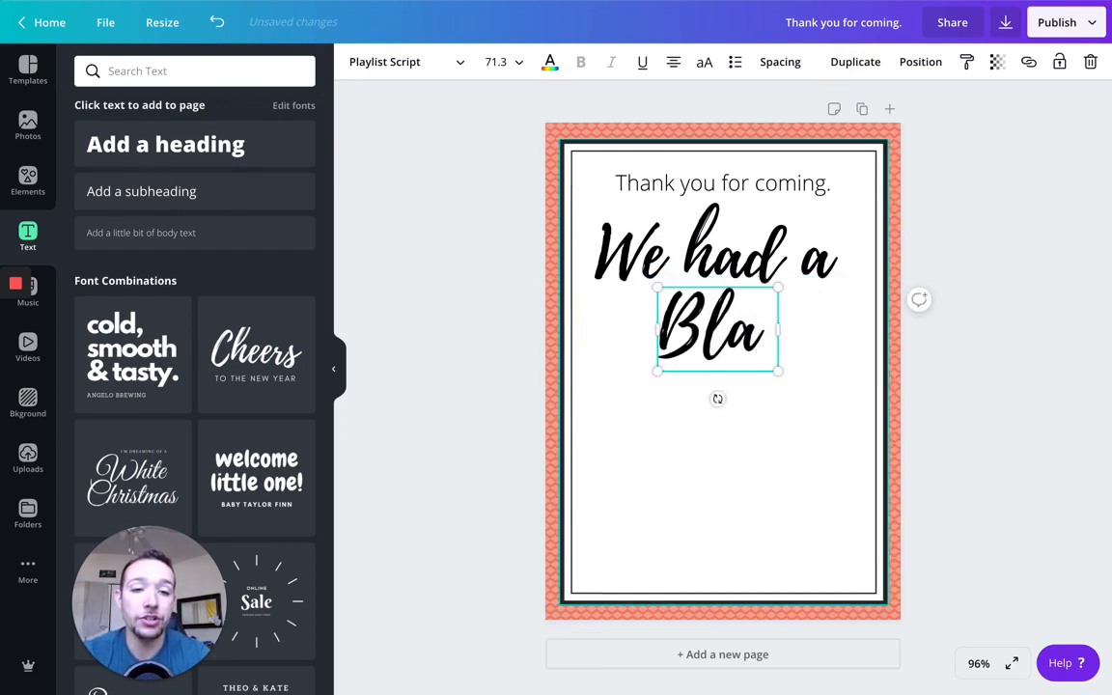
{"action": "type", "text": "st!"}
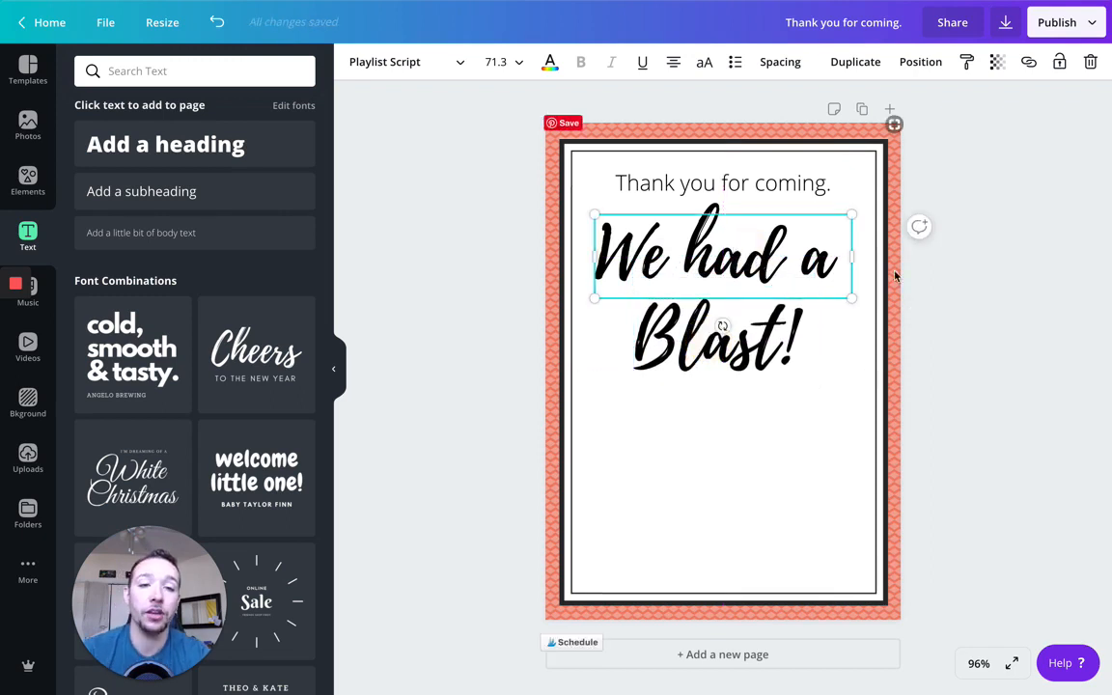
{"action": "left_click", "coordinate": [722, 183]}
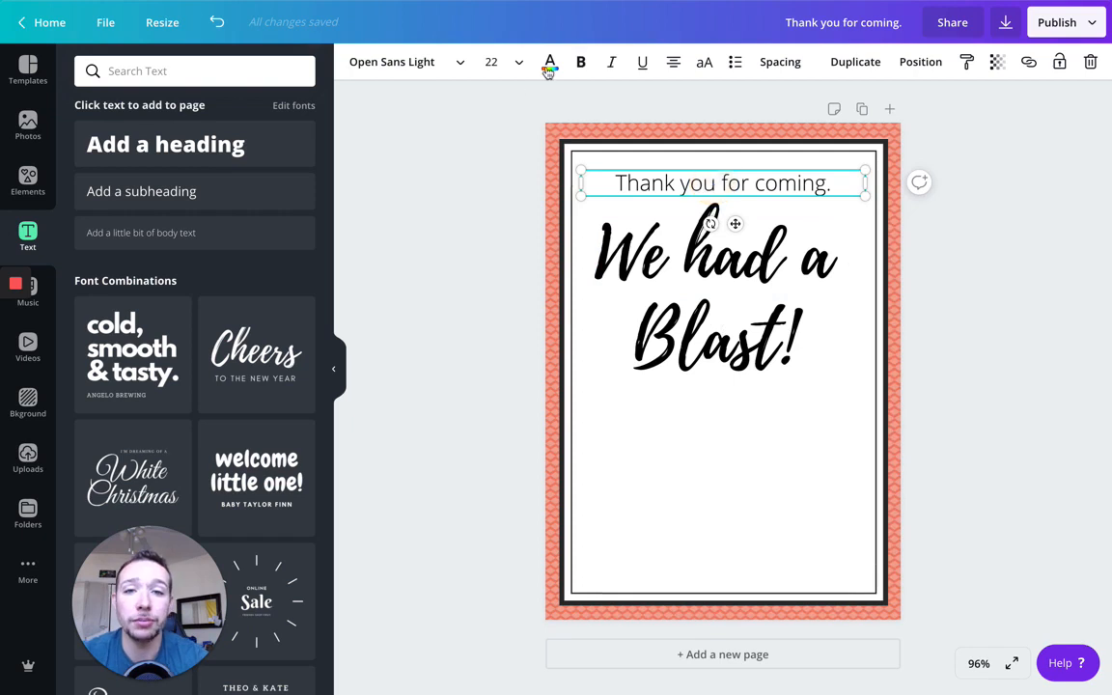
Colour the 'We had a' and 'Blast!' script lines dark grey, then search Elements for 'cake'.
{"action": "left_click", "coordinate": [549, 62]}
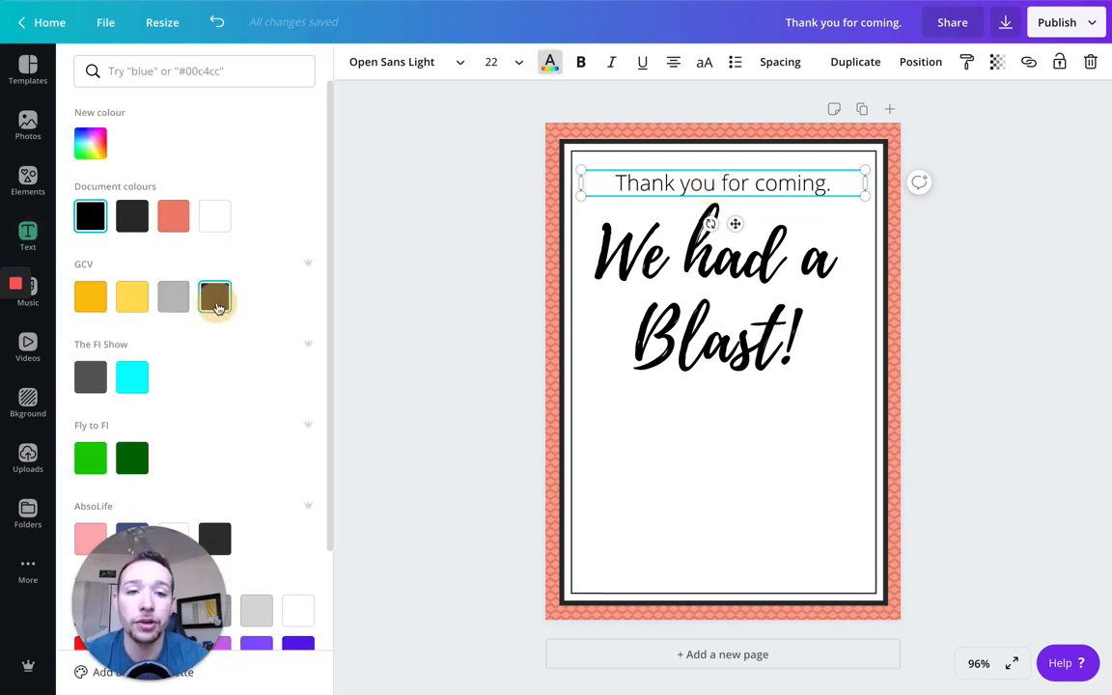
{"action": "left_click", "coordinate": [721, 255]}
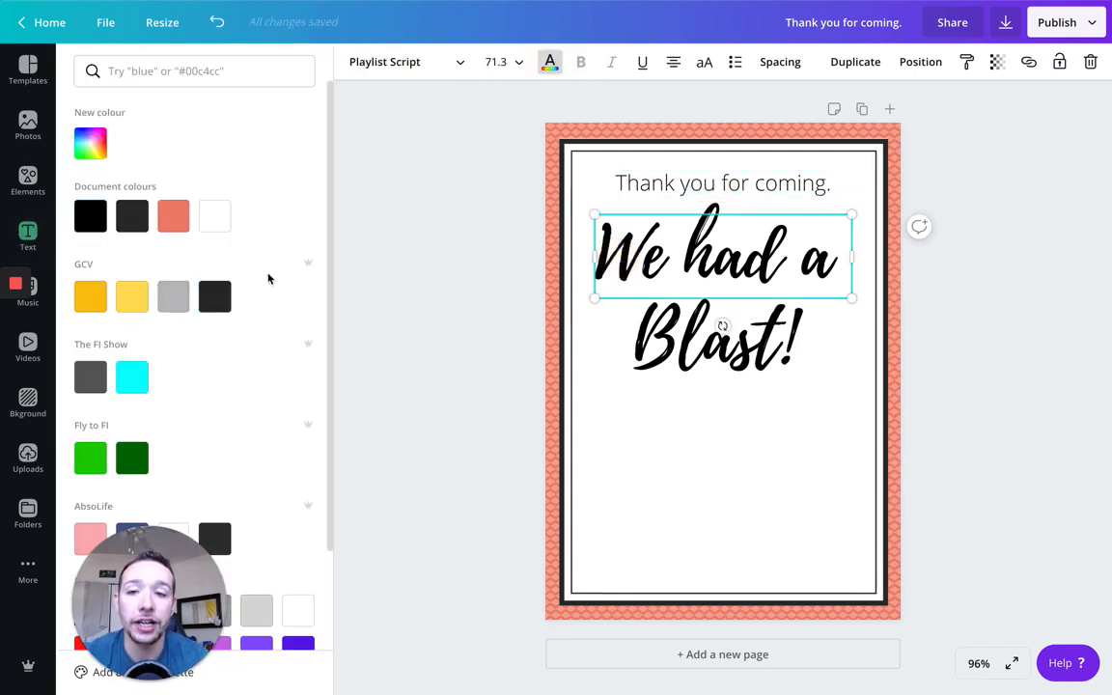
{"action": "left_click", "coordinate": [722, 343]}
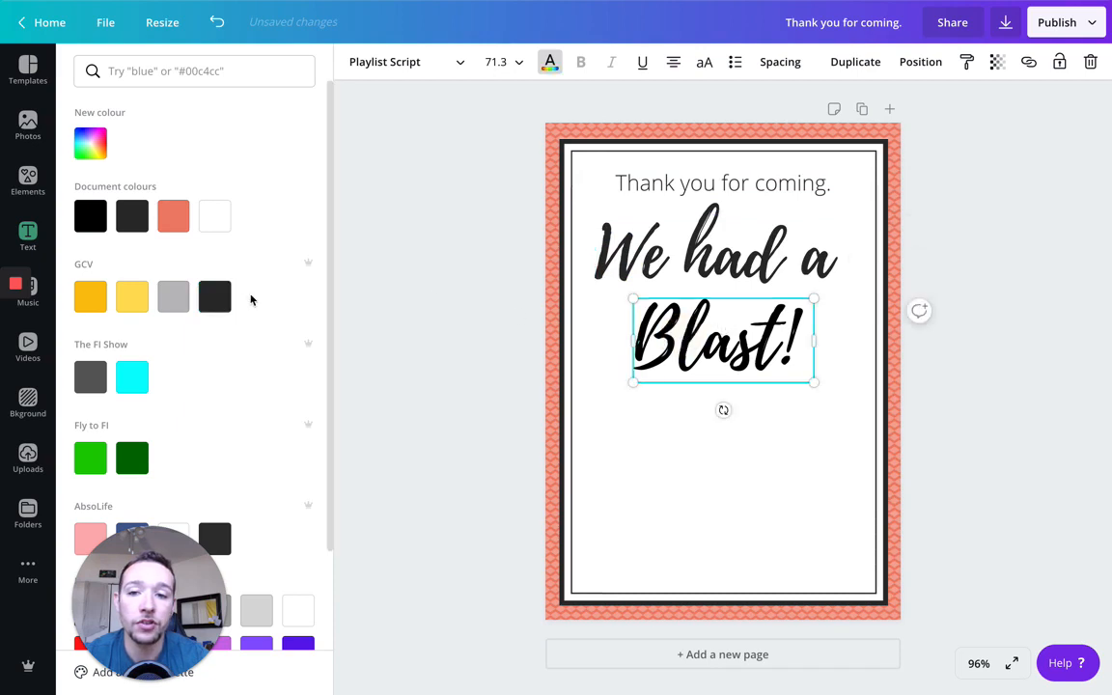
{"action": "left_click", "coordinate": [28, 234]}
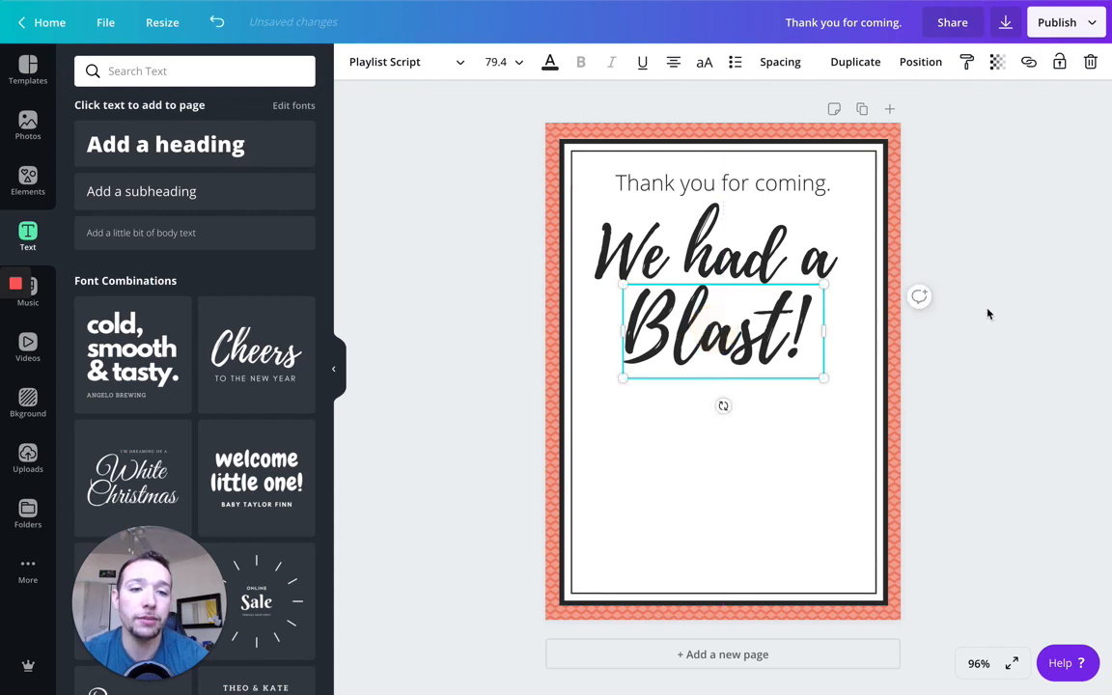
{"action": "left_click", "coordinate": [988, 314]}
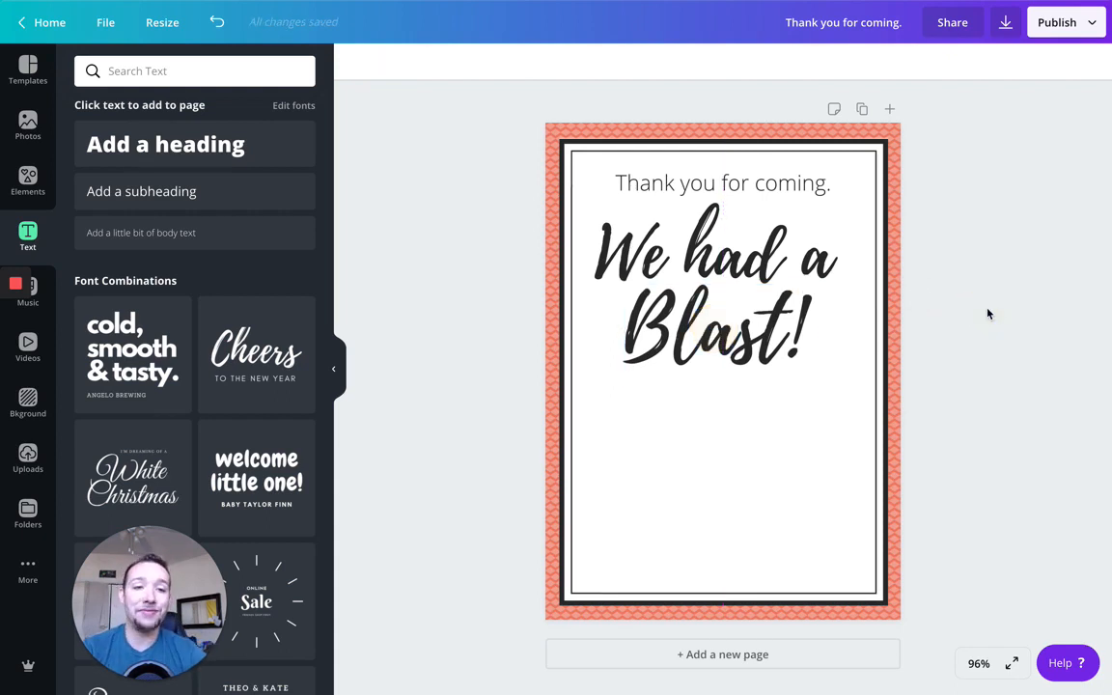
{"action": "mouse_move", "coordinate": [150, 214]}
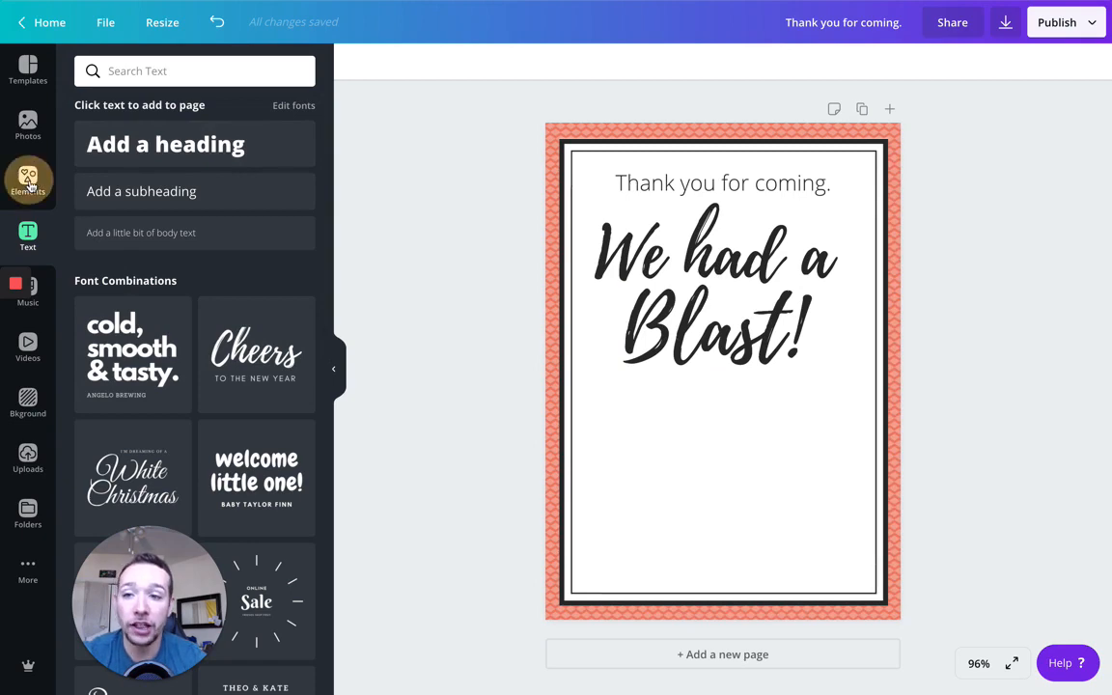
{"action": "type", "text": "cake"}
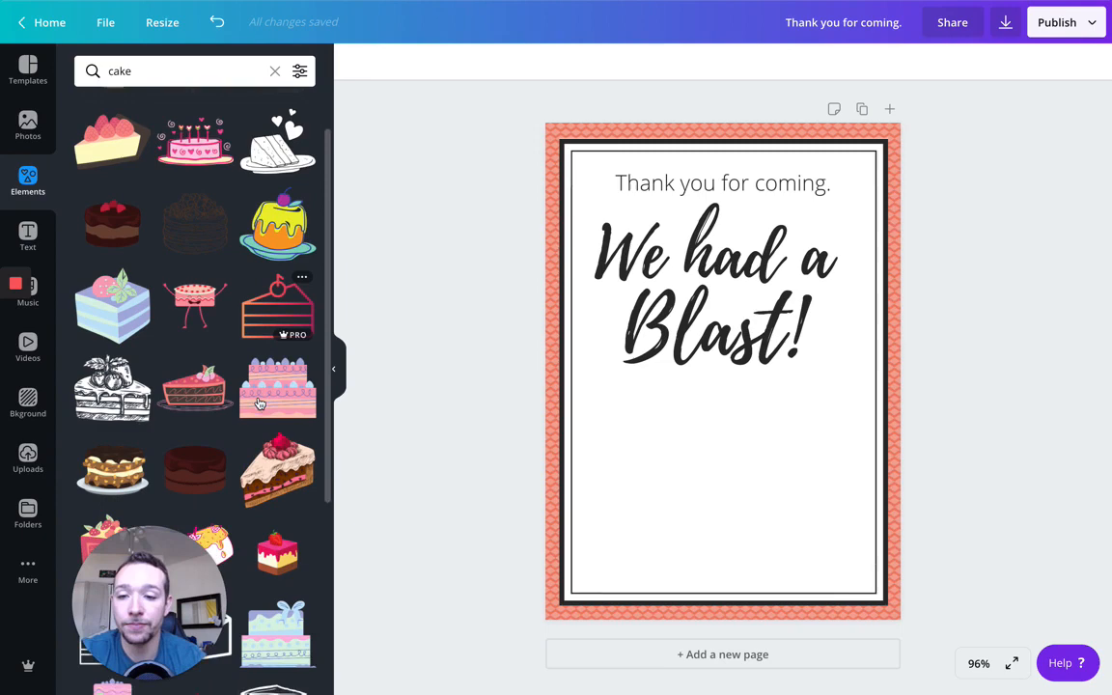
Add the pink tiered cake and enlarge it below the 'We had a Blast!' heading.
{"action": "left_click", "coordinate": [277, 386]}
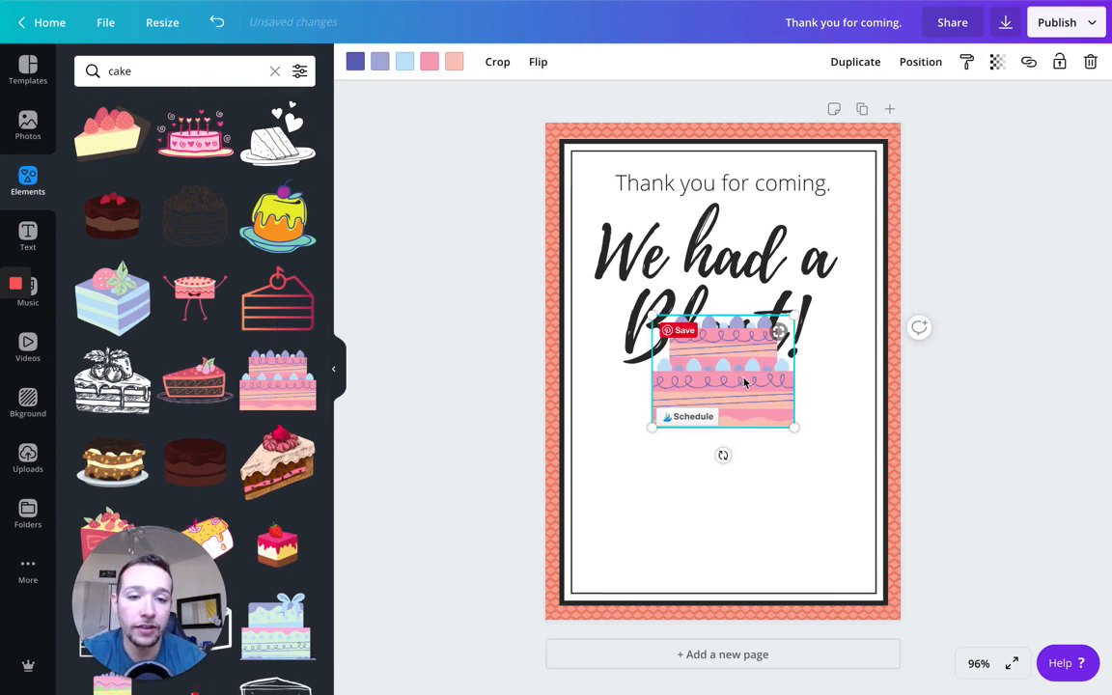
{"action": "left_click_drag", "start_coordinate": [722, 377], "coordinate": [722, 454]}
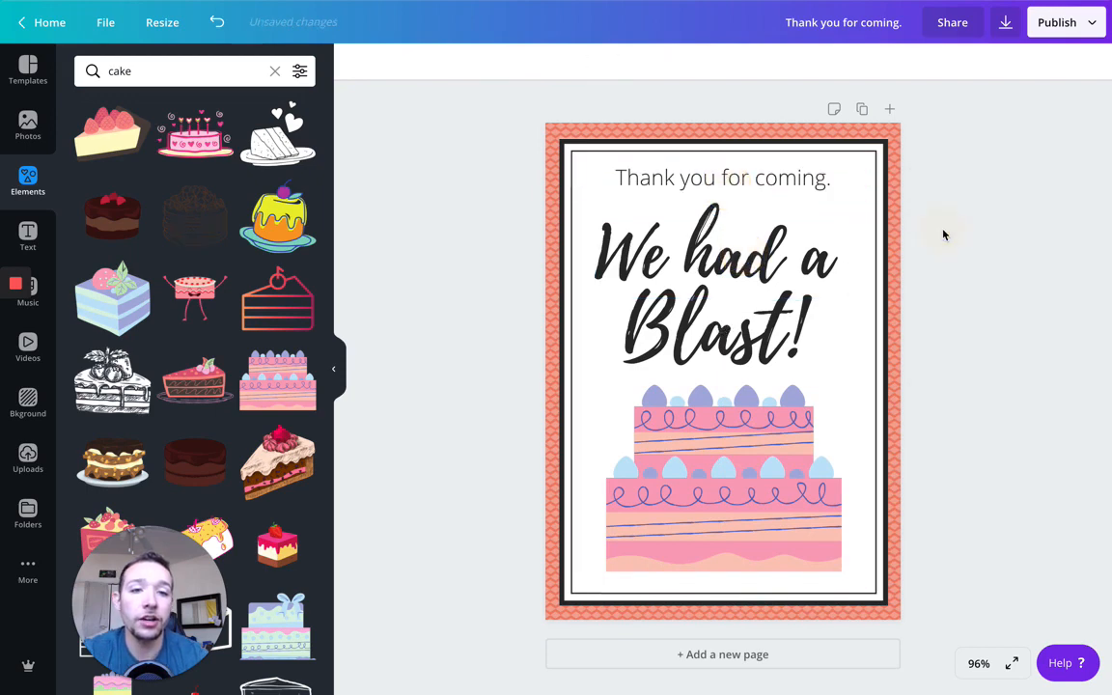
{"action": "left_click", "coordinate": [722, 177]}
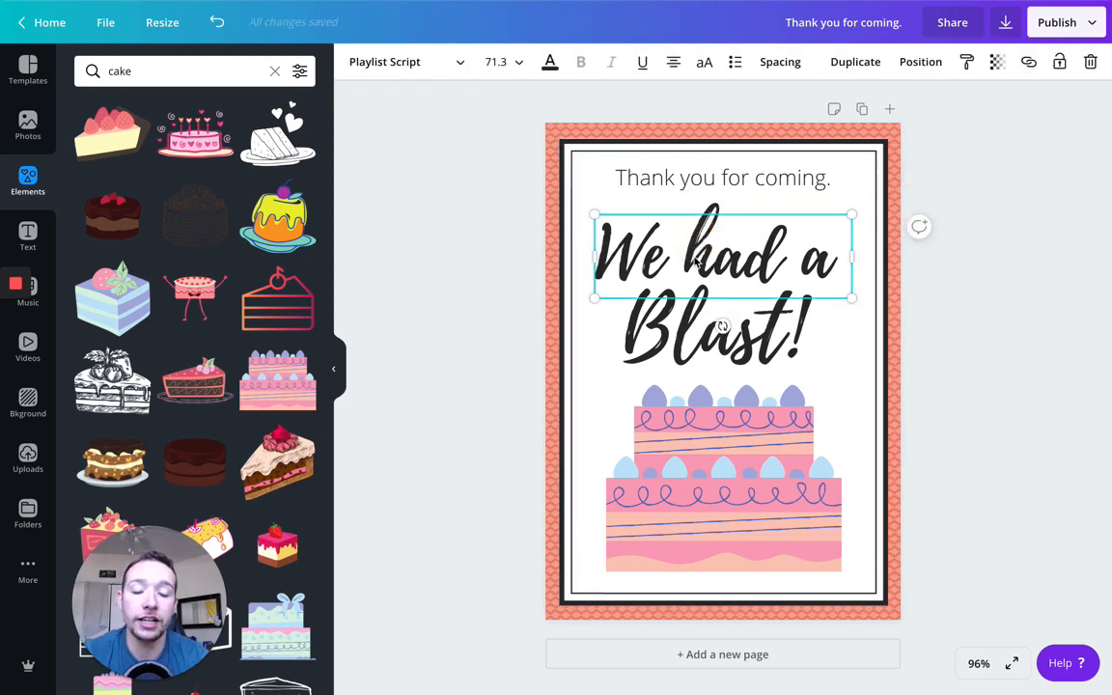
Select both script lines and nudge them upward, clear of the cake.
{"action": "left_click", "coordinate": [719, 338]}
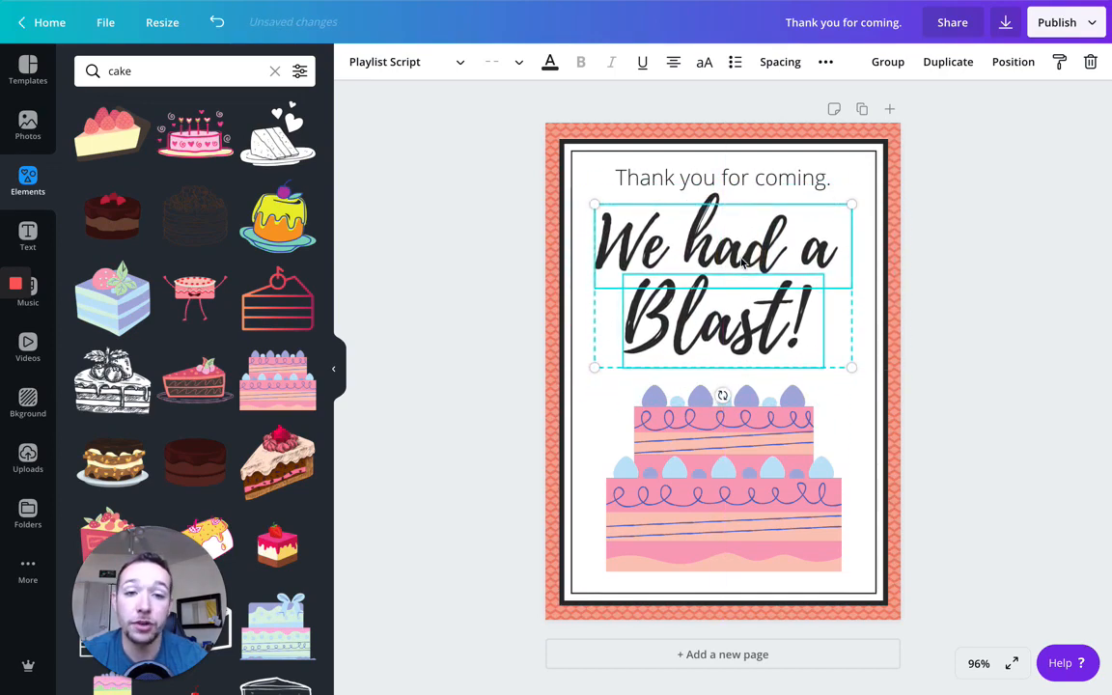
{"action": "left_click", "coordinate": [722, 176]}
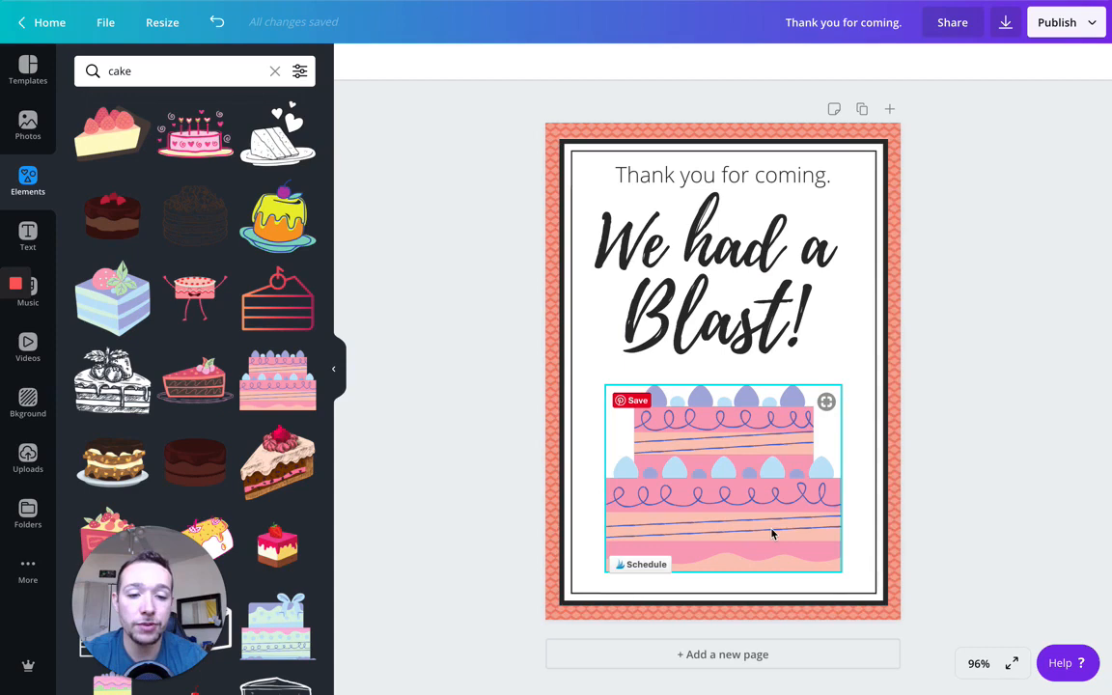
{"action": "mouse_move", "coordinate": [774, 449]}
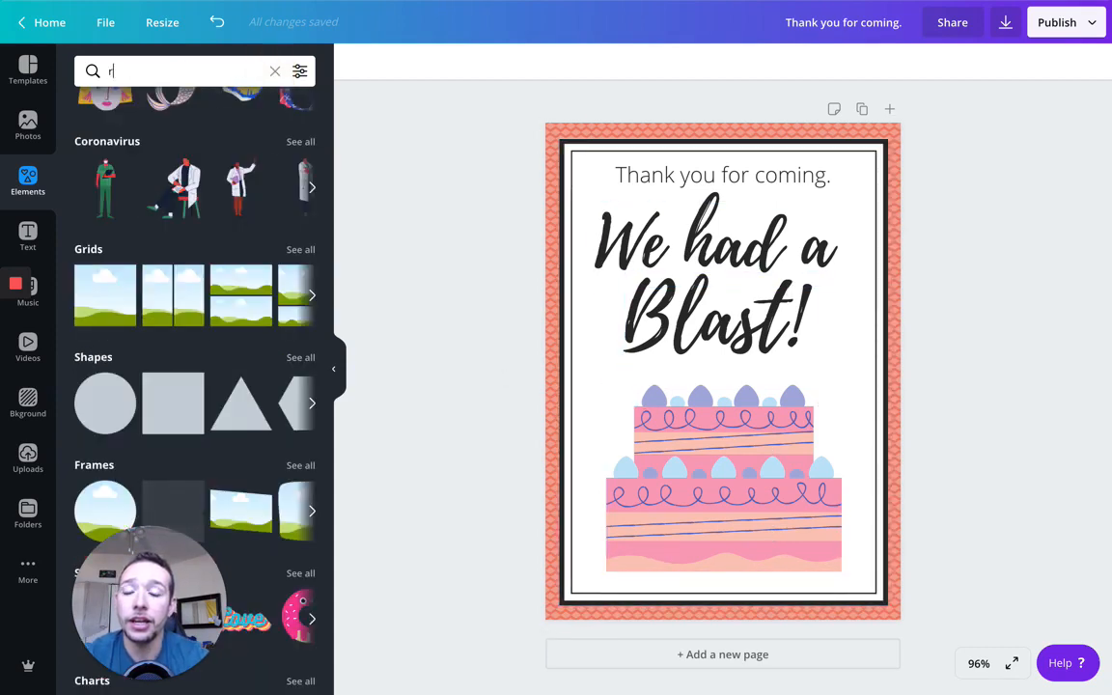
Search 'rocket', place the blue rocket over the cake's right side, then clear the search.
{"action": "type", "text": "rocket"}
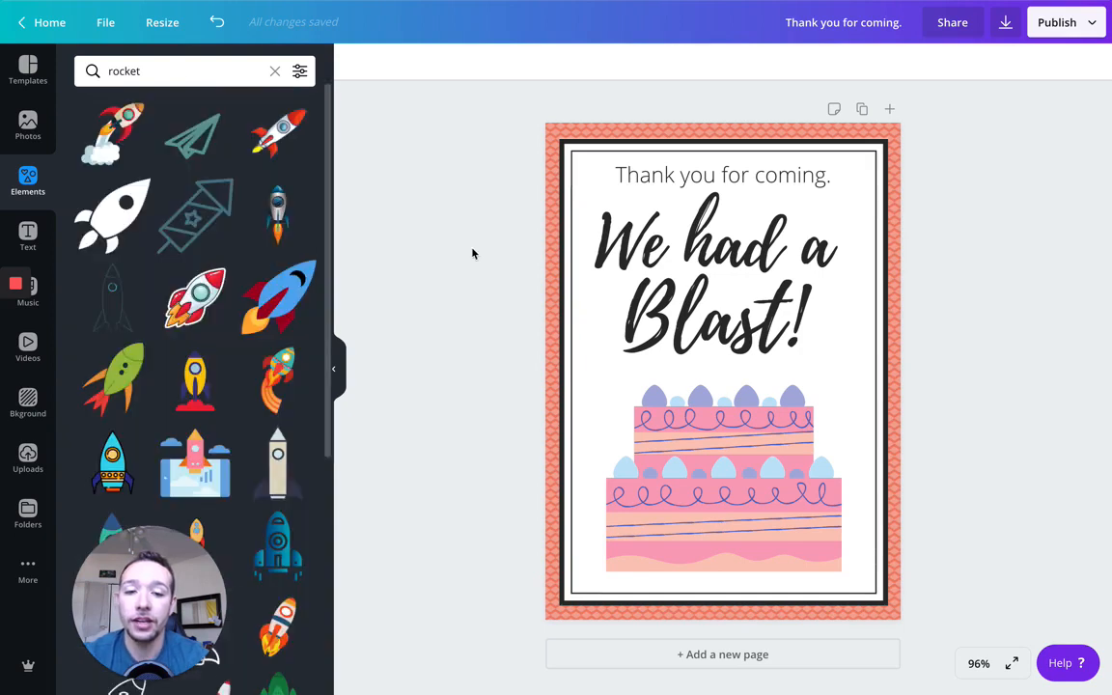
{"action": "mouse_move", "coordinate": [1015, 504]}
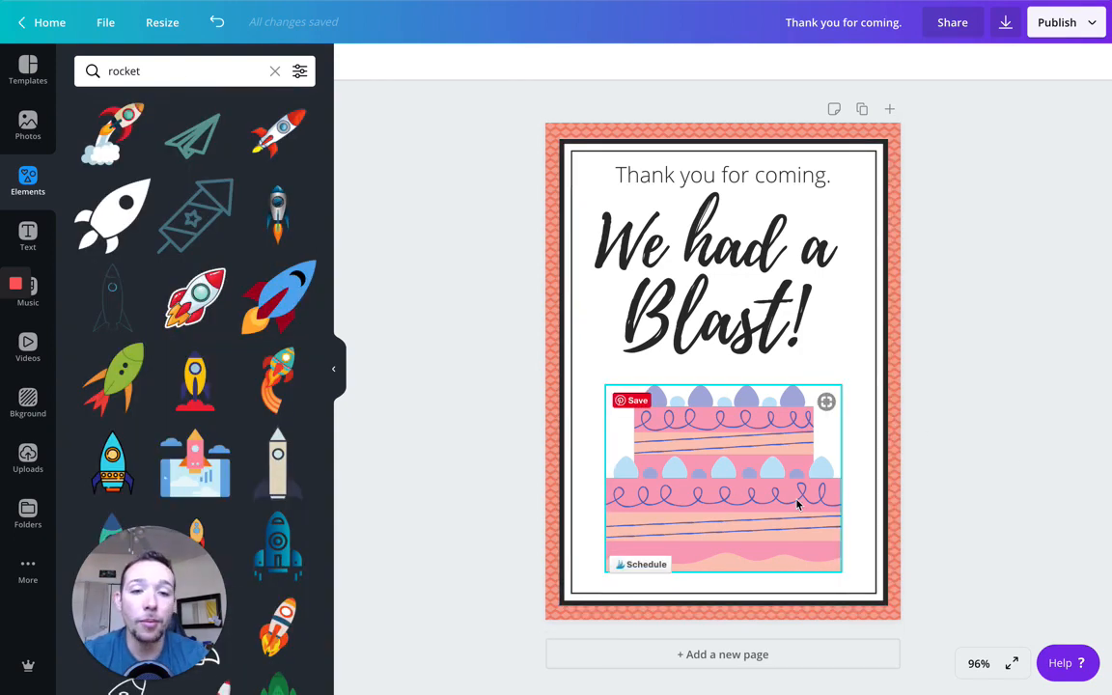
{"action": "mouse_move", "coordinate": [763, 473]}
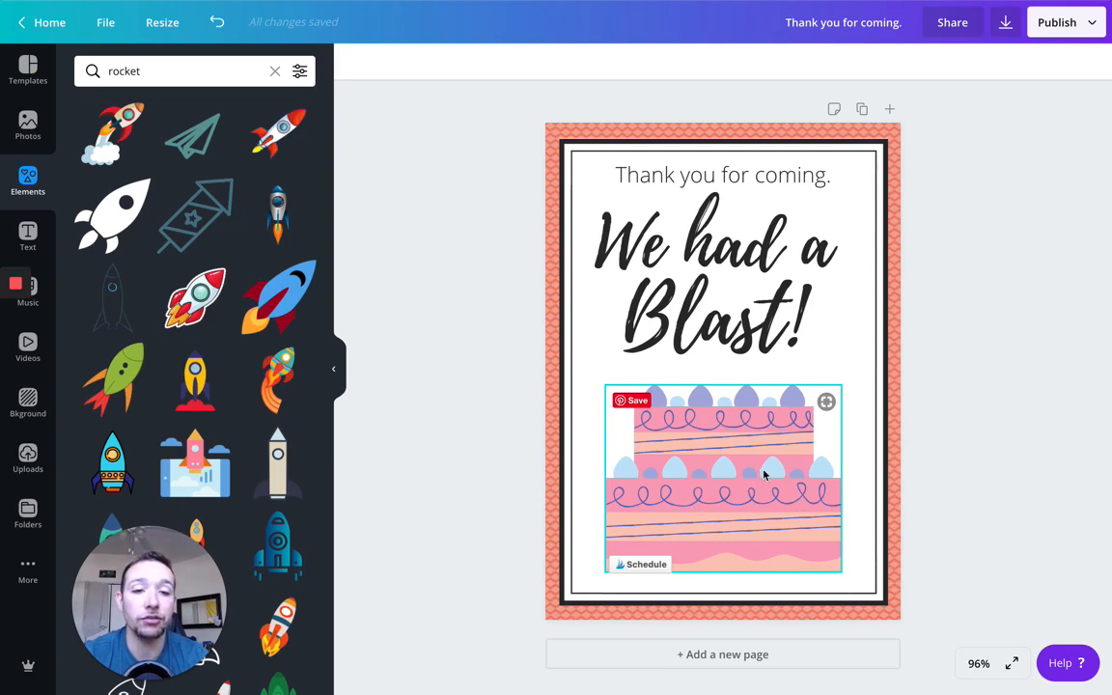
{"action": "mouse_move", "coordinate": [751, 496]}
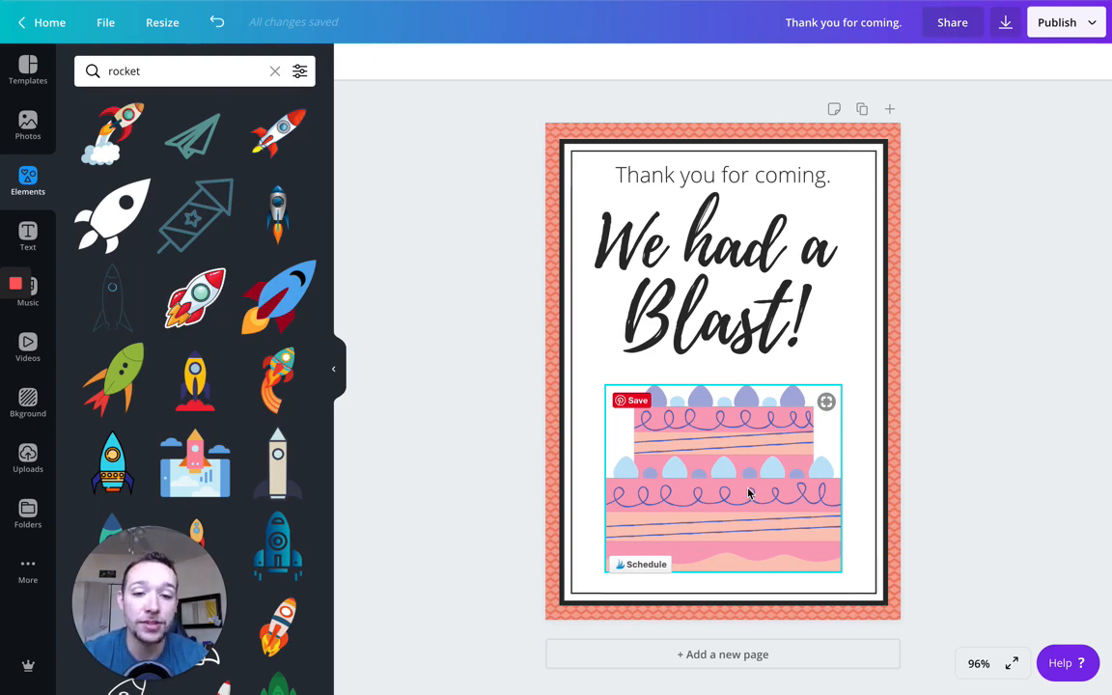
{"action": "left_click", "coordinate": [996, 358]}
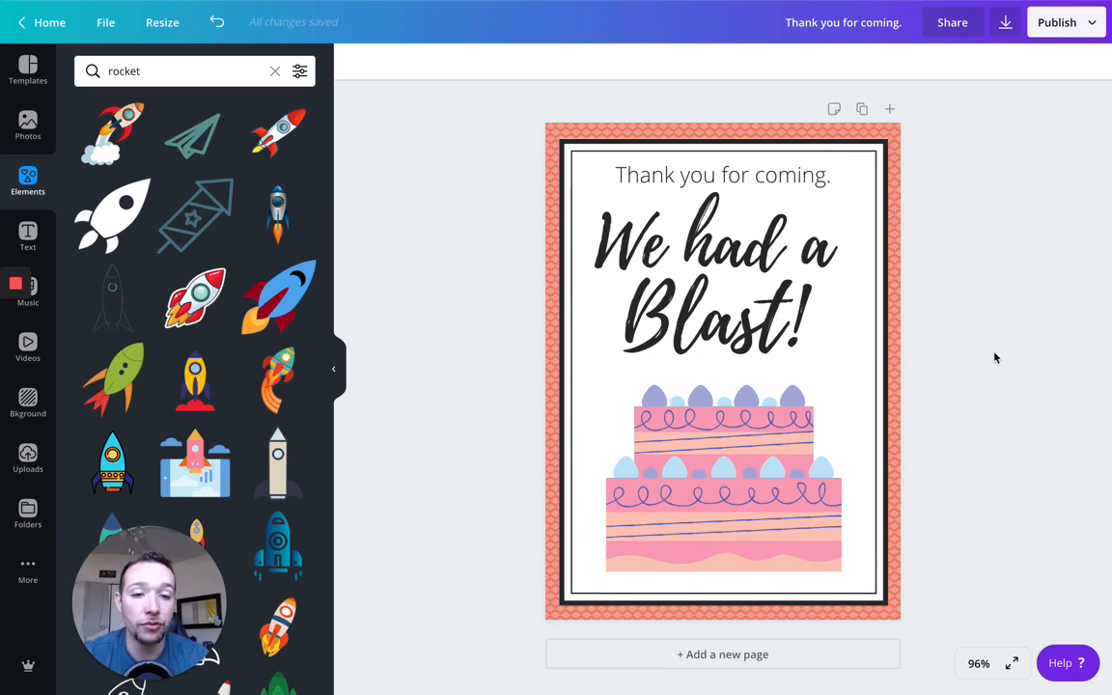
{"action": "mouse_move", "coordinate": [280, 299]}
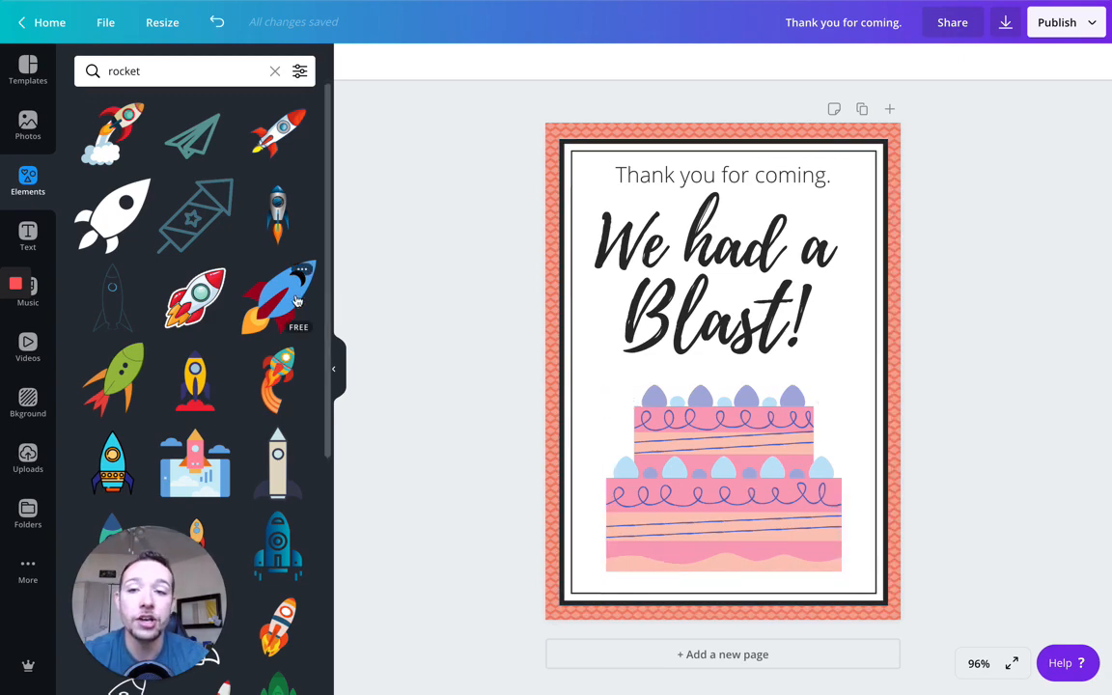
{"action": "left_click", "coordinate": [277, 297]}
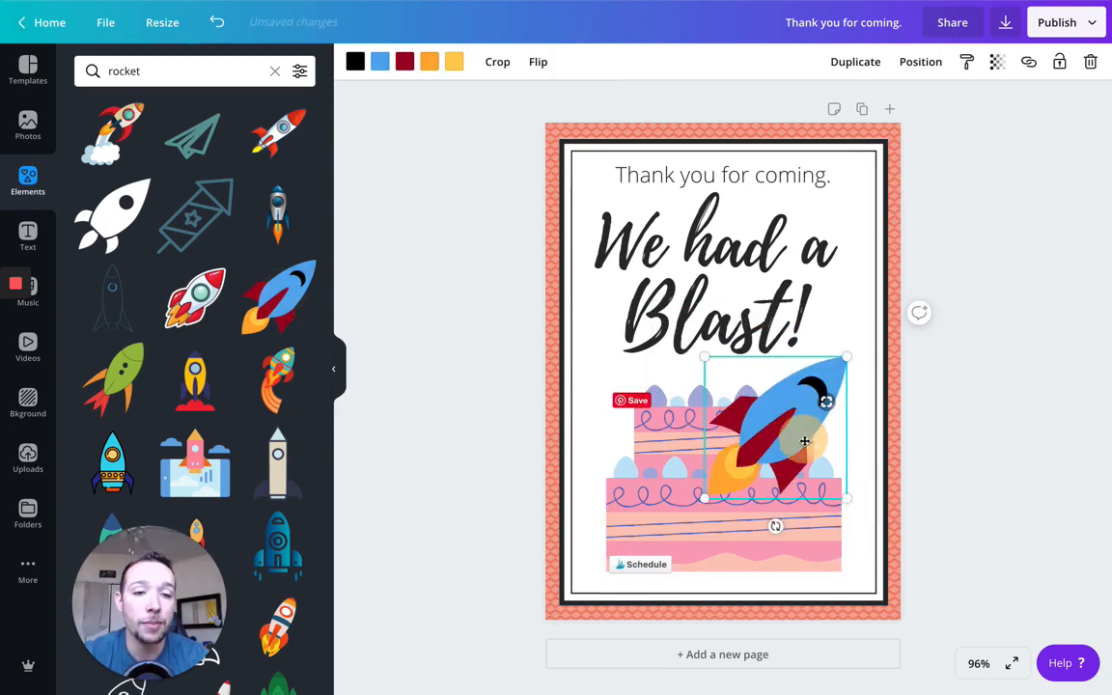
{"action": "left_click_drag", "start_coordinate": [804, 441], "coordinate": [791, 454]}
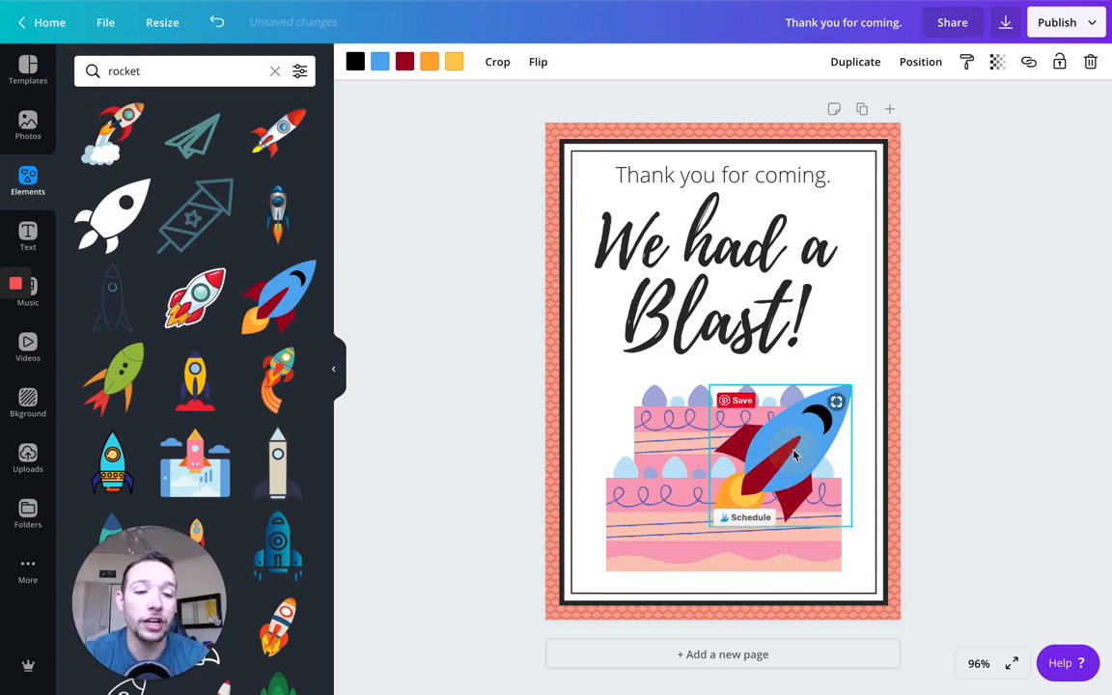
{"action": "left_click", "coordinate": [1026, 357]}
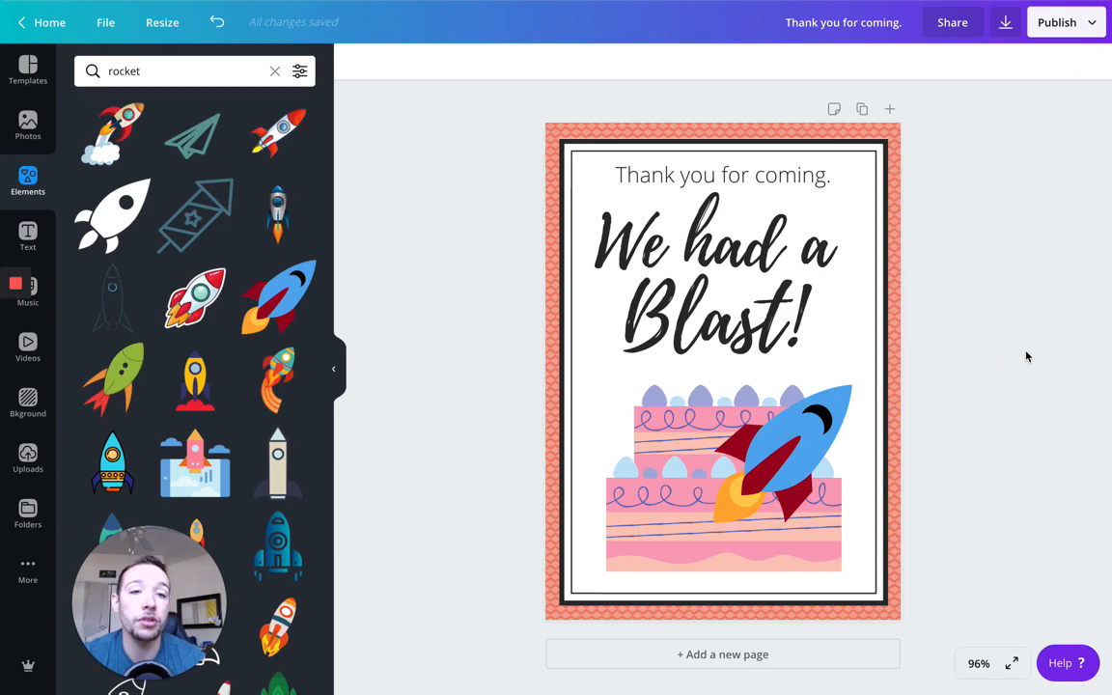
{"action": "left_click", "coordinate": [274, 71]}
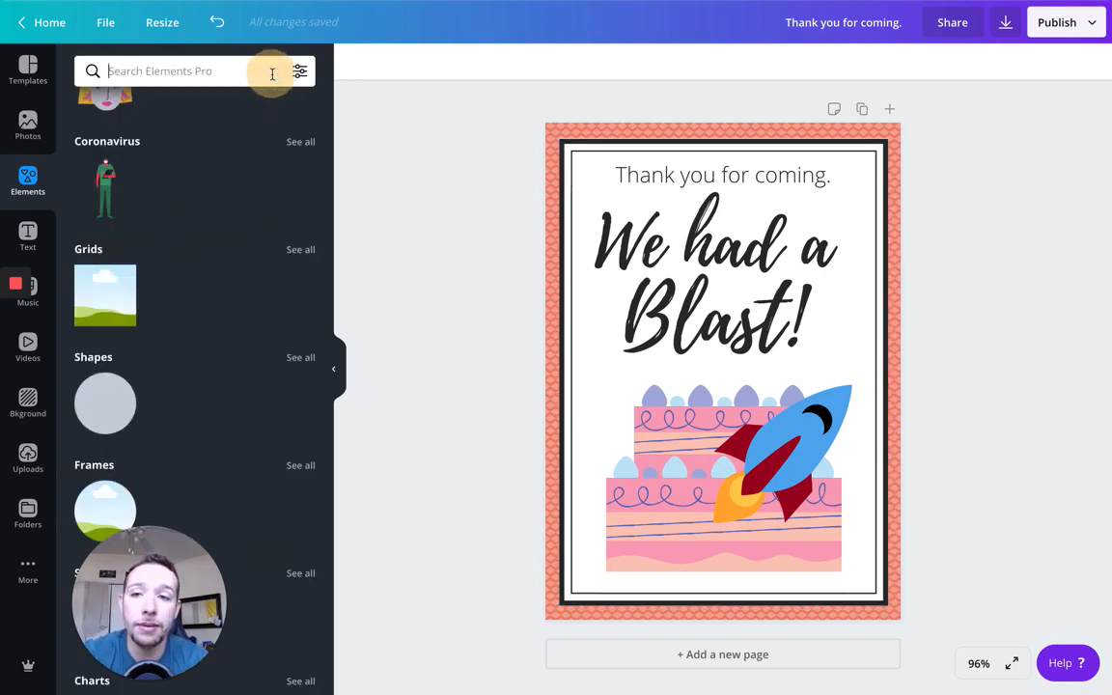
Search 'confetti' and add a confetti scatter enlarged across the lower card.
{"action": "type", "text": "confetti"}
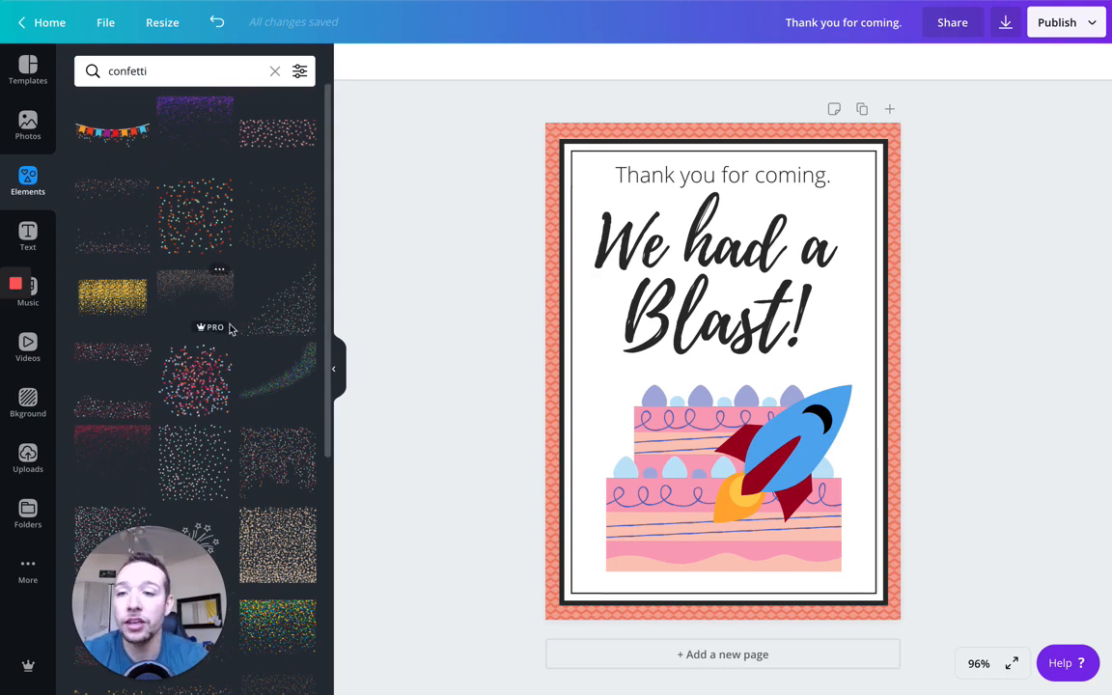
{"action": "scroll", "scroll_direction": "down", "scroll_amount": 3}
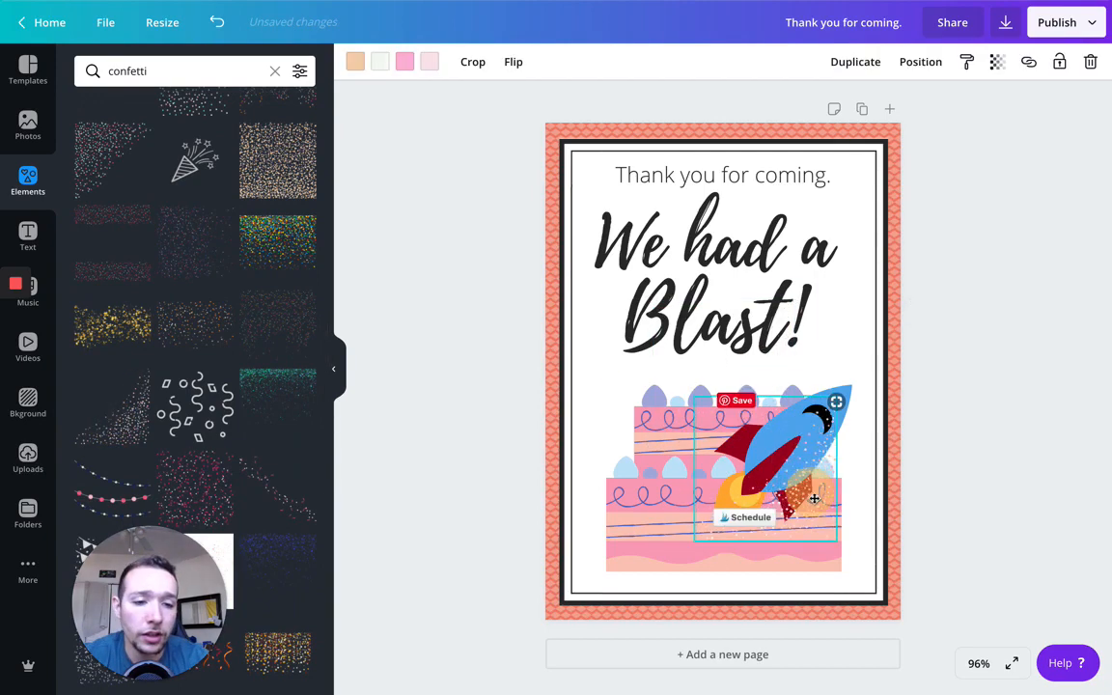
{"action": "left_click_drag", "start_coordinate": [814, 498], "coordinate": [836, 515]}
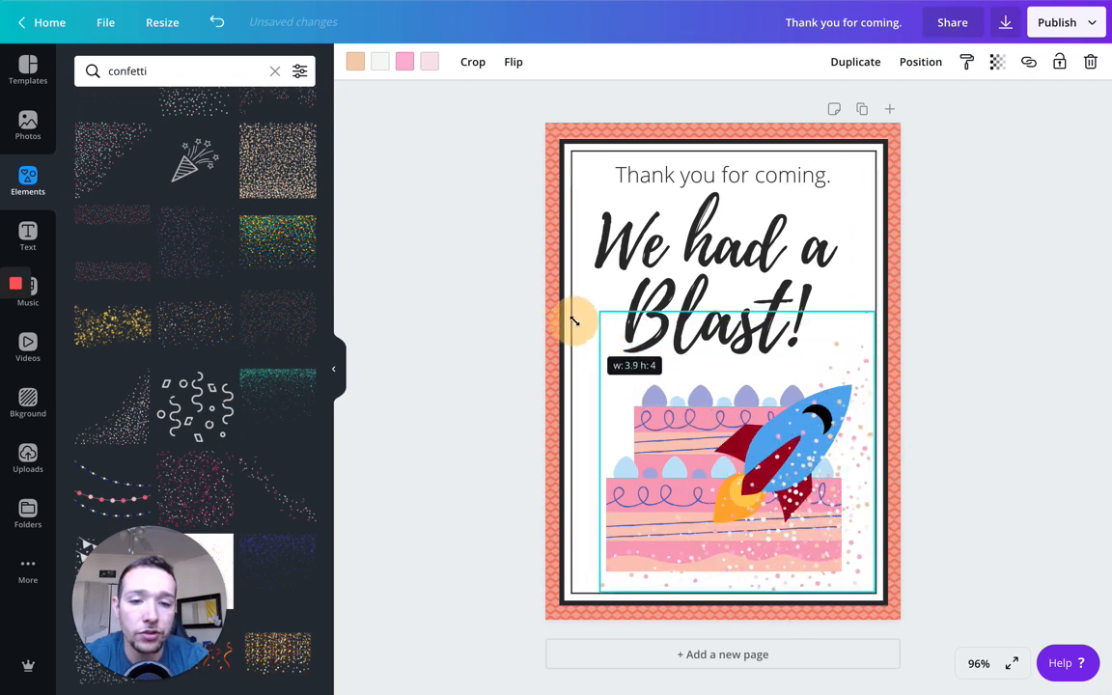
{"action": "left_click_drag", "start_coordinate": [574, 322], "coordinate": [555, 302]}
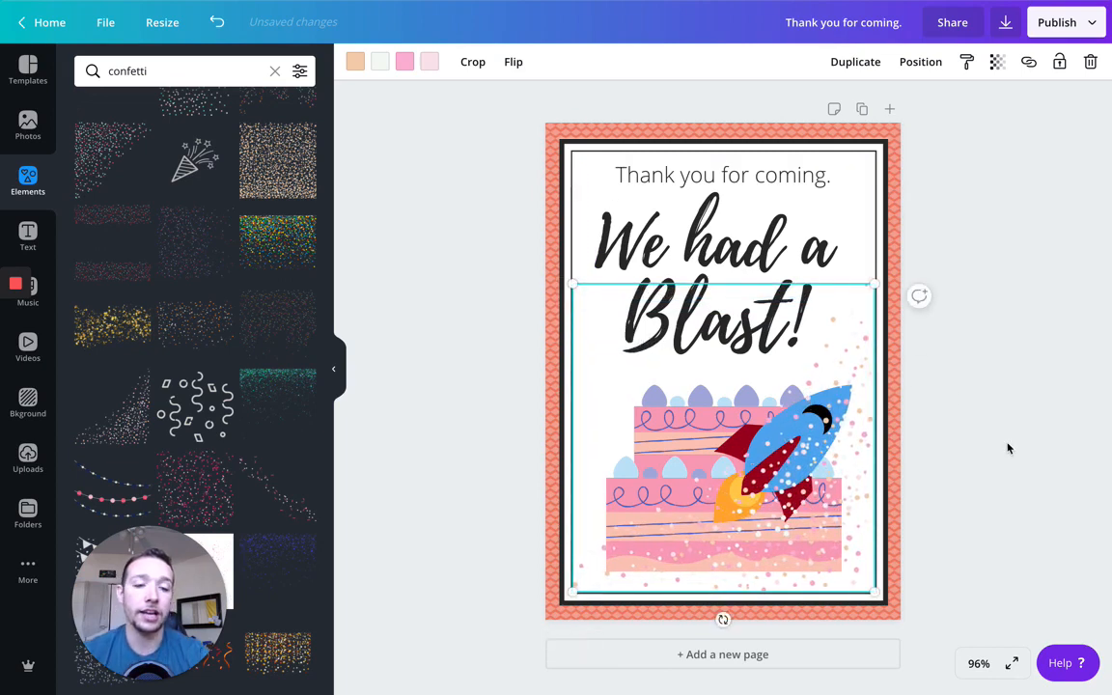
{"action": "left_click", "coordinate": [804, 439]}
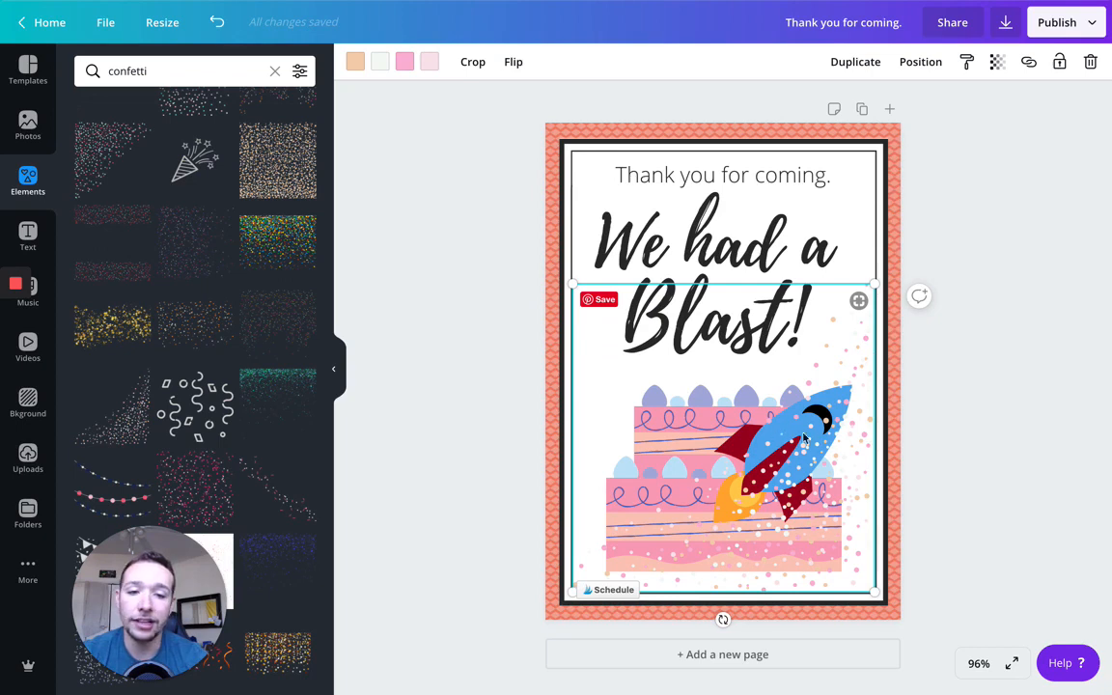
Send the confetti backwards so it sits behind the cake and rocket.
{"action": "left_click", "coordinate": [722, 175]}
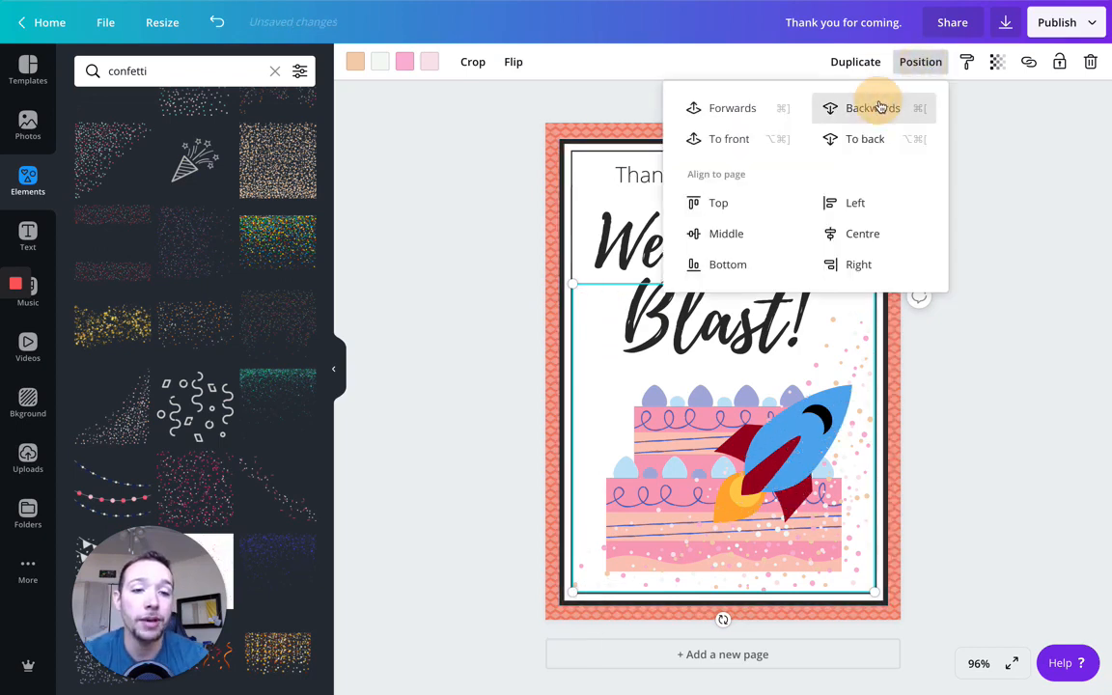
{"action": "left_click", "coordinate": [871, 107]}
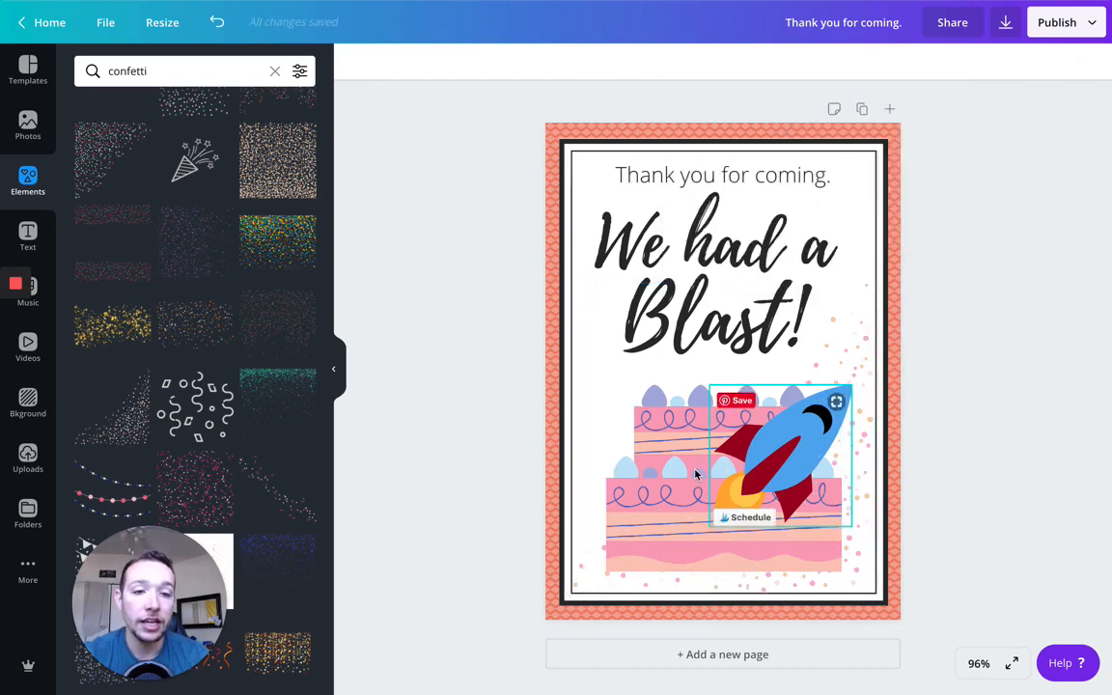
{"action": "left_click", "coordinate": [864, 319]}
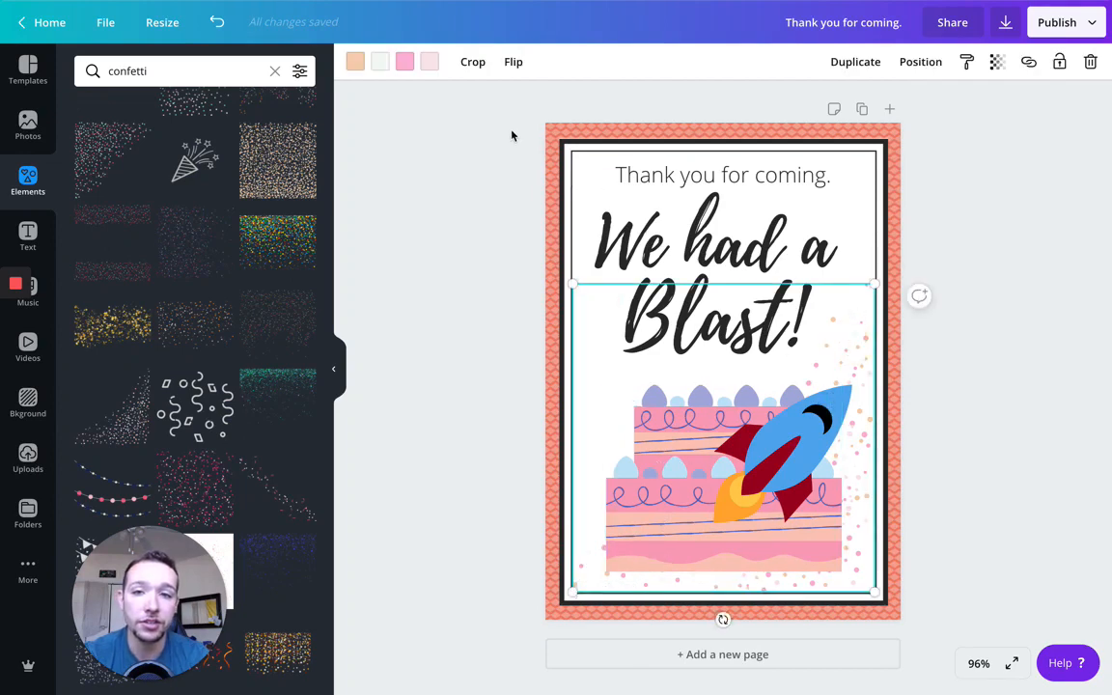
Recolour the confetti's peach dots light salmon and its pink dots a deeper pink.
{"action": "left_click", "coordinate": [355, 61]}
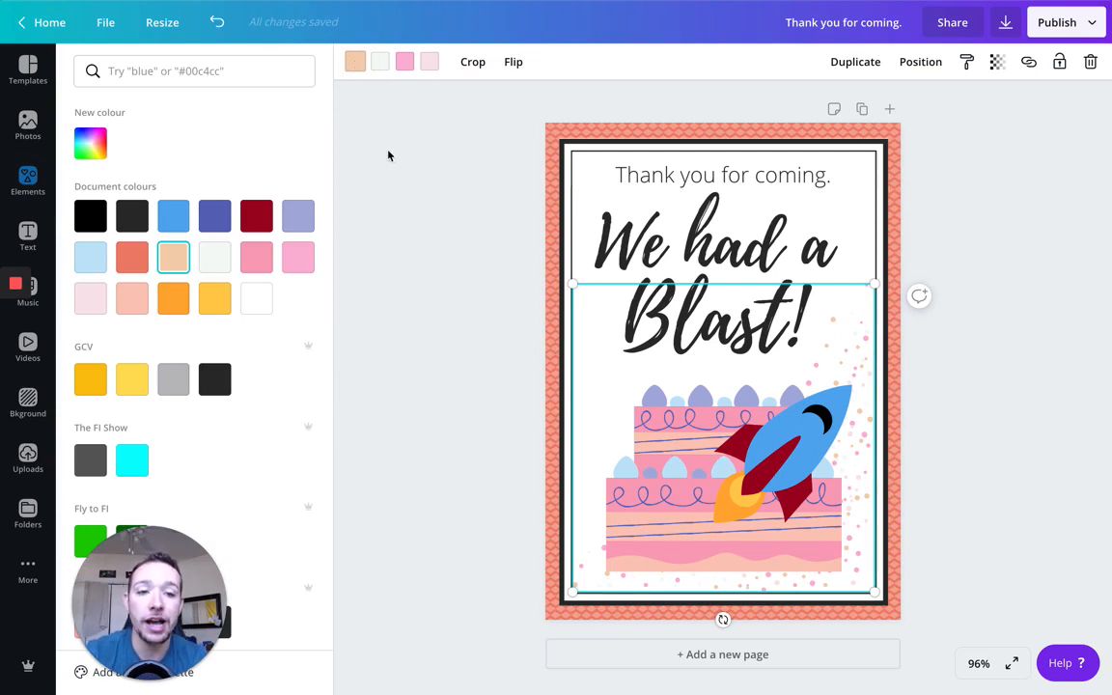
{"action": "mouse_move", "coordinate": [512, 266]}
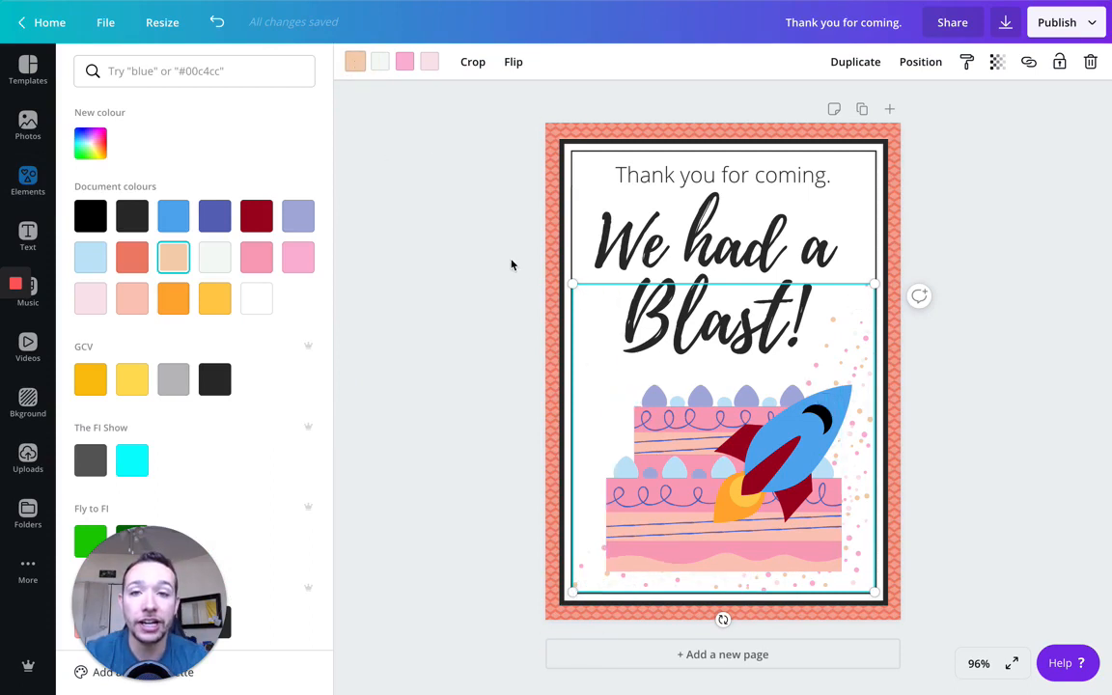
{"action": "left_click", "coordinate": [782, 459]}
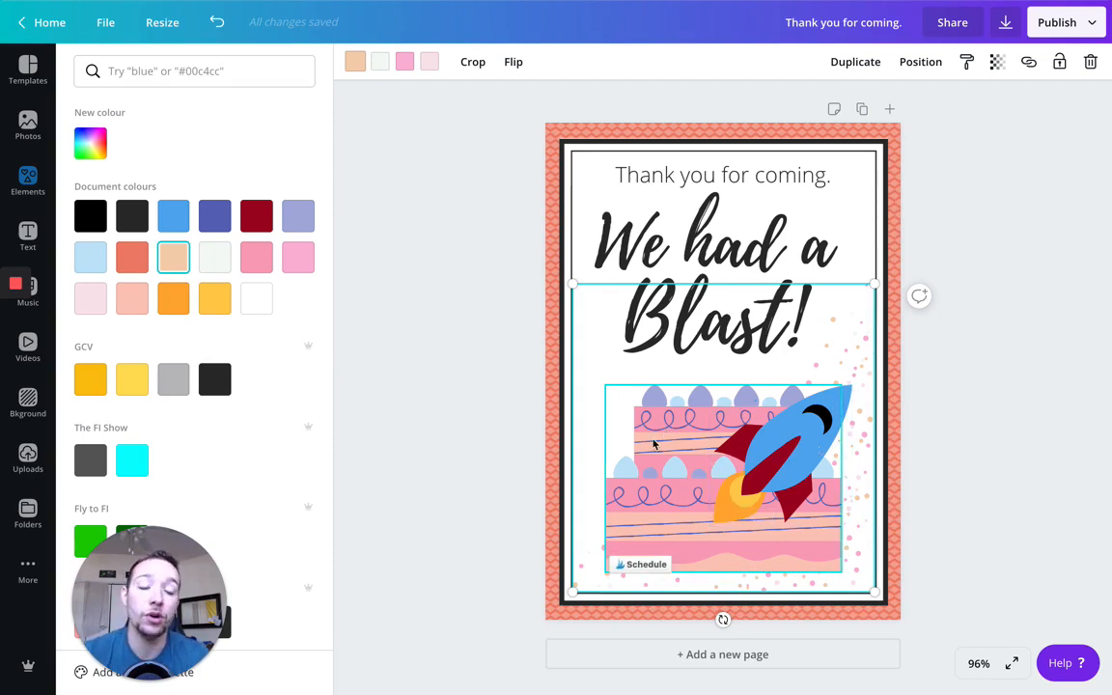
{"action": "mouse_move", "coordinate": [679, 432]}
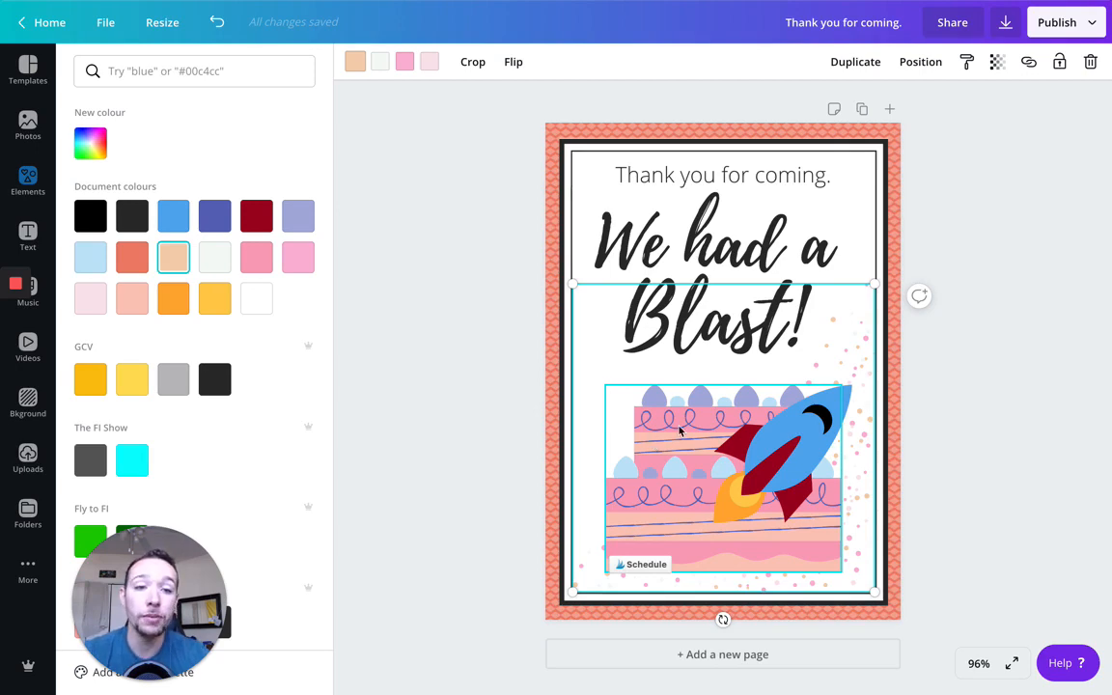
{"action": "type", "text": "confetti"}
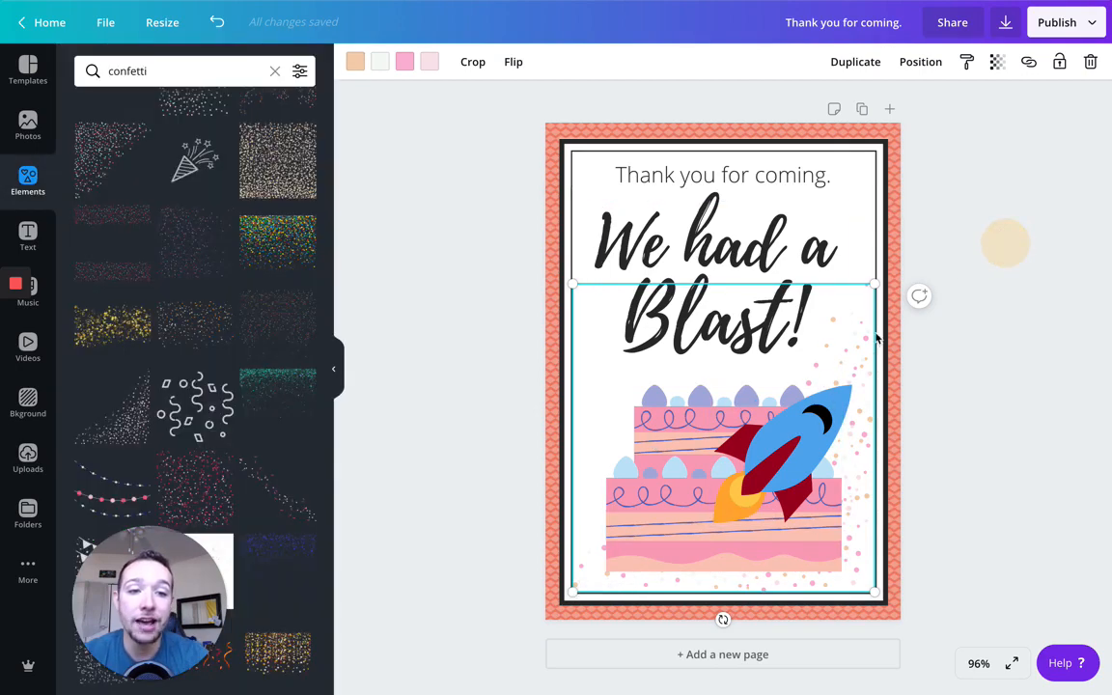
{"action": "left_click", "coordinate": [355, 61]}
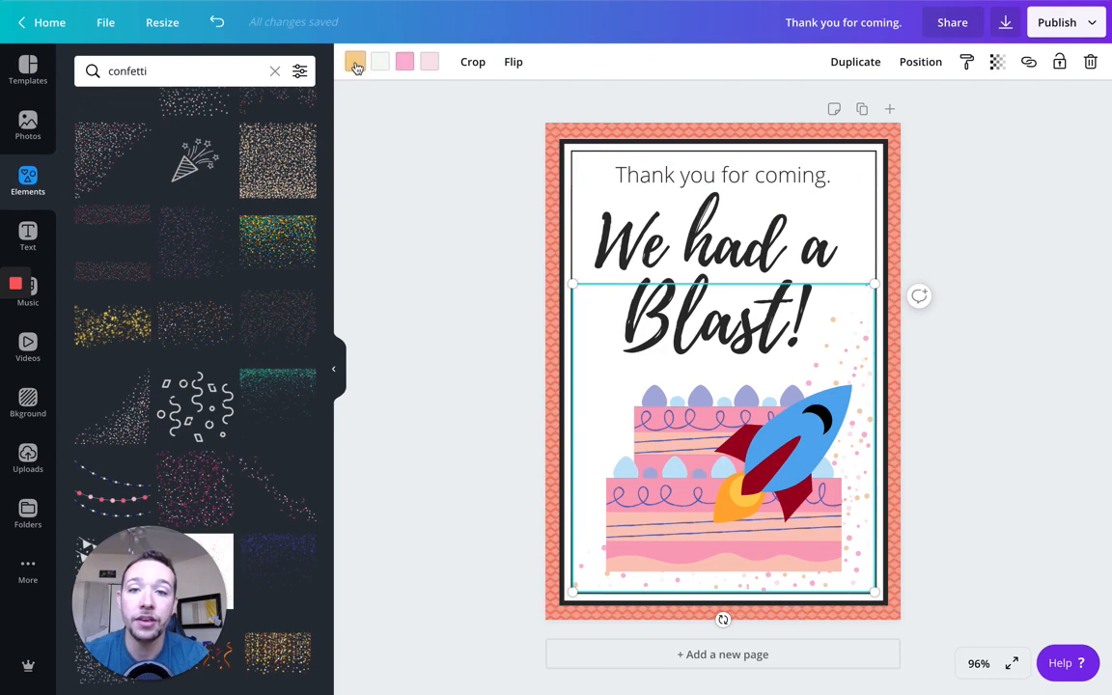
{"action": "left_click", "coordinate": [355, 62]}
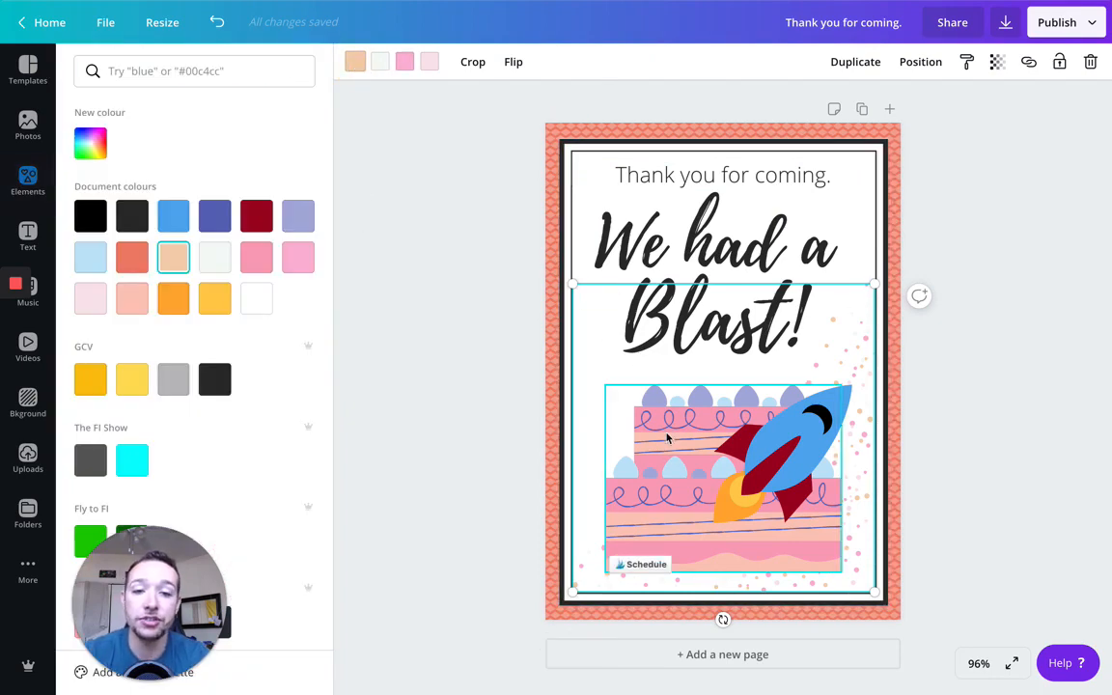
{"action": "left_click", "coordinate": [173, 298]}
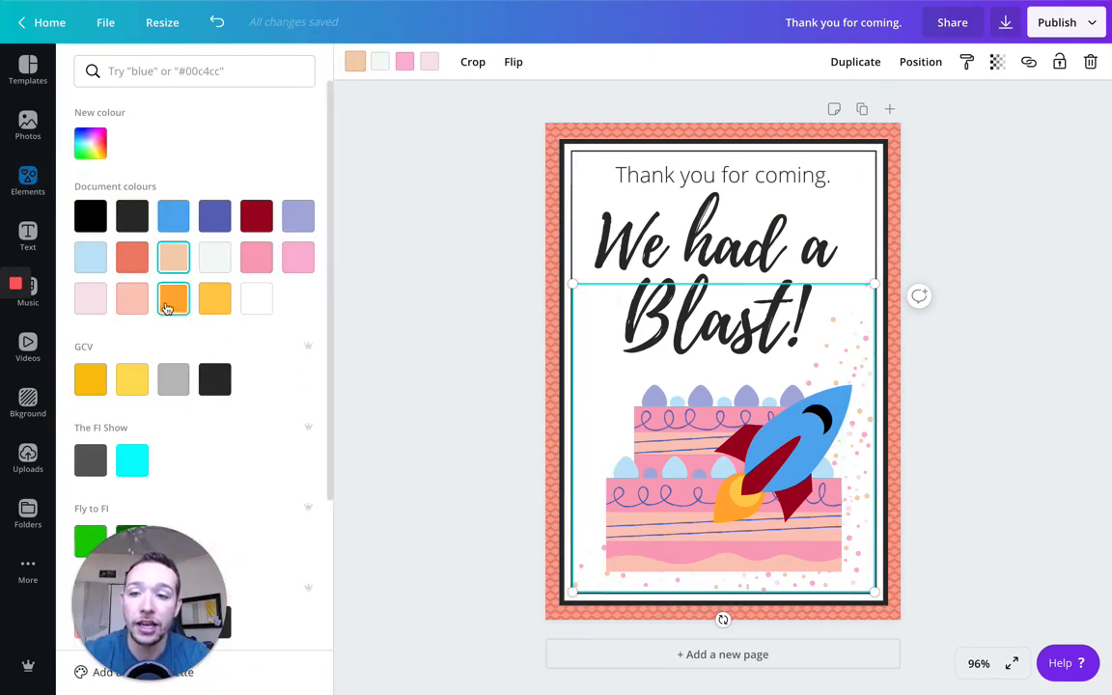
{"action": "left_click", "coordinate": [132, 298]}
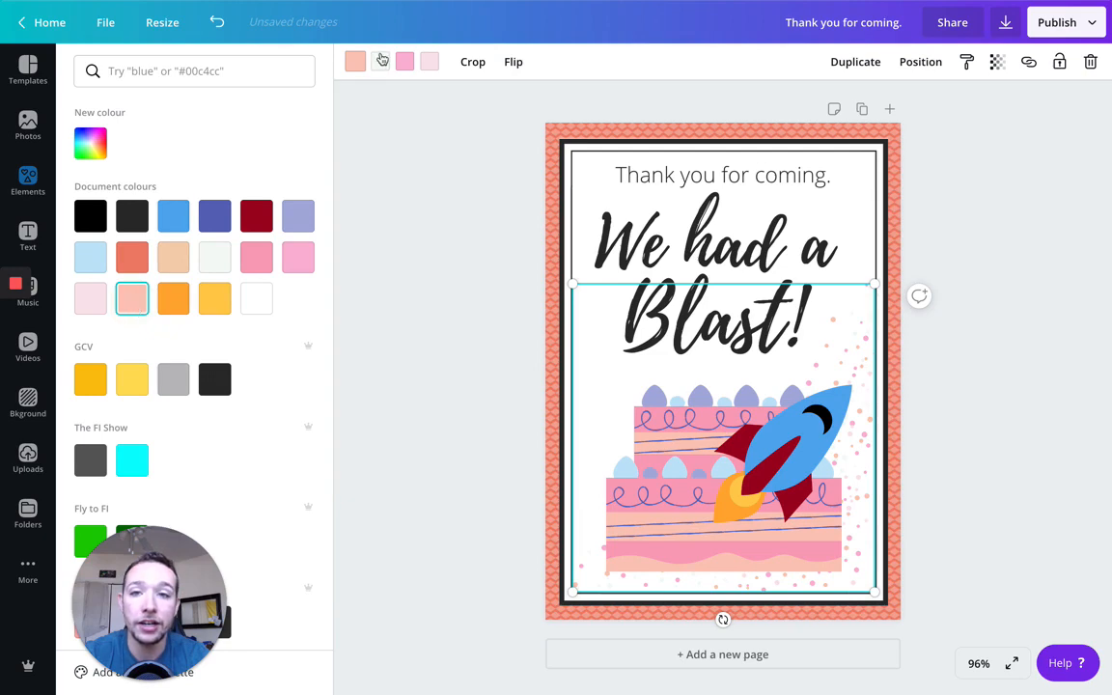
{"action": "left_click", "coordinate": [405, 62]}
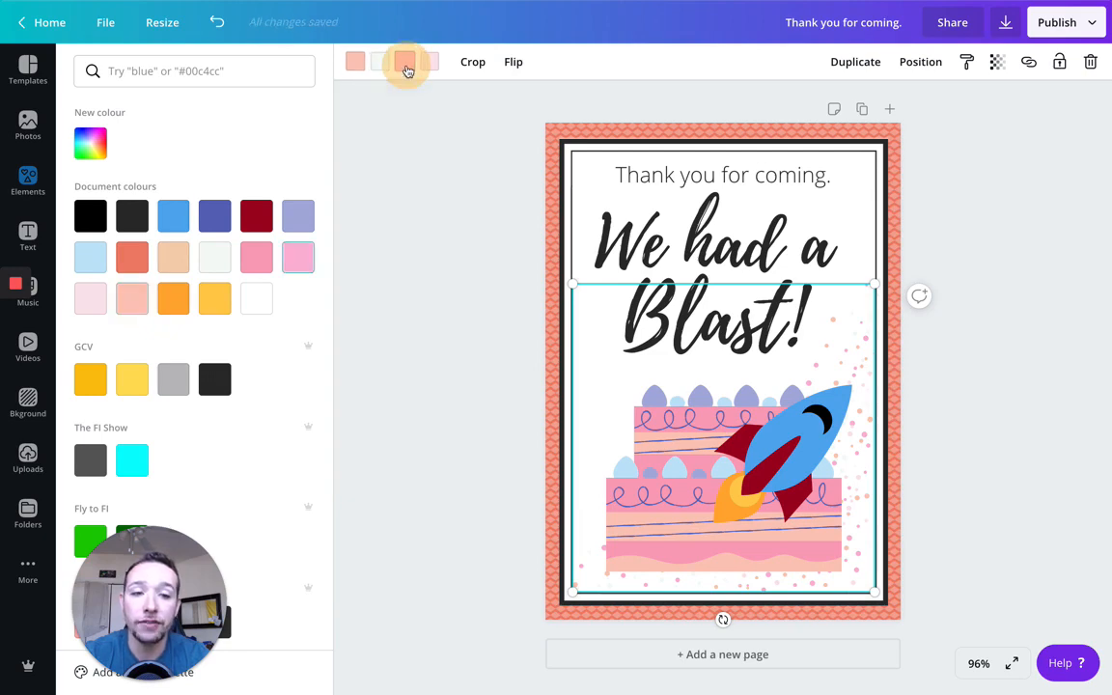
{"action": "left_click", "coordinate": [256, 256]}
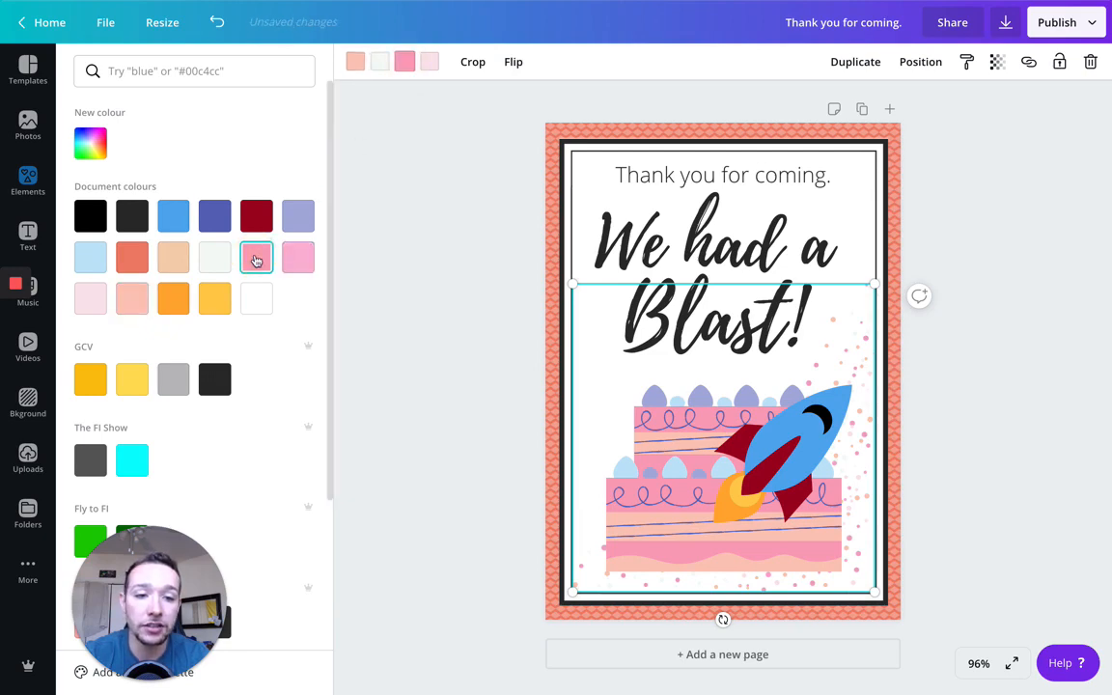
{"action": "left_click", "coordinate": [89, 298]}
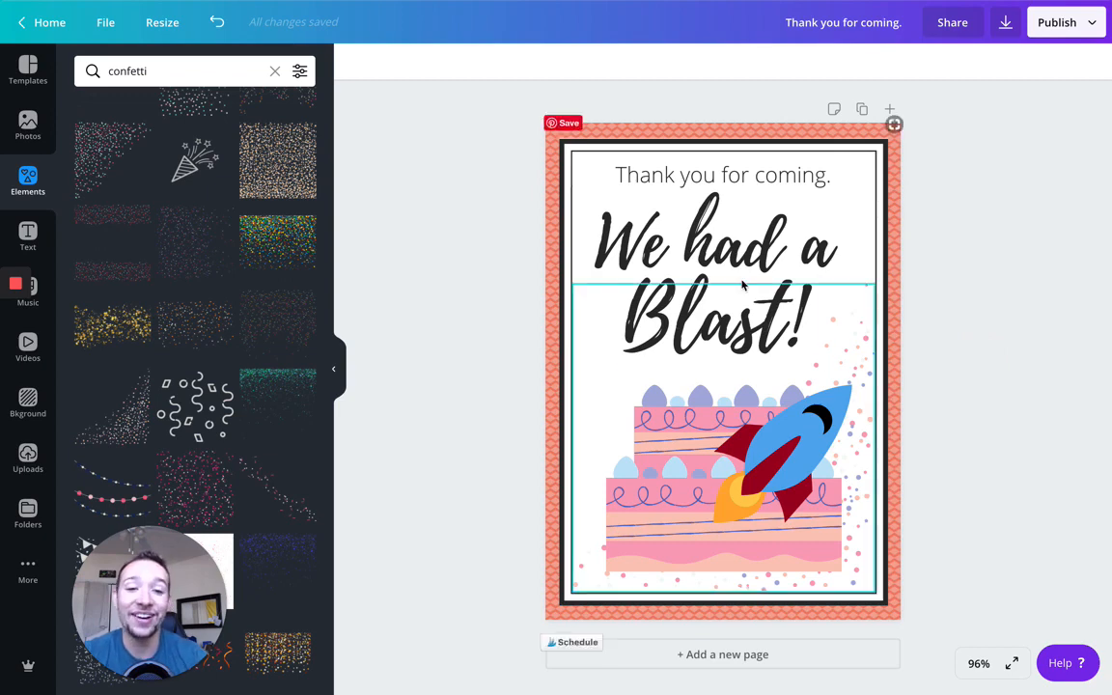
Deselect everything to view the finished card and clear the confetti search.
{"action": "left_click", "coordinate": [468, 358]}
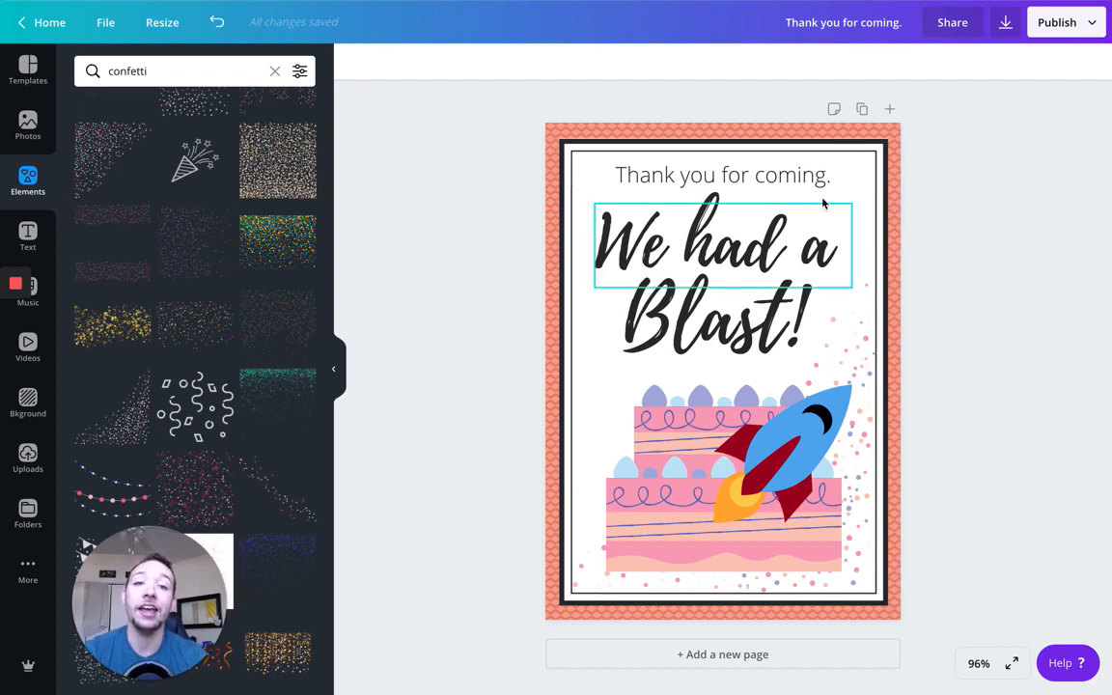
{"action": "left_click", "coordinate": [864, 147]}
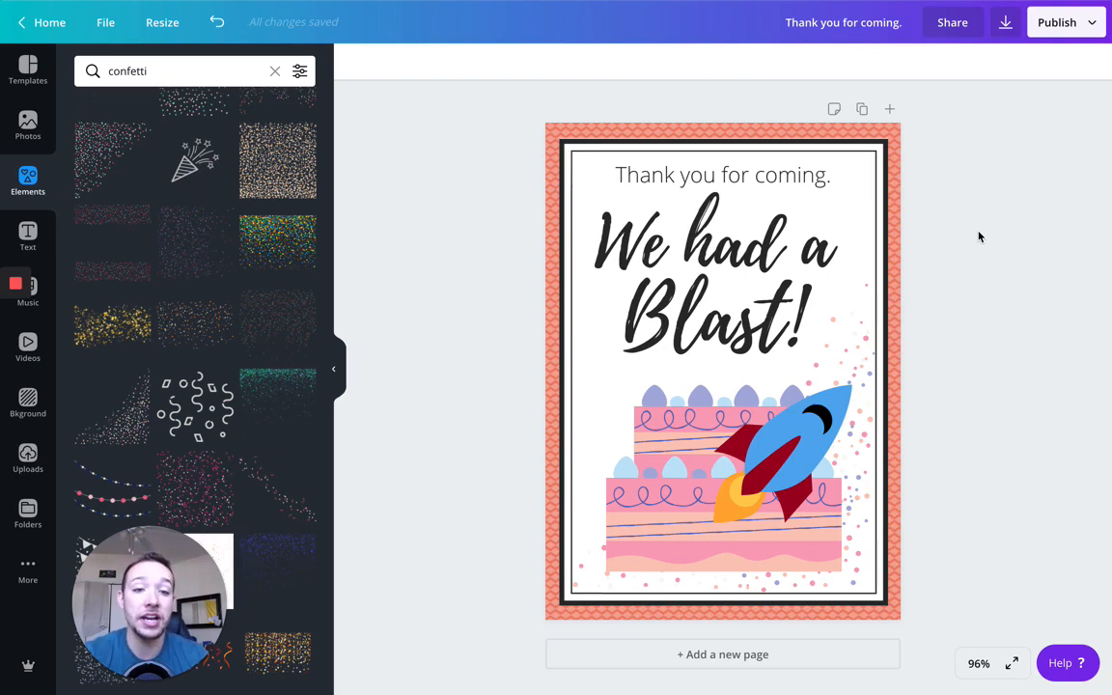
{"action": "mouse_move", "coordinate": [268, 60]}
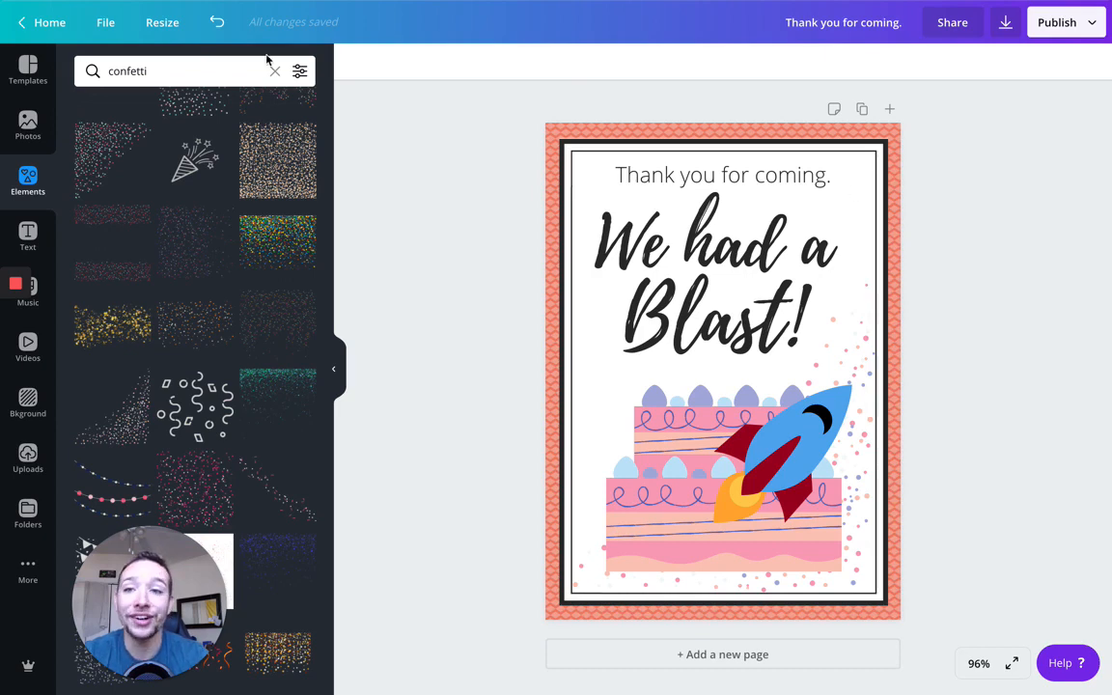
{"action": "left_click", "coordinate": [274, 70]}
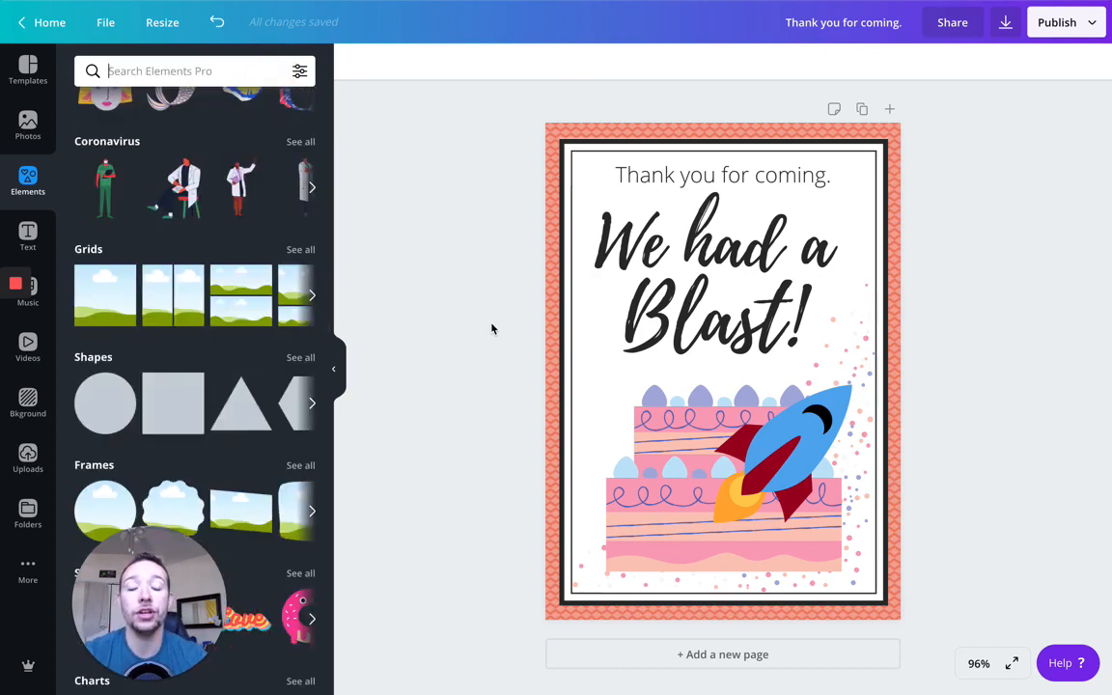